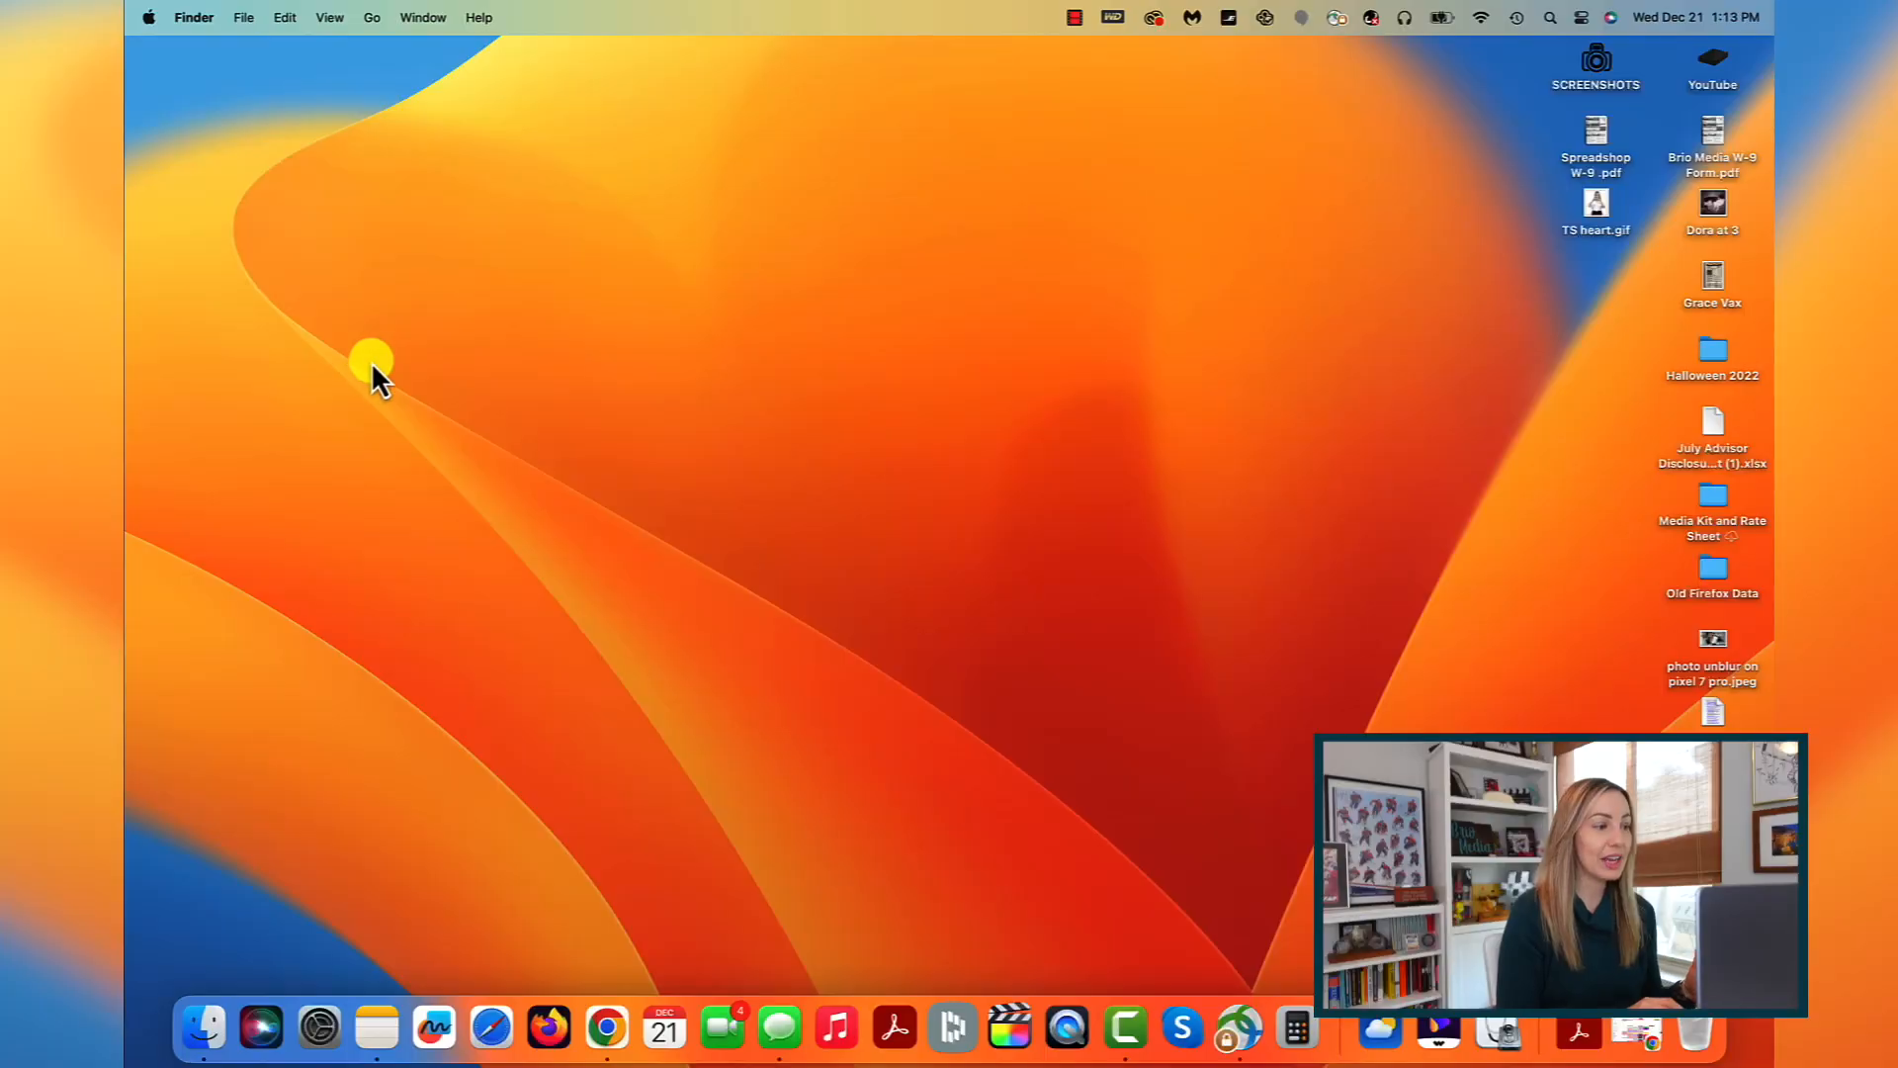
mouse_move(364, 822)
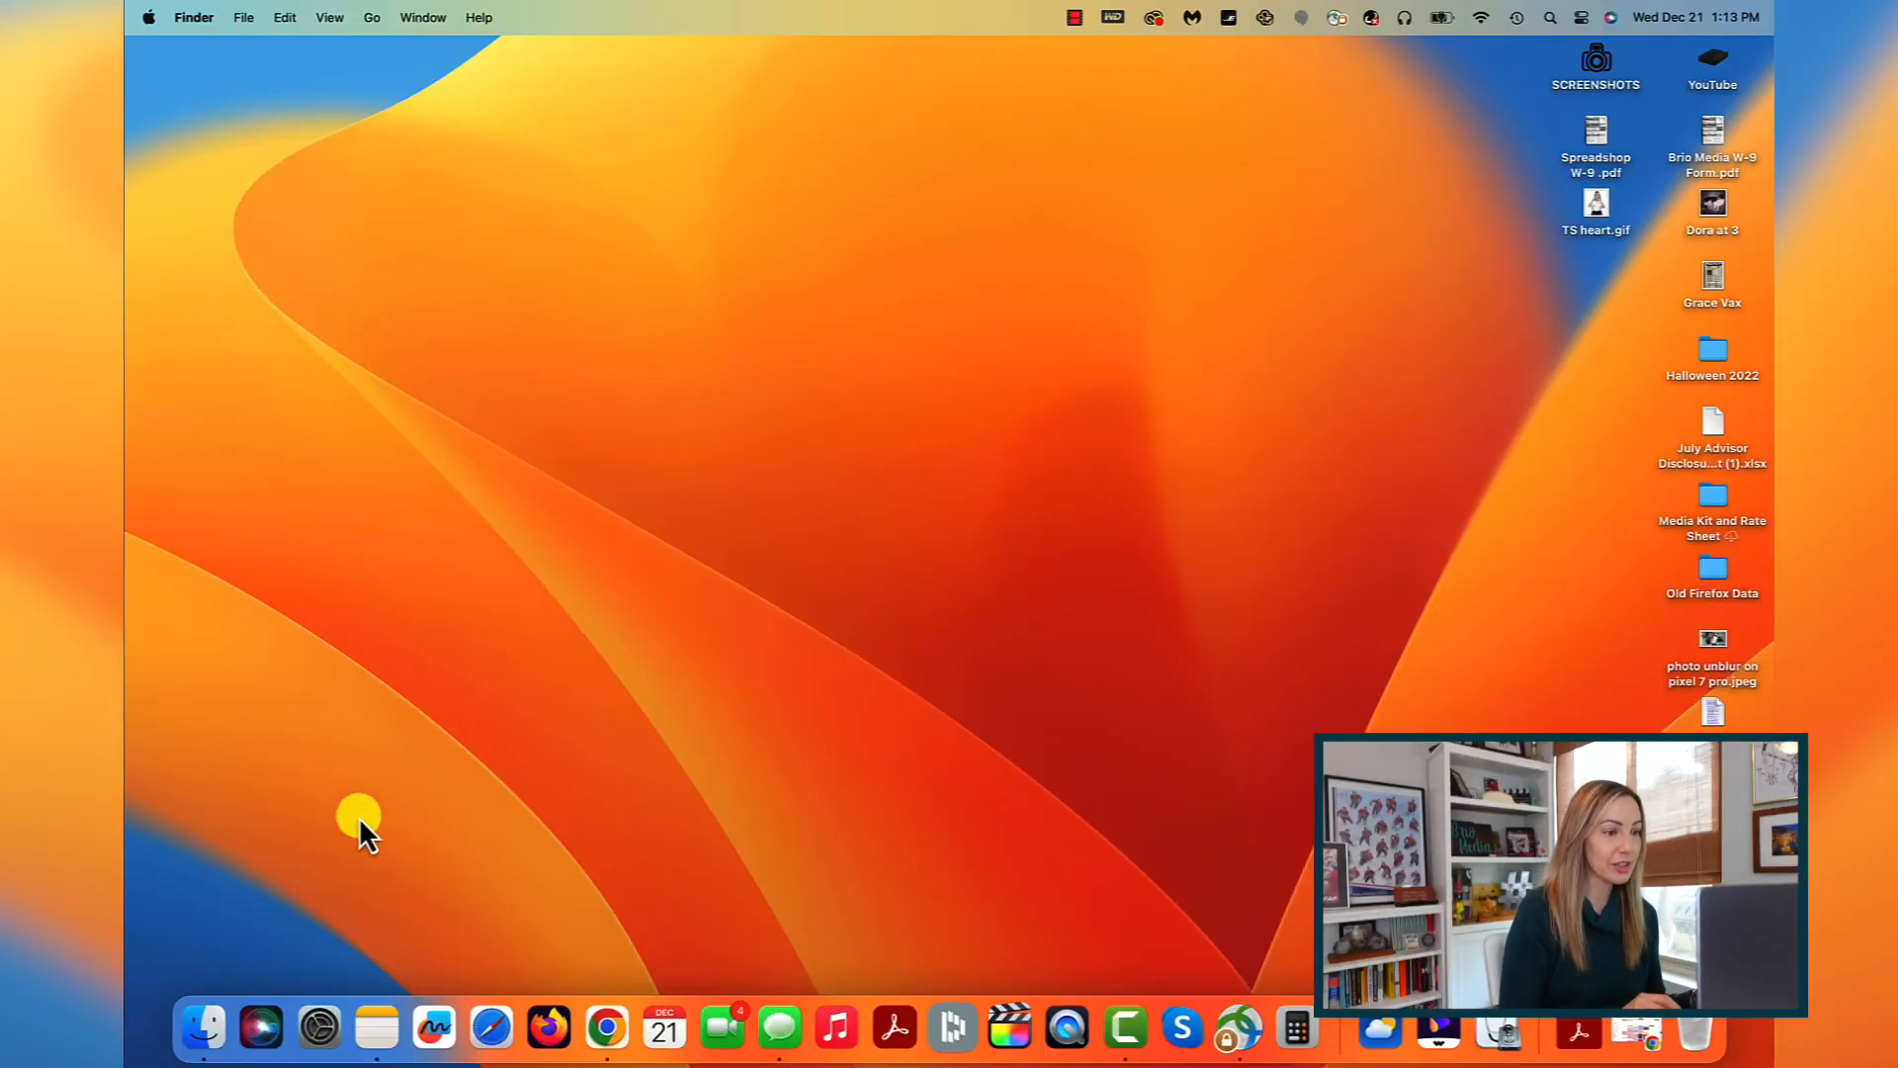
mouse_move(316, 526)
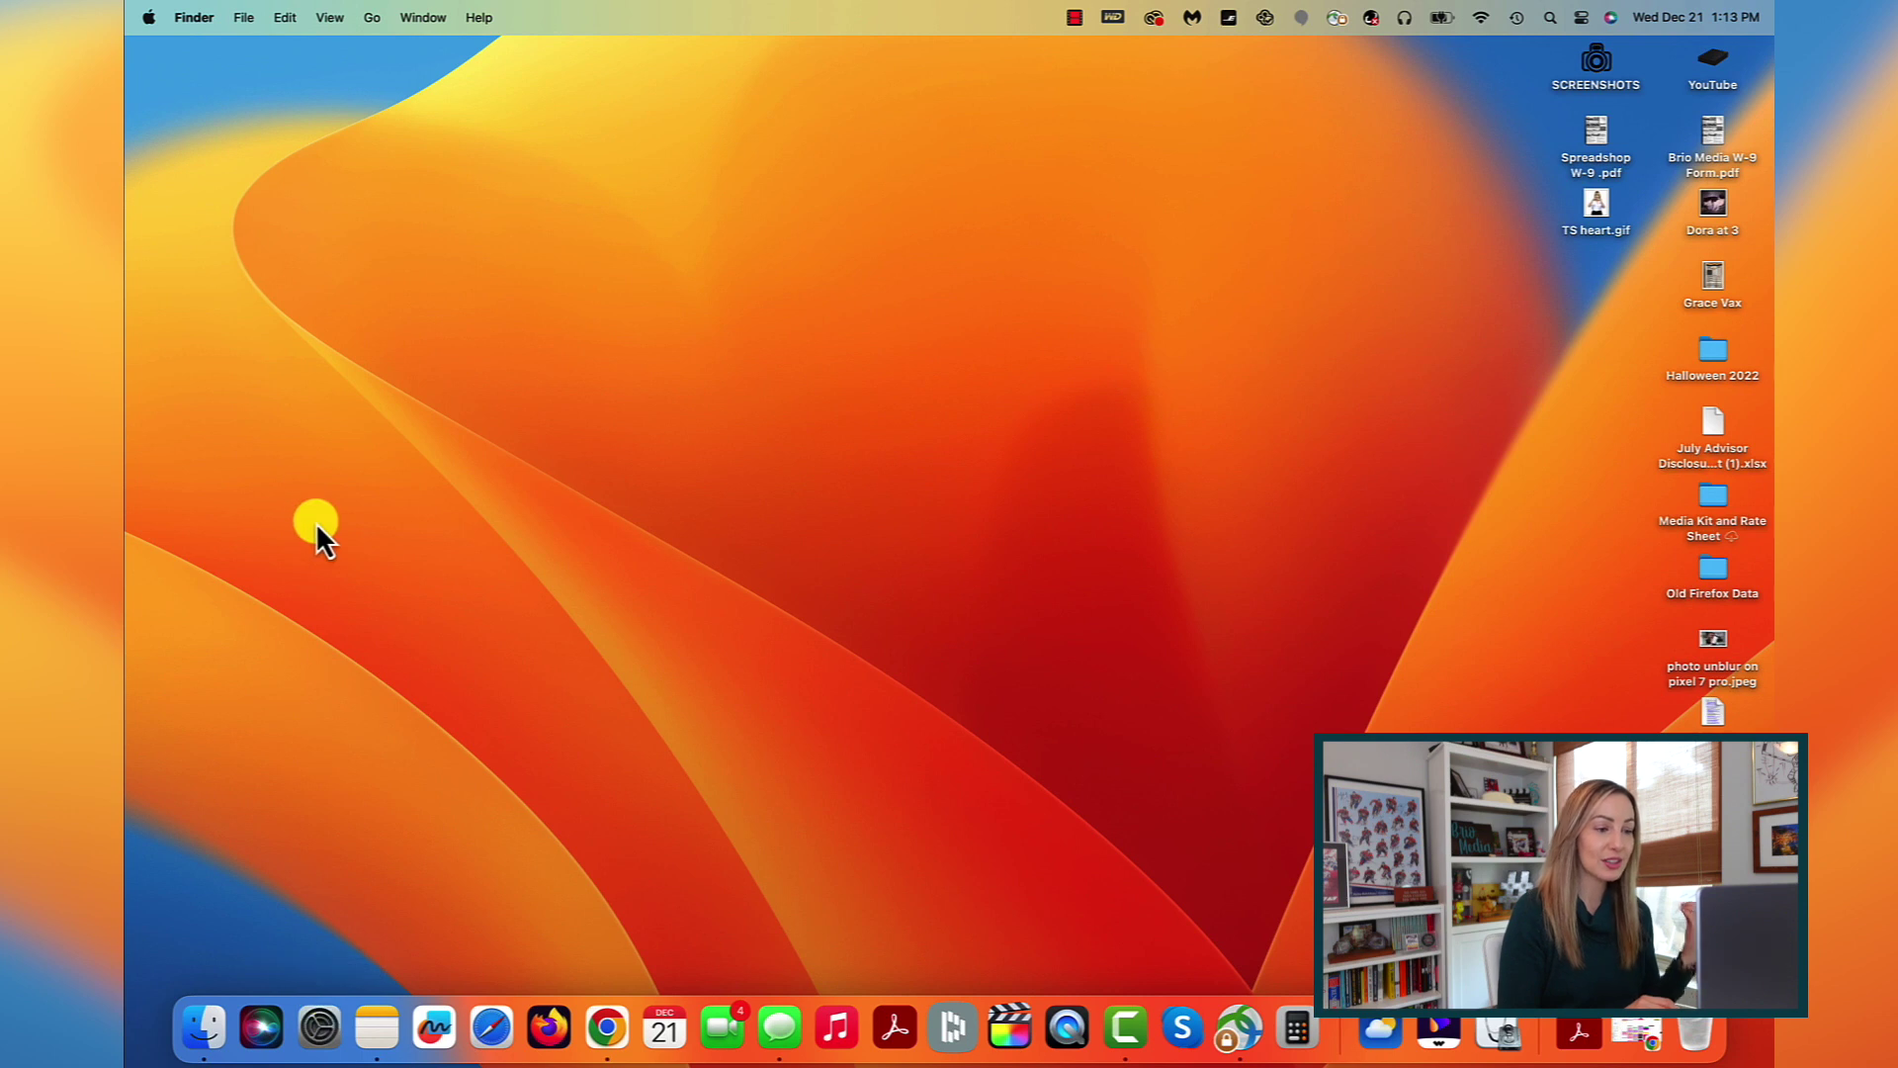
Step: Open System Settings from the Apple menu, landing on the Appearance pane
click(149, 17)
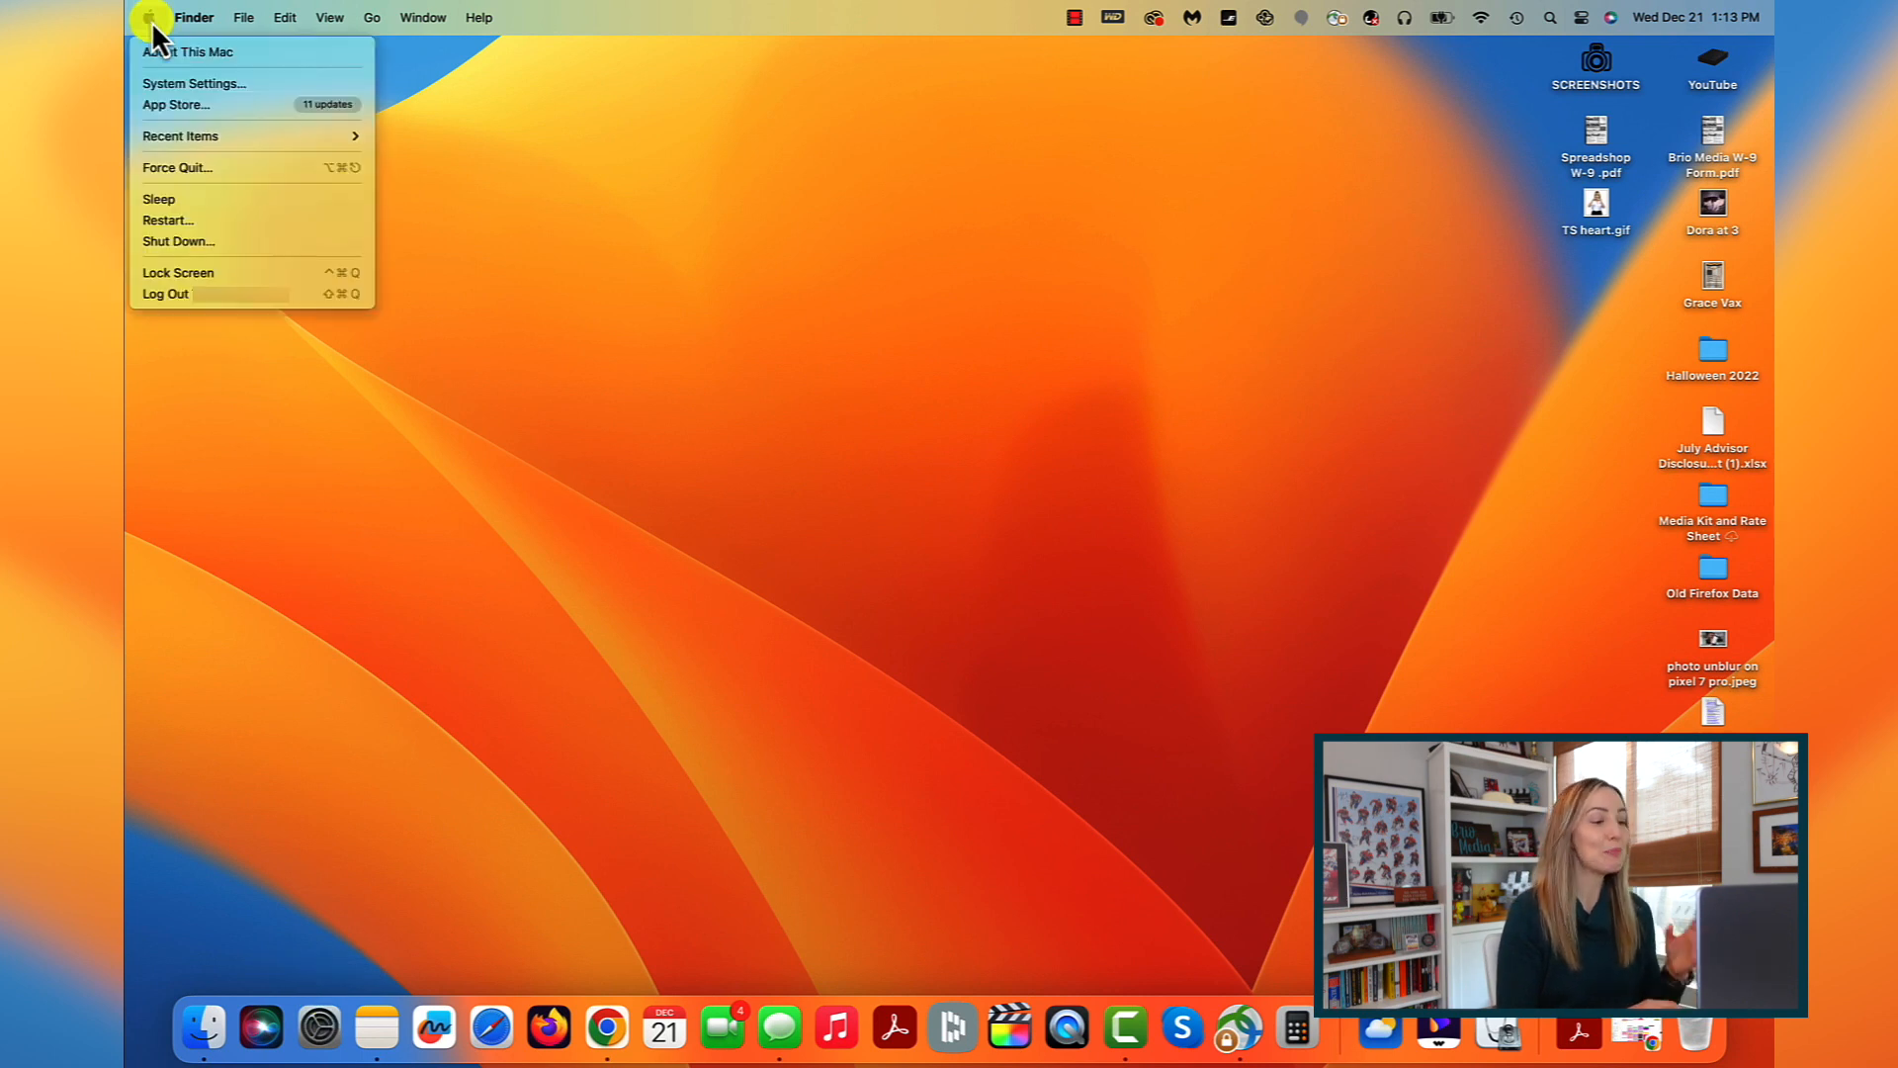
mouse_move(194, 83)
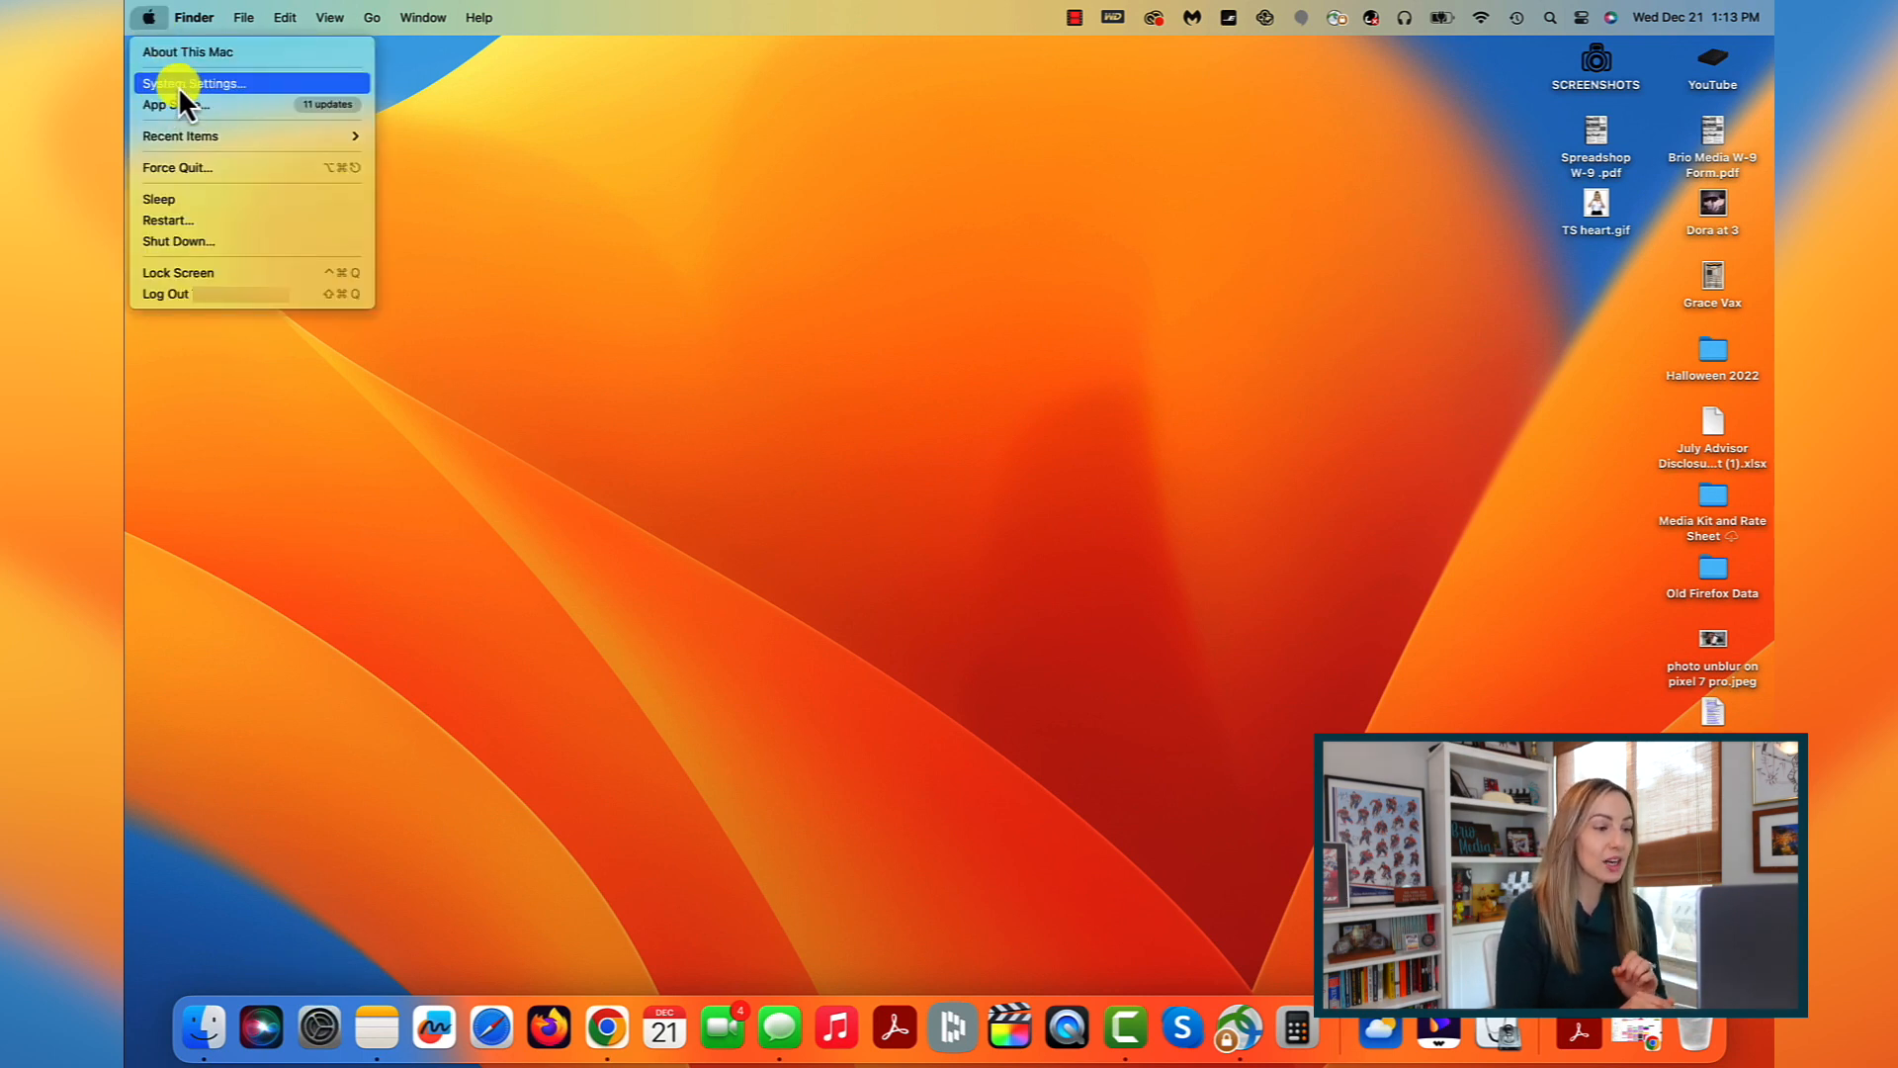
click(194, 83)
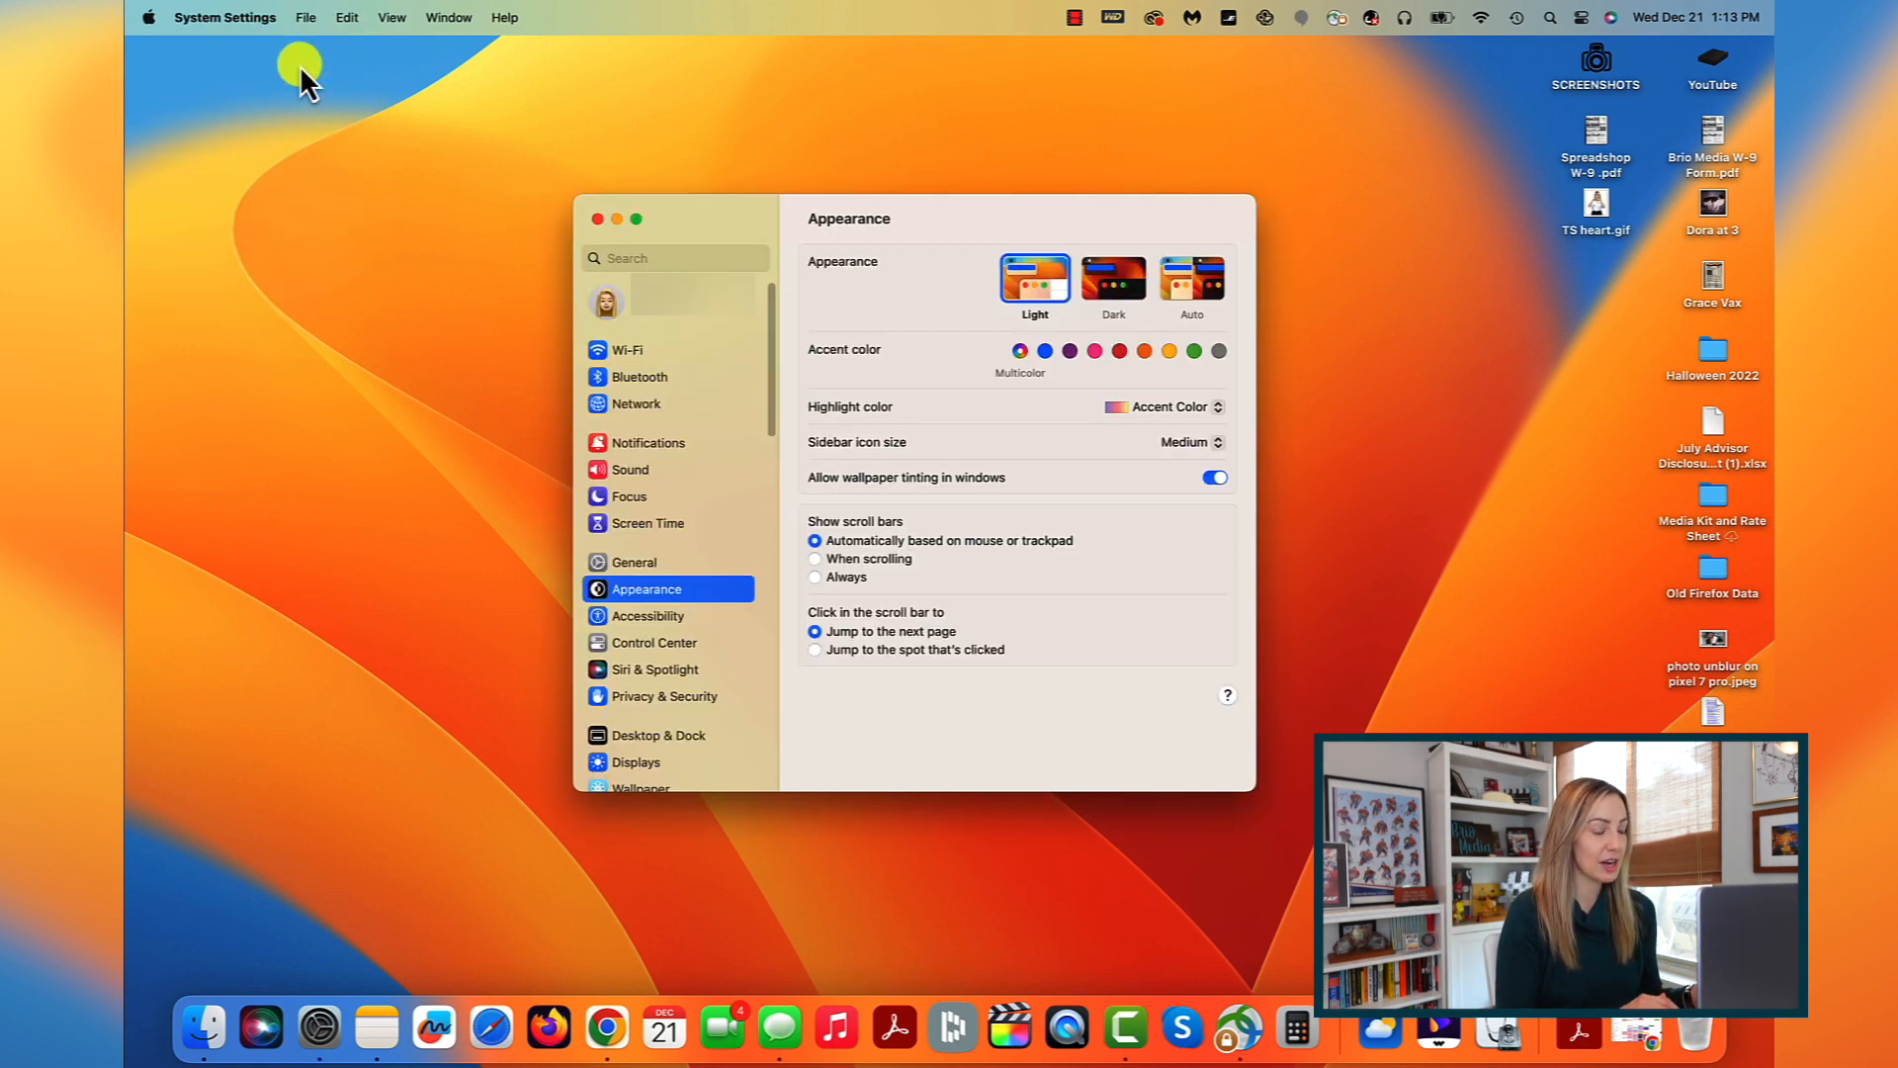
mouse_move(1386, 223)
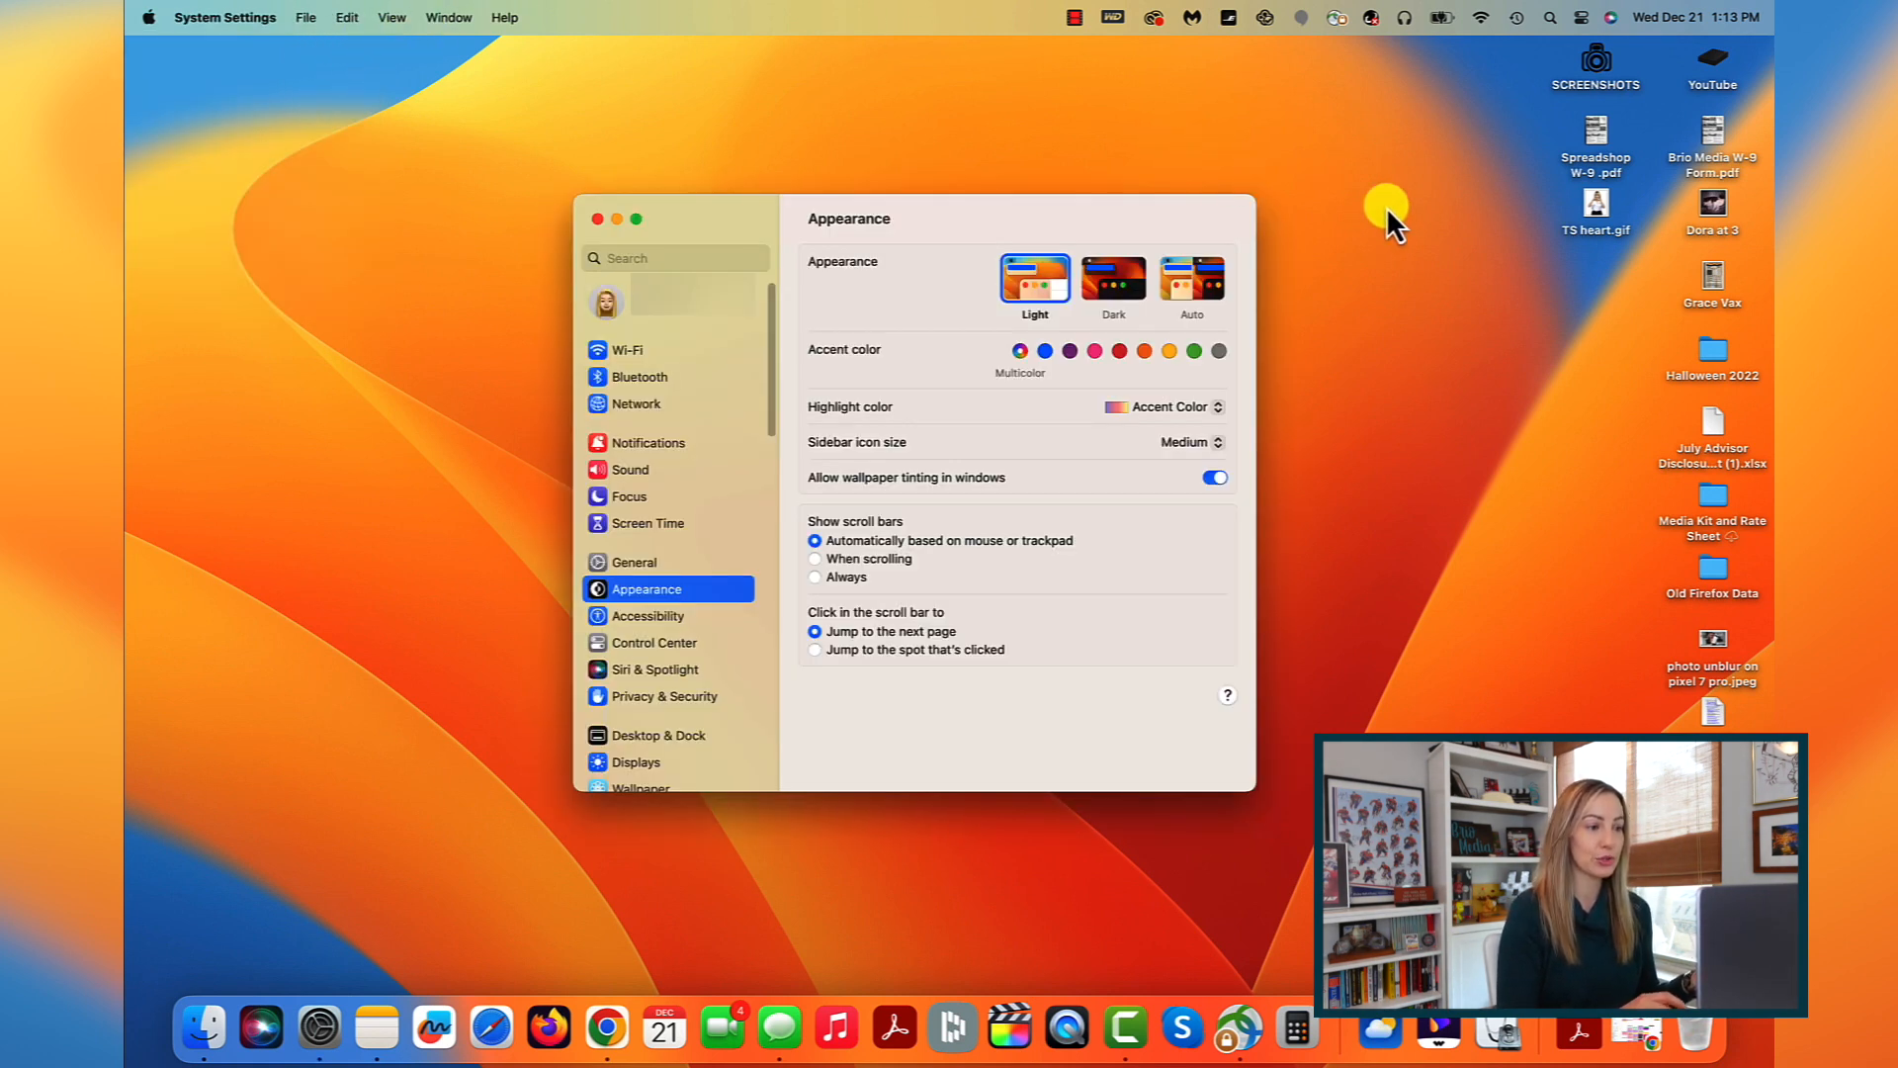
mouse_move(1380, 532)
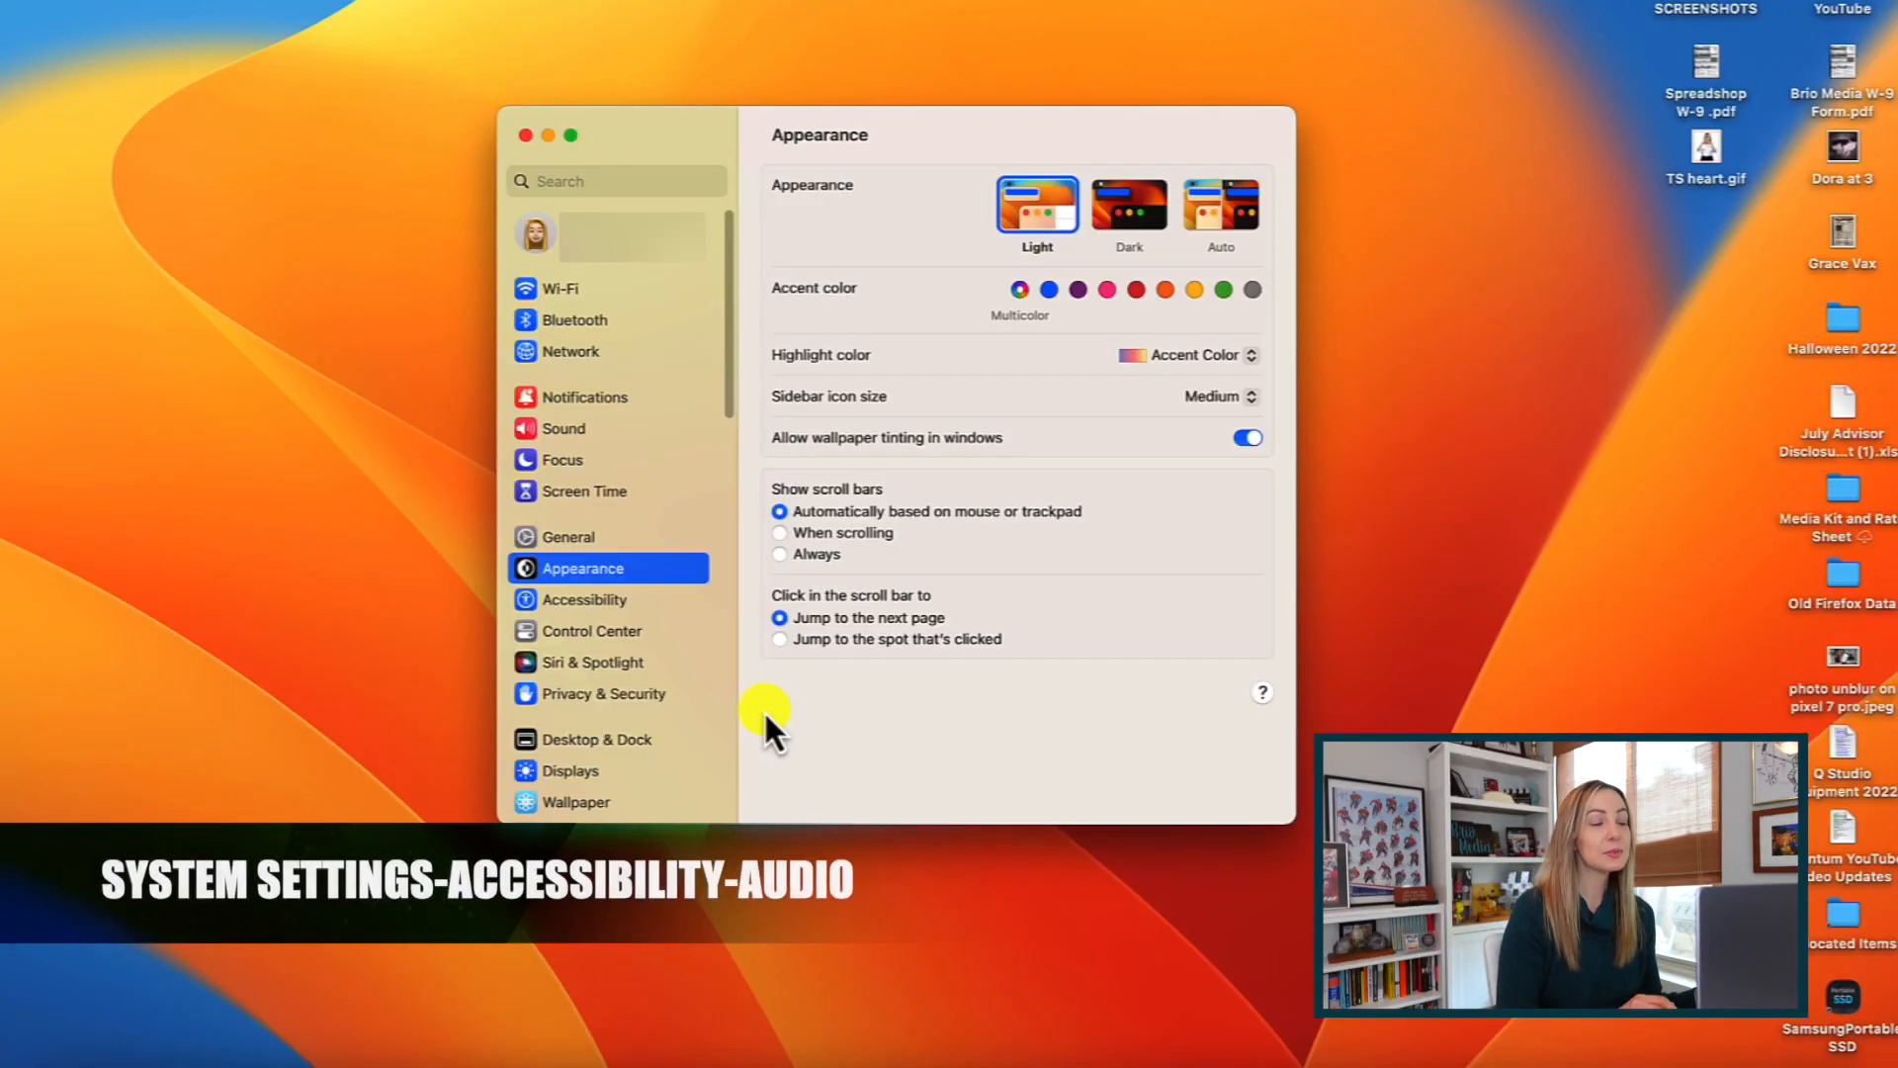
Step: Show the Accessibility Audio pane scrolled to the Background sounds options
click(585, 599)
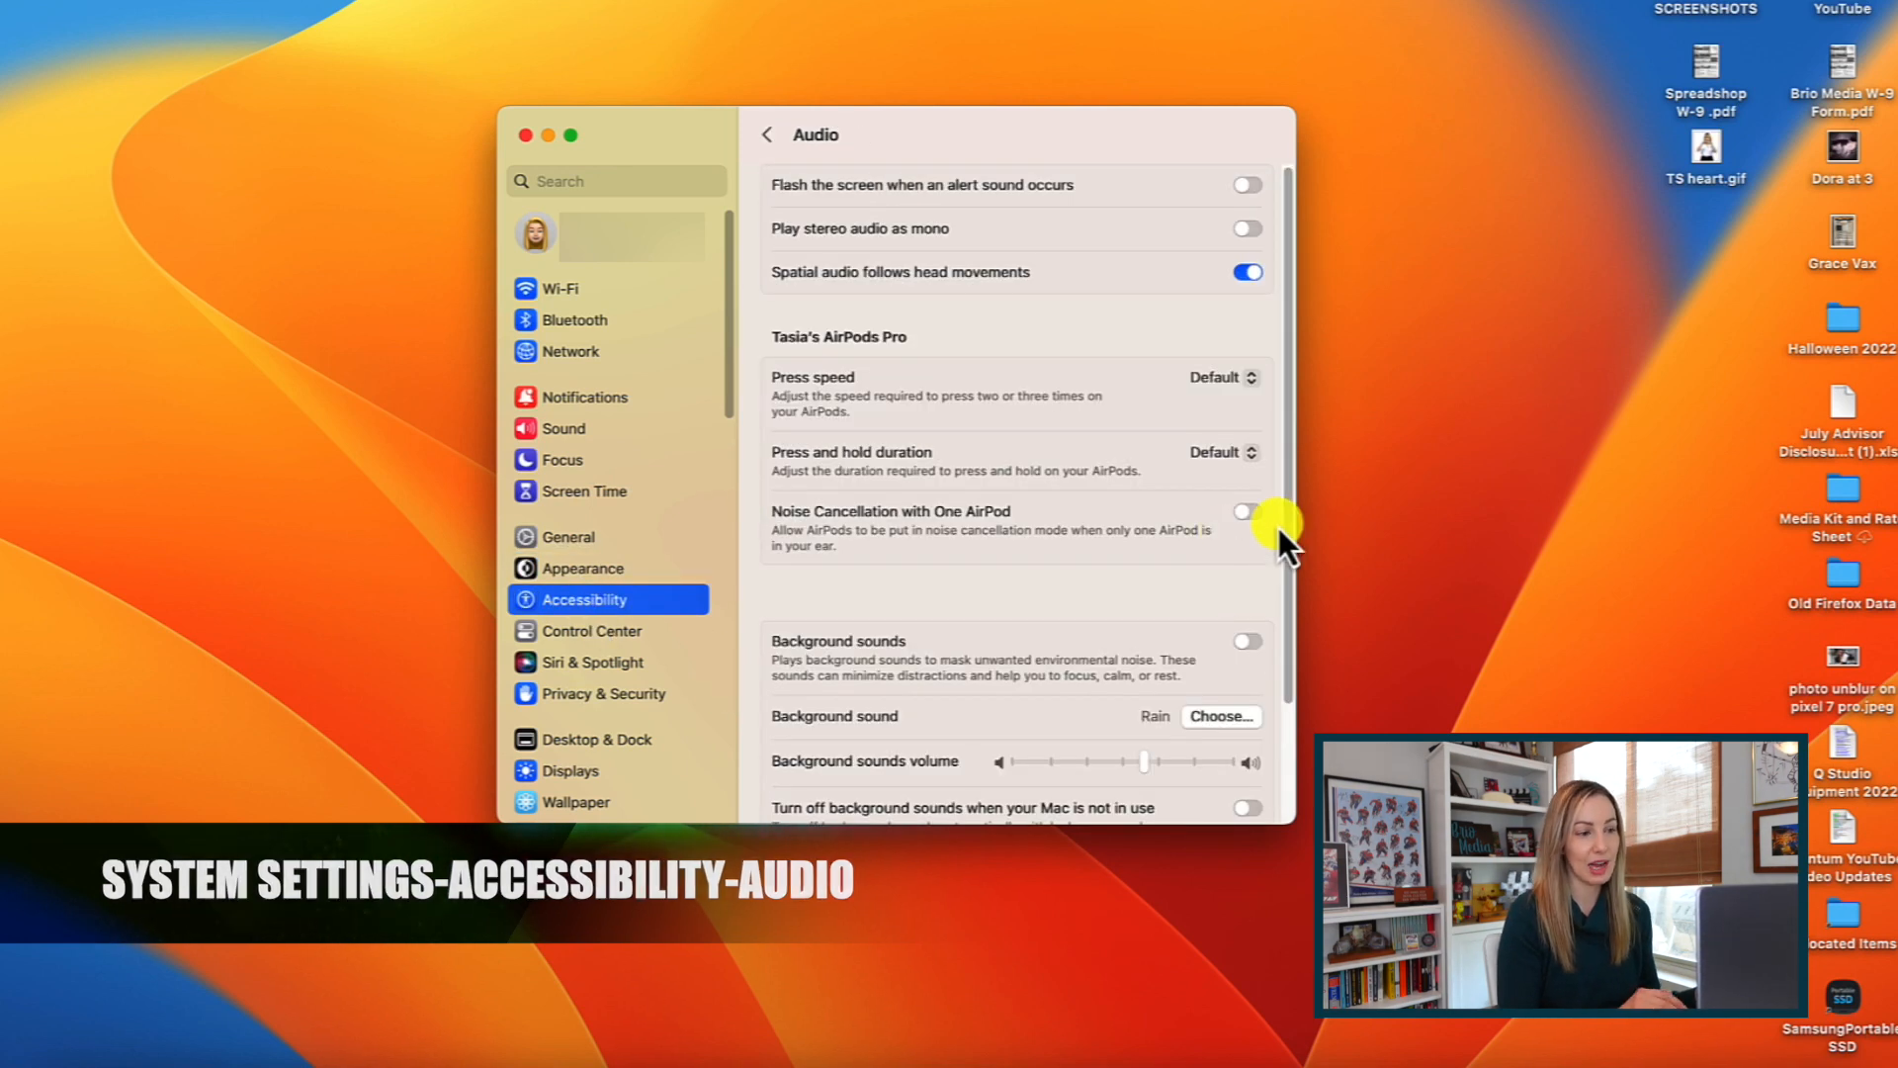
scroll(down, 3)
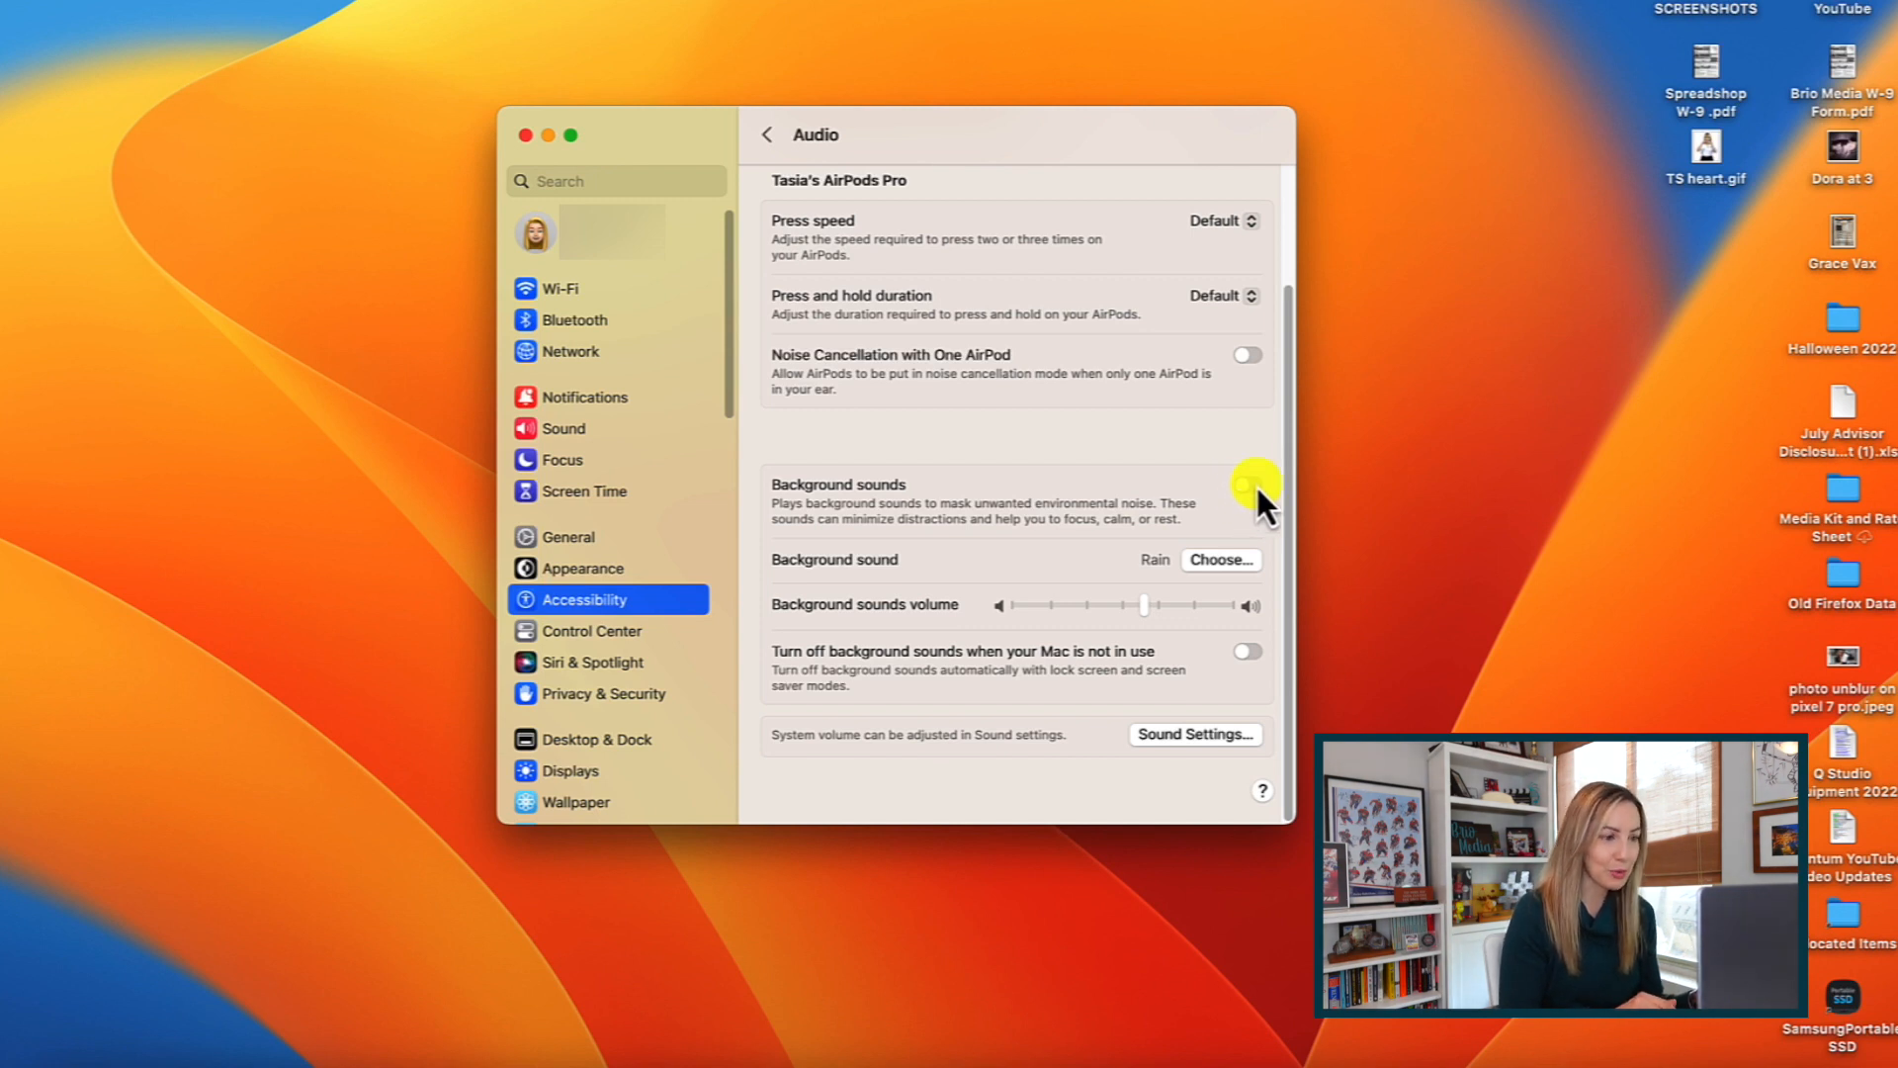
mouse_move(1259, 514)
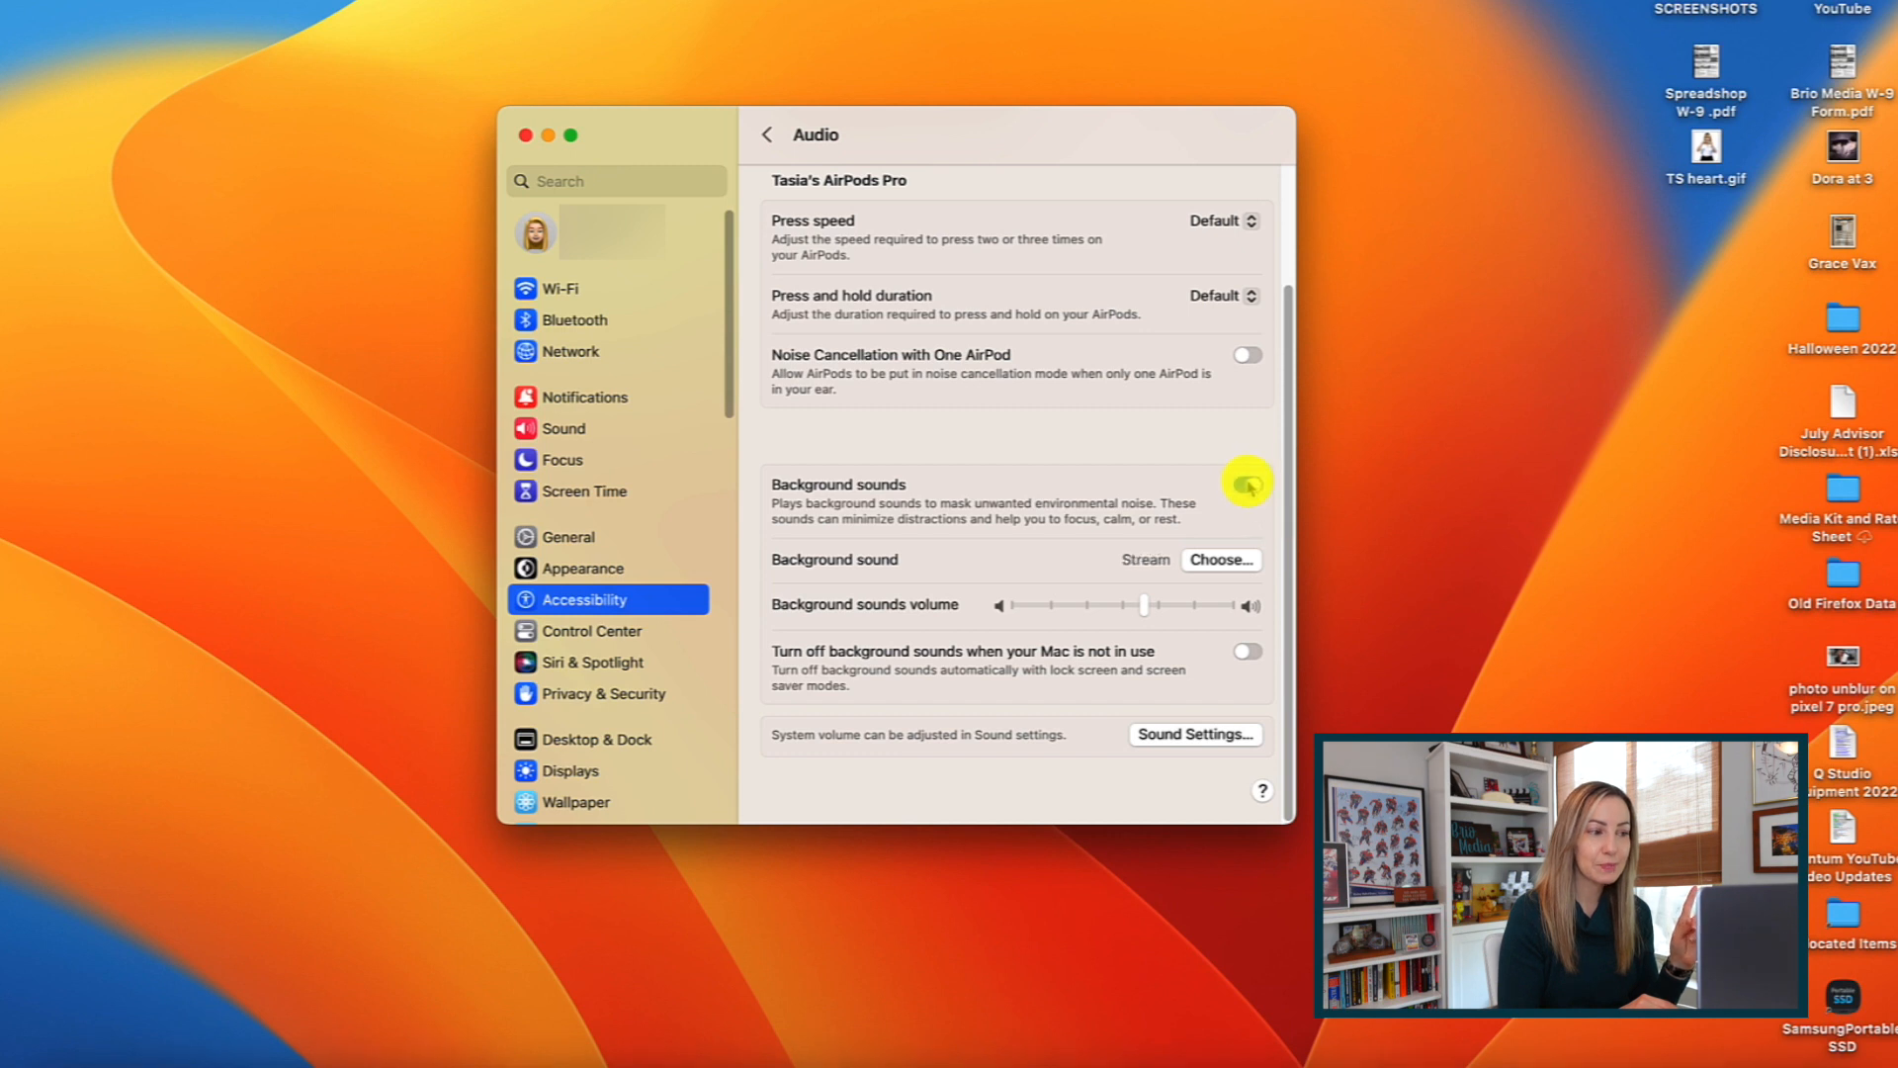
Step: Switch Background sounds on and choose Stream as the ambient sound
click(1248, 488)
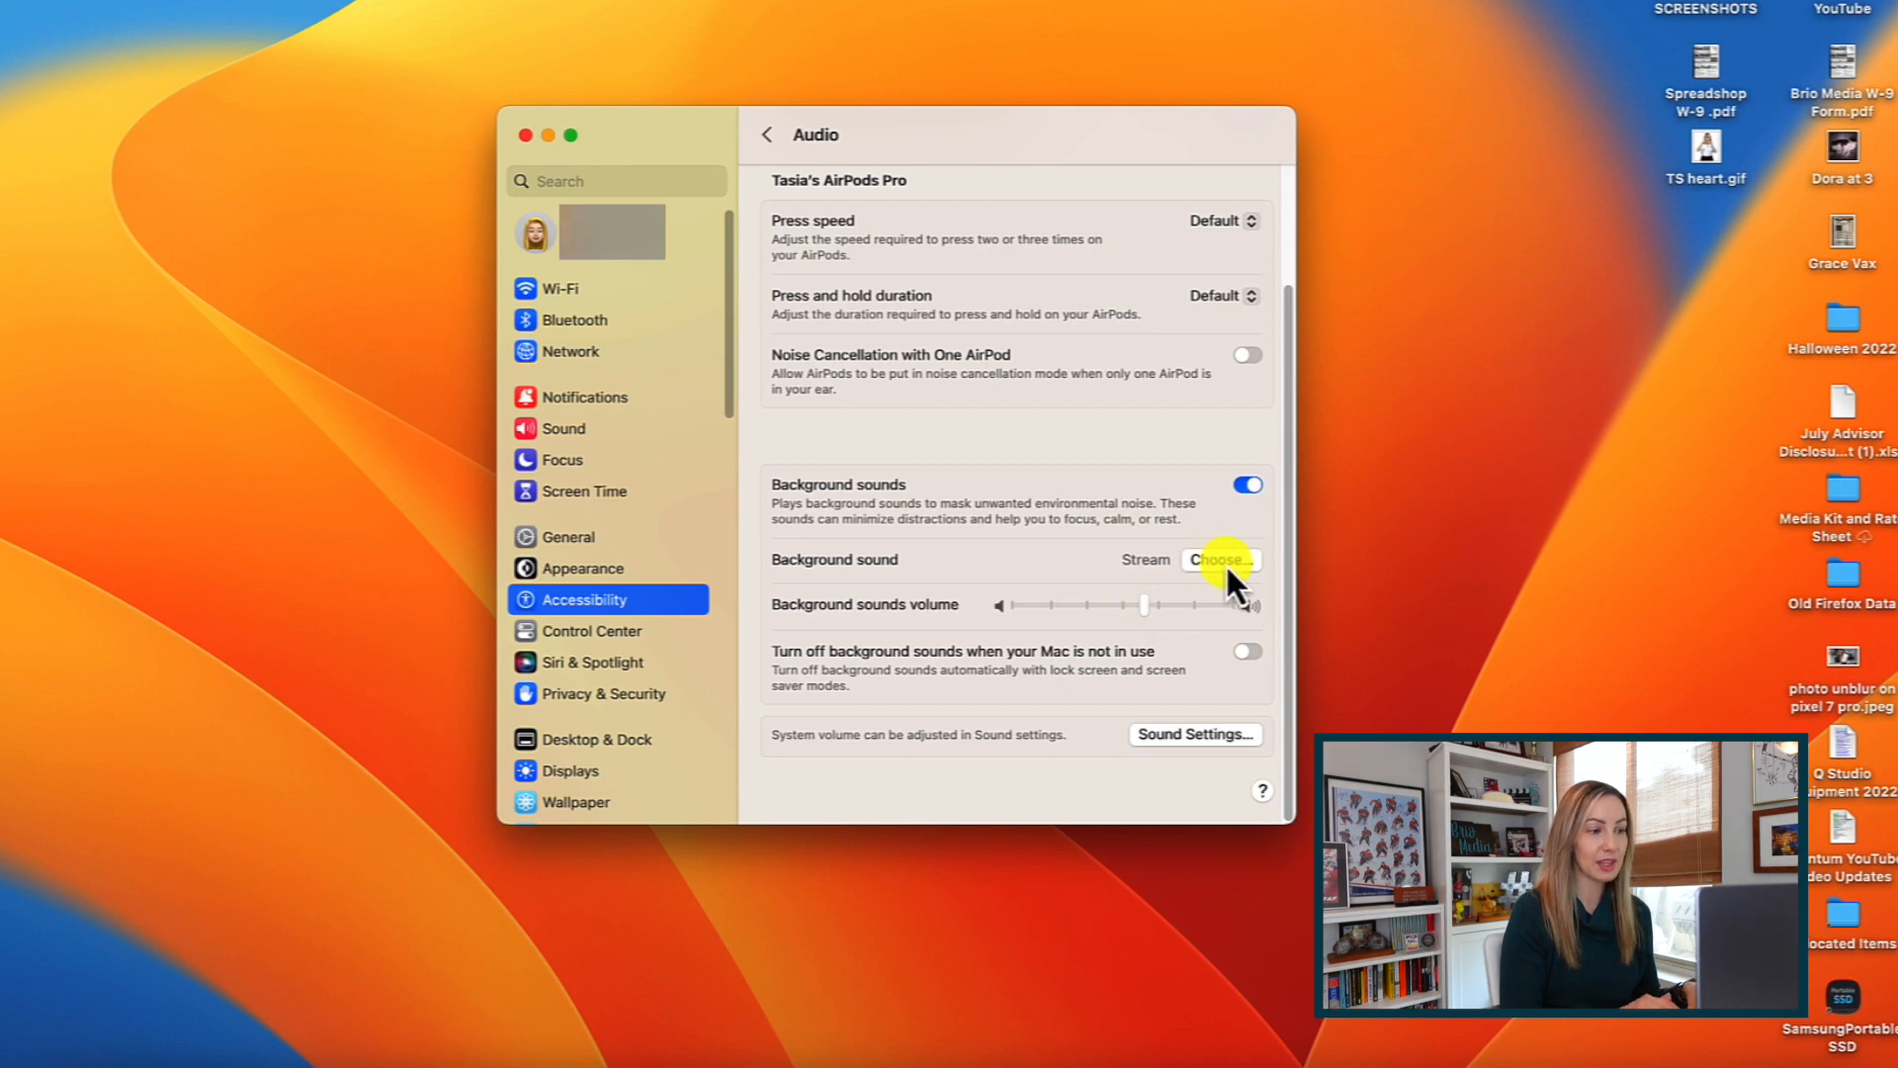
click(1220, 559)
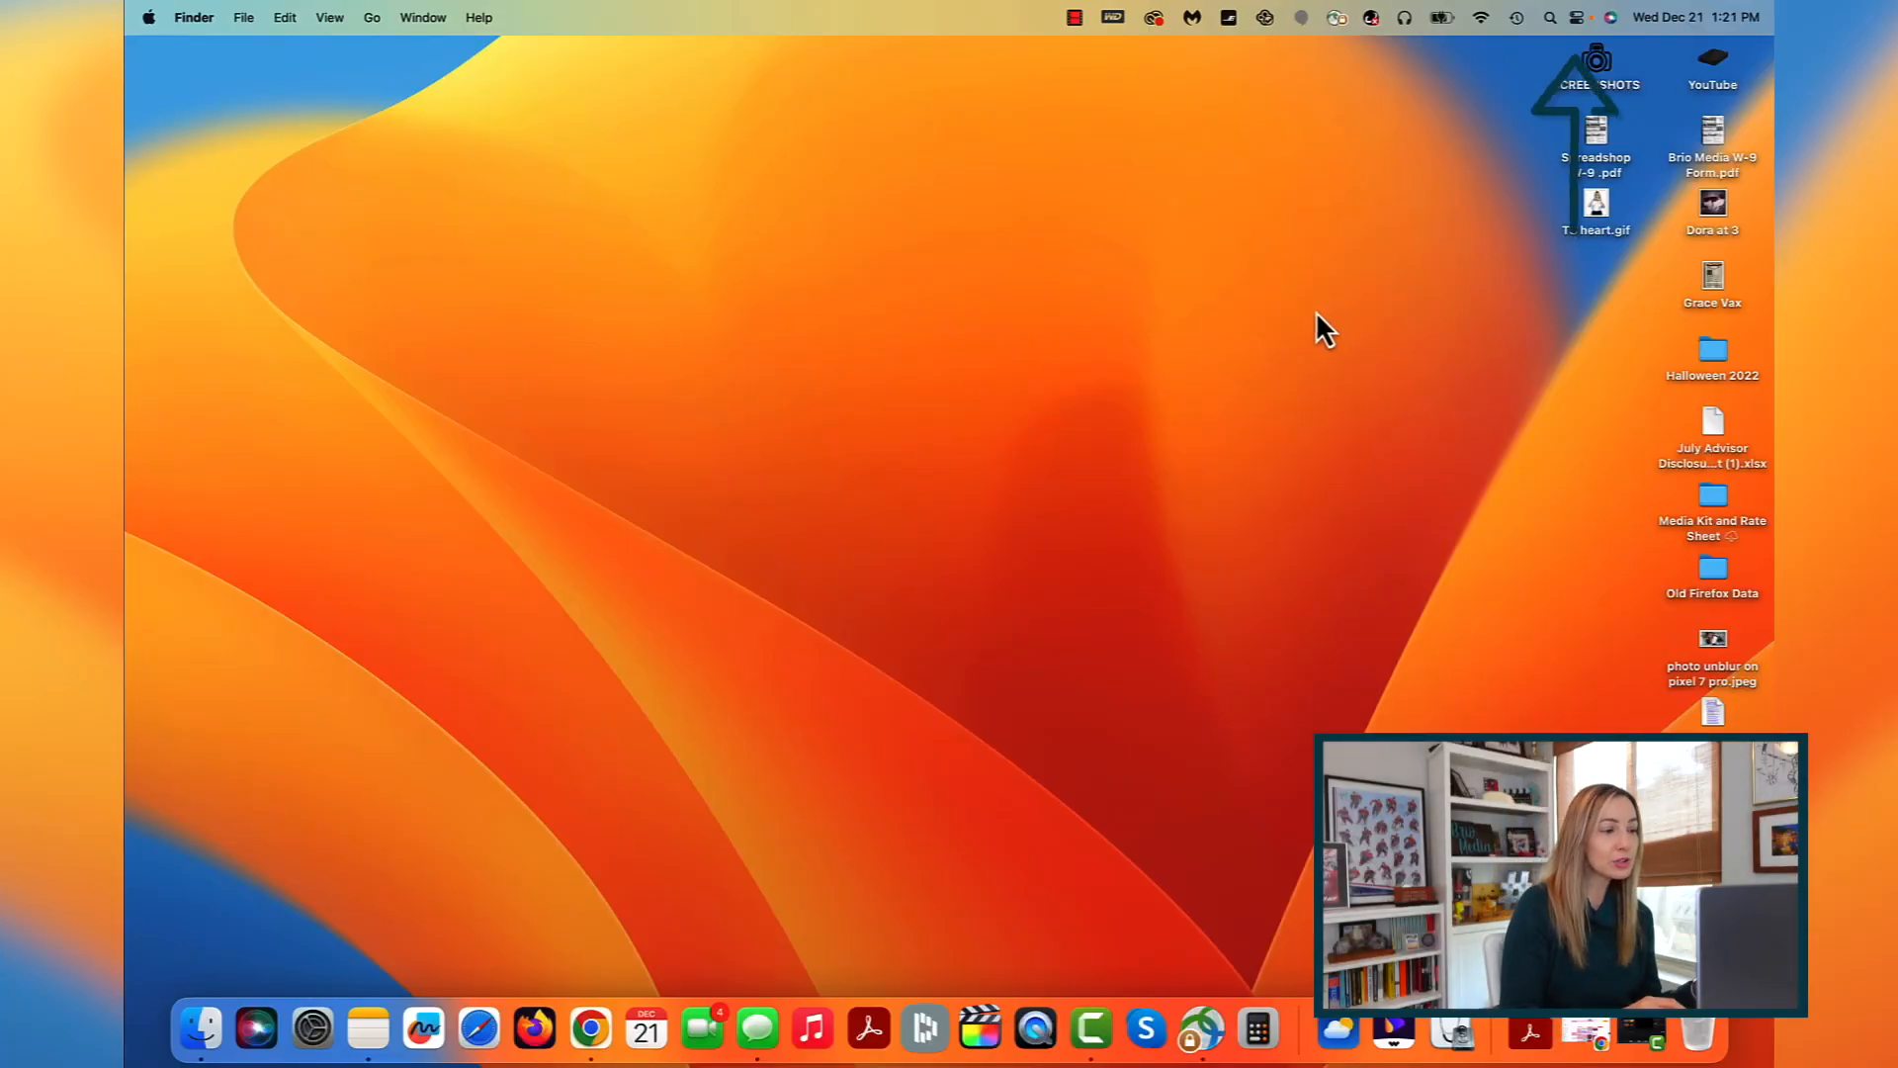
mouse_move(1530, 109)
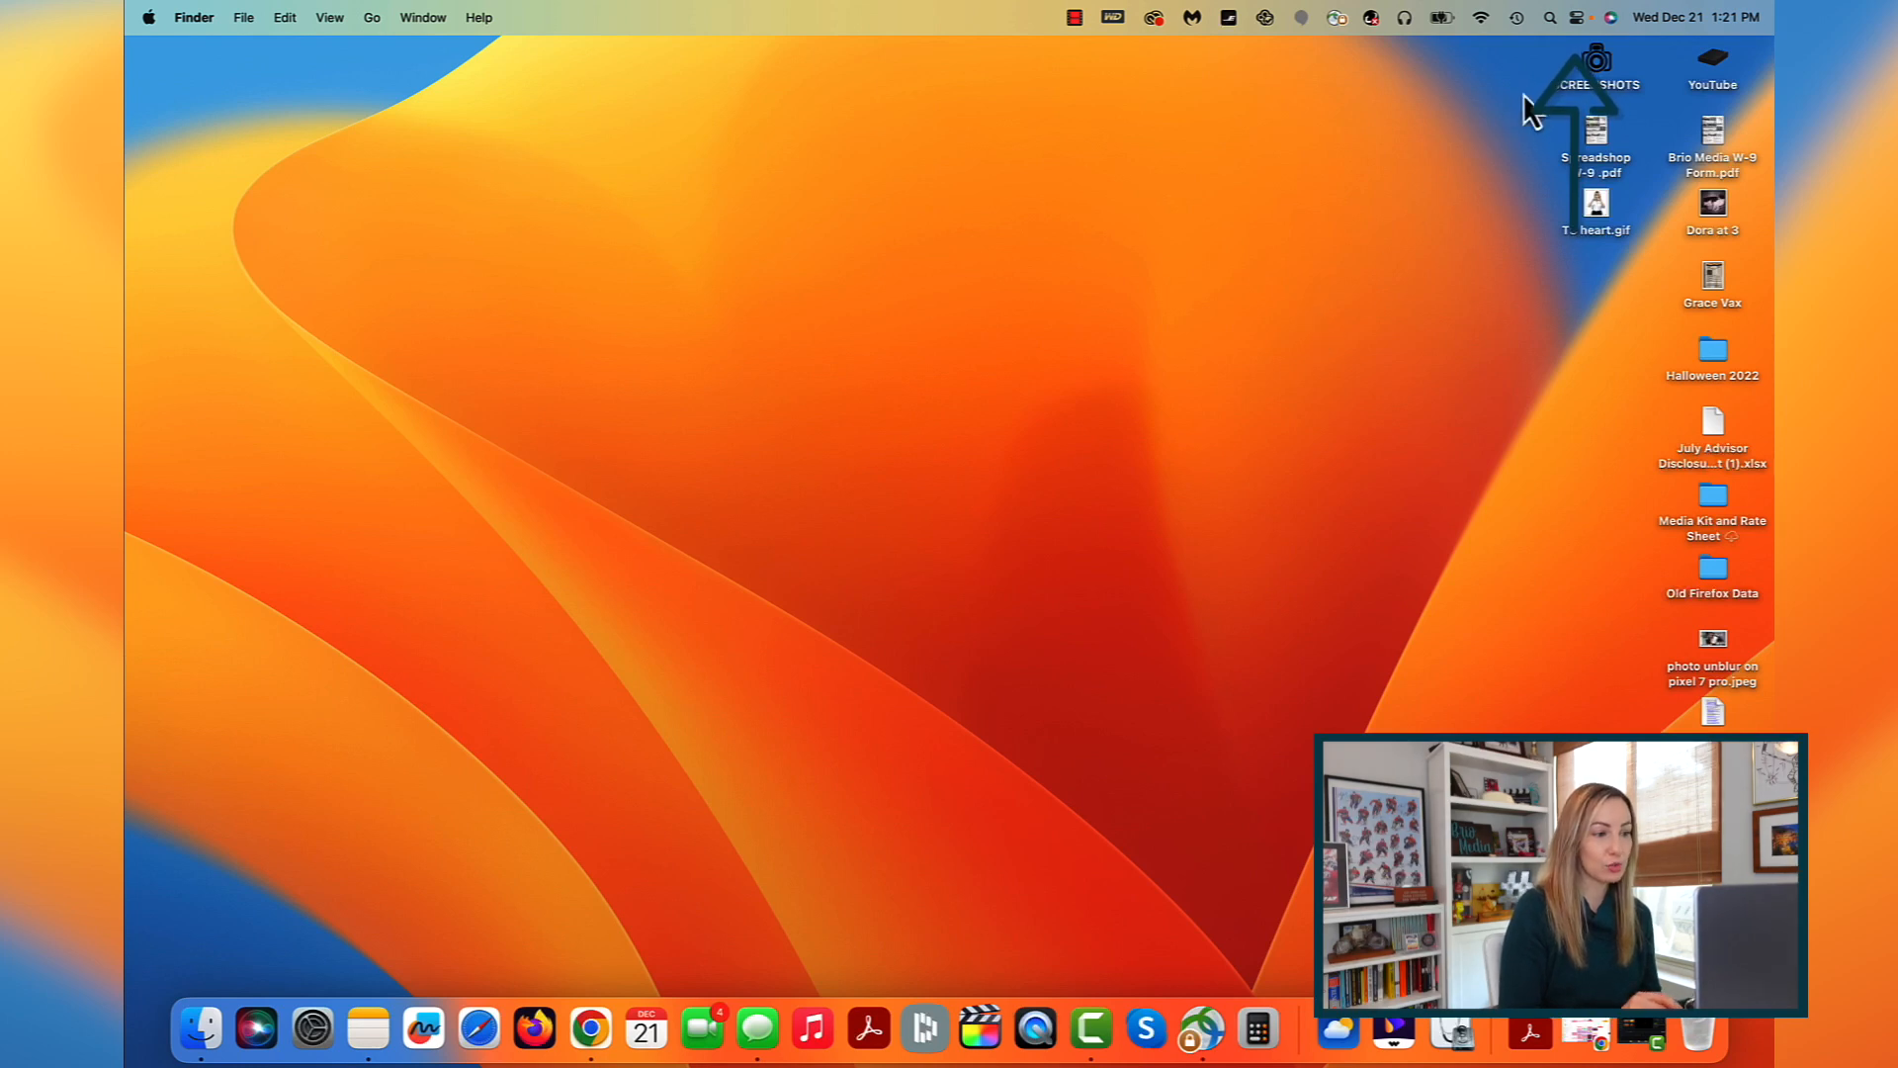
Step: Turn on Stage Manager from Control Center so desktop icons are hidden
click(1578, 18)
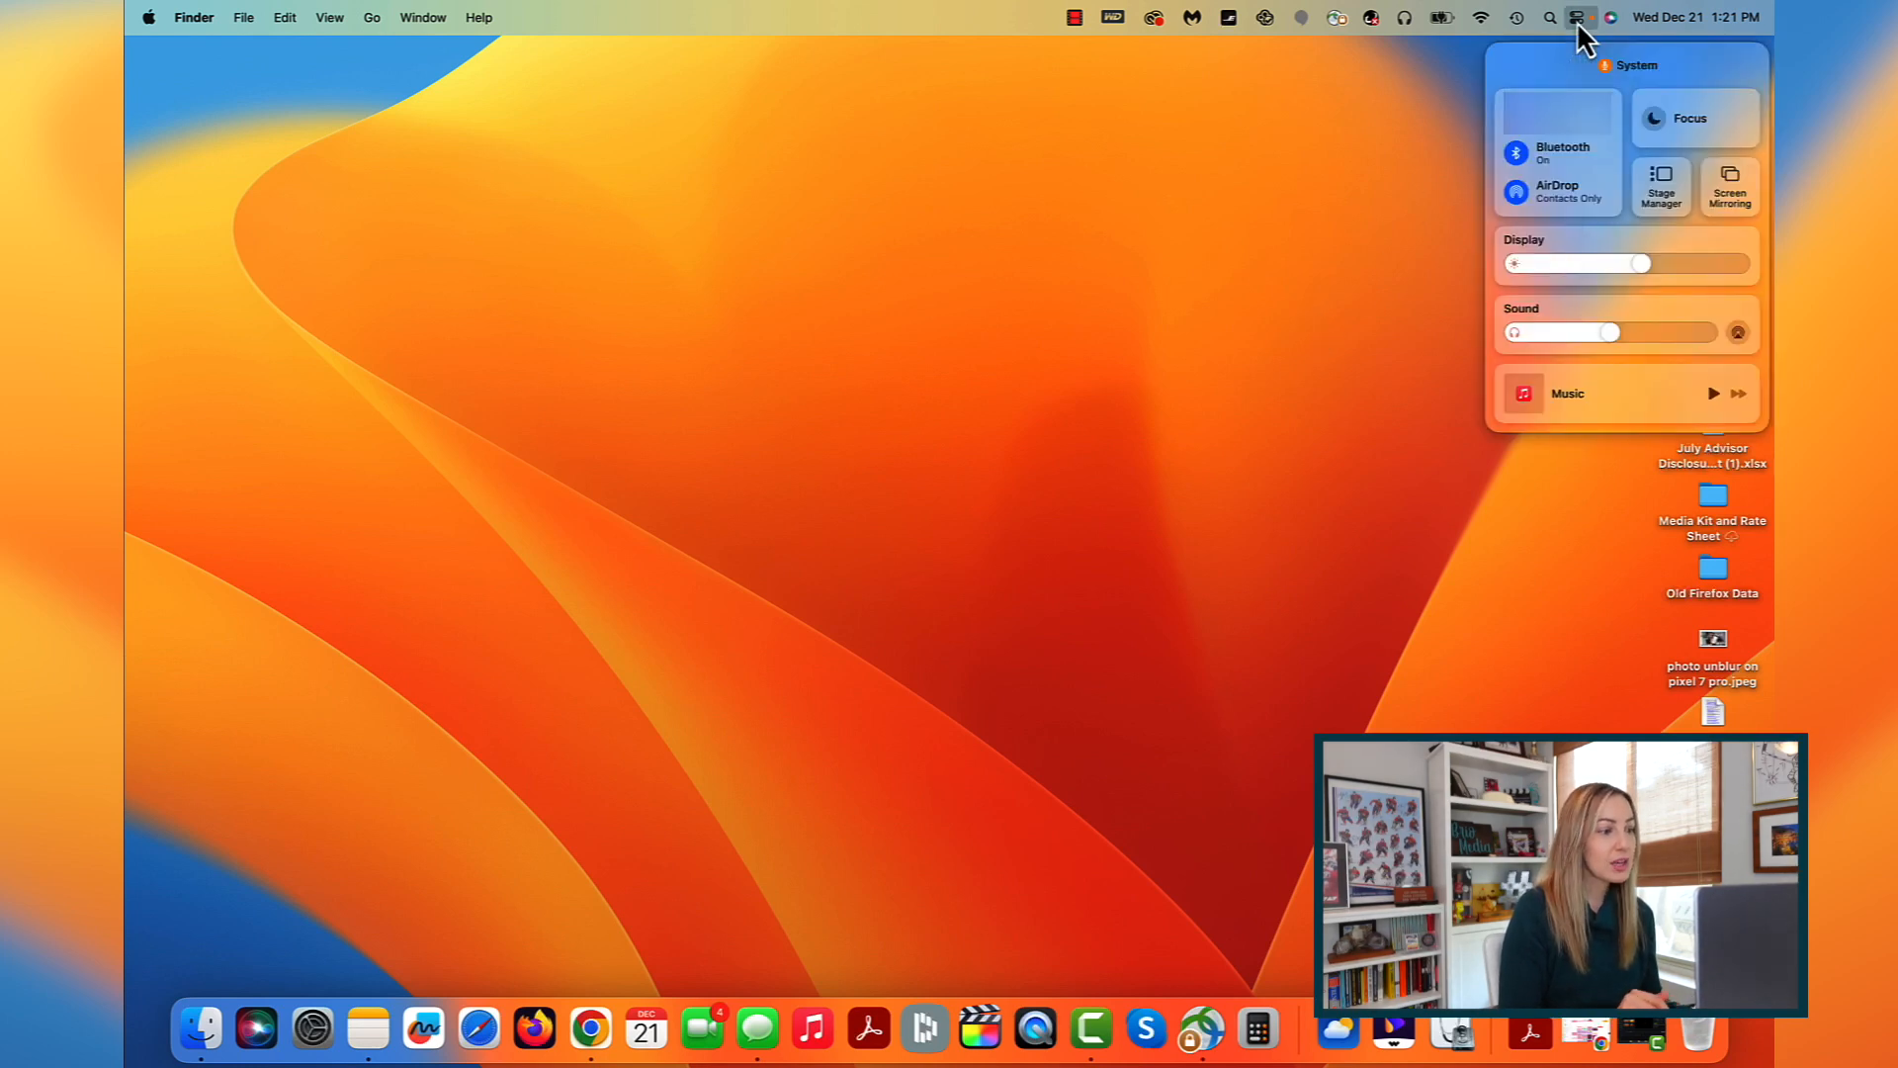
mouse_move(1659, 194)
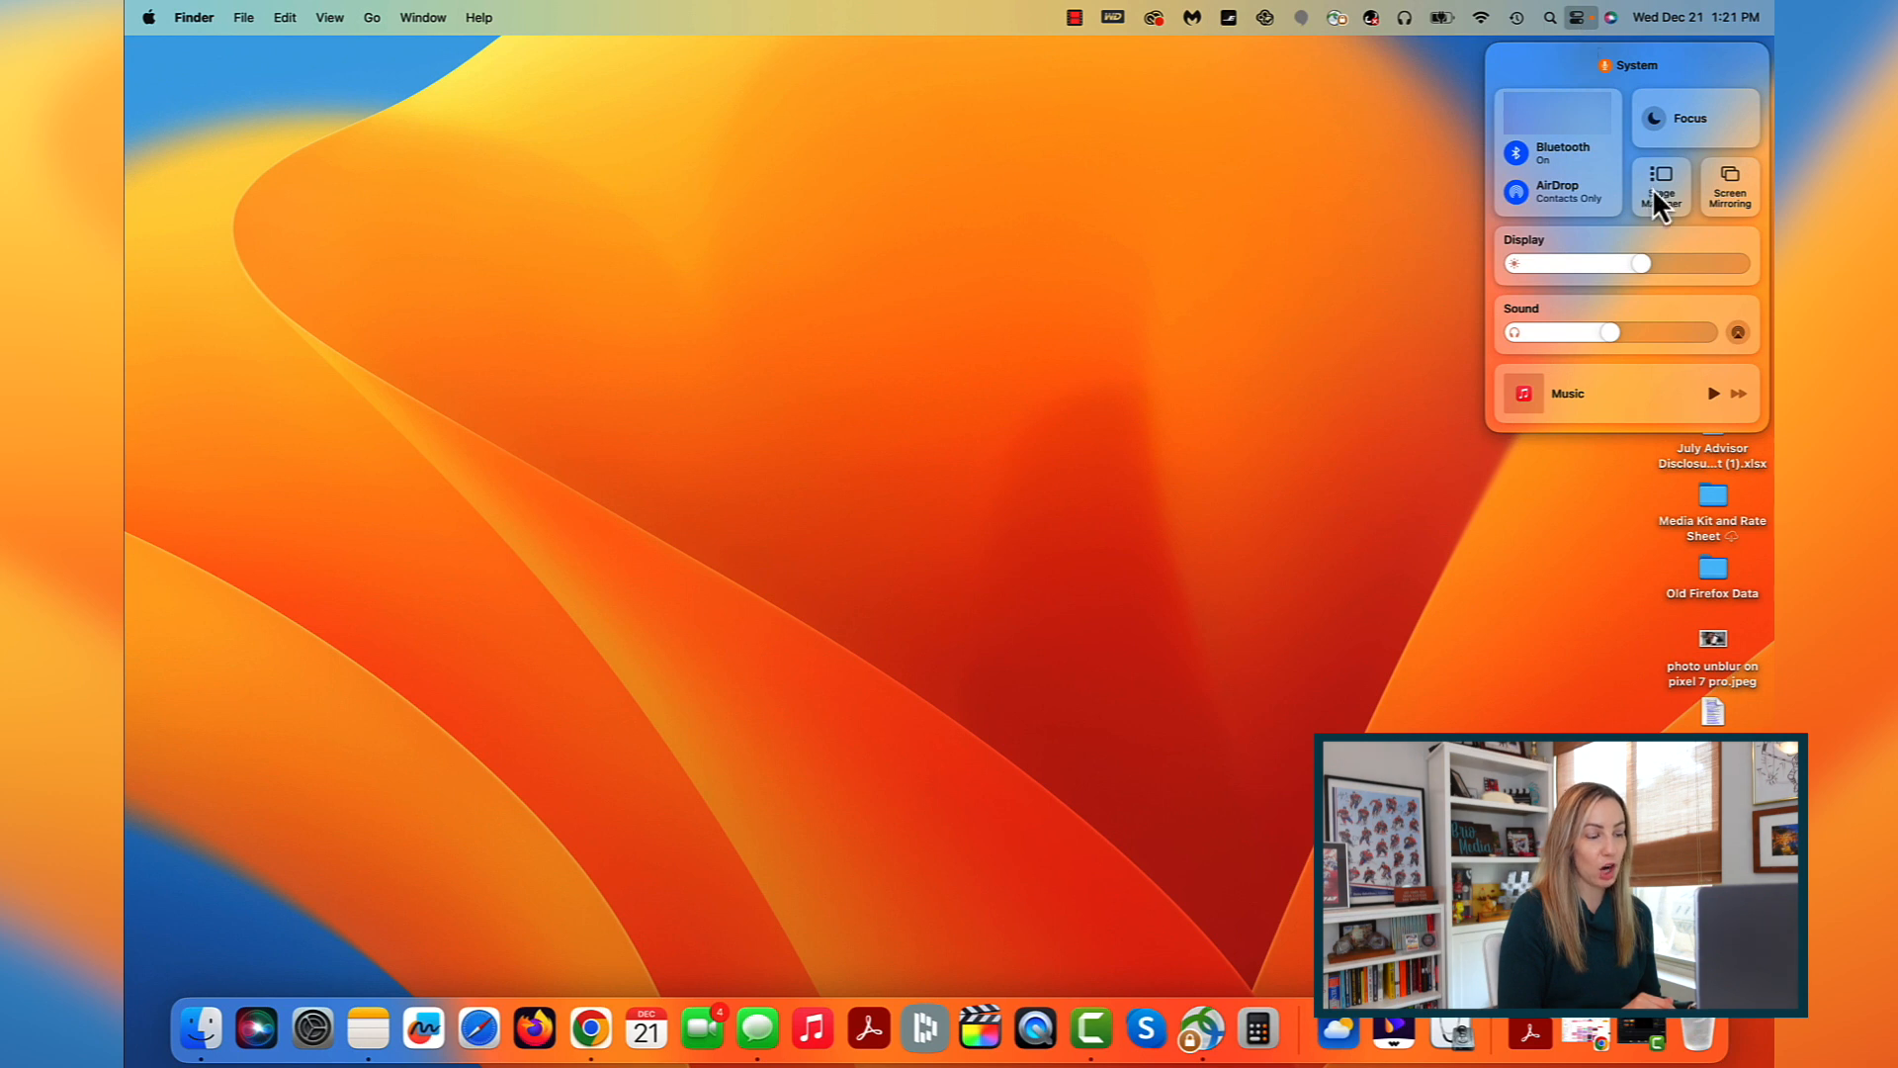
click(1659, 188)
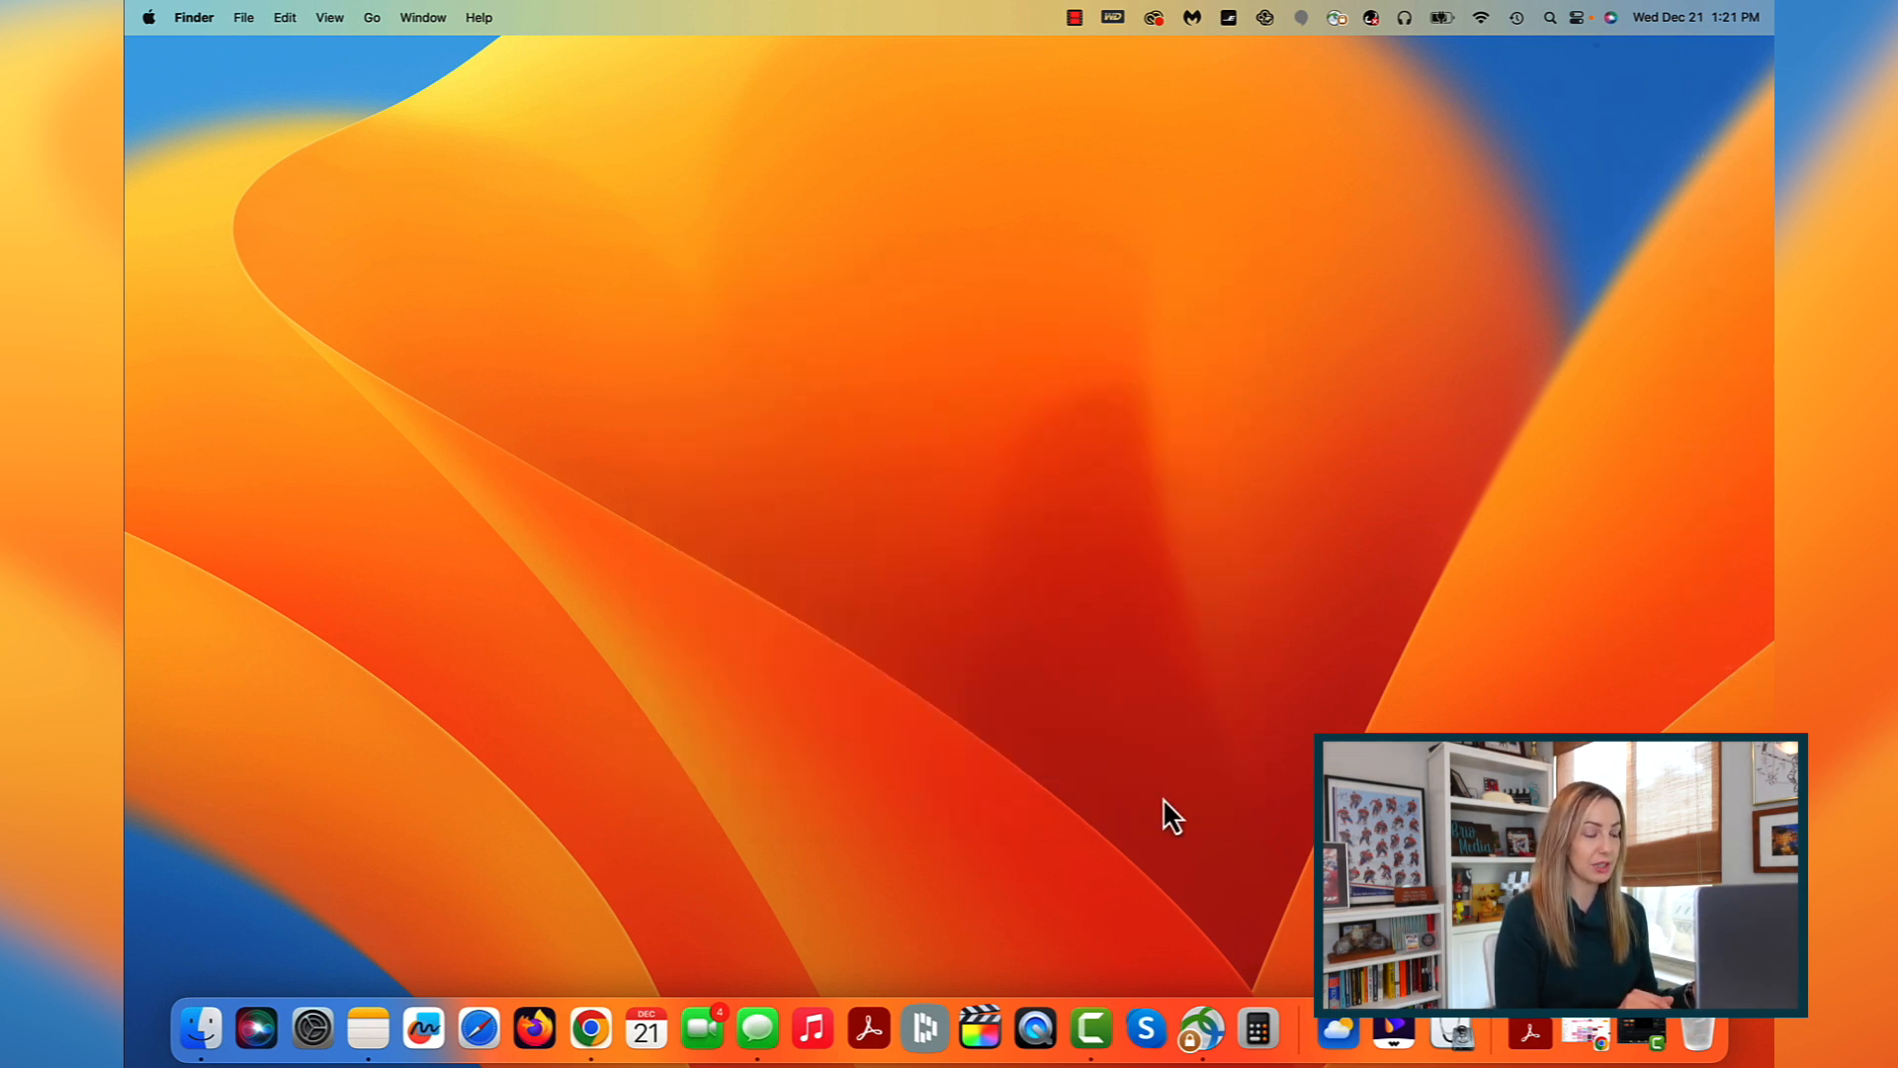
Step: Bring the Music window to the stage from the Stage Manager side strip
click(810, 1029)
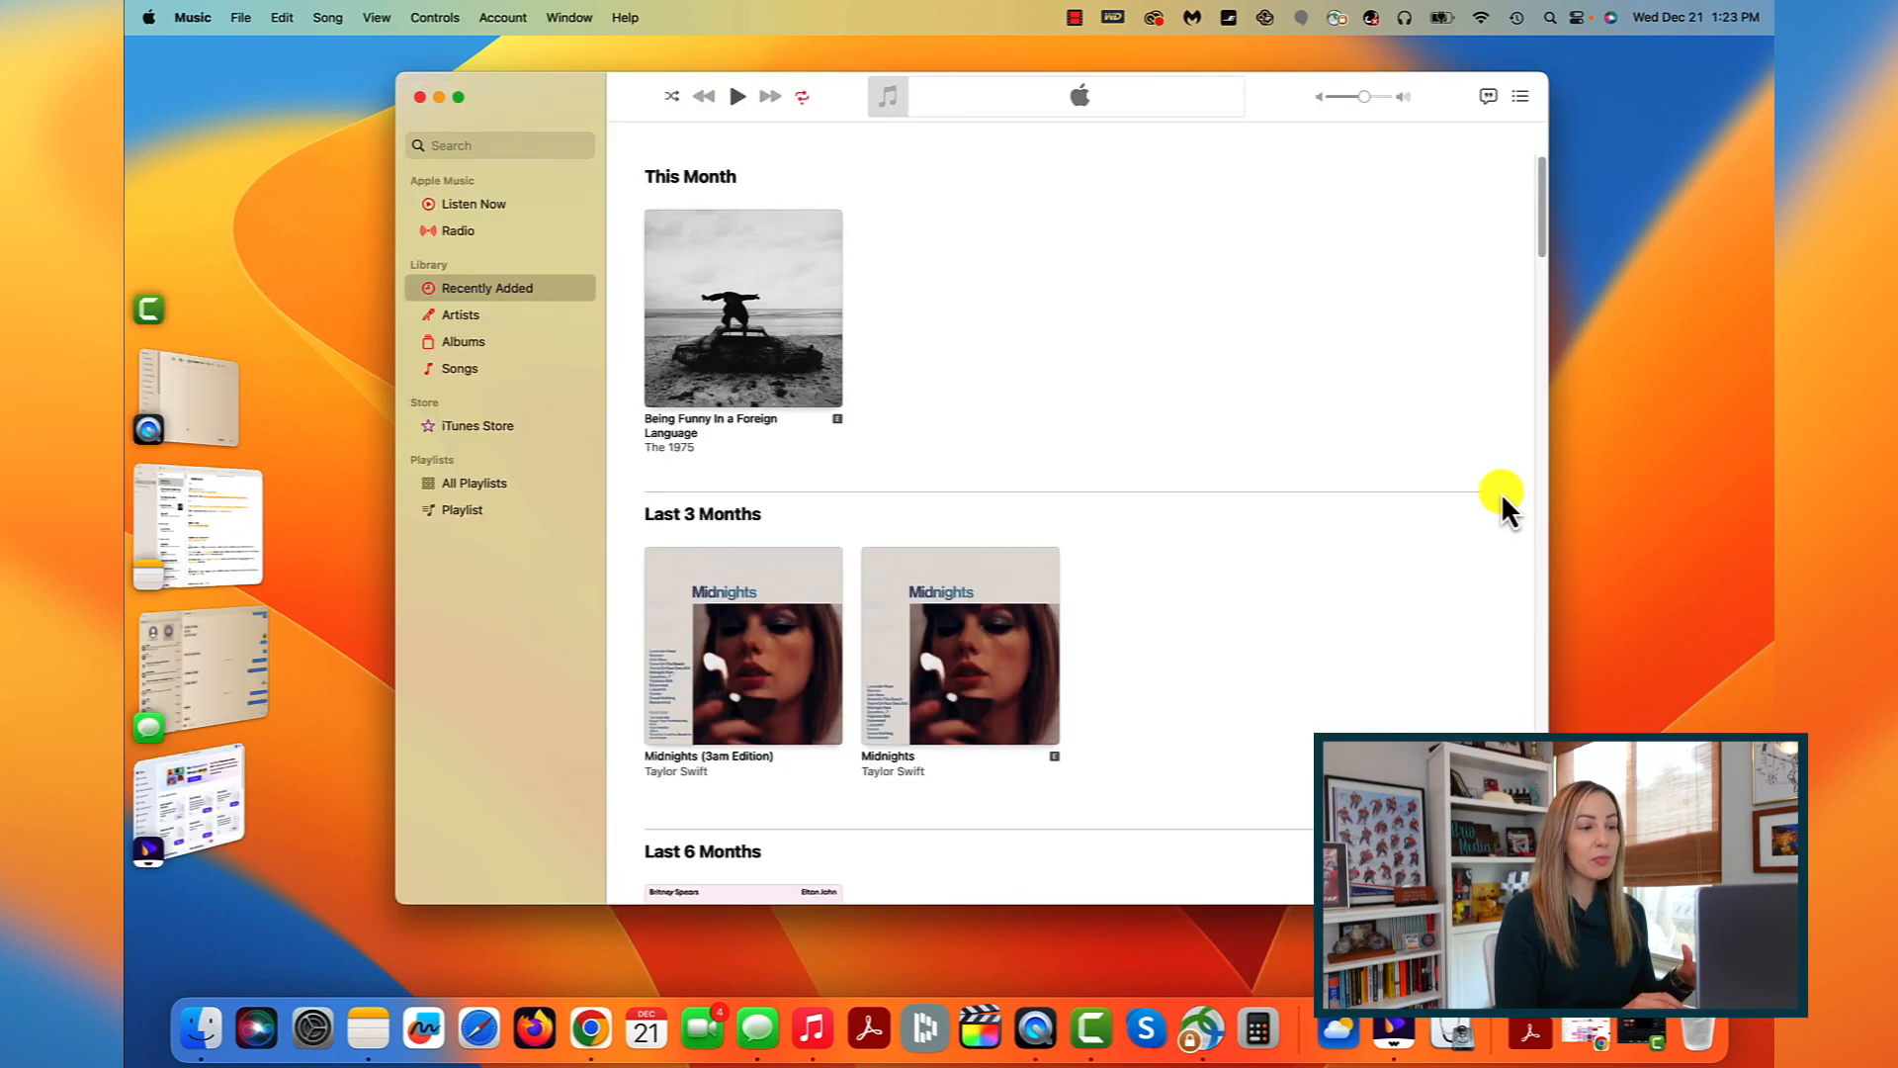
mouse_move(363, 326)
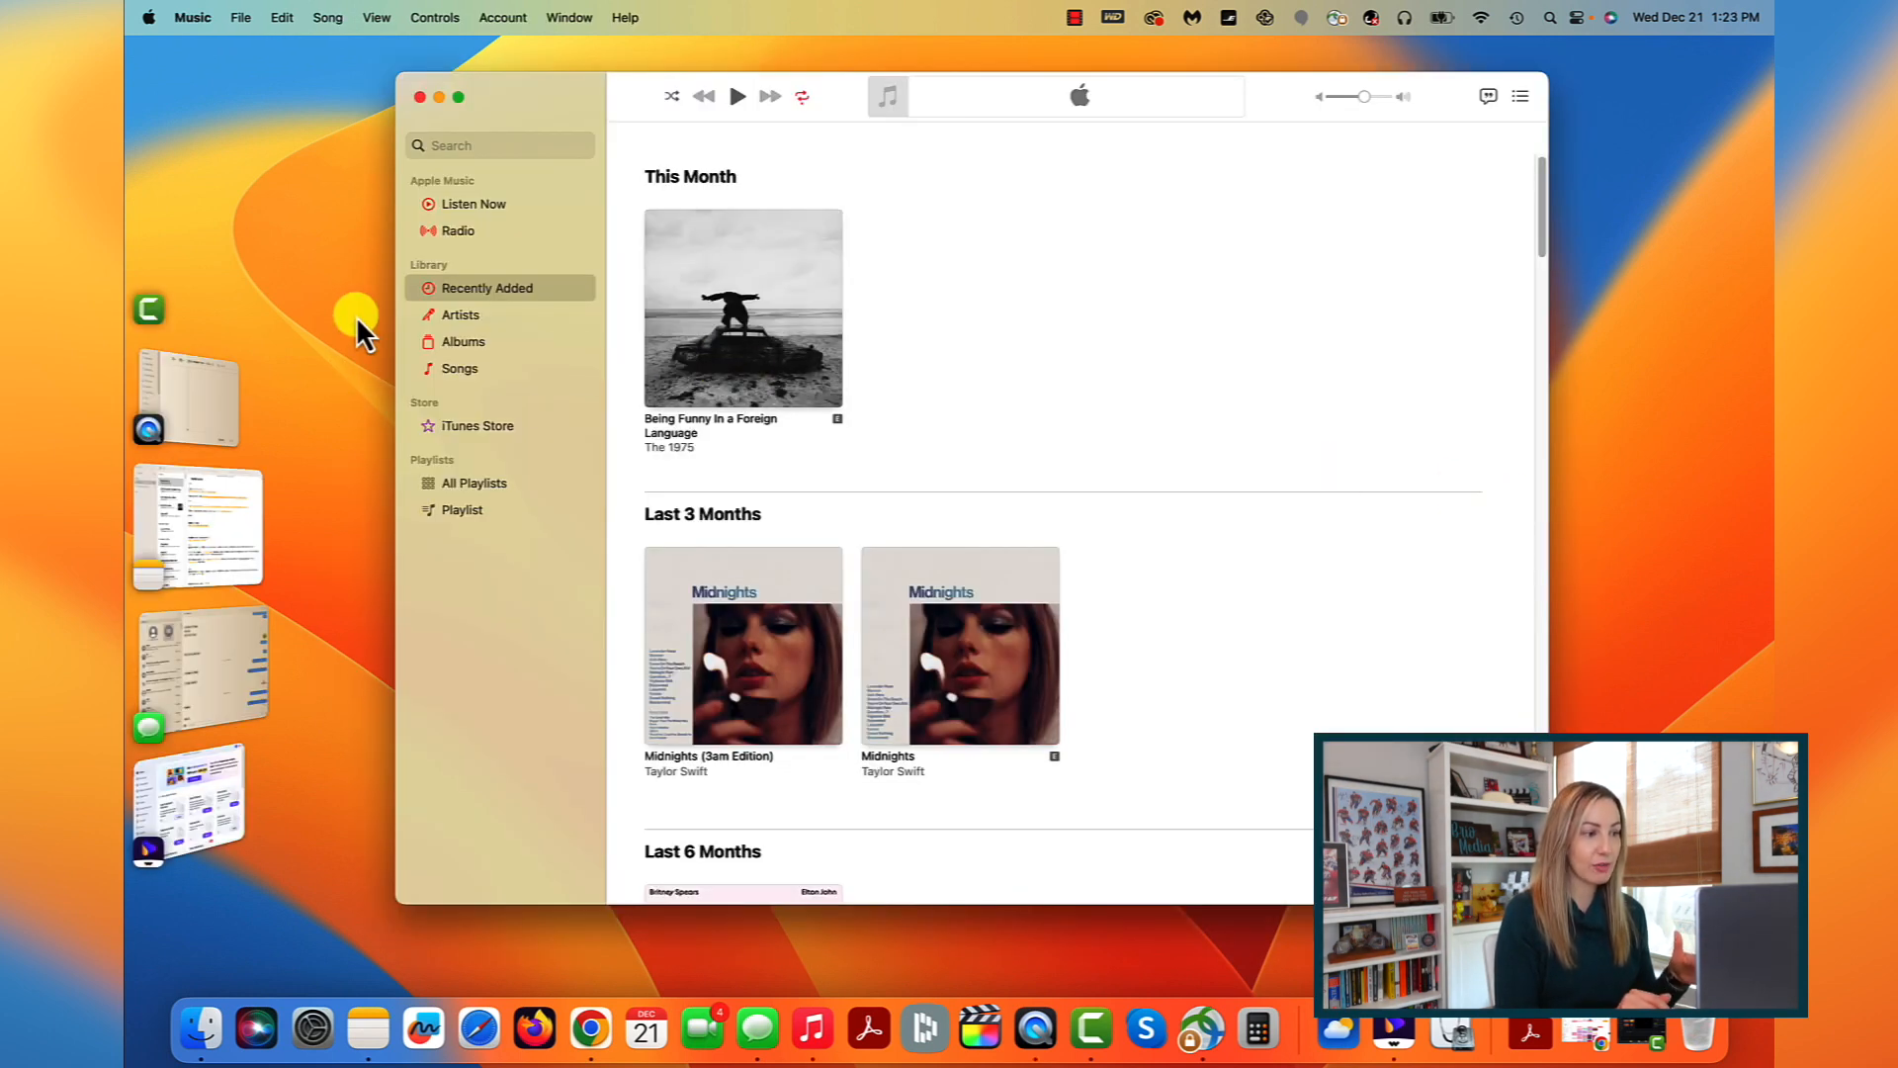
mouse_move(1173, 317)
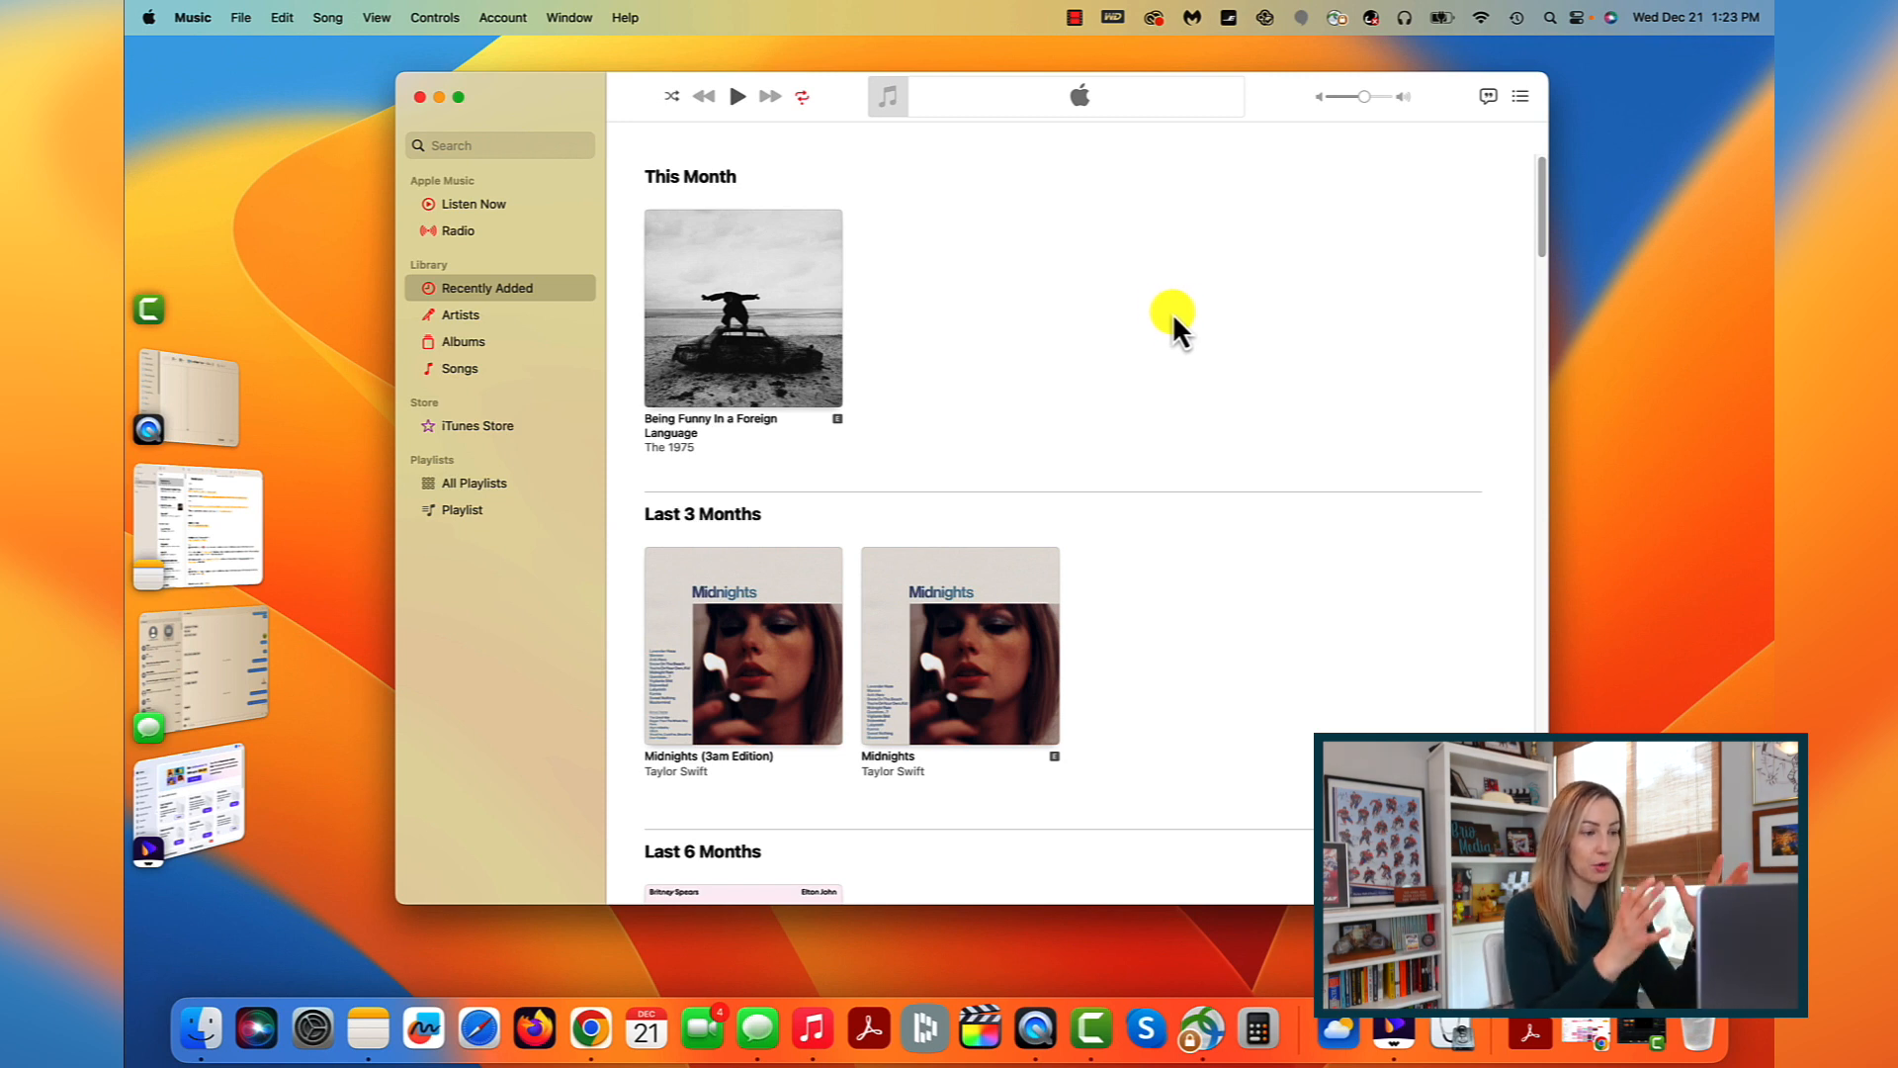
mouse_move(730, 644)
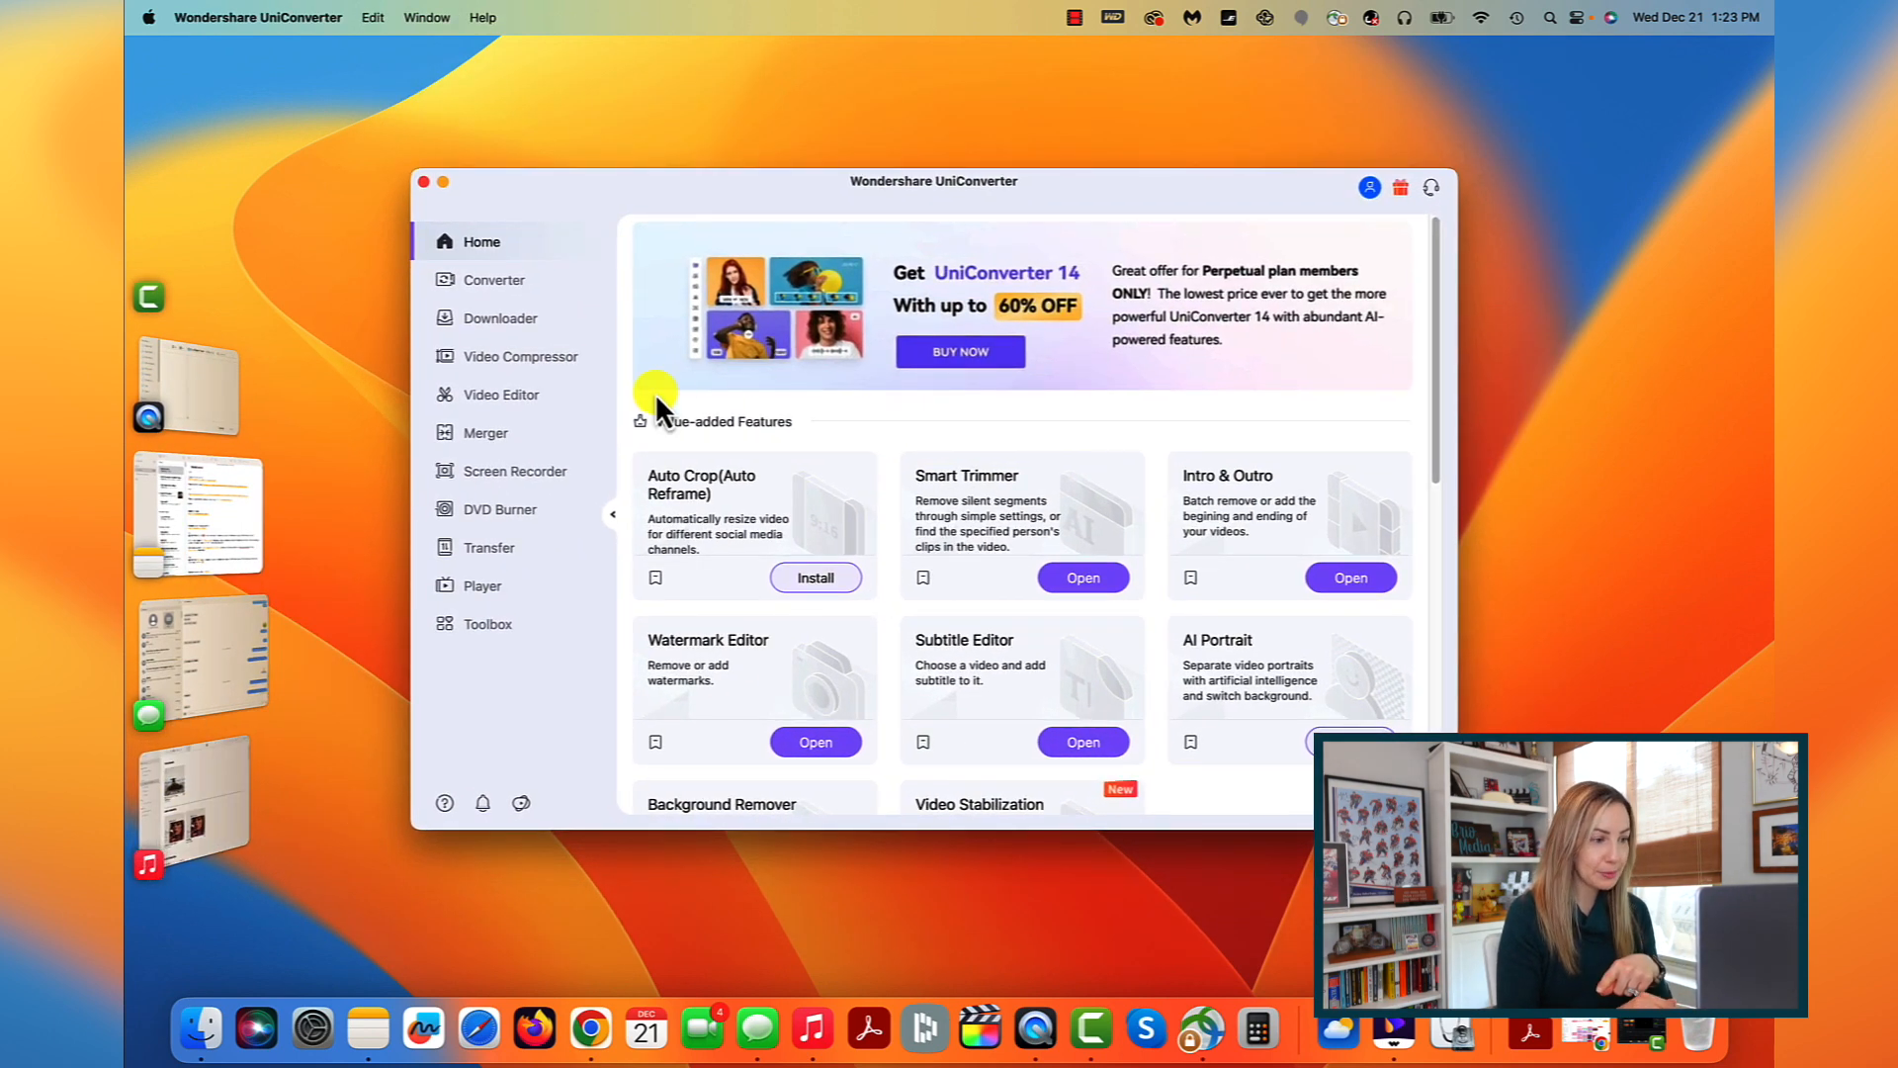
mouse_move(1356, 405)
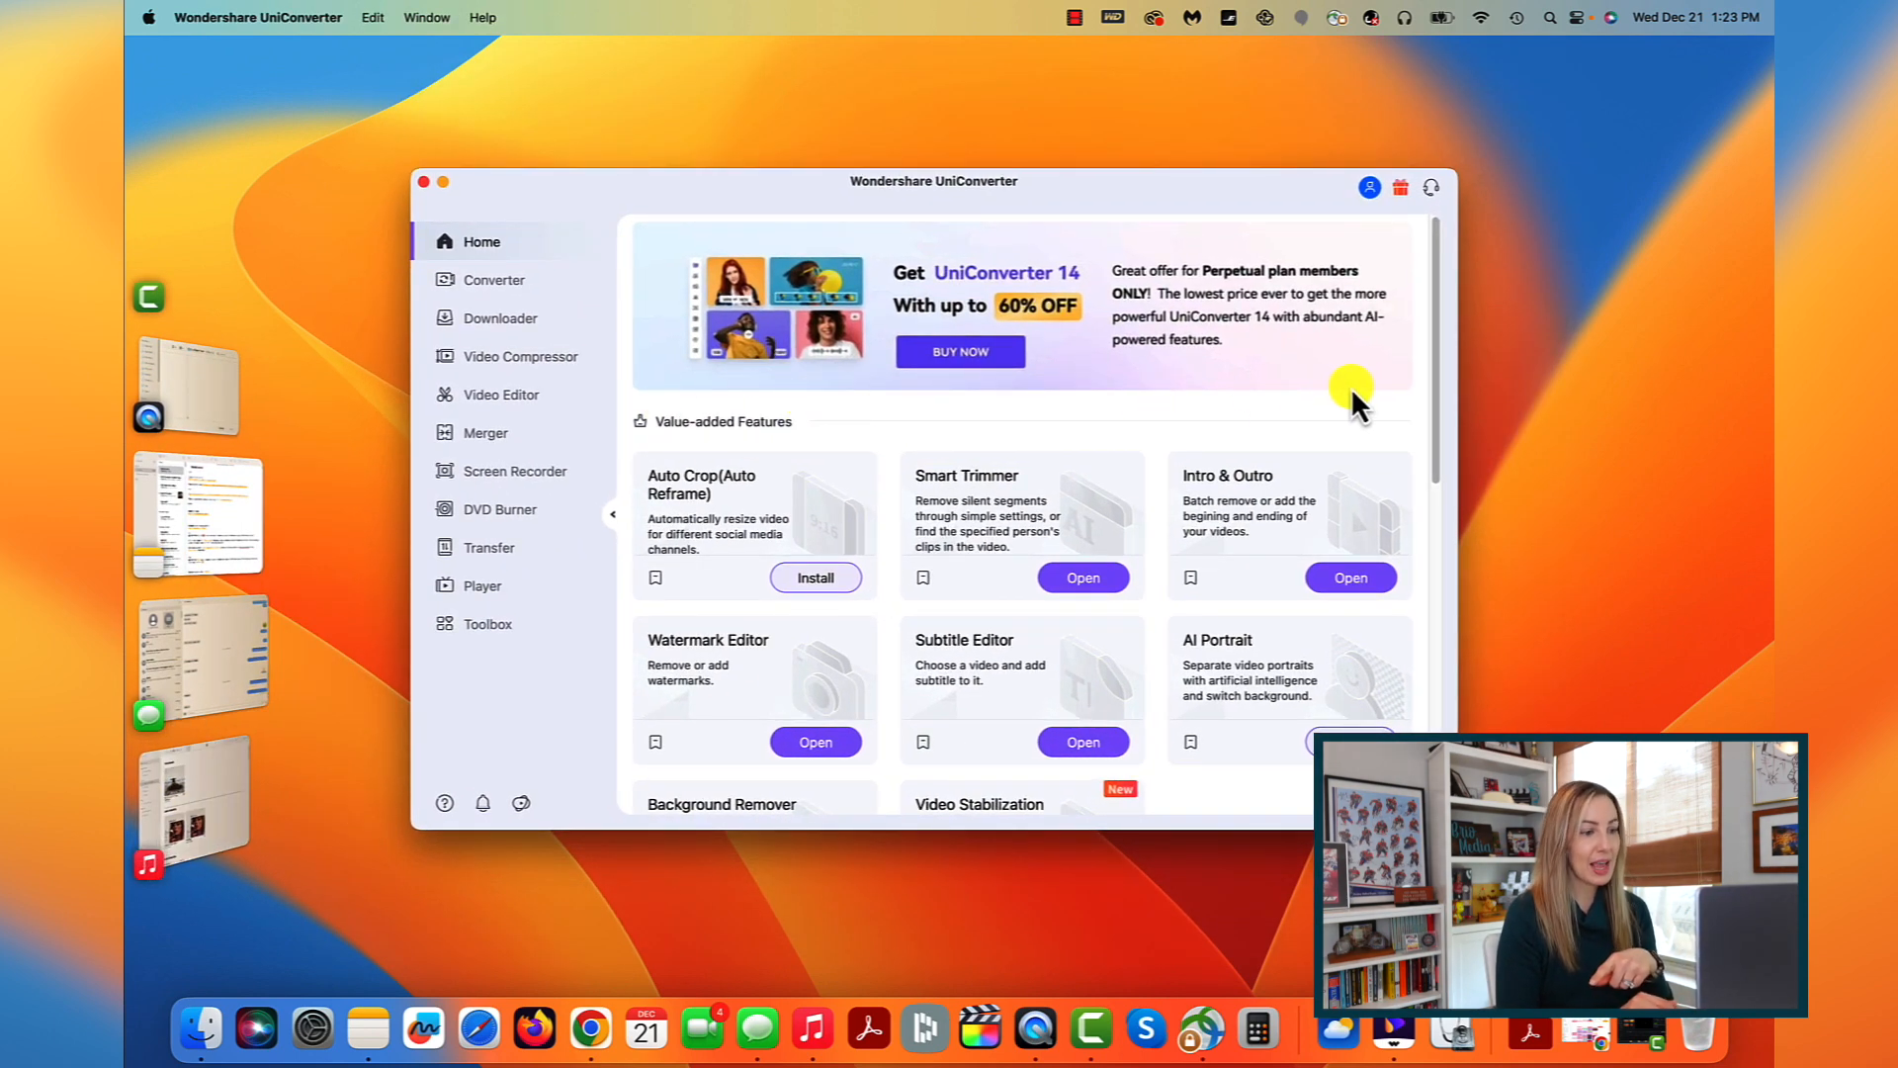
mouse_move(1427, 405)
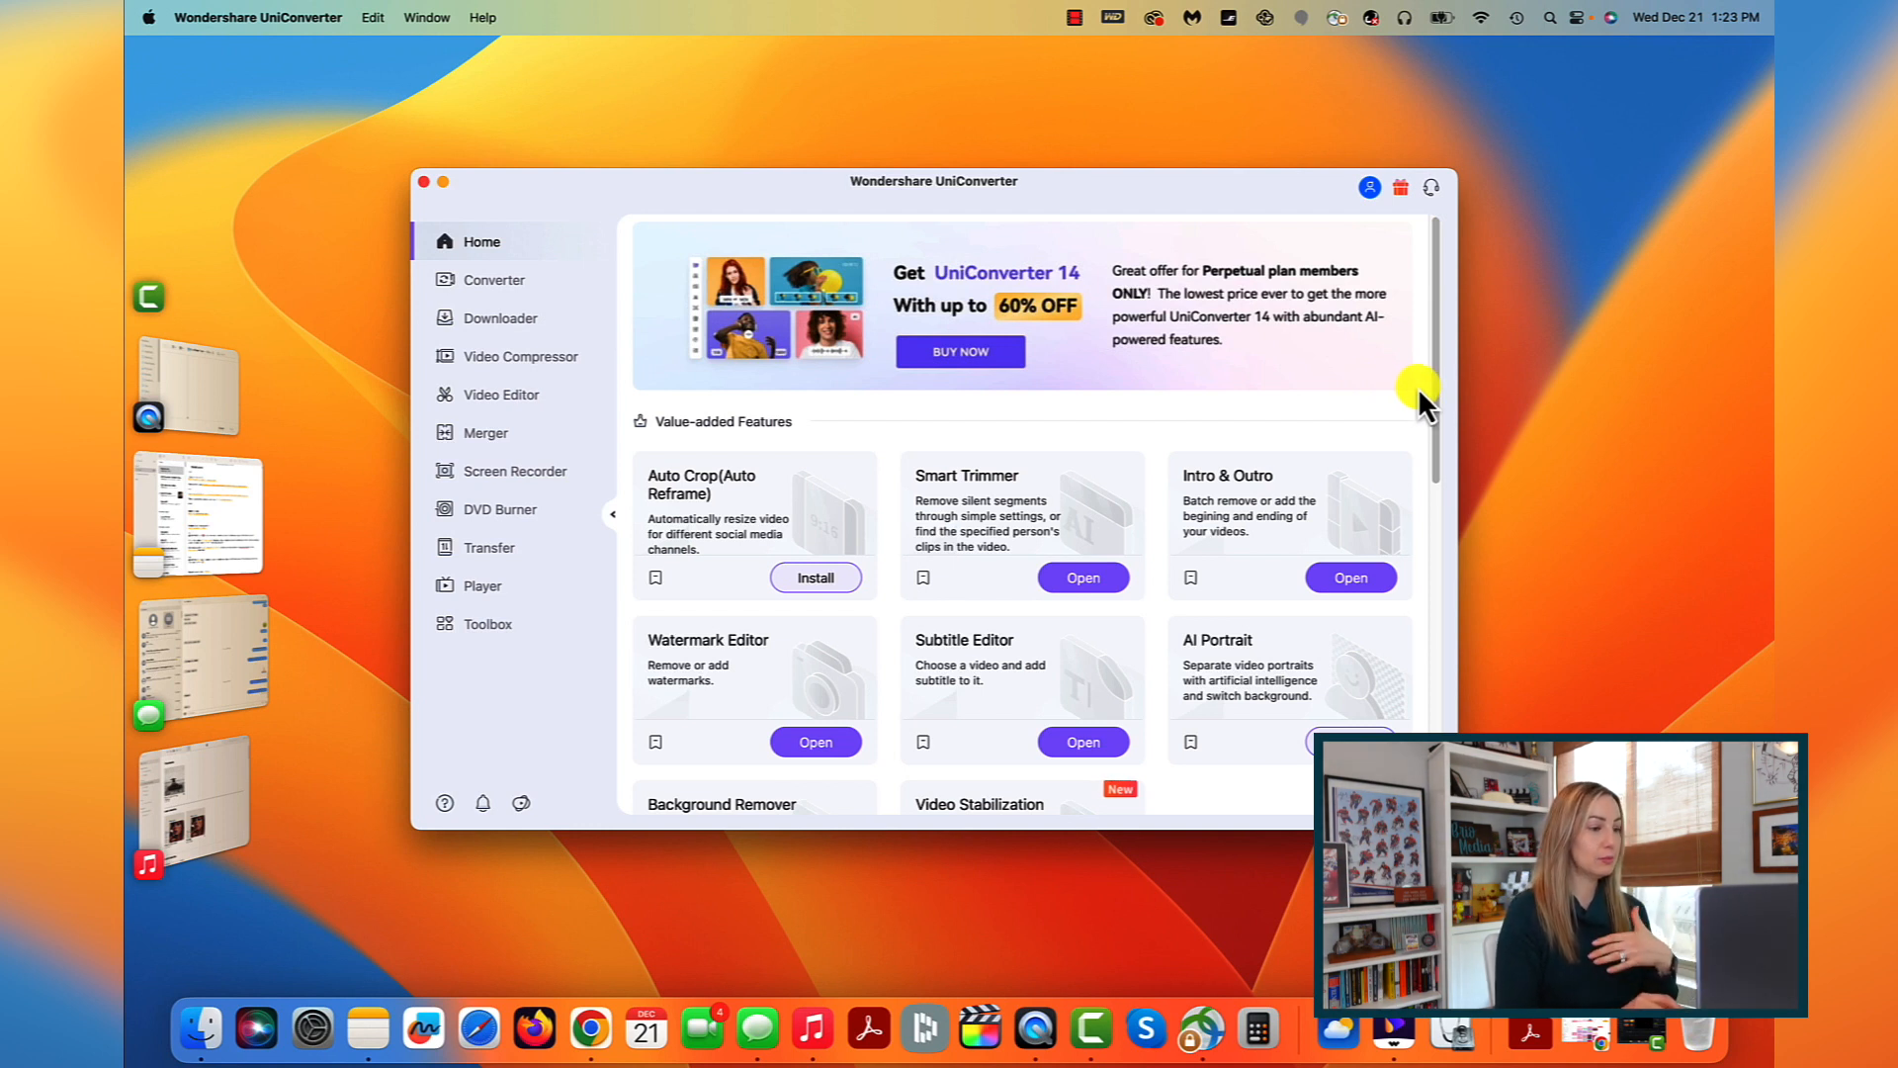
mouse_move(190, 805)
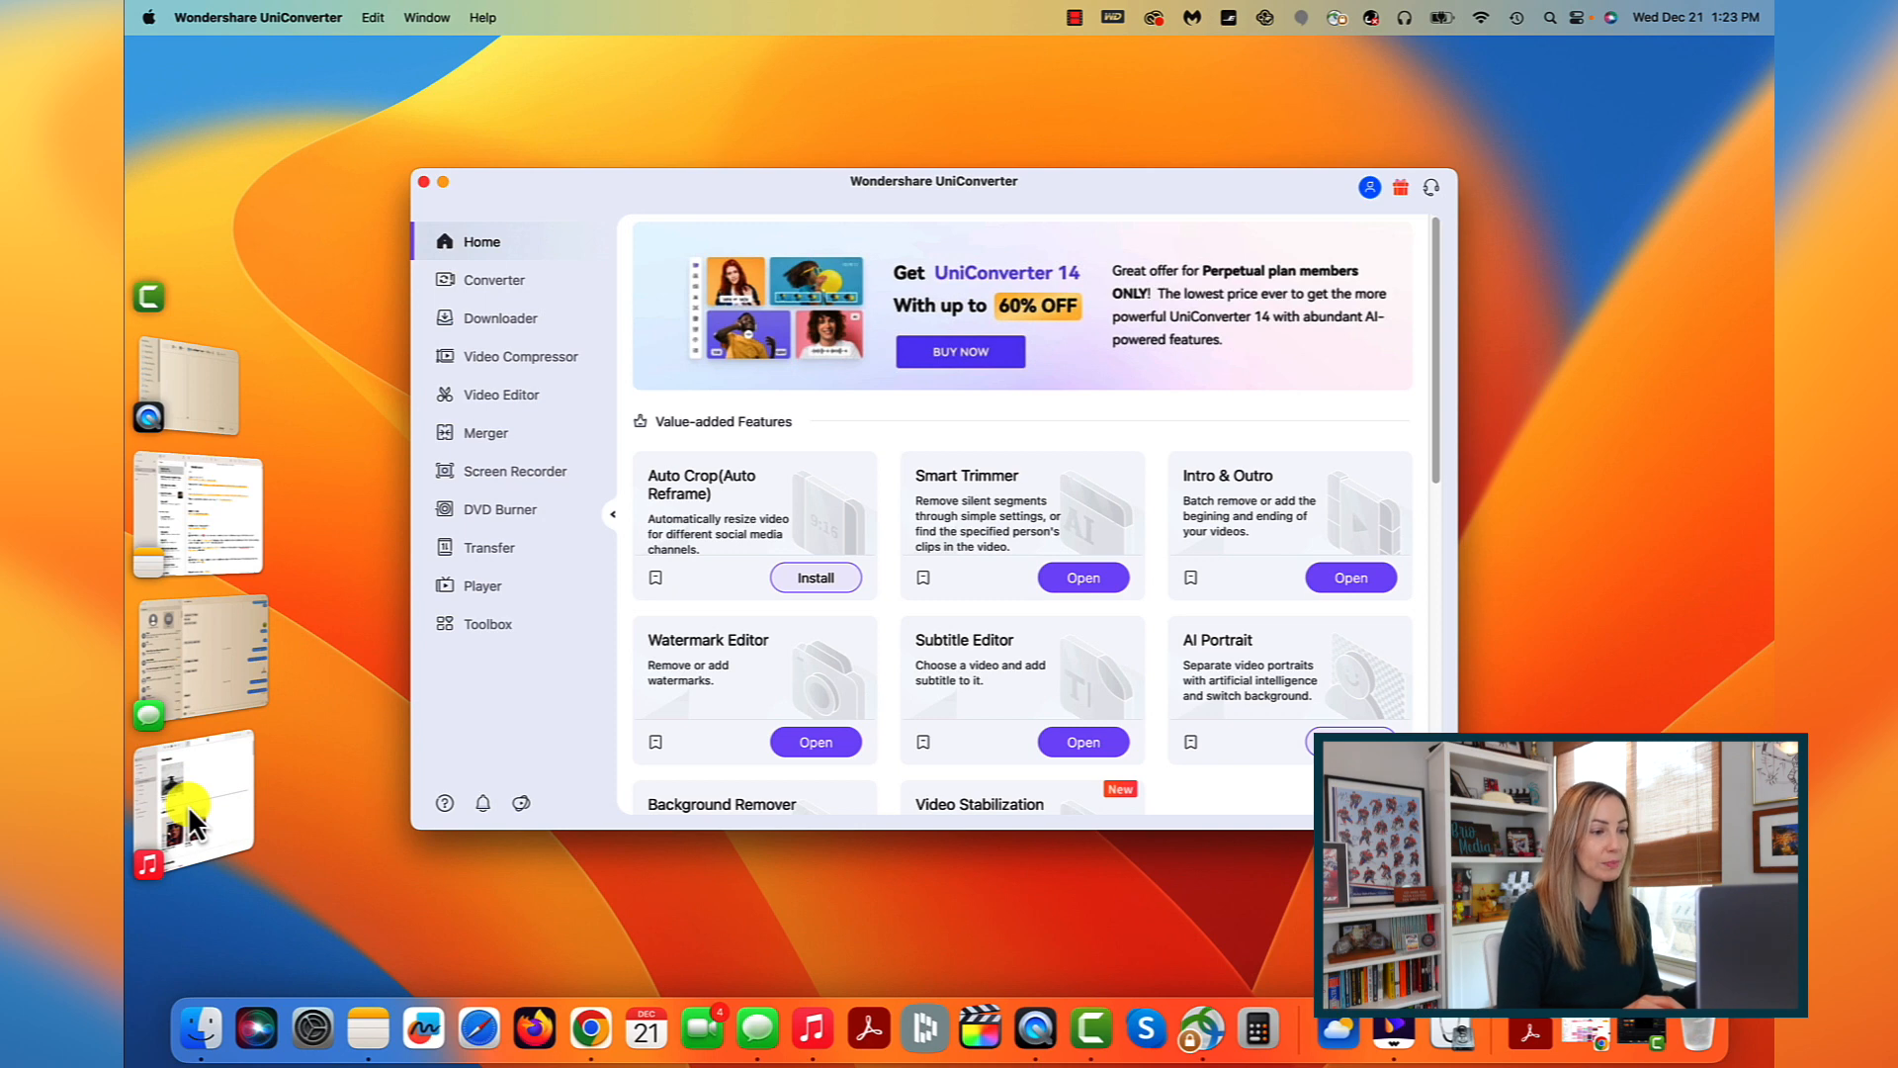
mouse_move(230, 344)
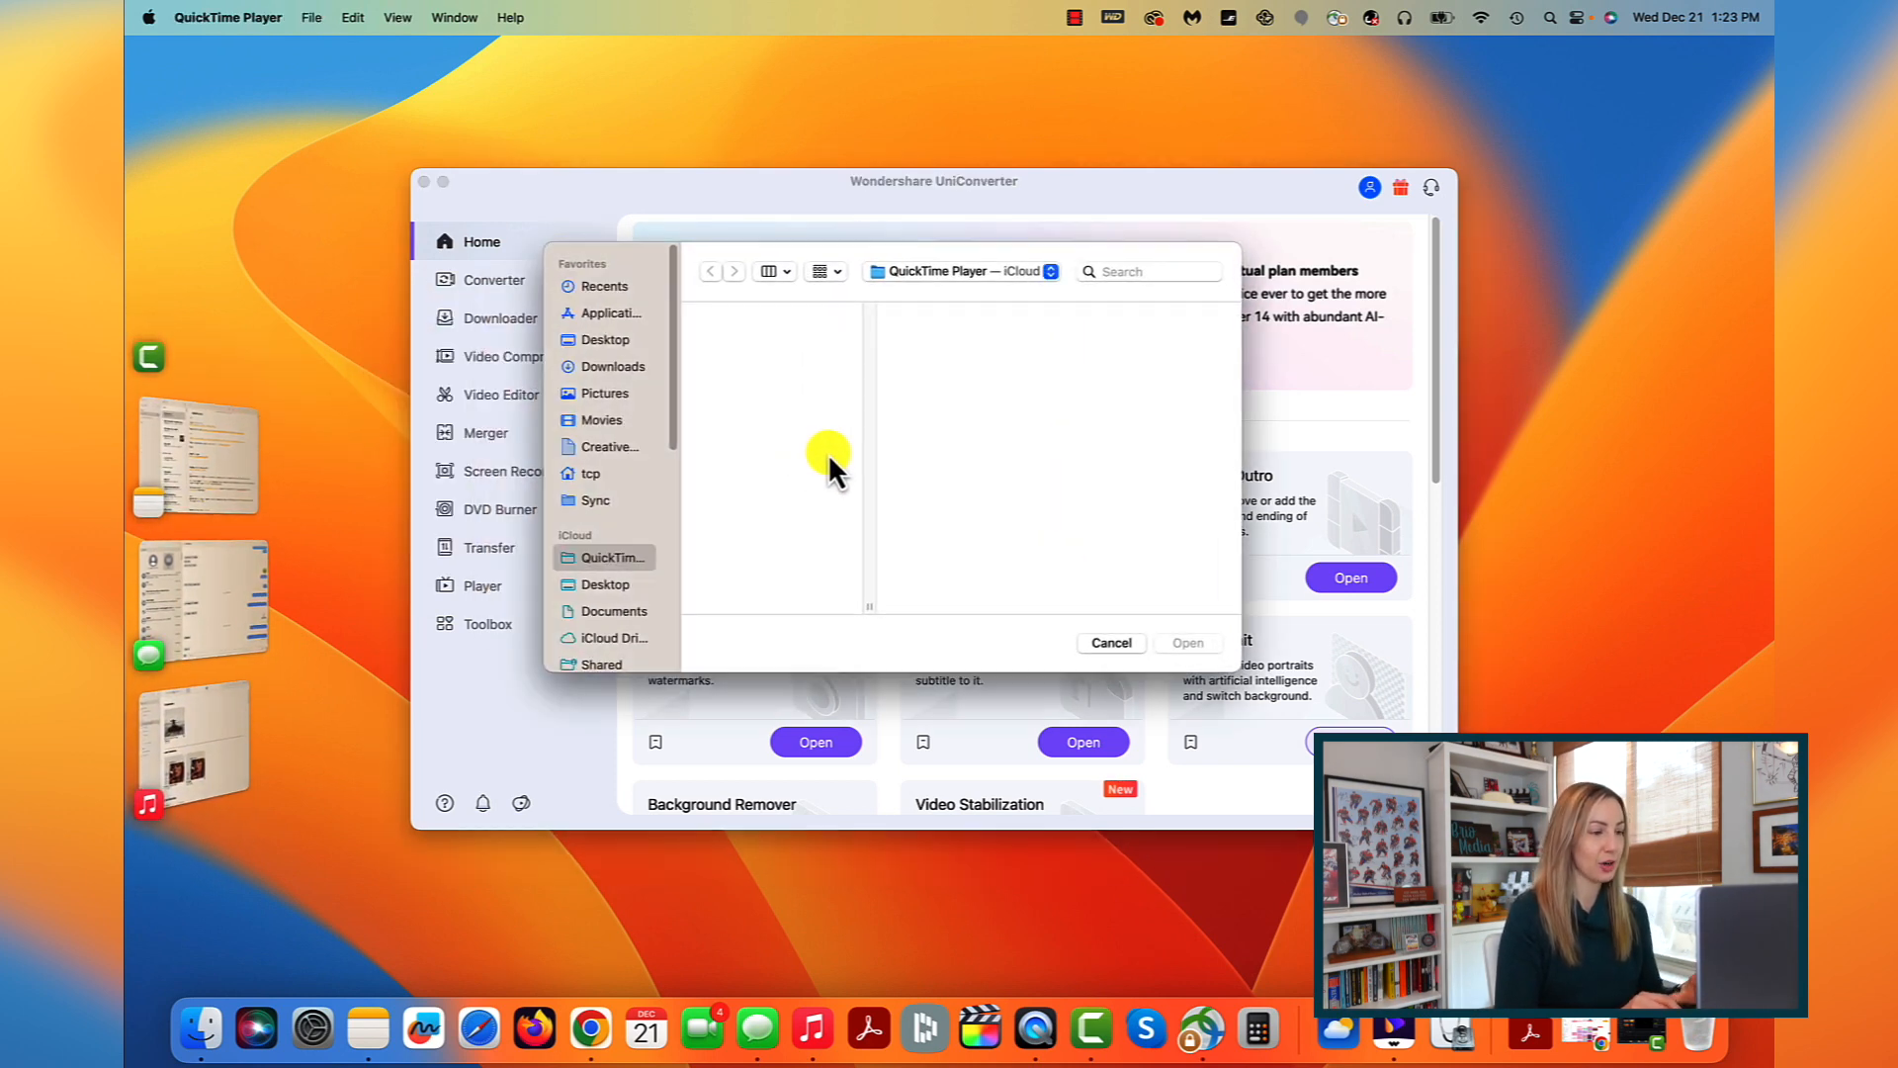
mouse_move(489, 706)
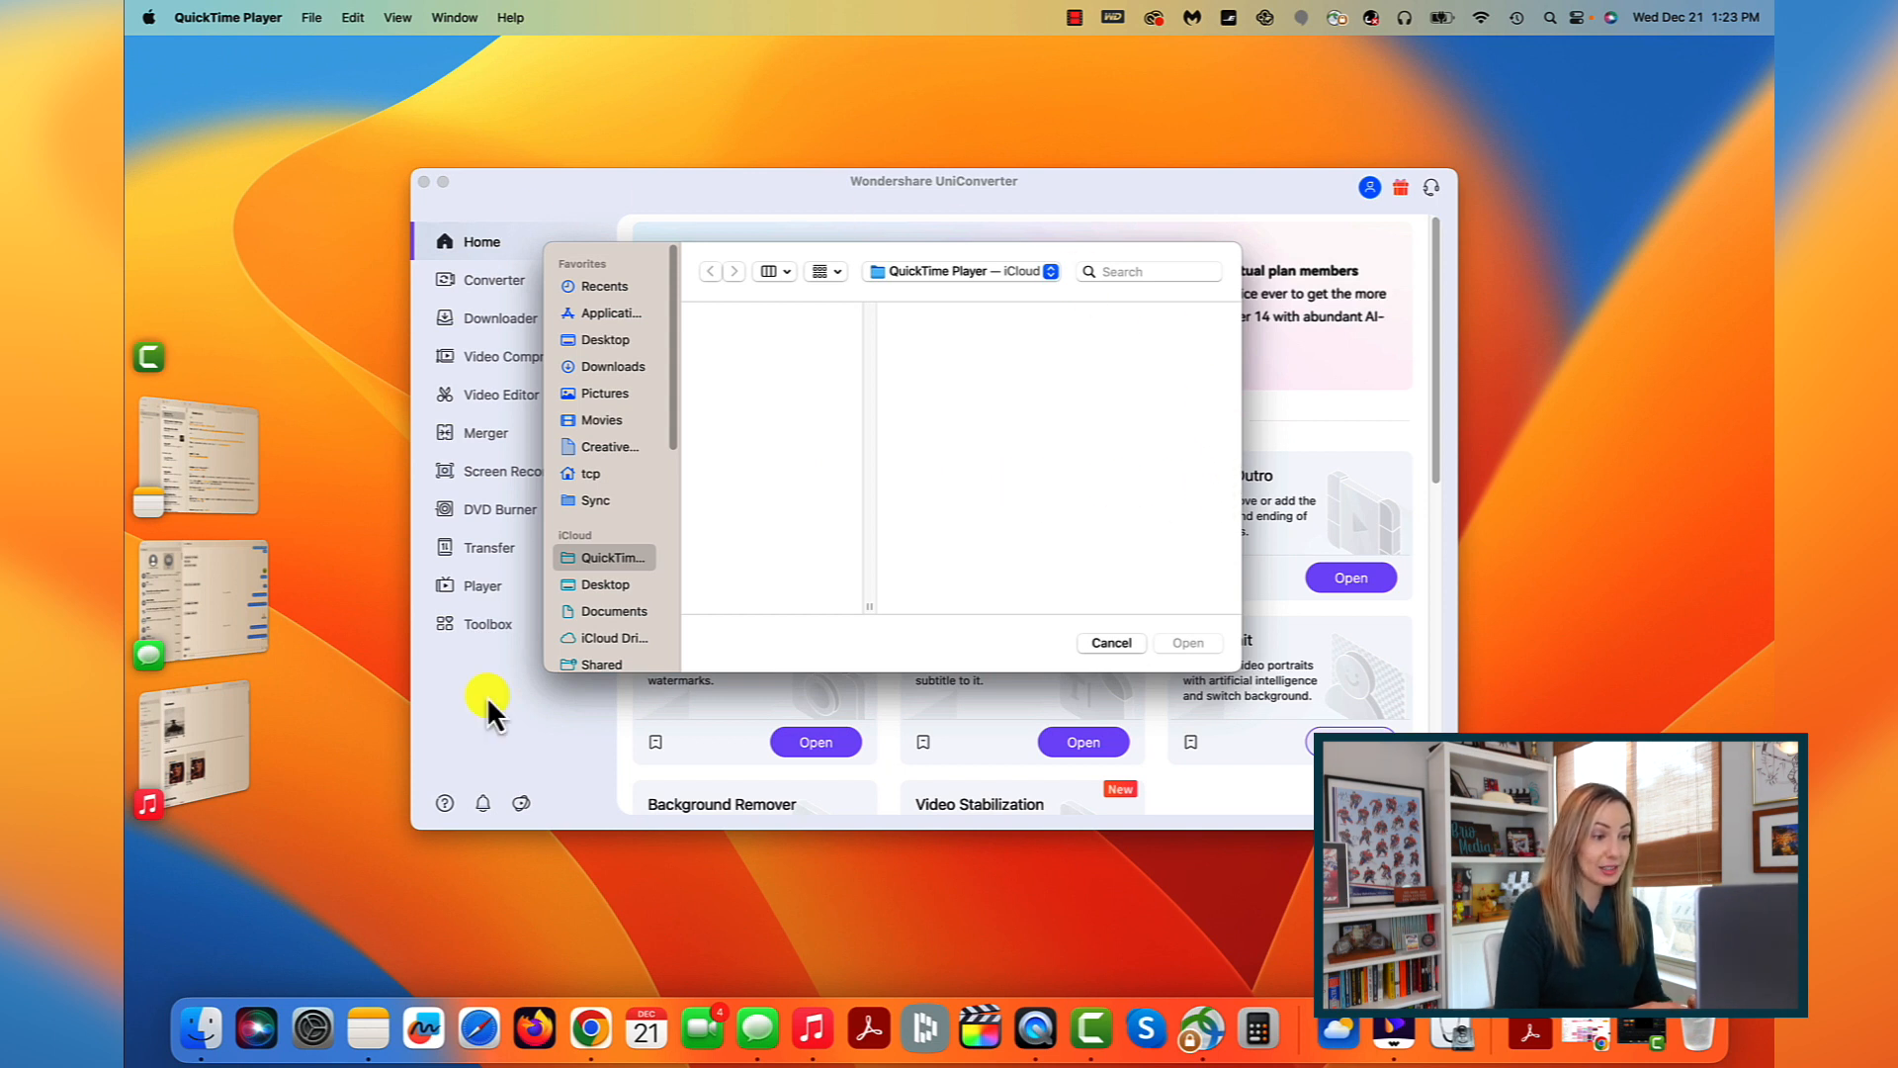
mouse_move(1053, 473)
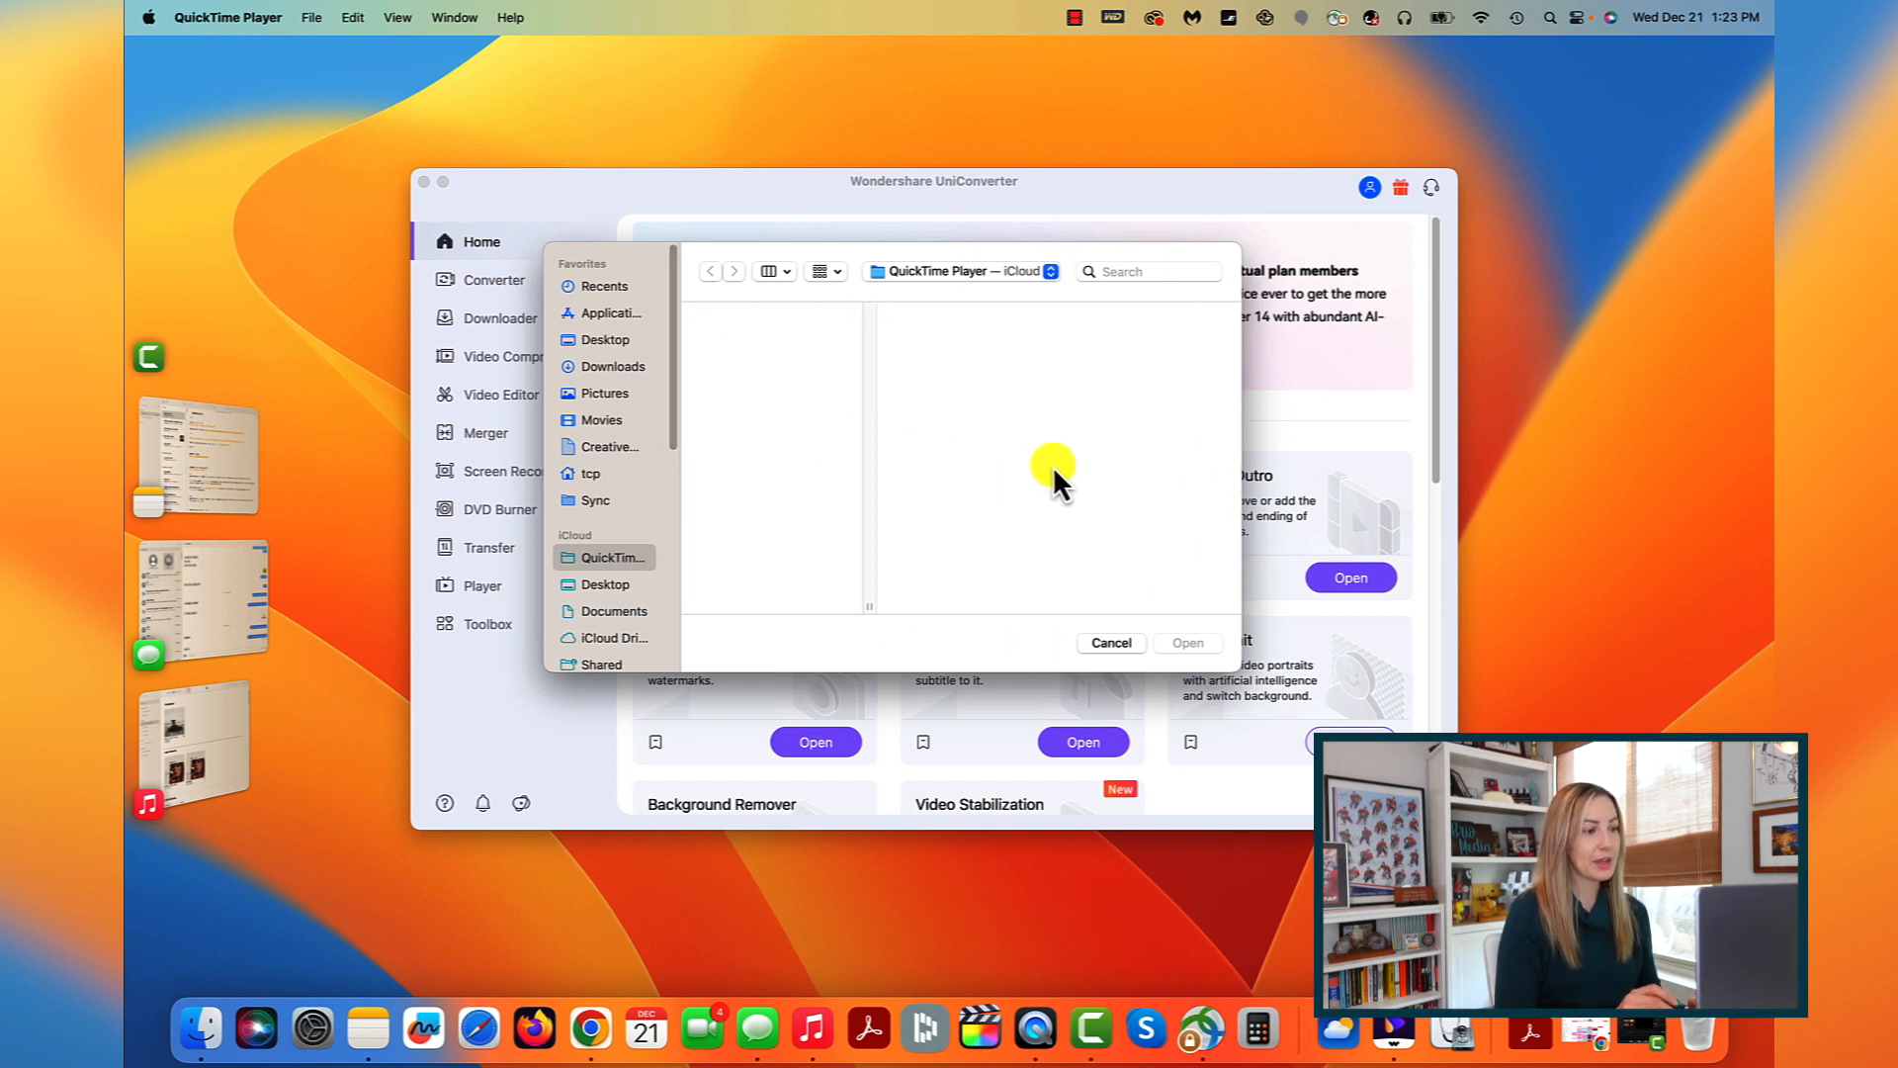
mouse_move(1085, 449)
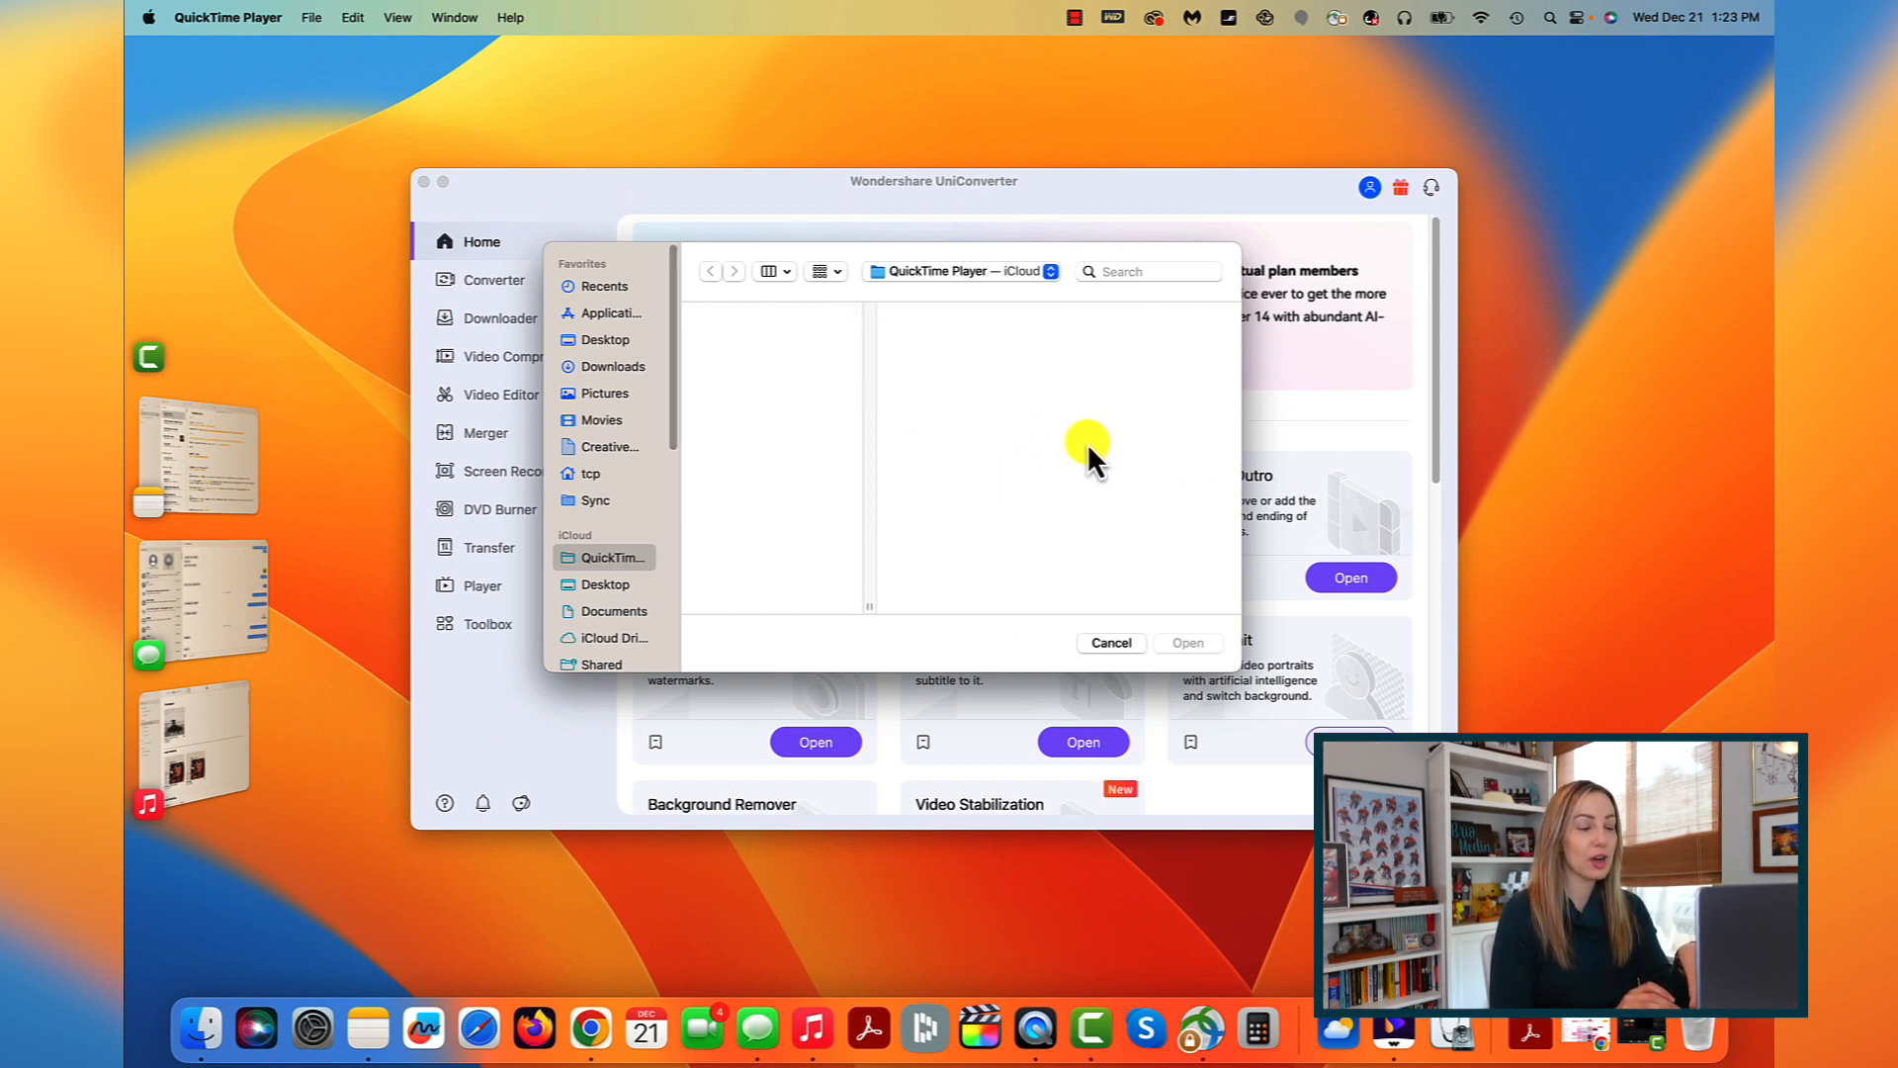
mouse_move(405, 678)
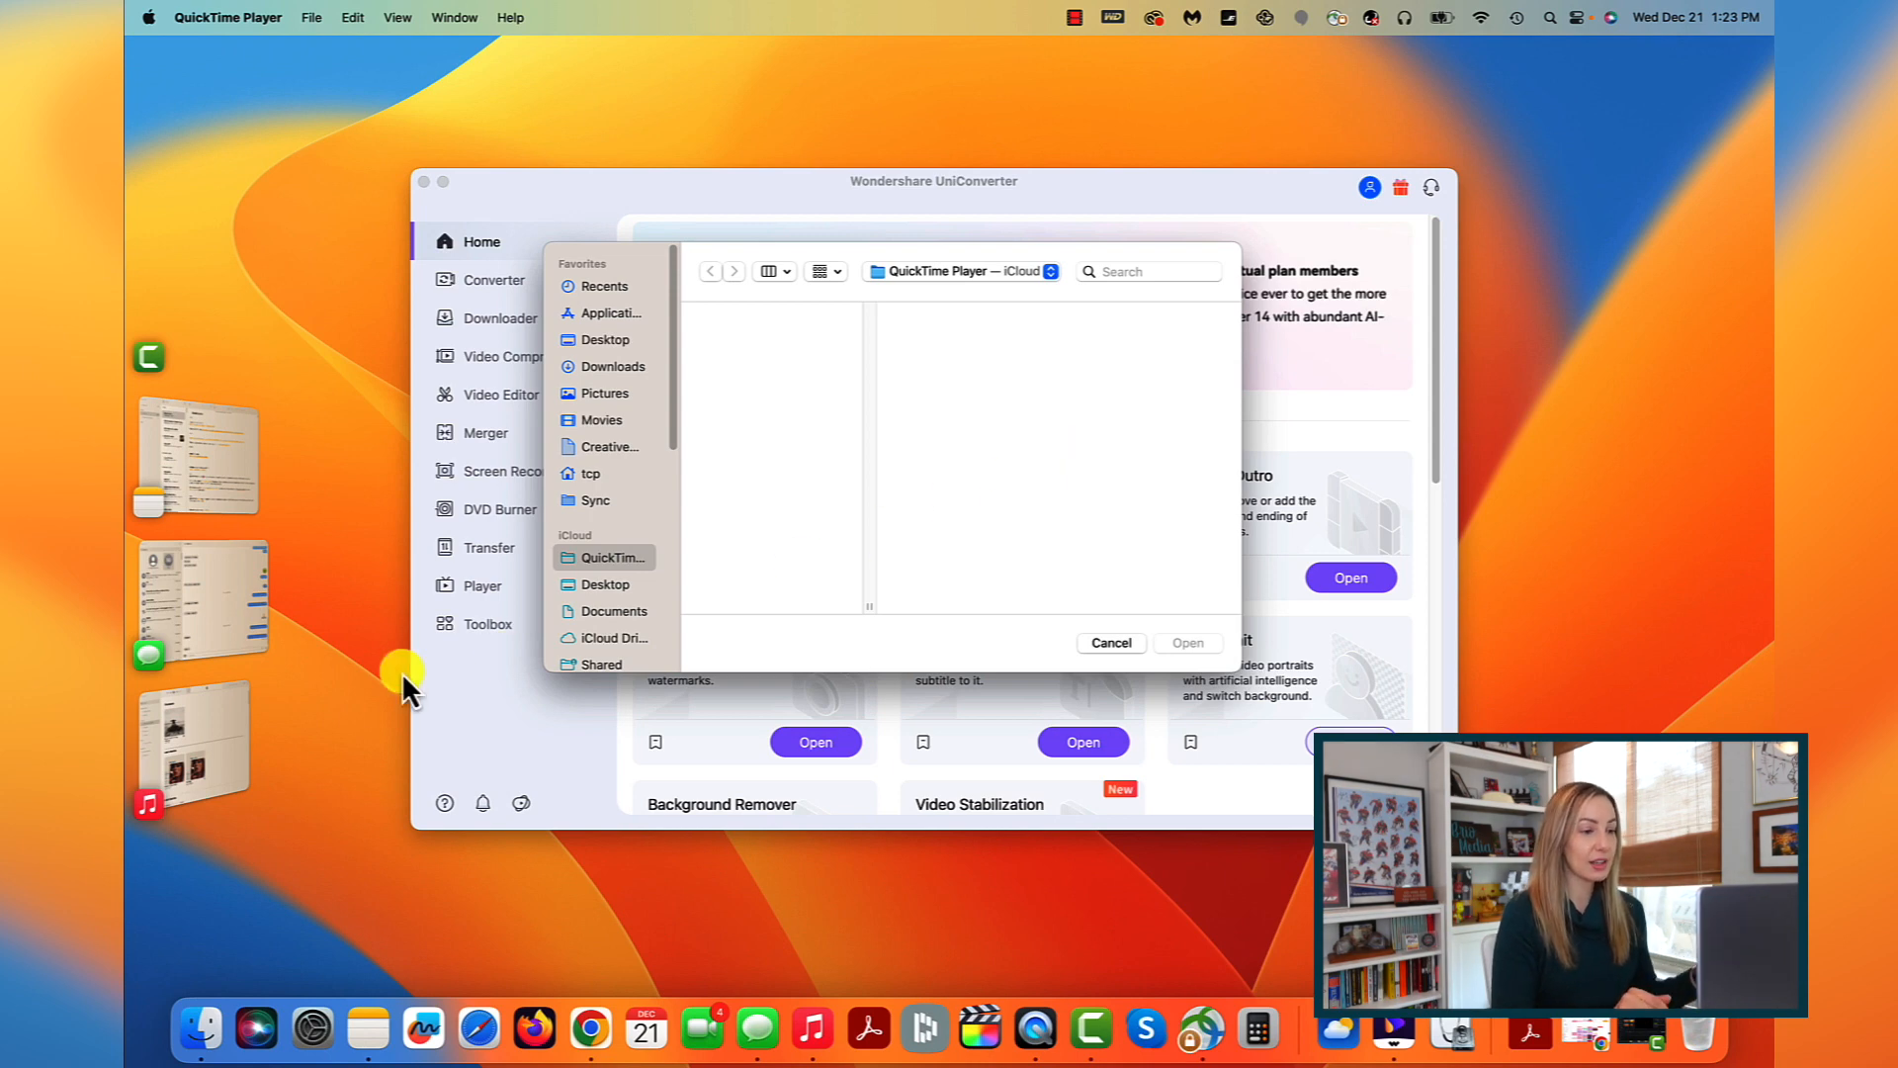
click(810, 1028)
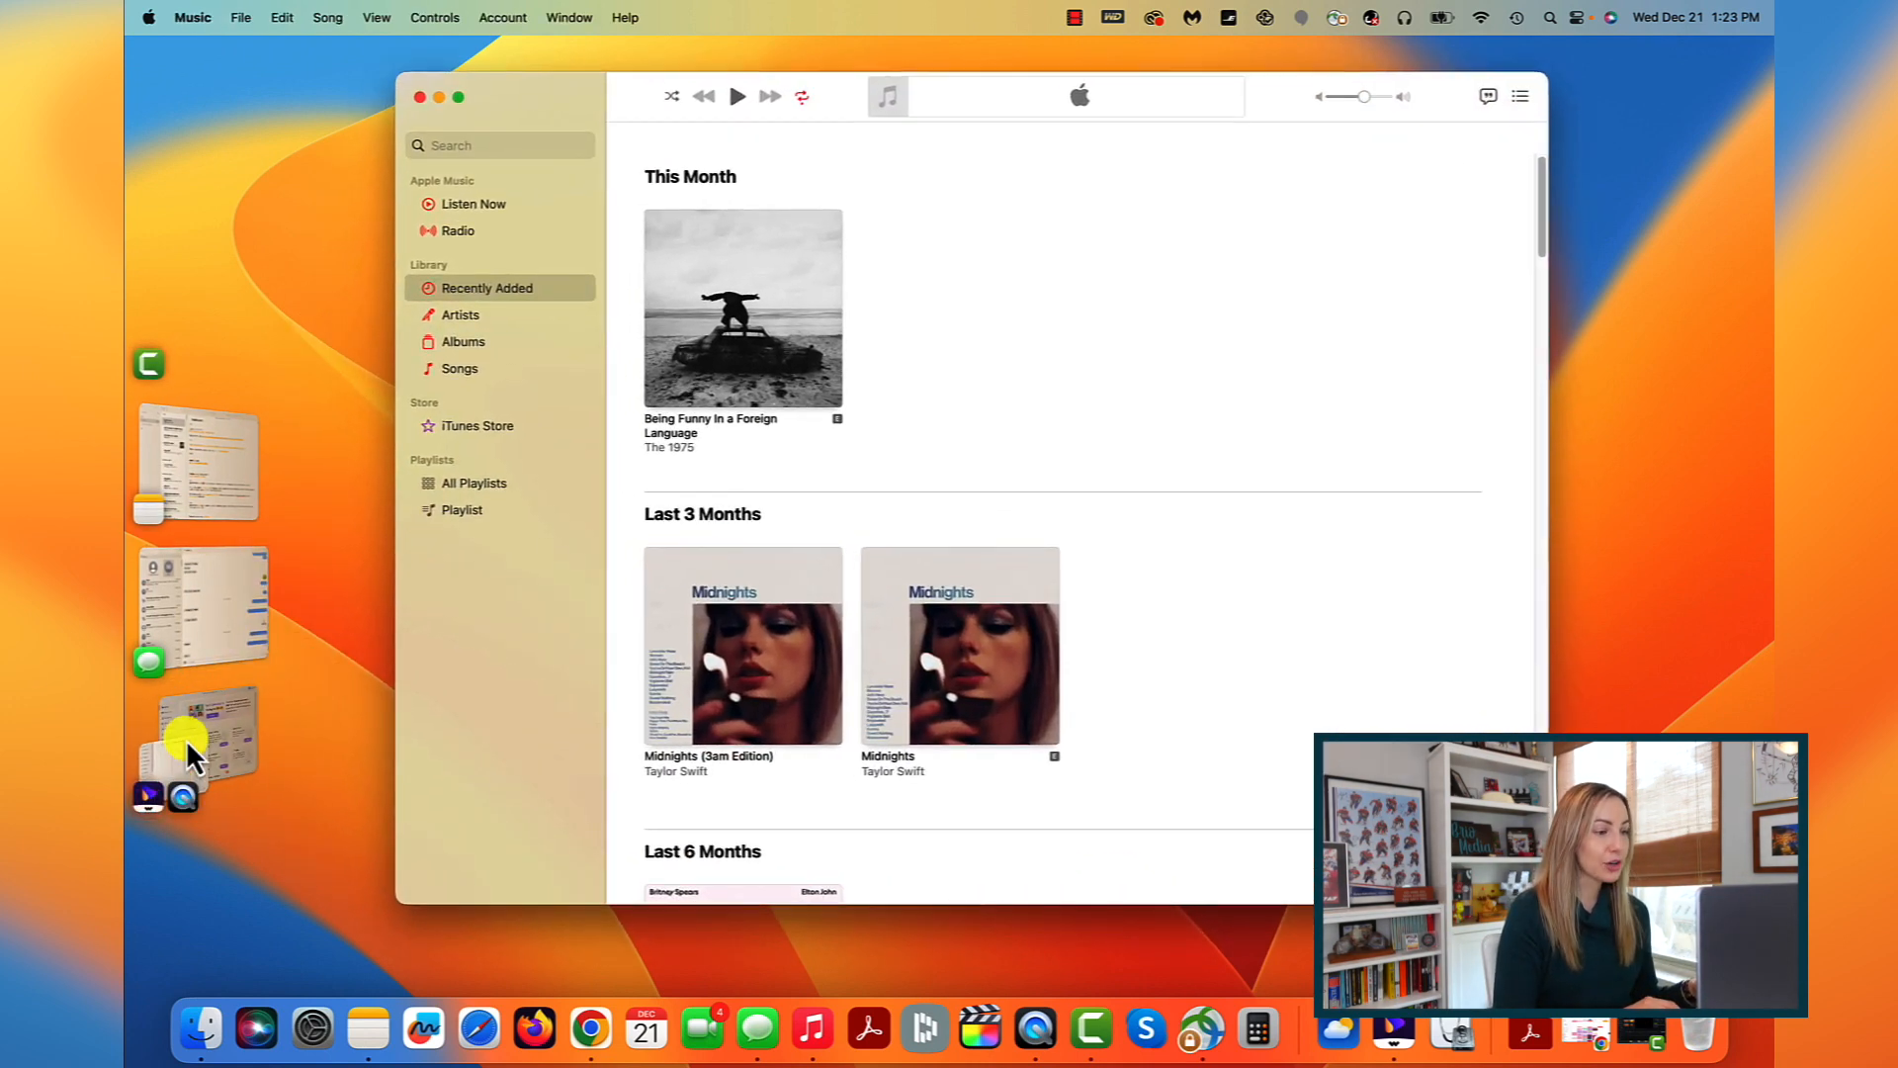
mouse_move(164, 834)
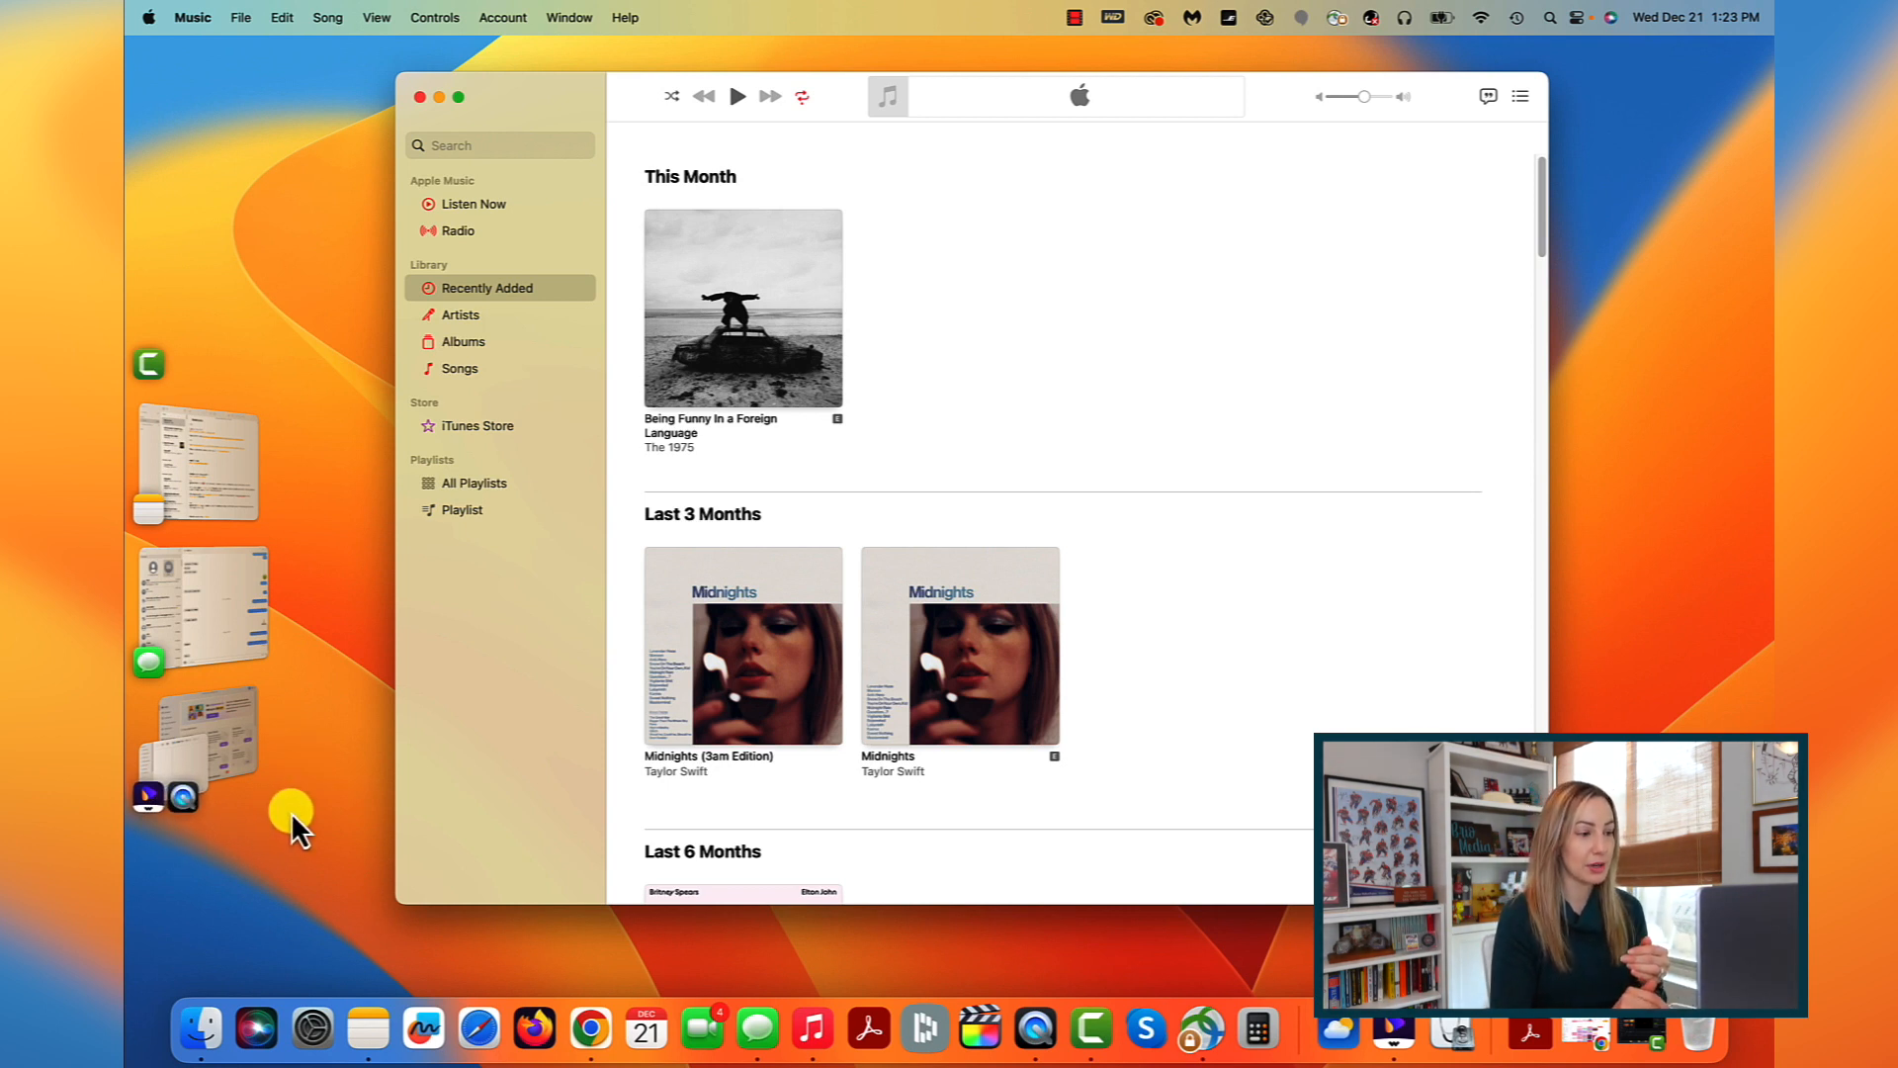
mouse_move(1580, 35)
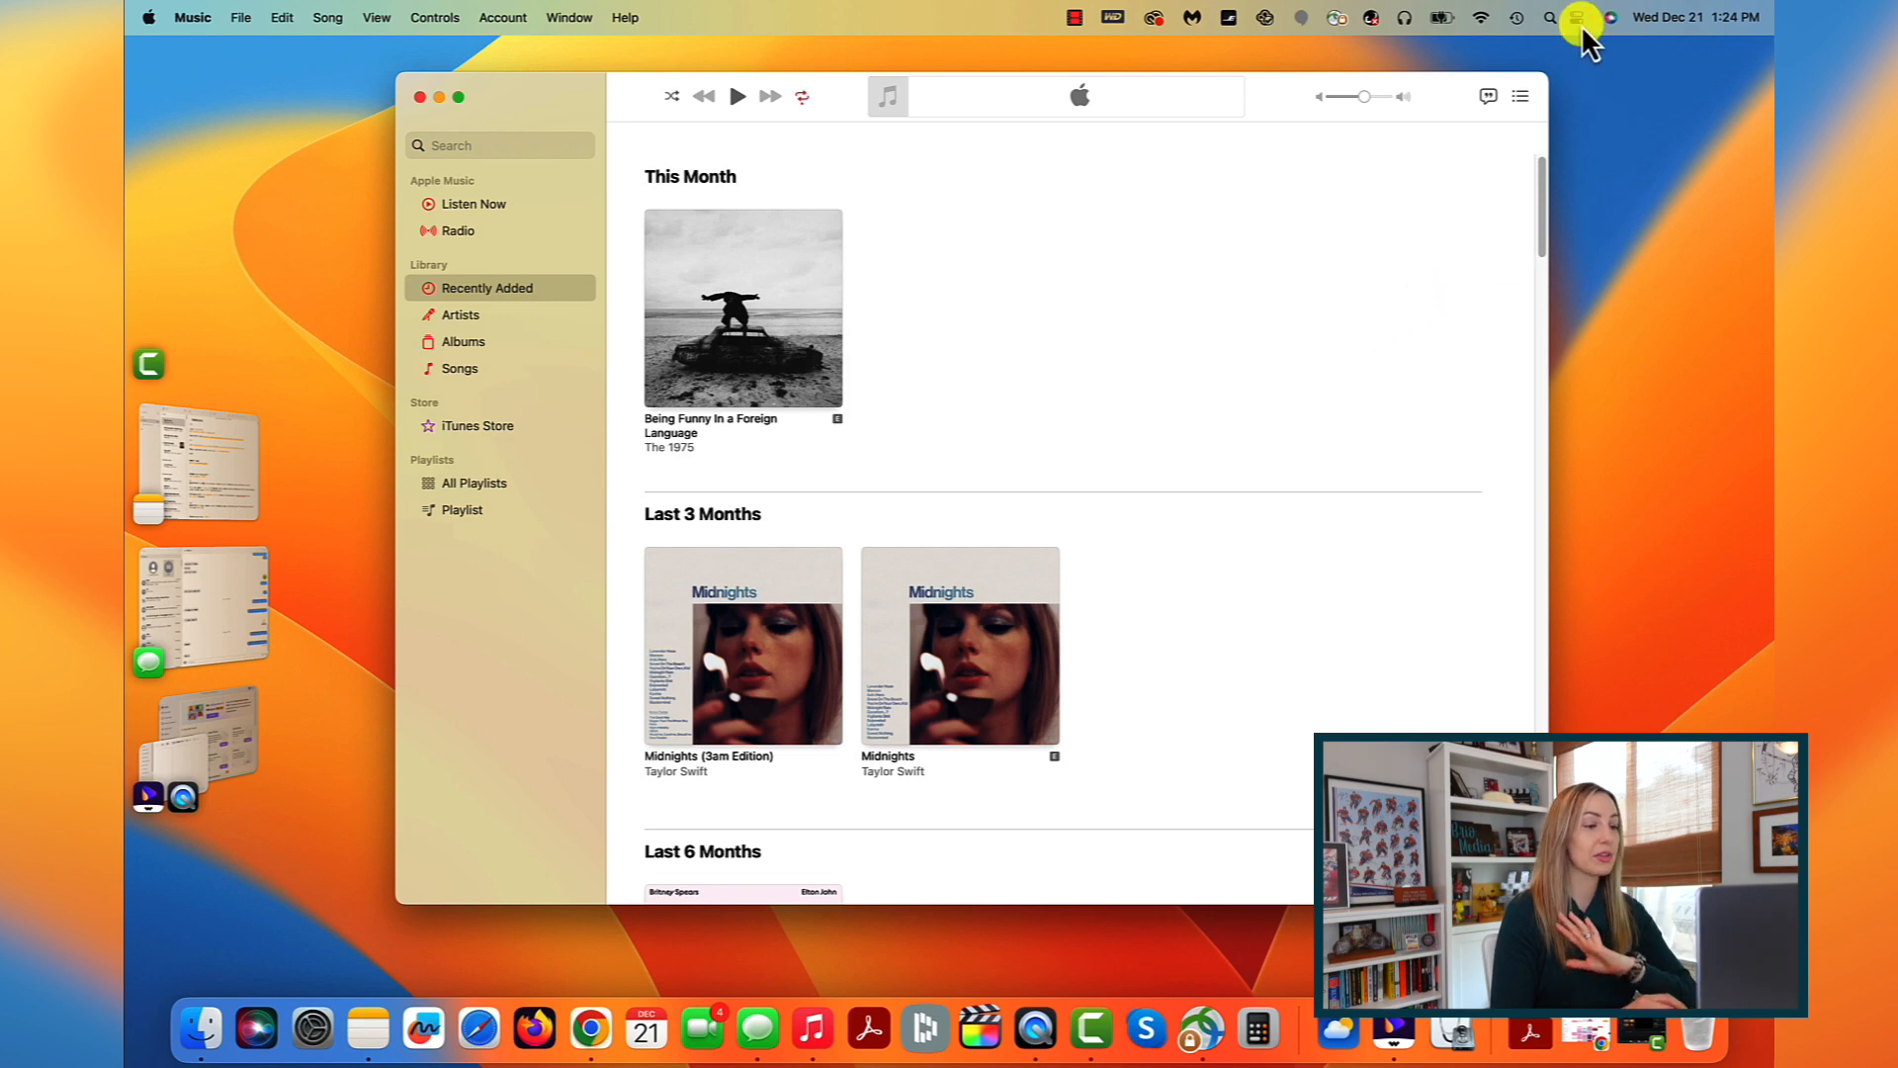
Step: Turn Stage Manager off from Control Center so desktop files reappear
click(1578, 18)
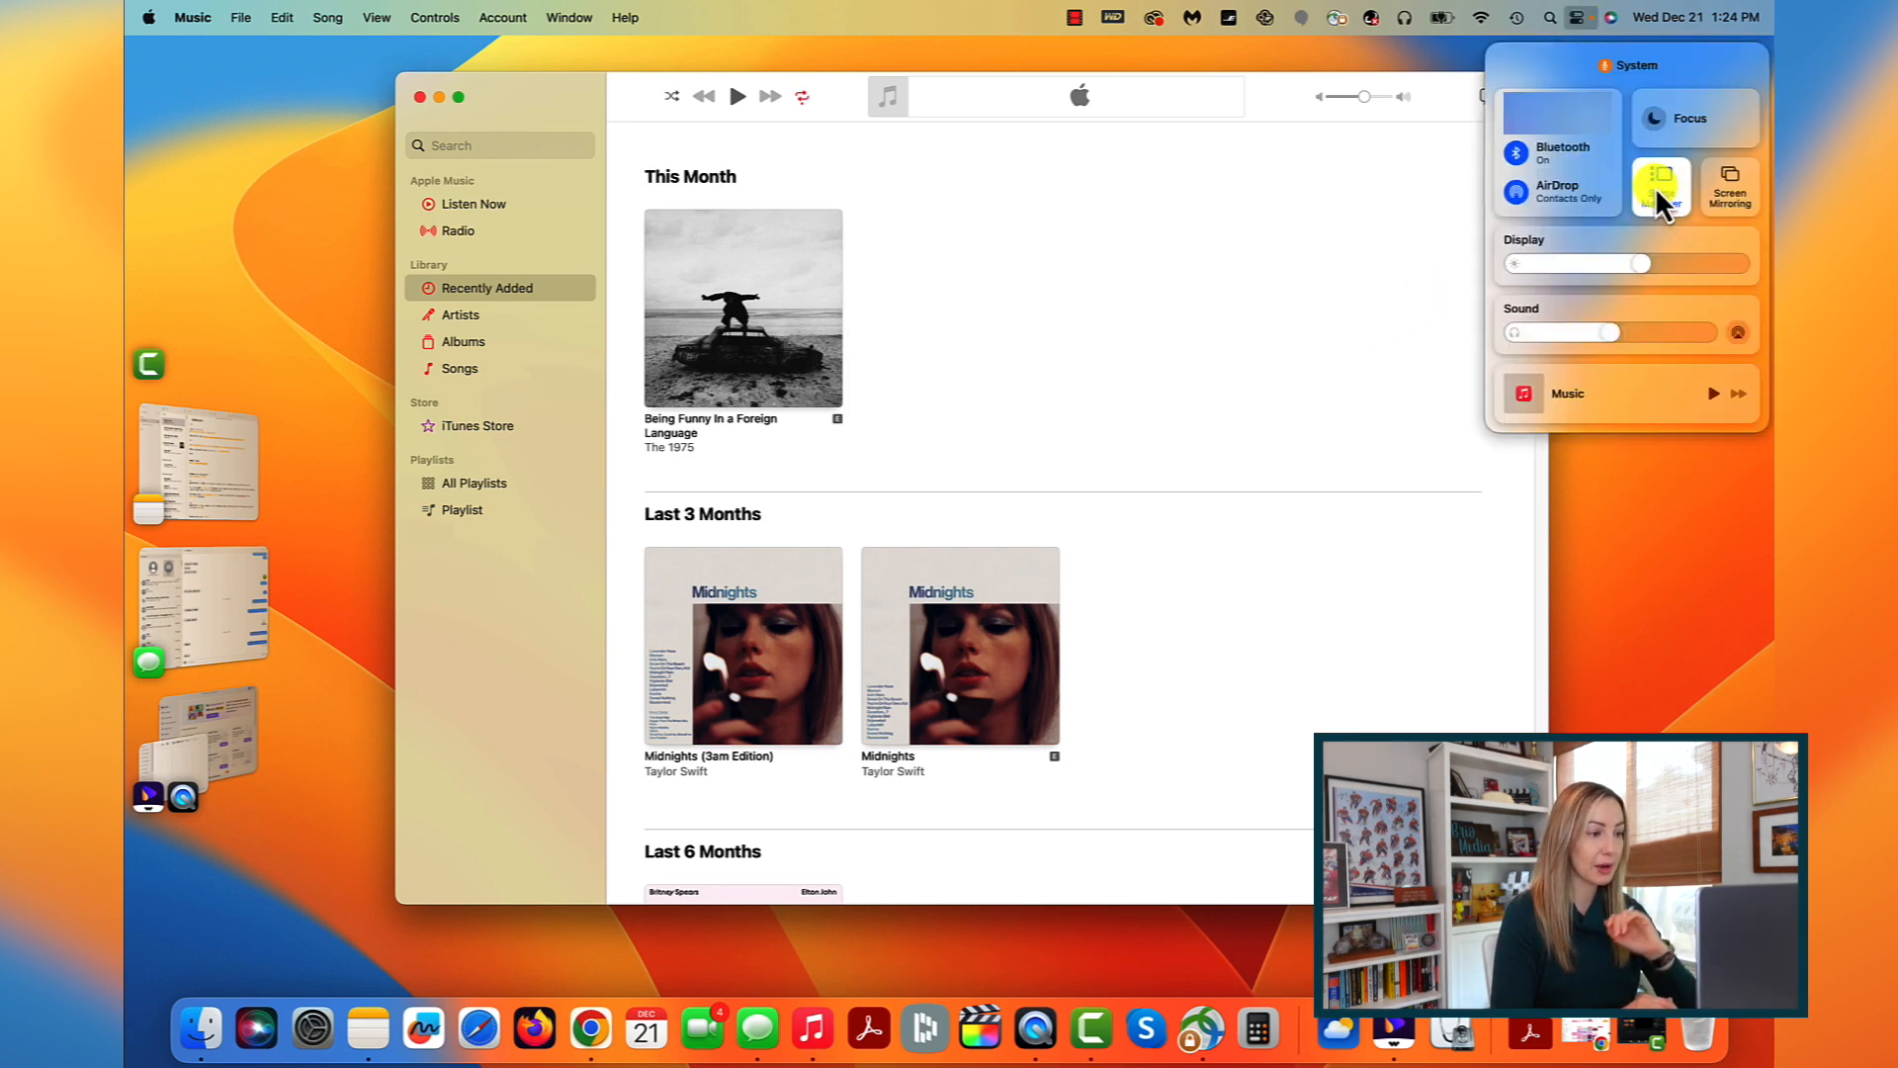
click(1659, 188)
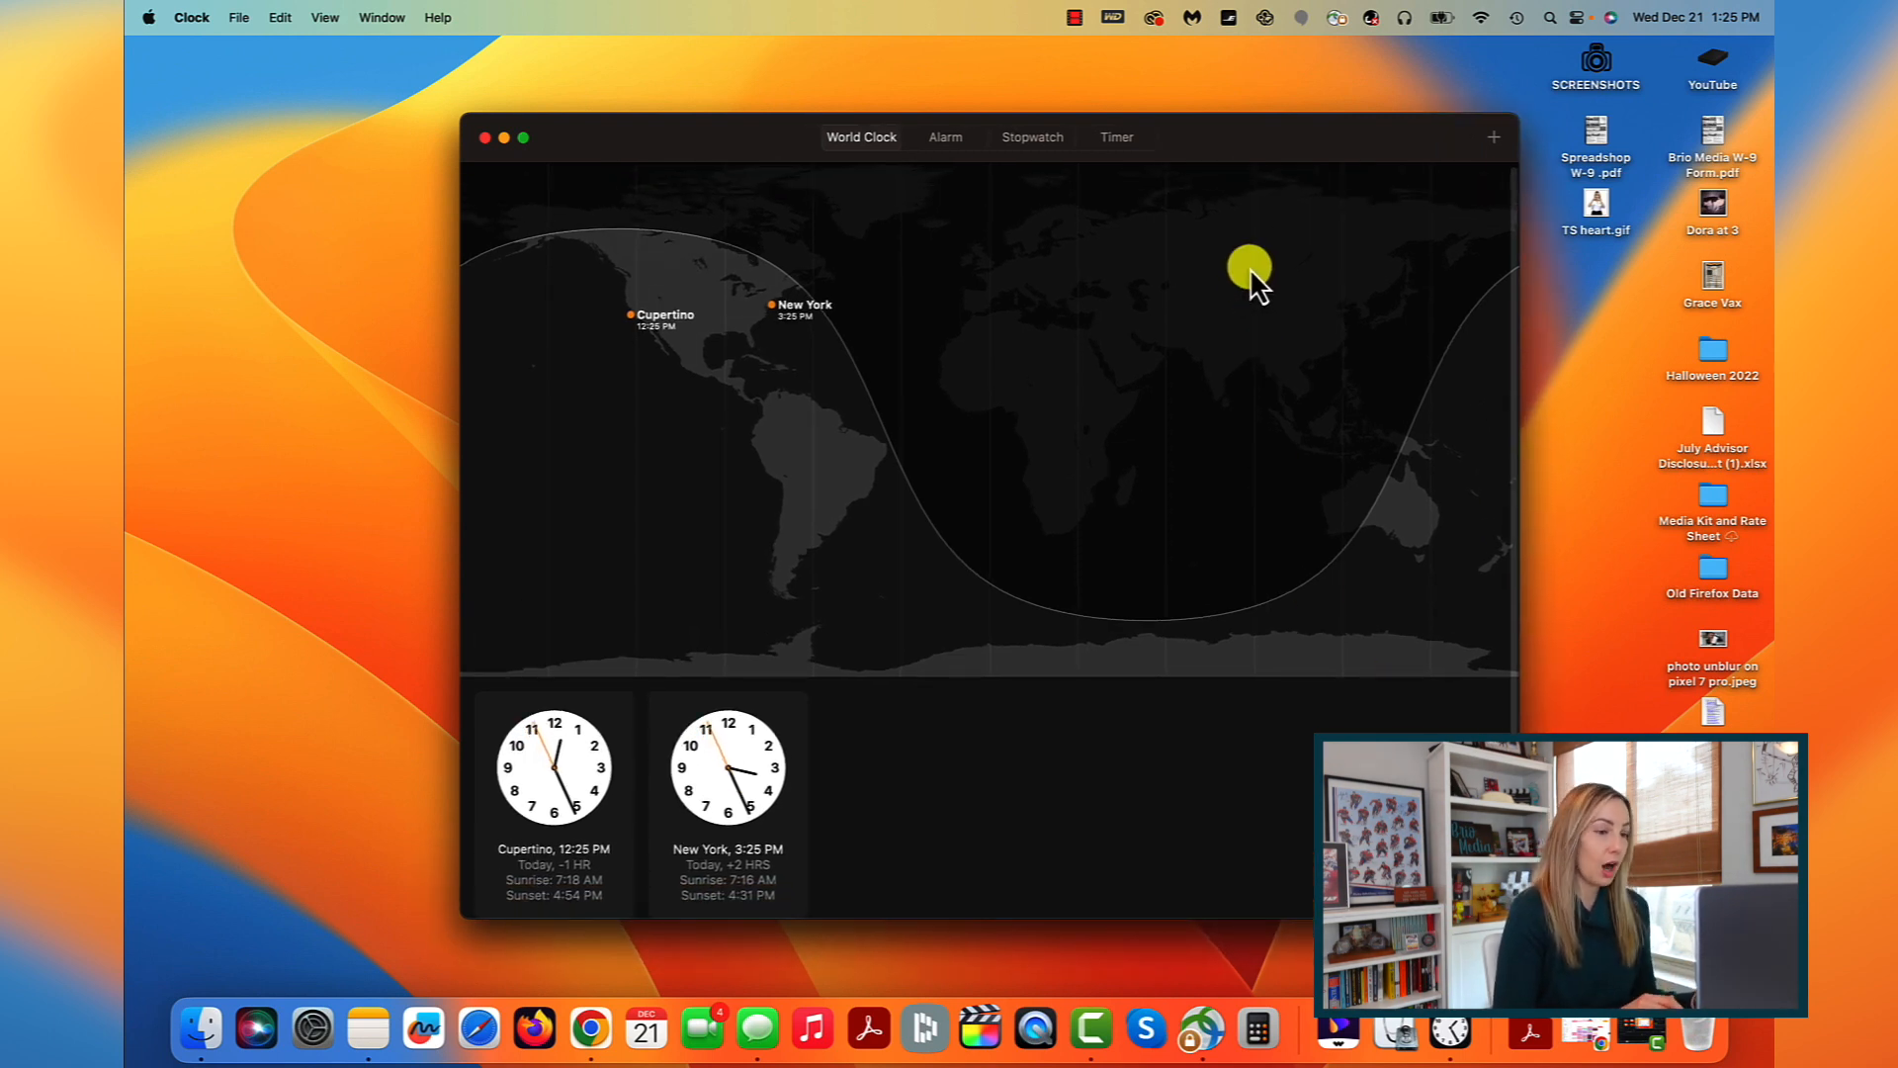
mouse_move(1211, 171)
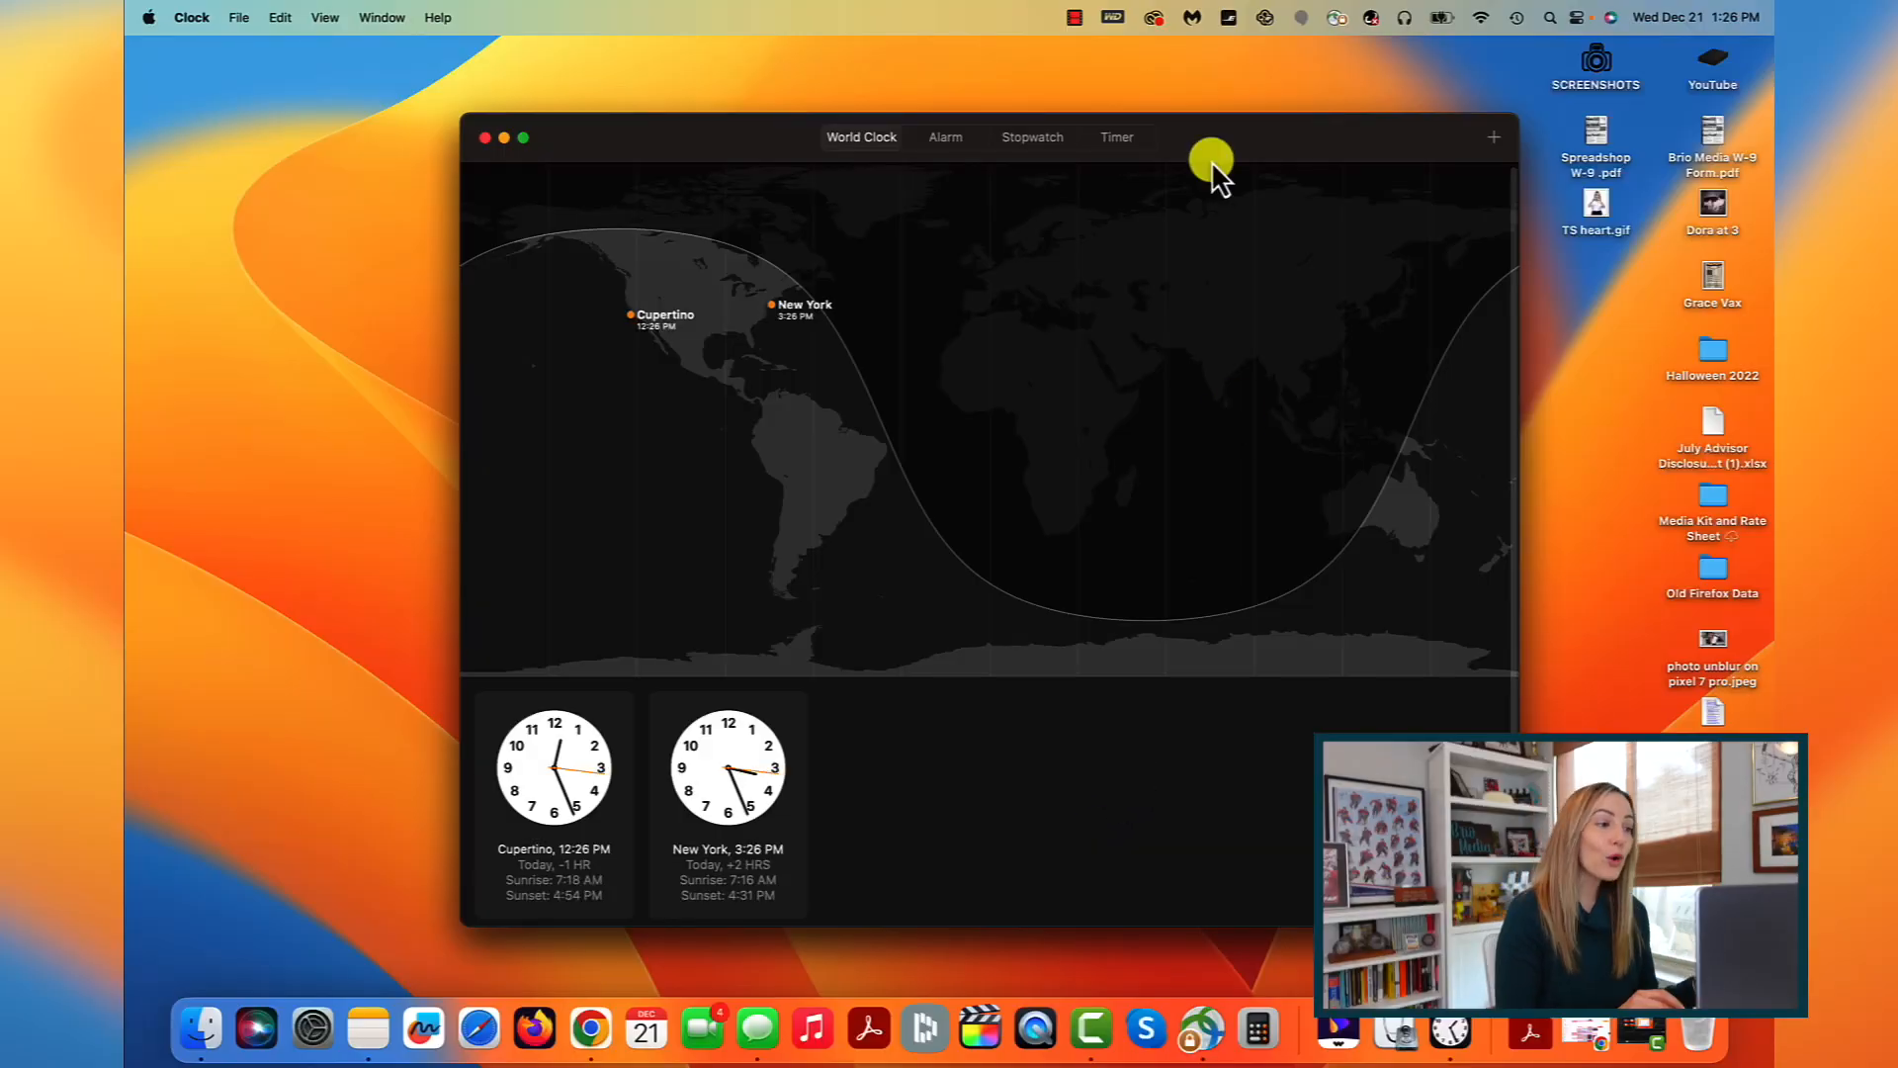
Step: View the Timer and Stopwatch, then add Florence, Italy to the world clock by searching 'ital'
click(1115, 137)
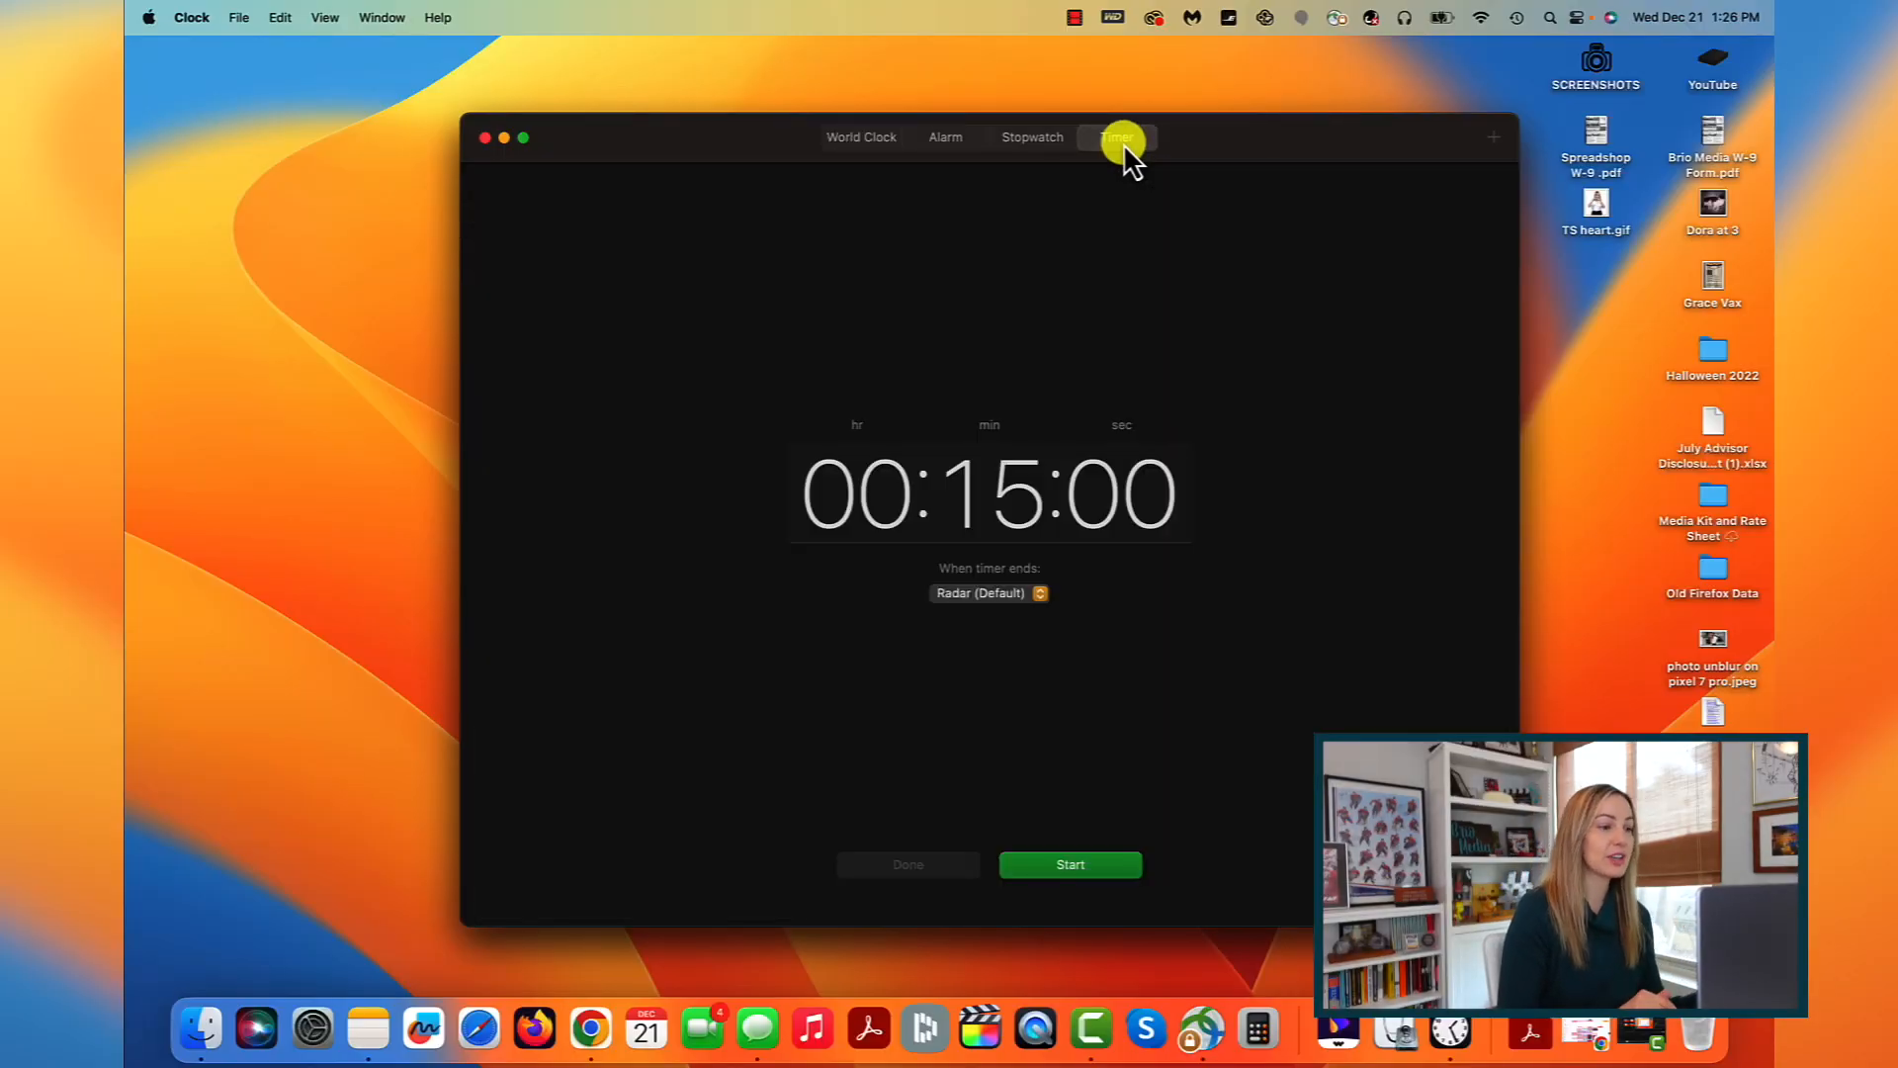
click(1032, 137)
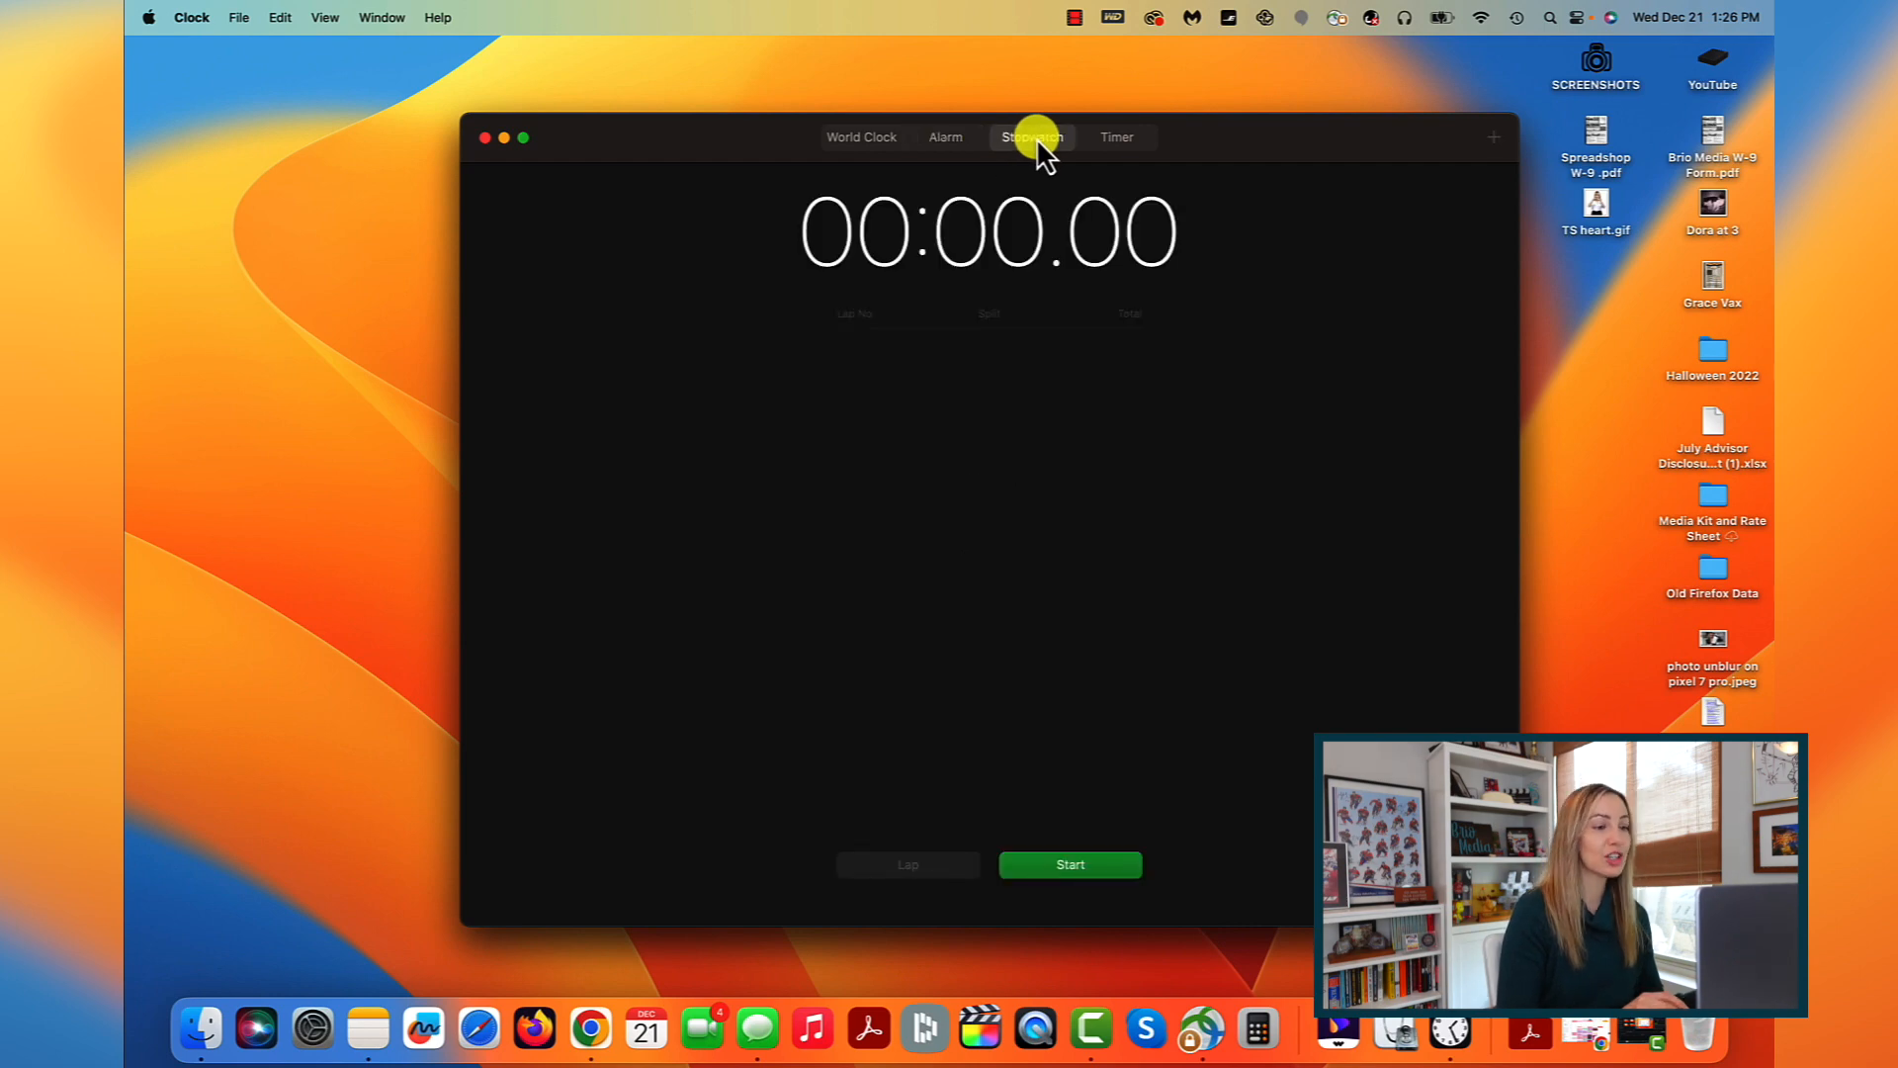
click(1494, 136)
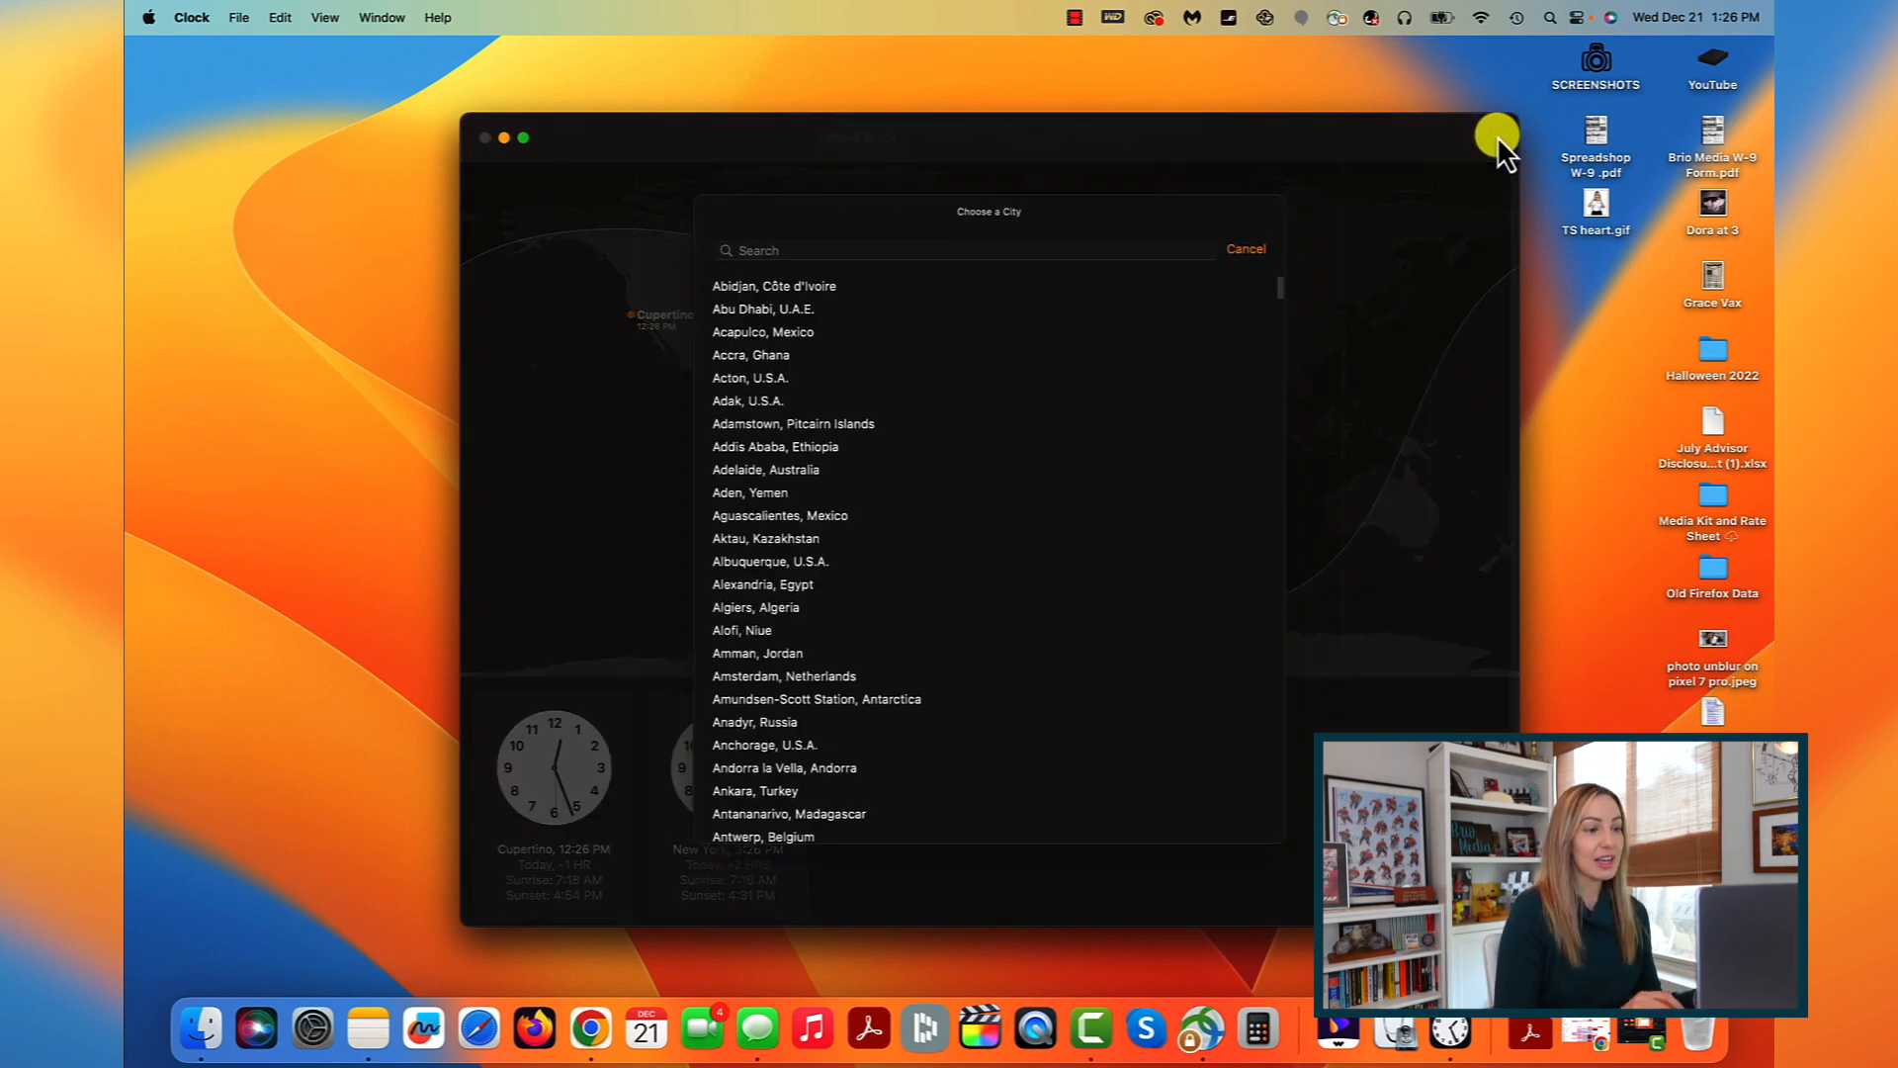
text(ital)
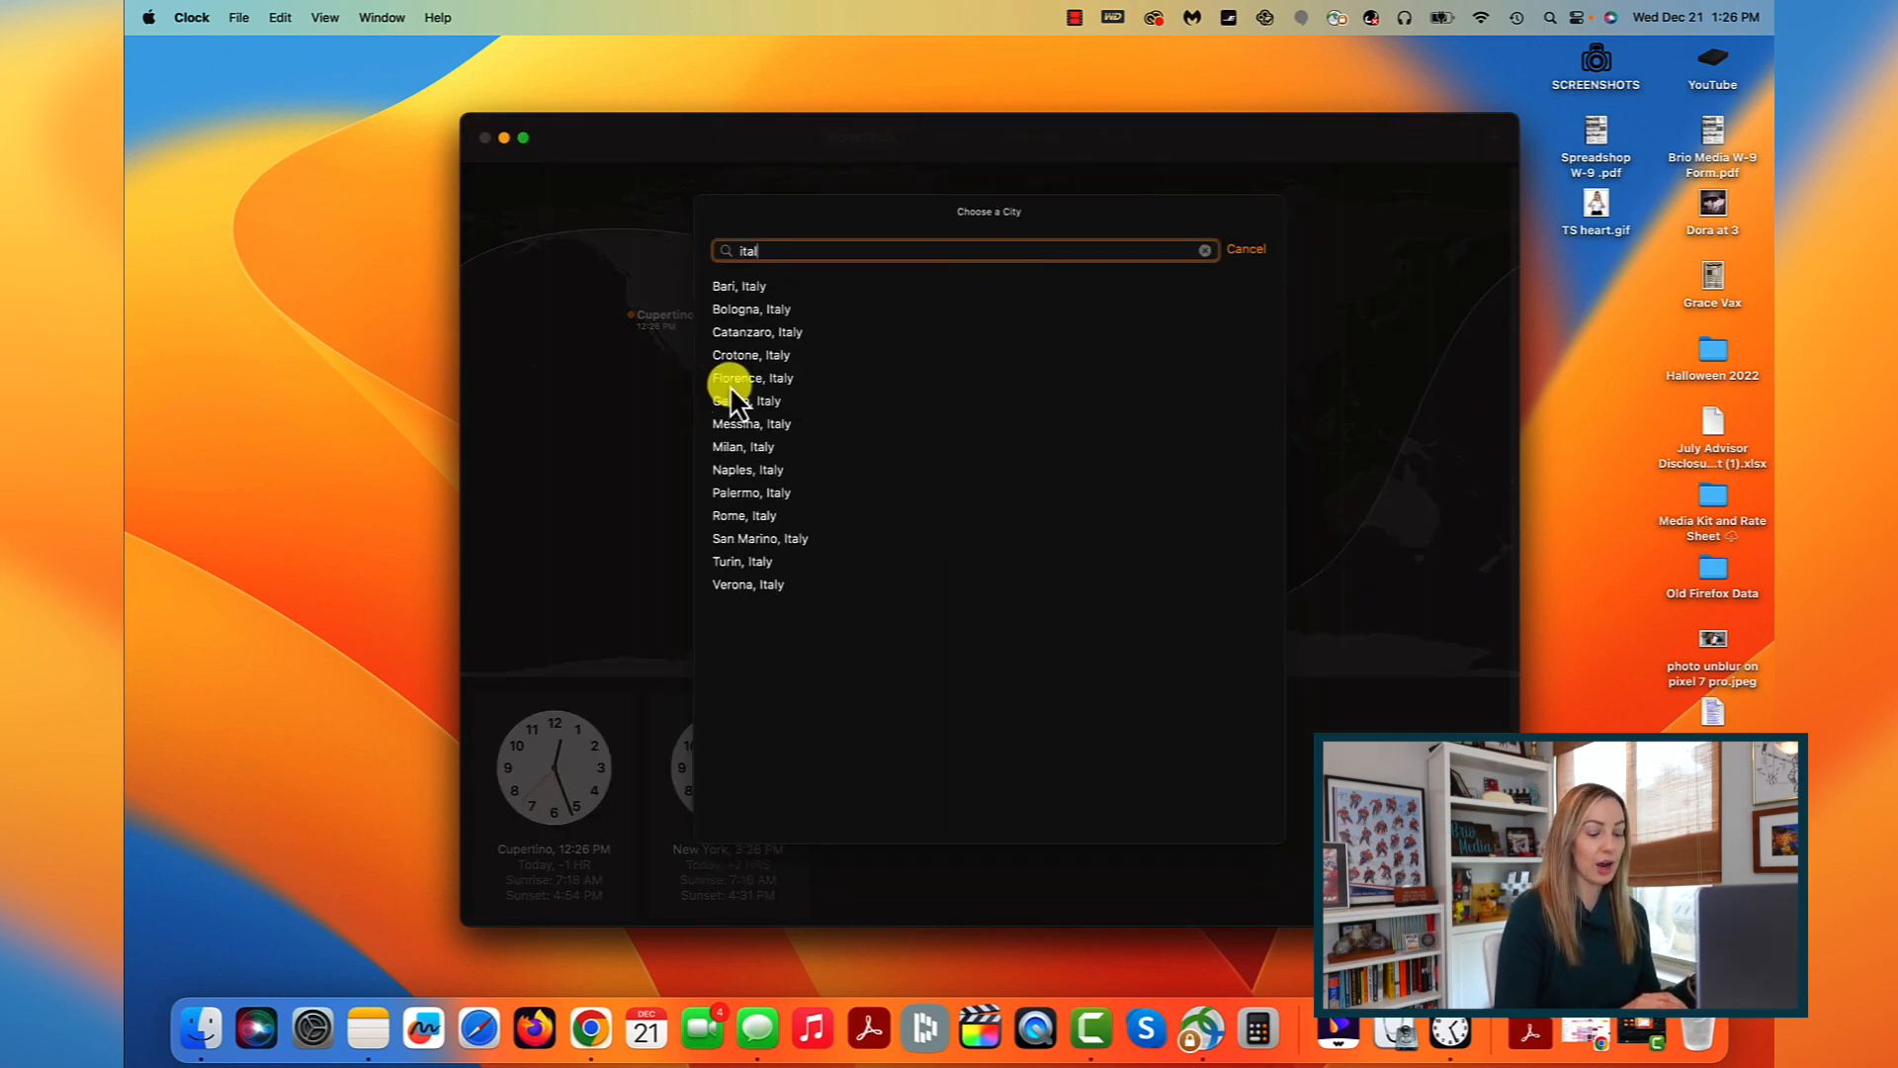
click(751, 378)
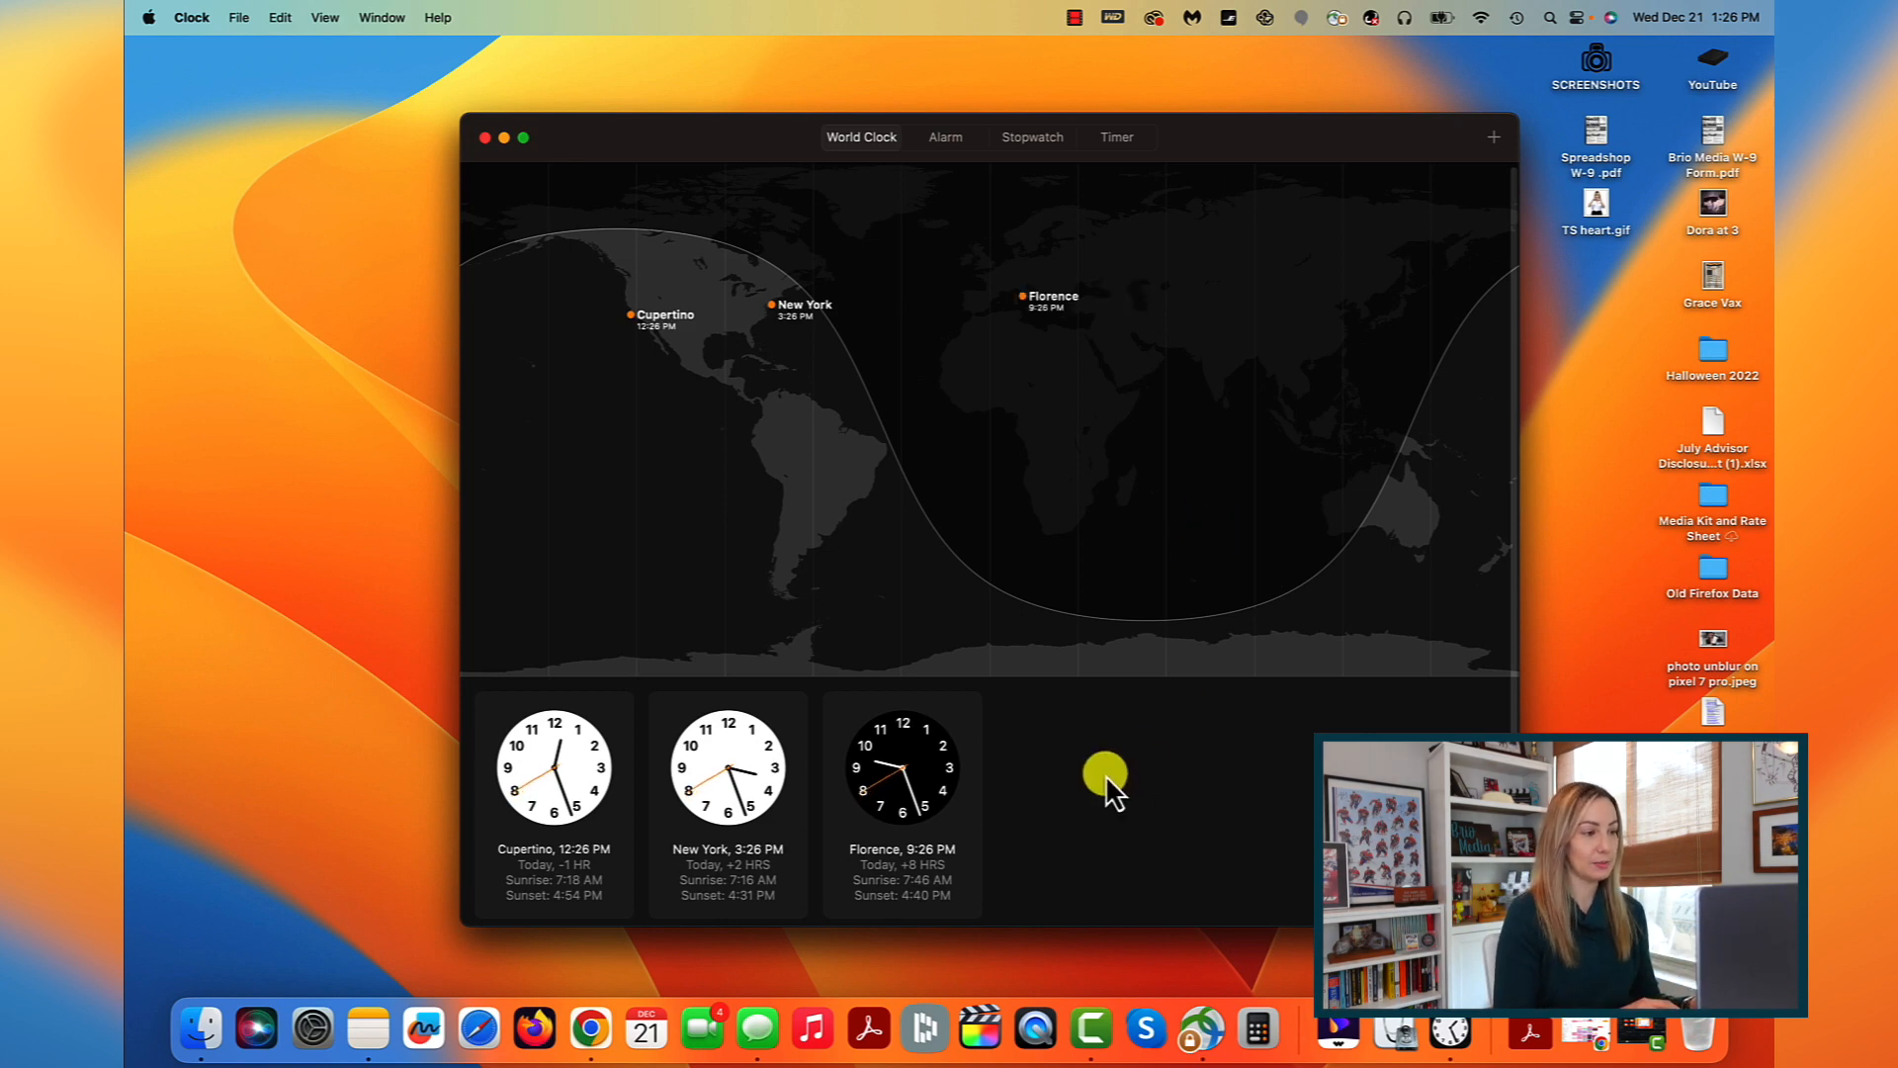
click(486, 137)
text(weath)
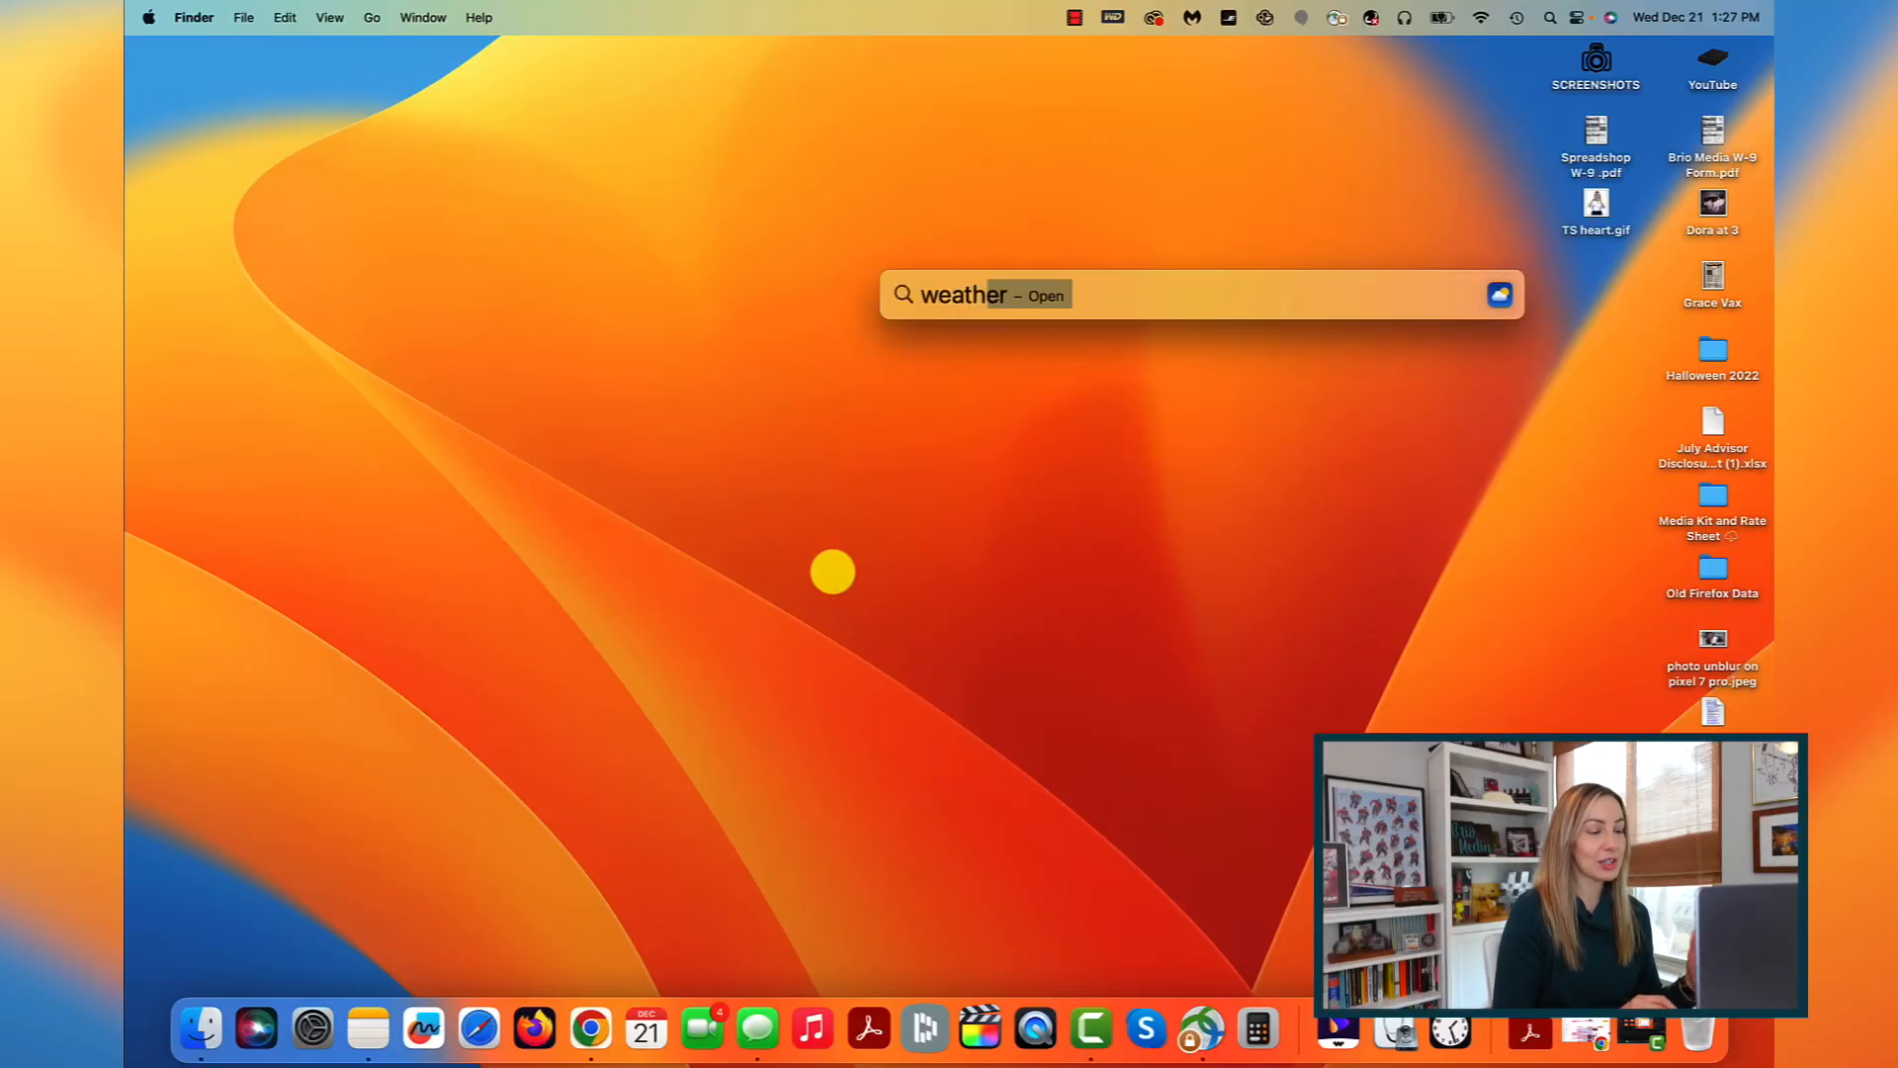
Step: Launch Weather from Spotlight and view Scottsdale's detailed Air Quality report
key(Return)
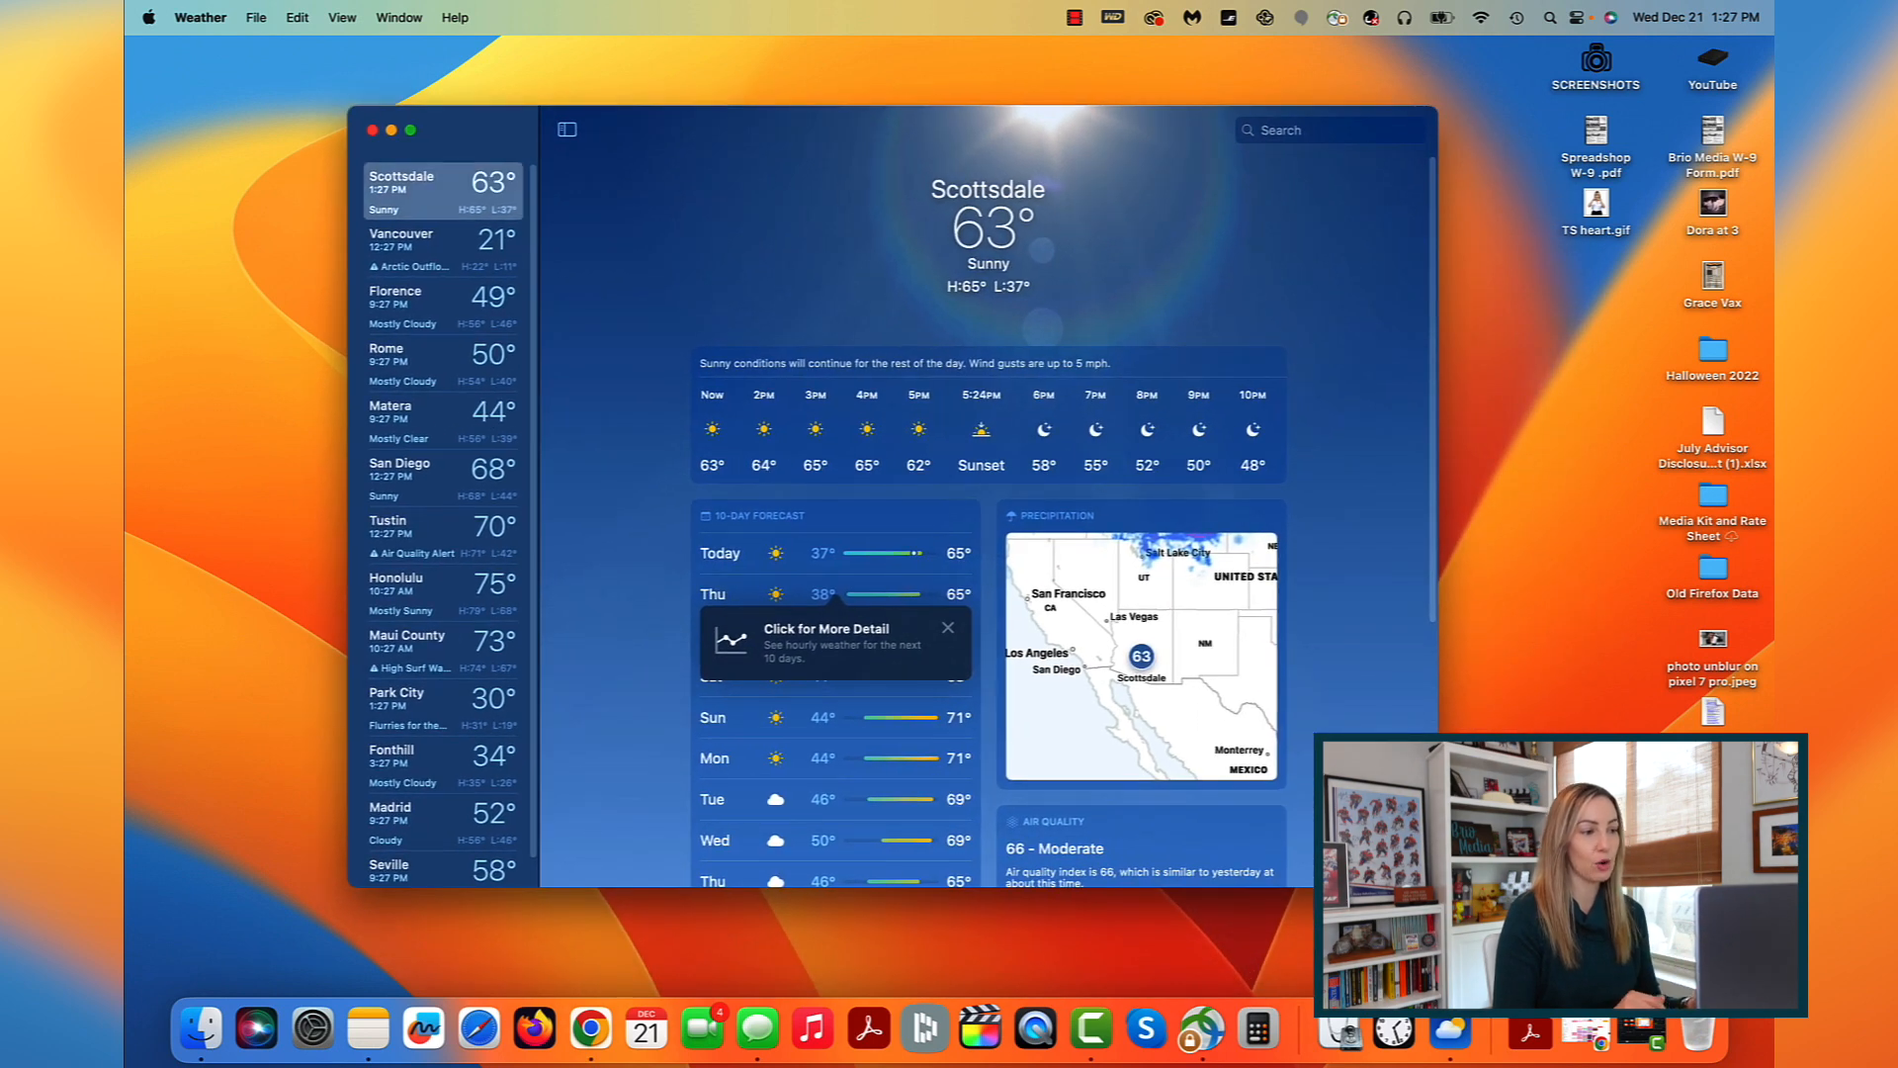
scroll(down, 3)
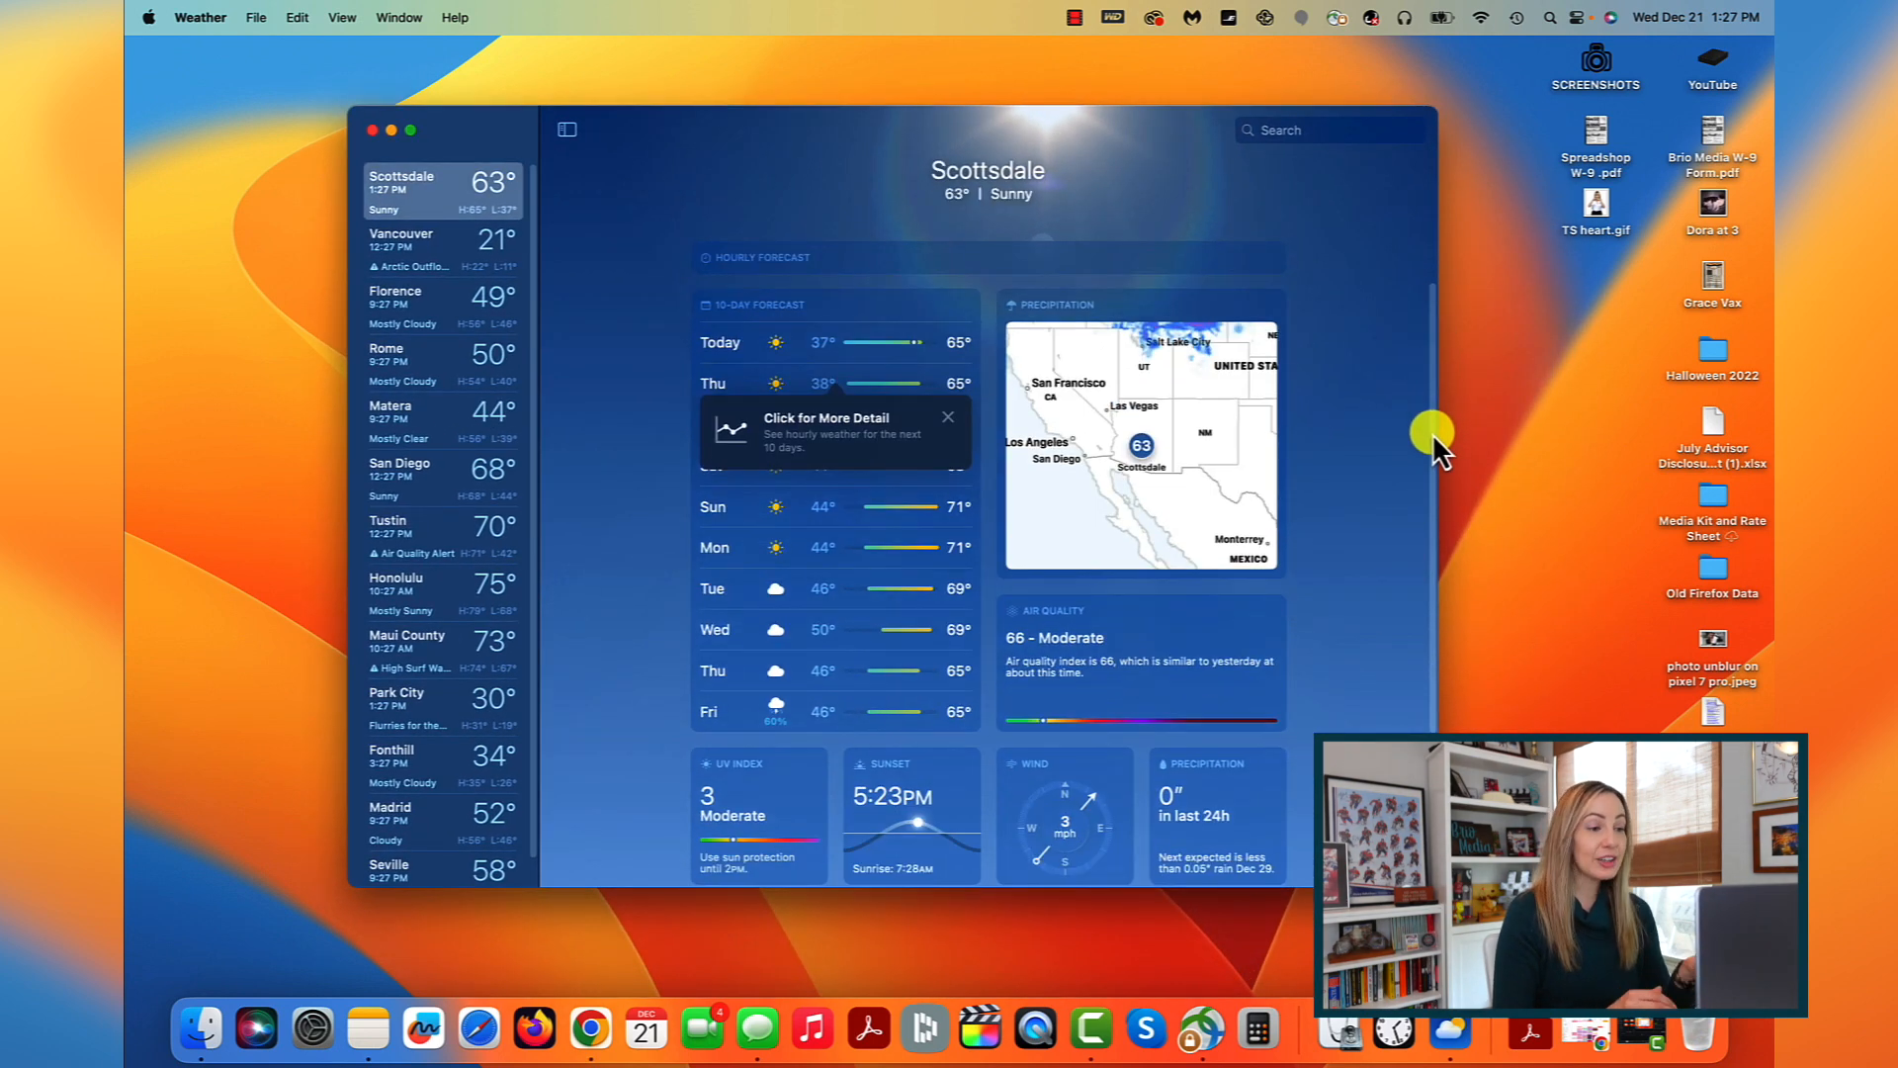
scroll(down, 3)
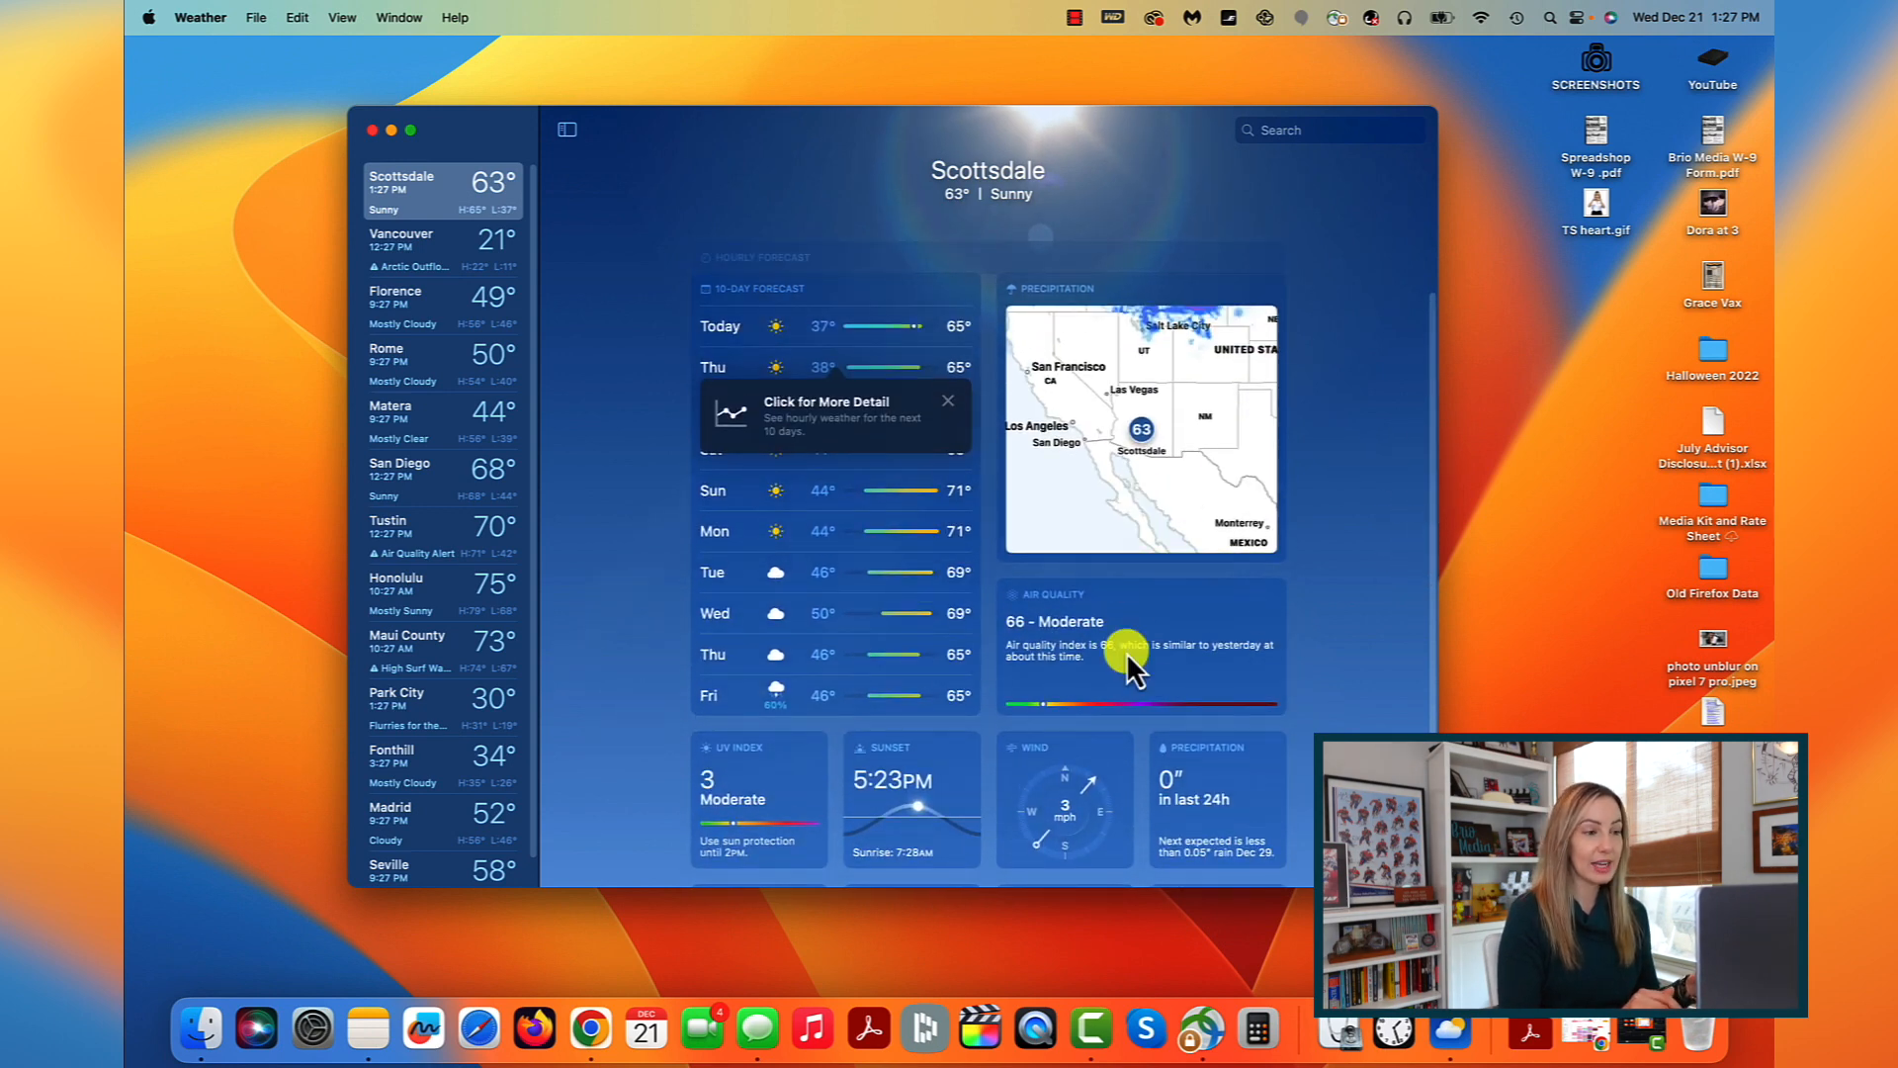
click(1139, 644)
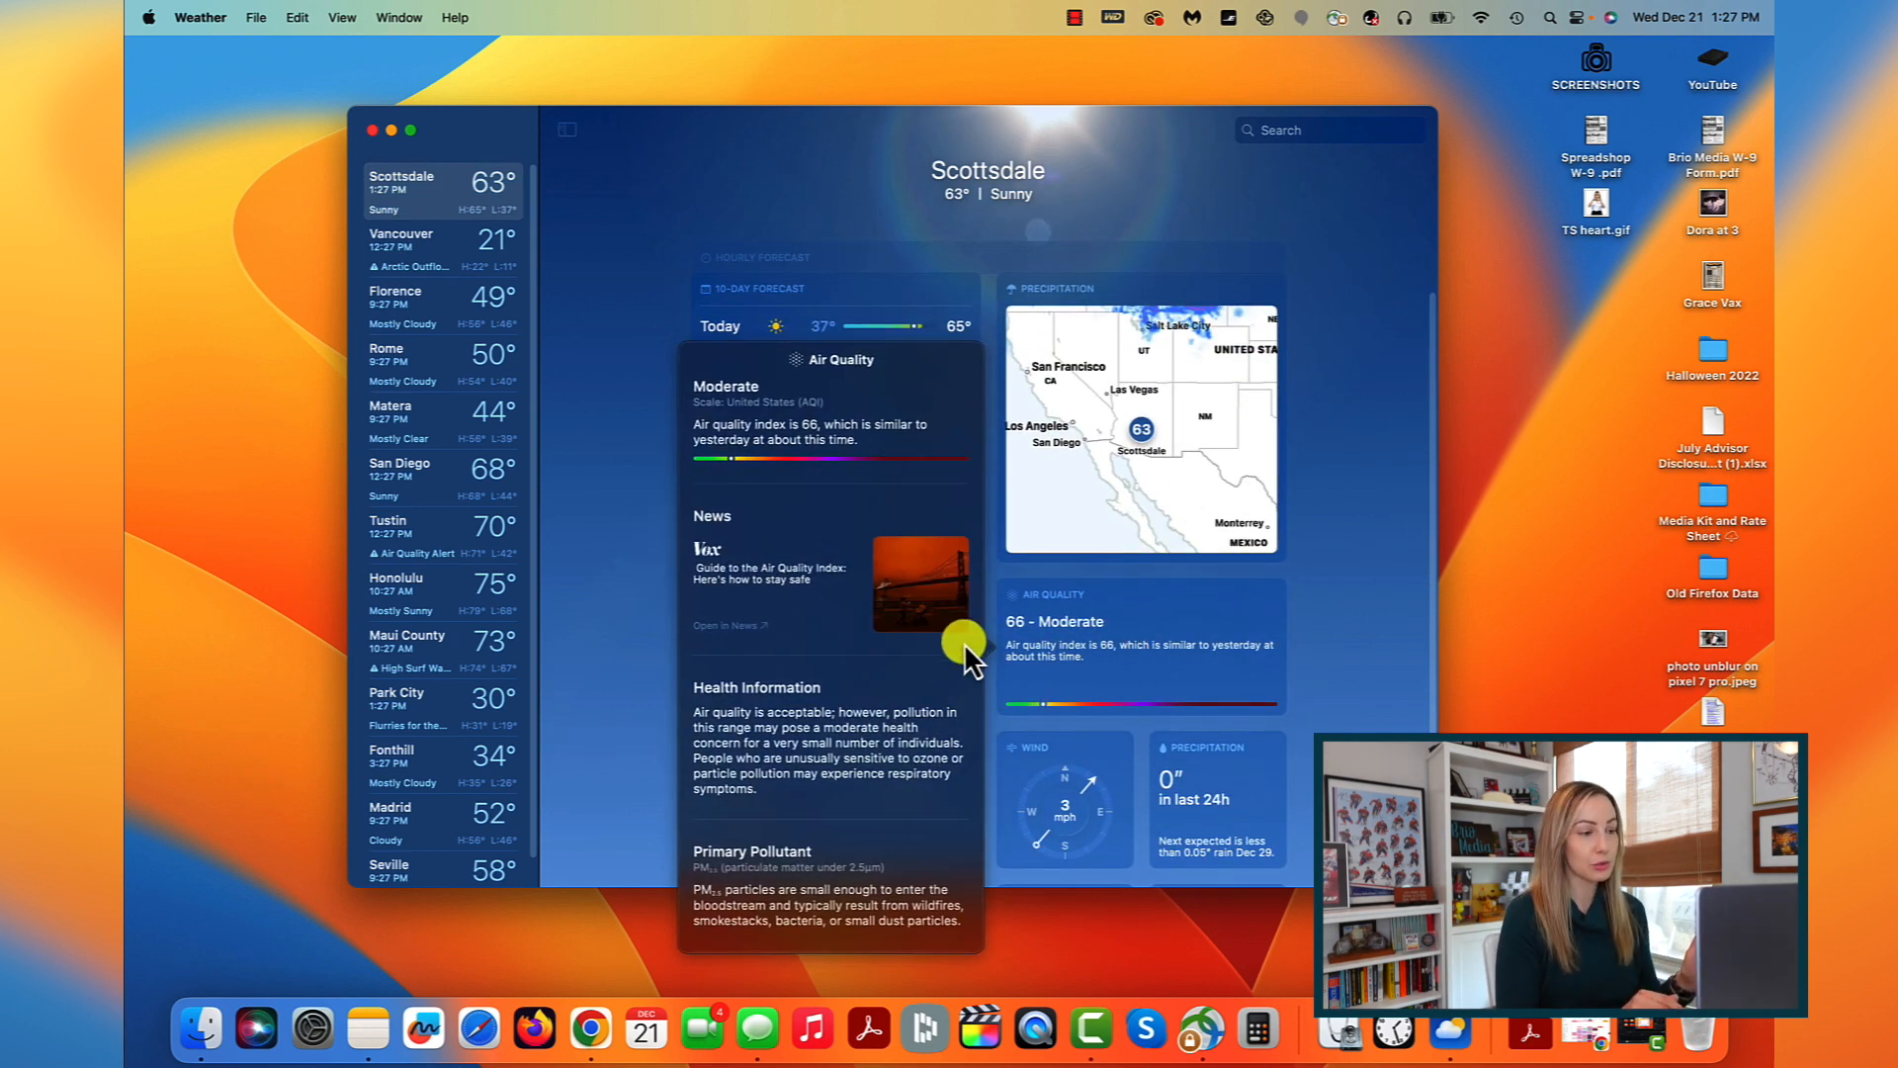
scroll(down, 3)
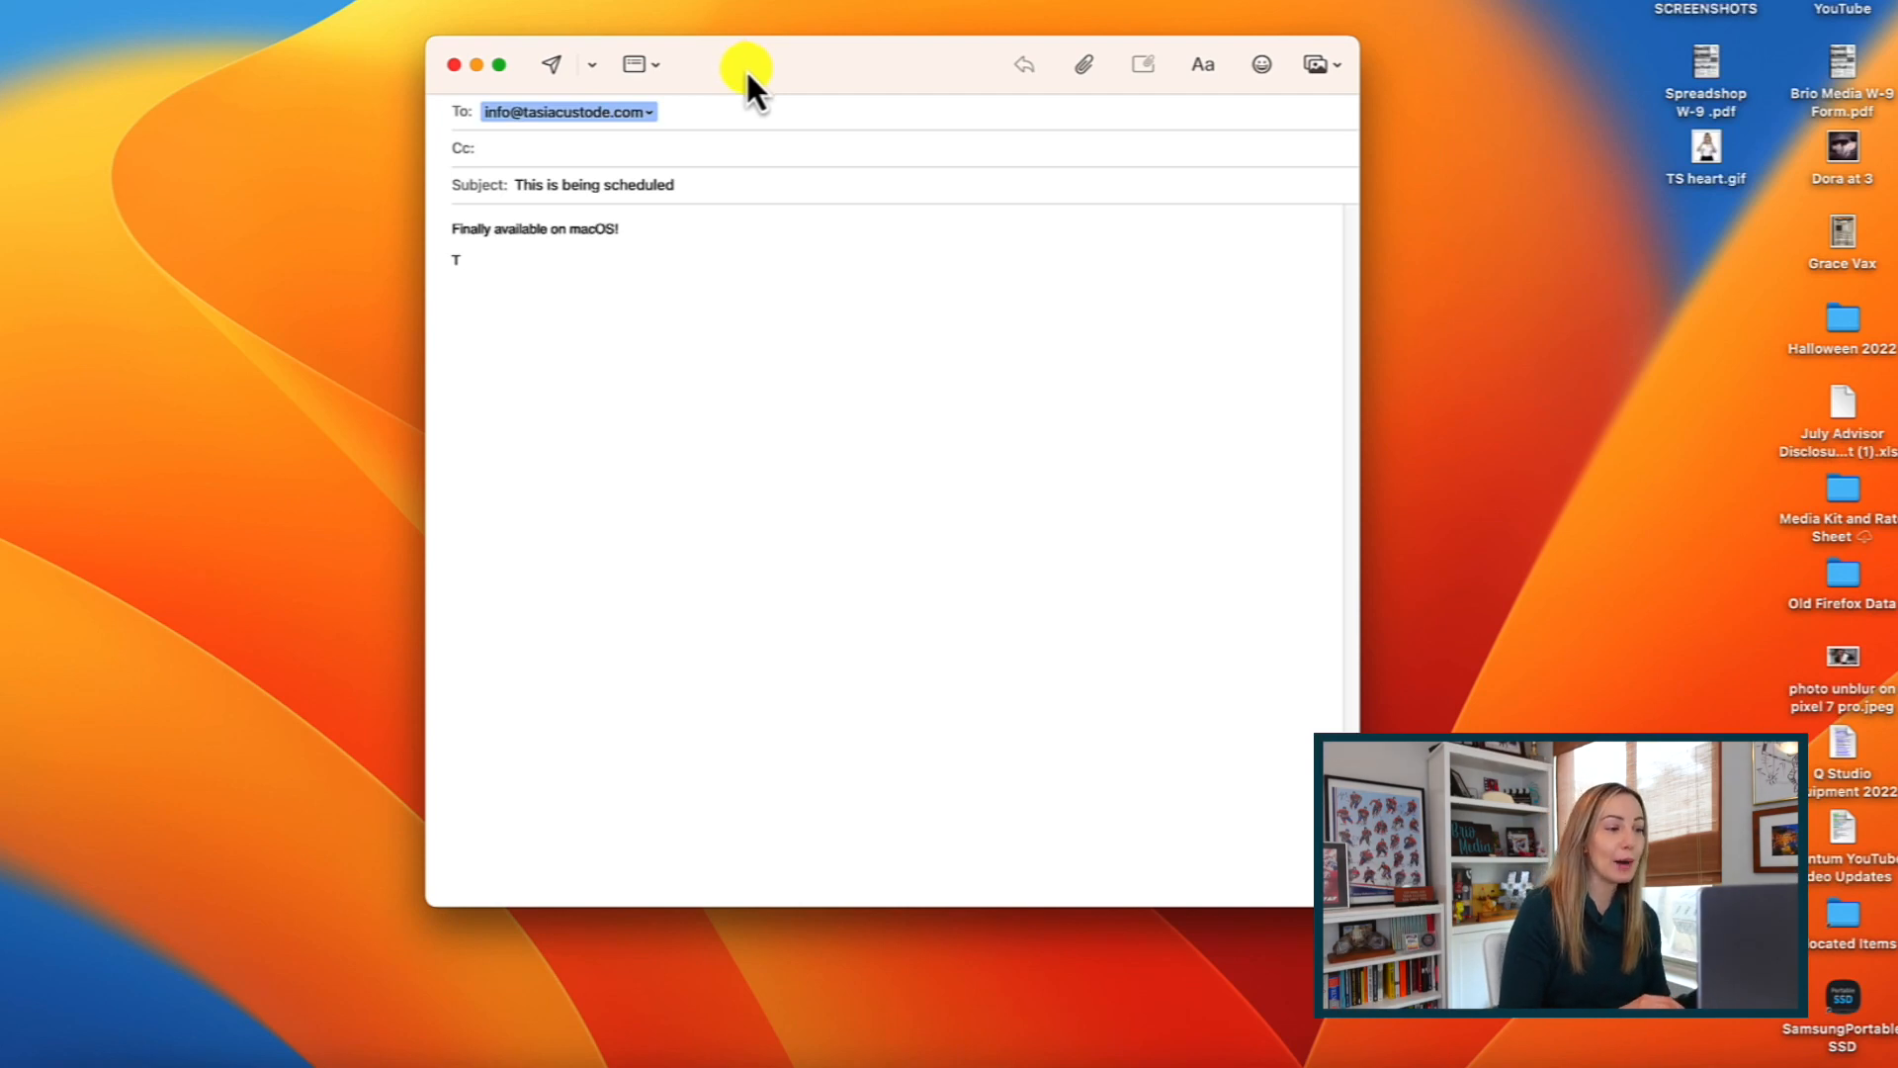
mouse_move(593, 73)
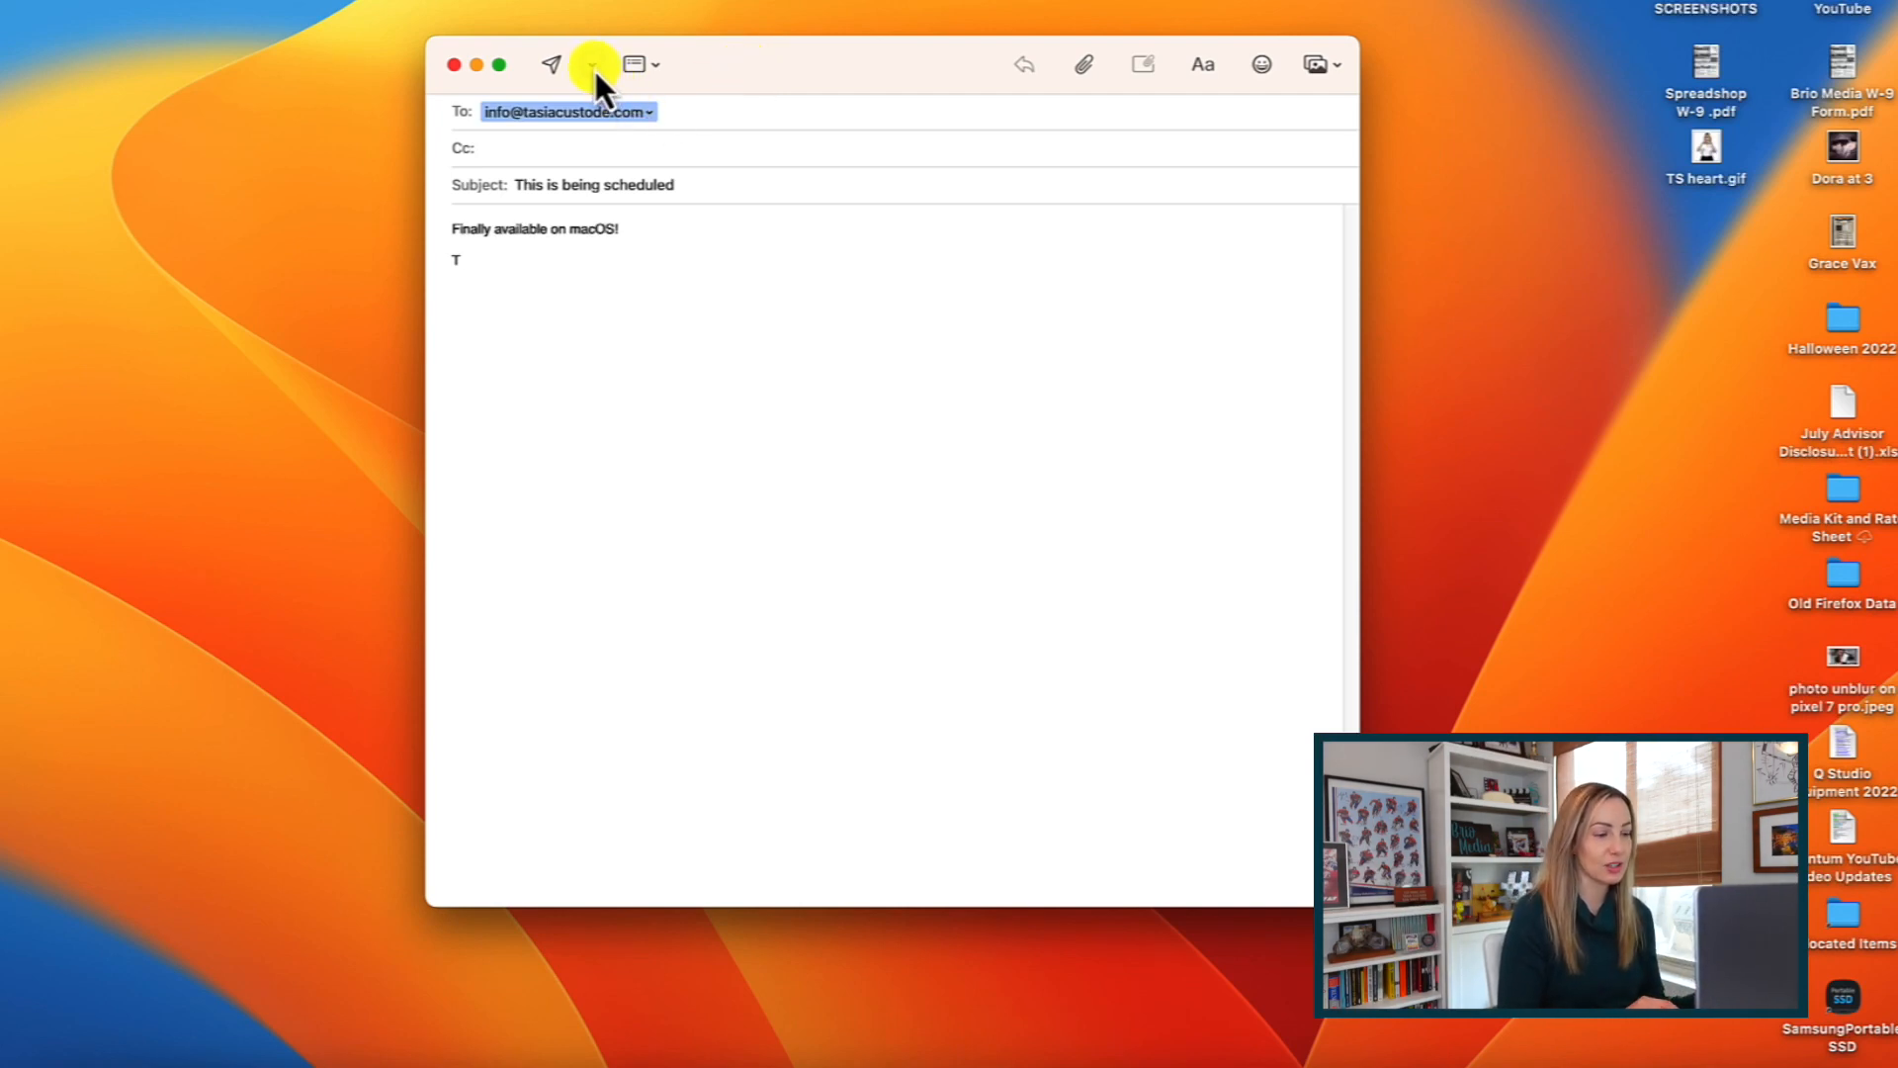
Step: Schedule the draft via Send Later for 12/28/2022 at 5:30 PM
click(591, 64)
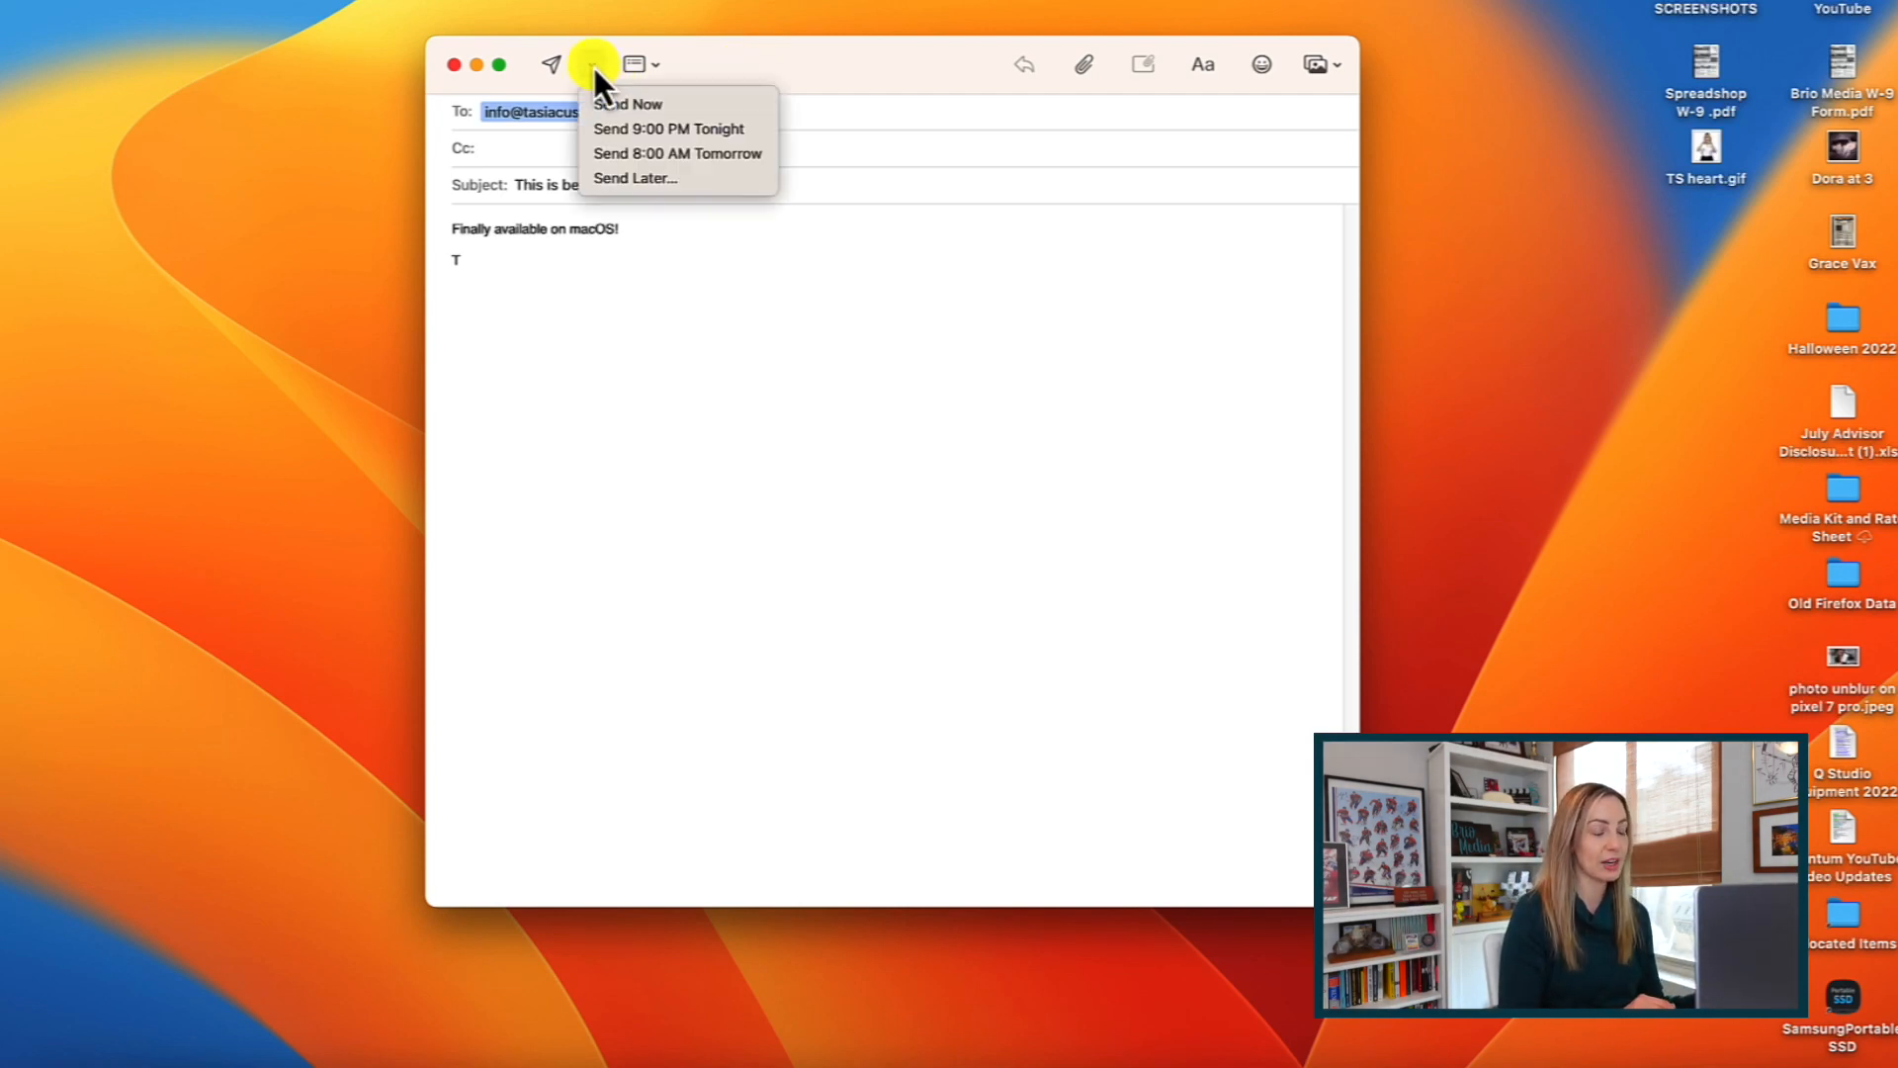
mouse_move(678, 178)
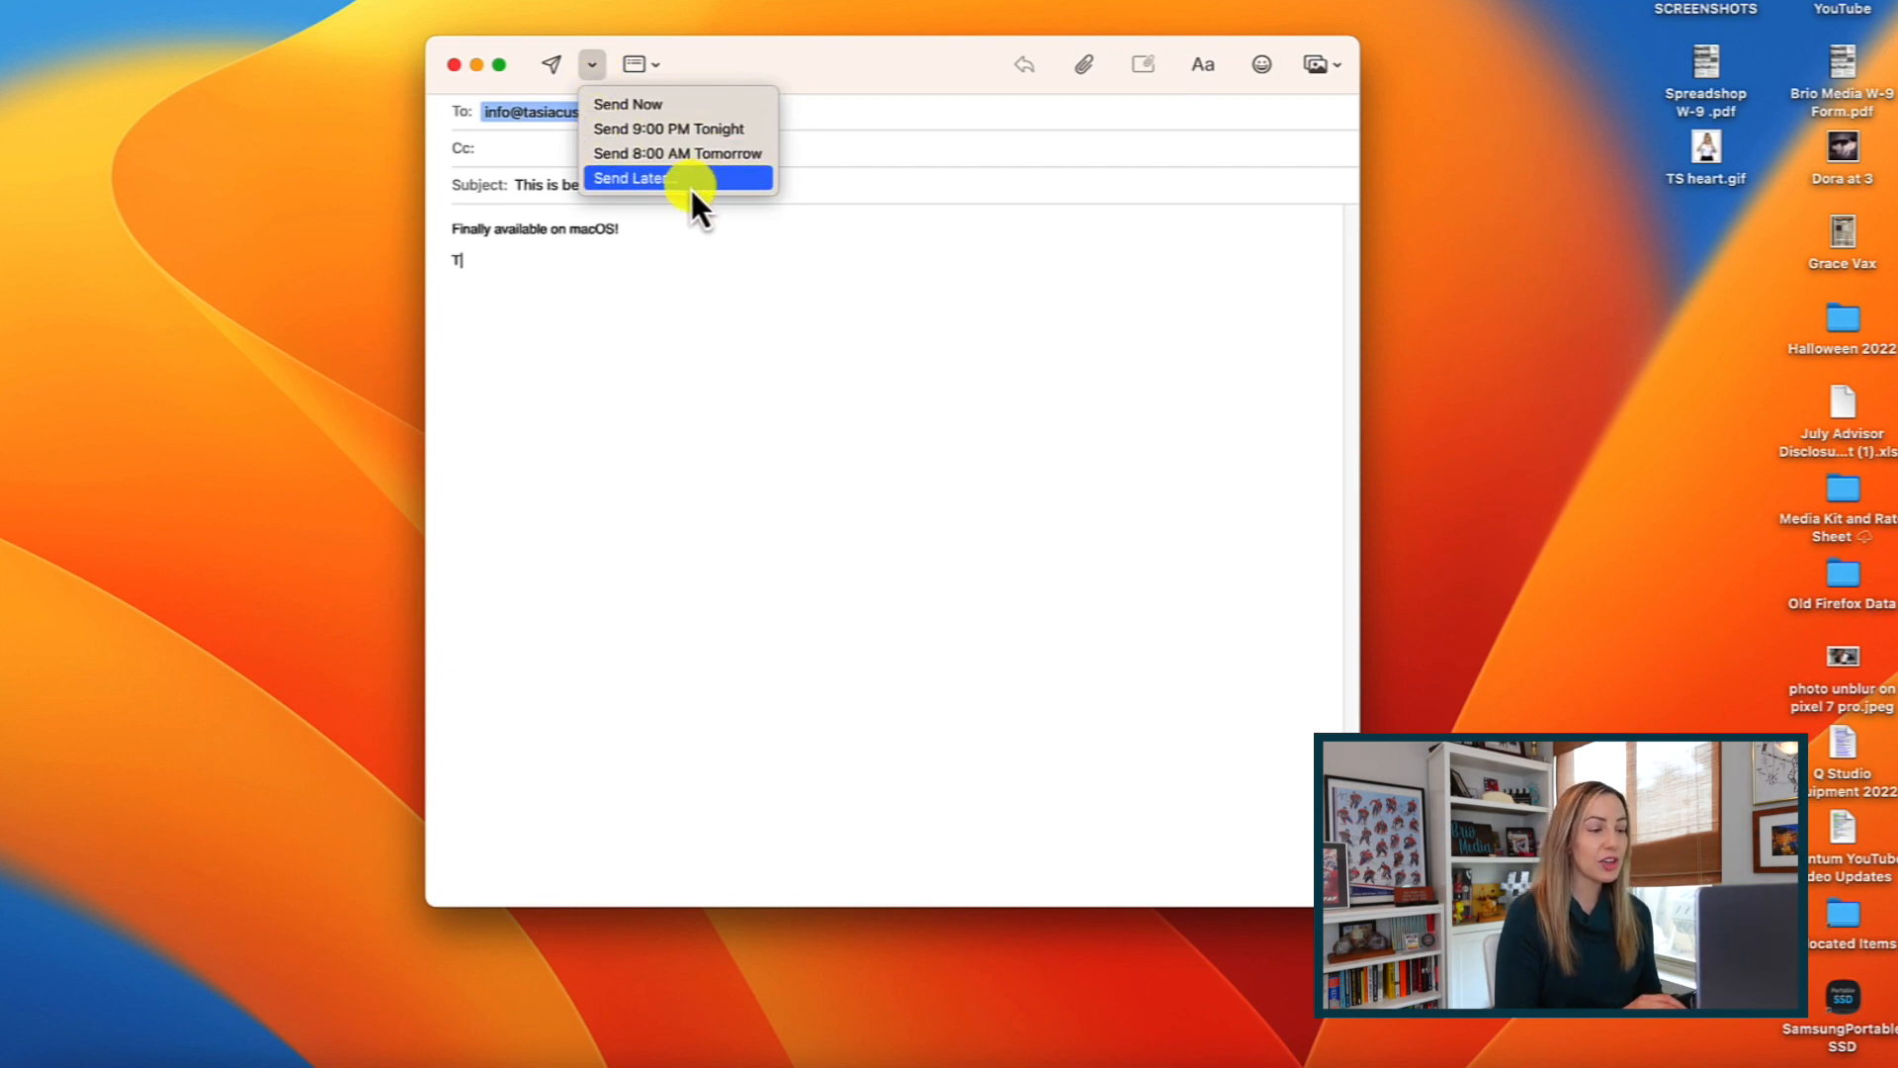
click(629, 178)
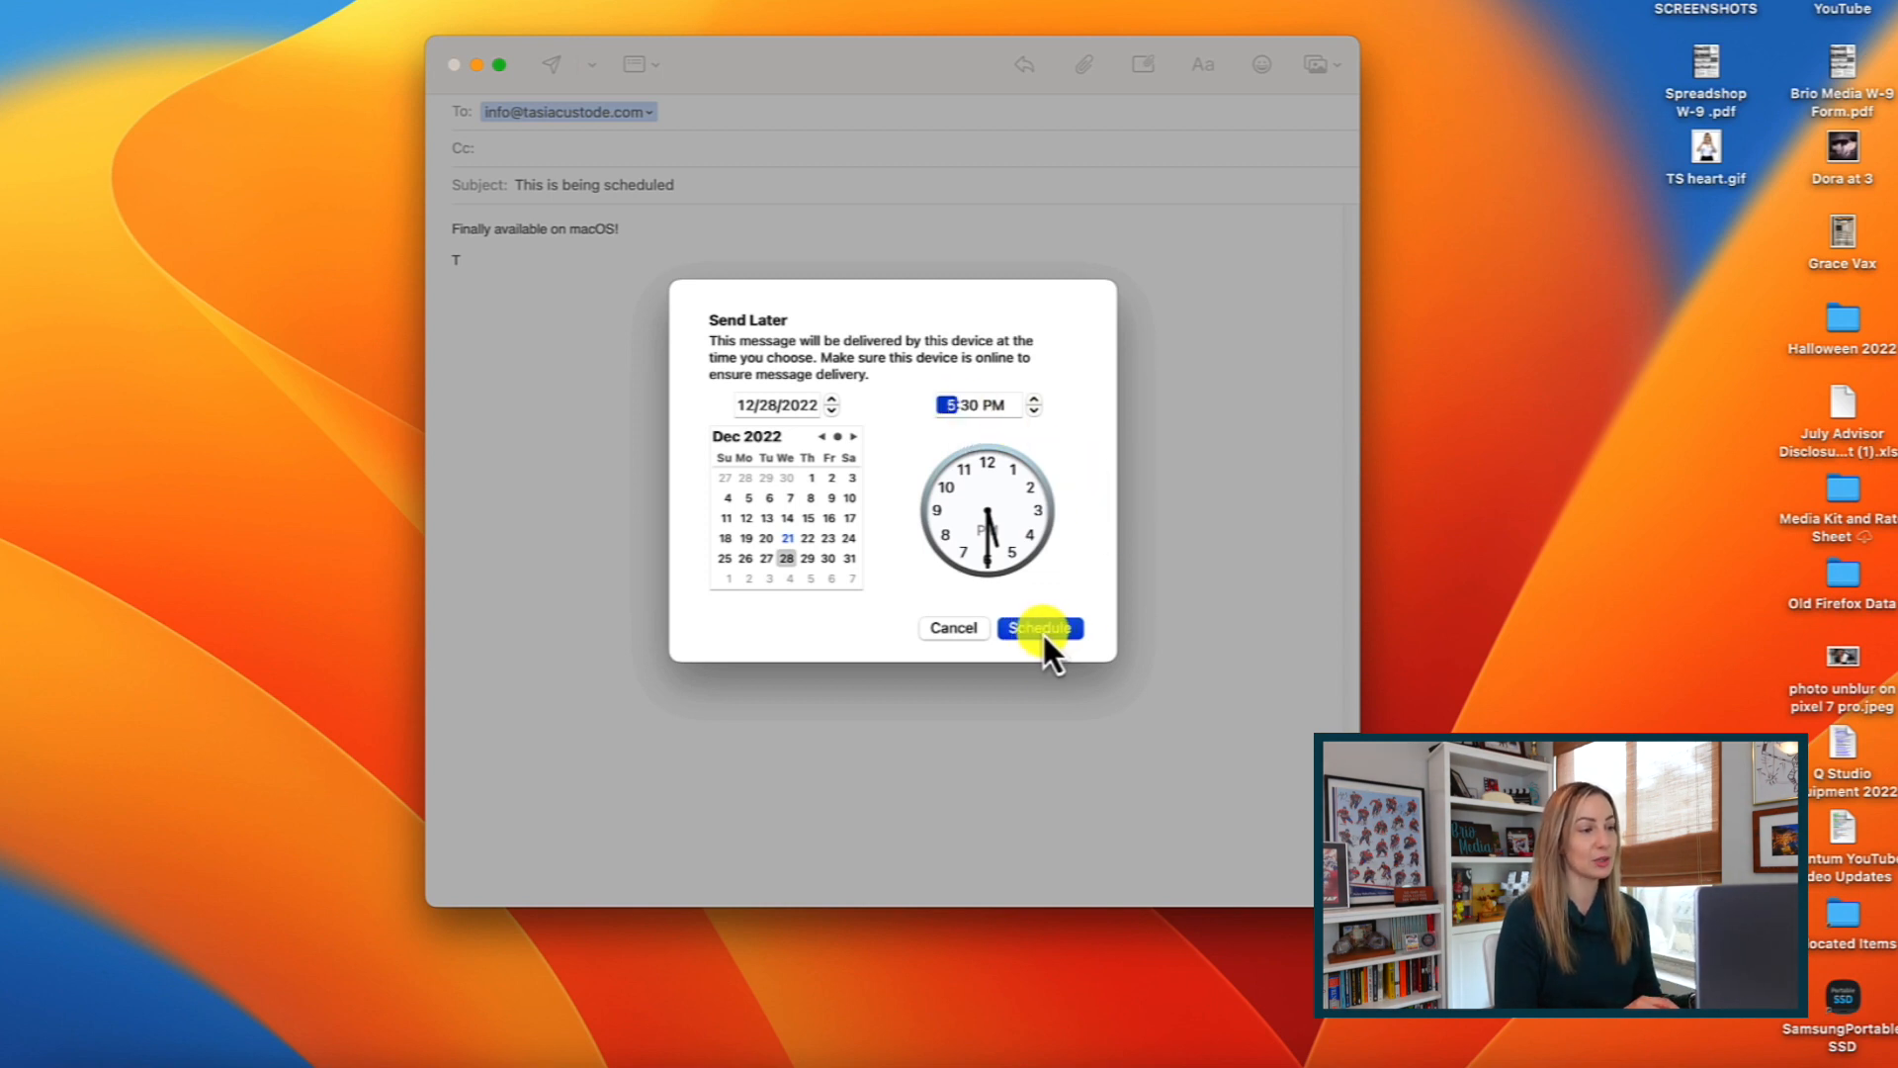
click(1038, 629)
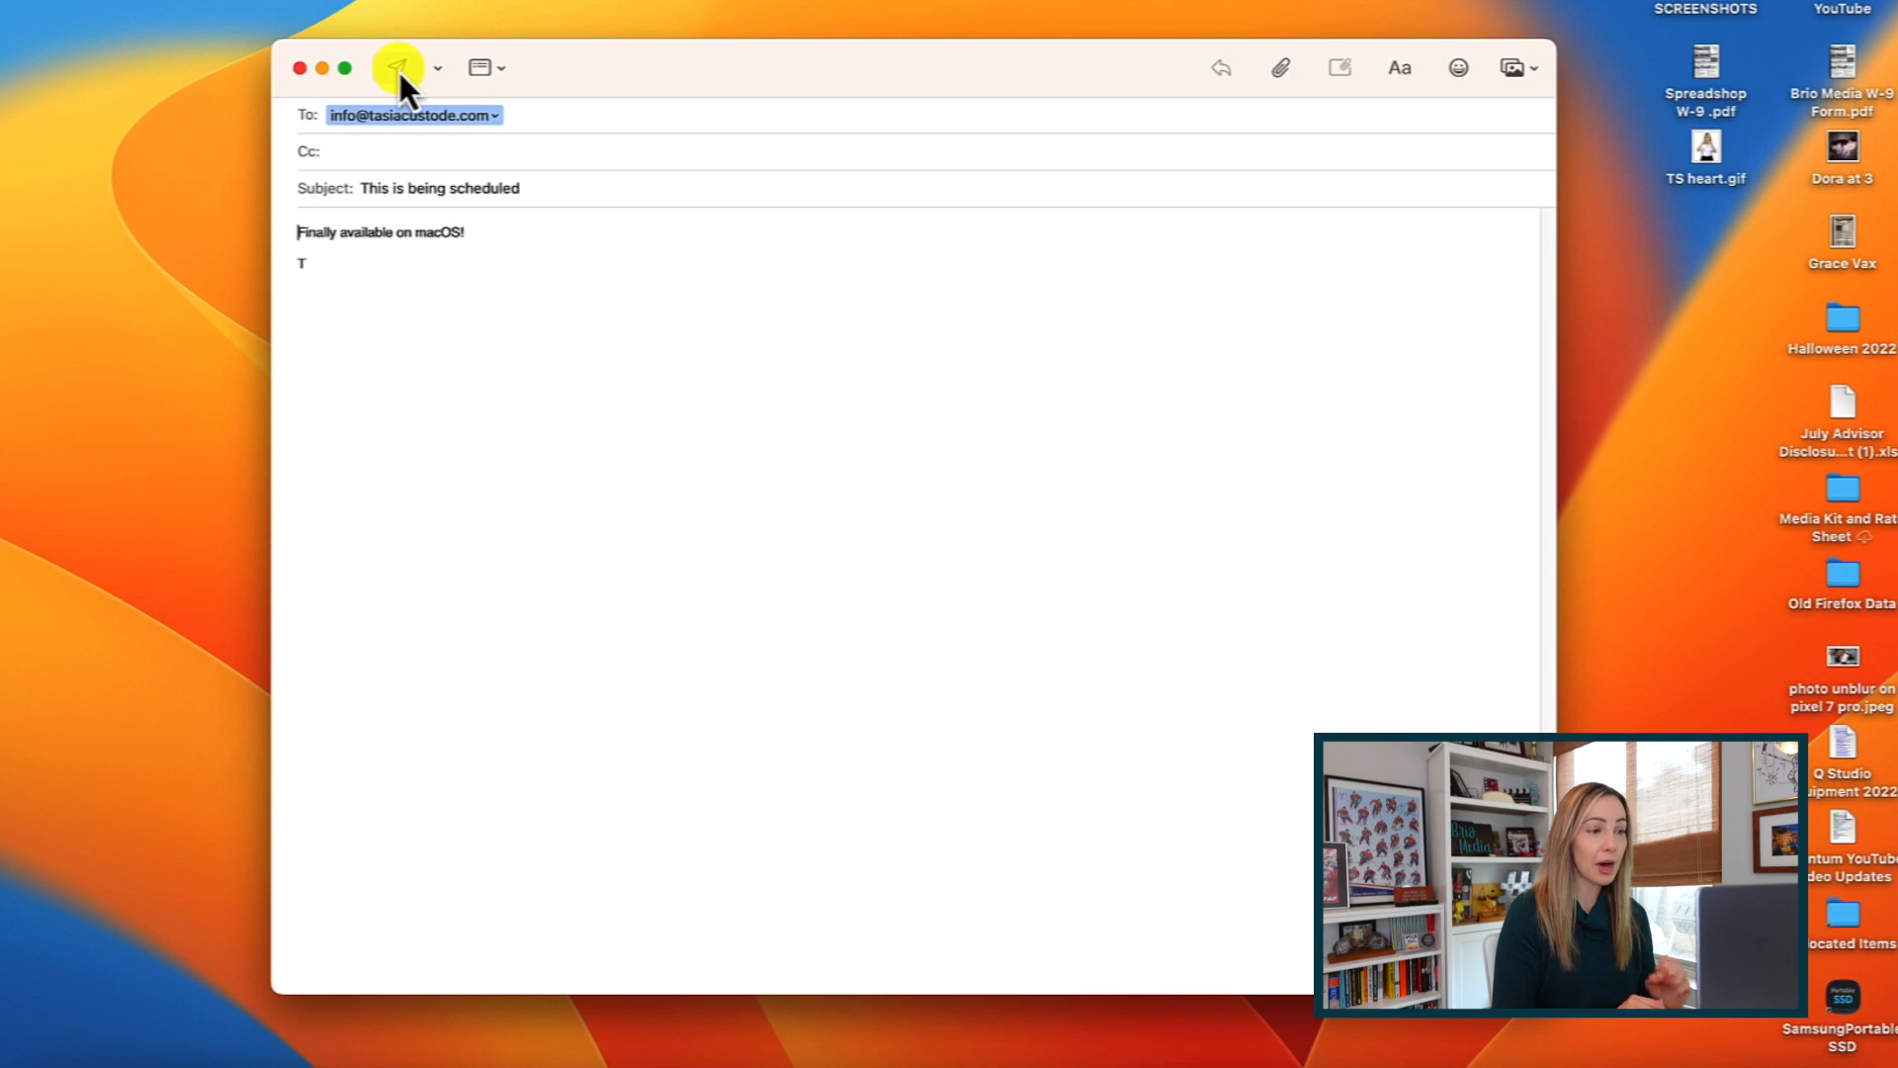
click(397, 67)
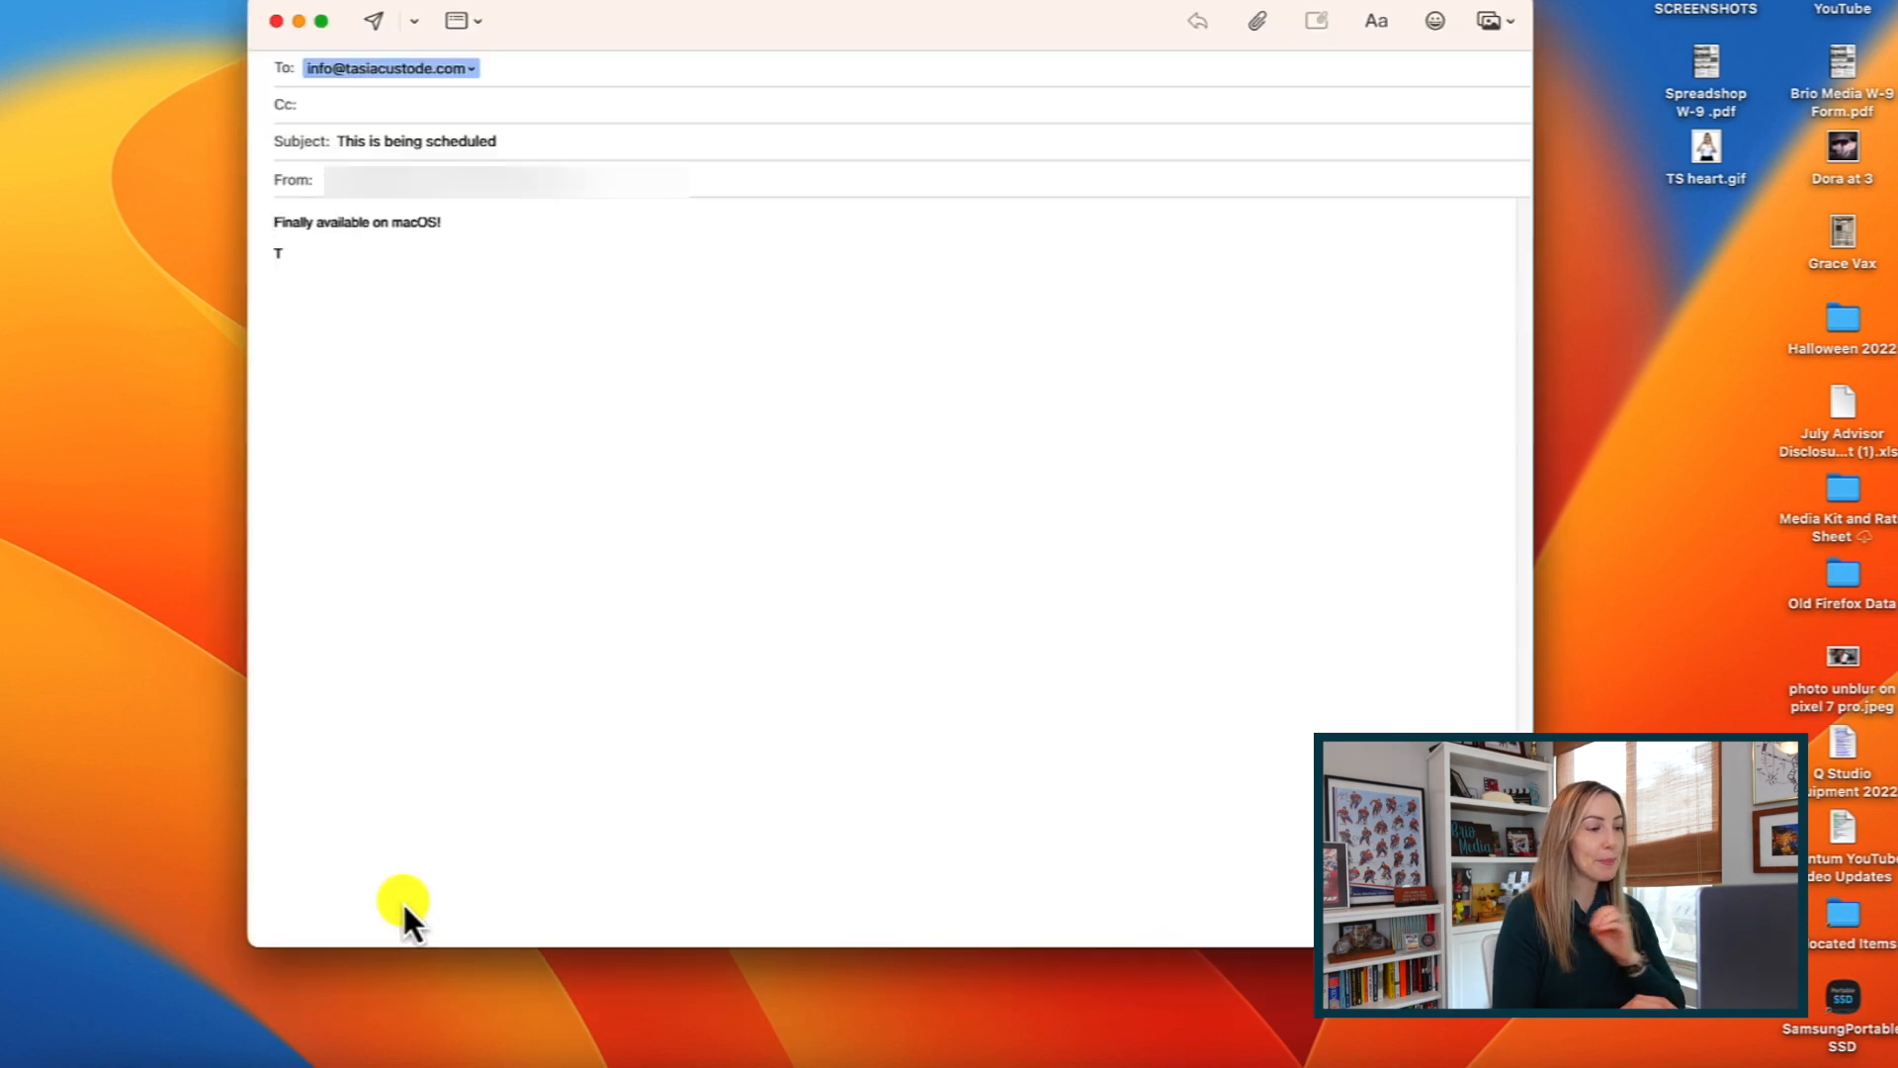
mouse_move(403, 902)
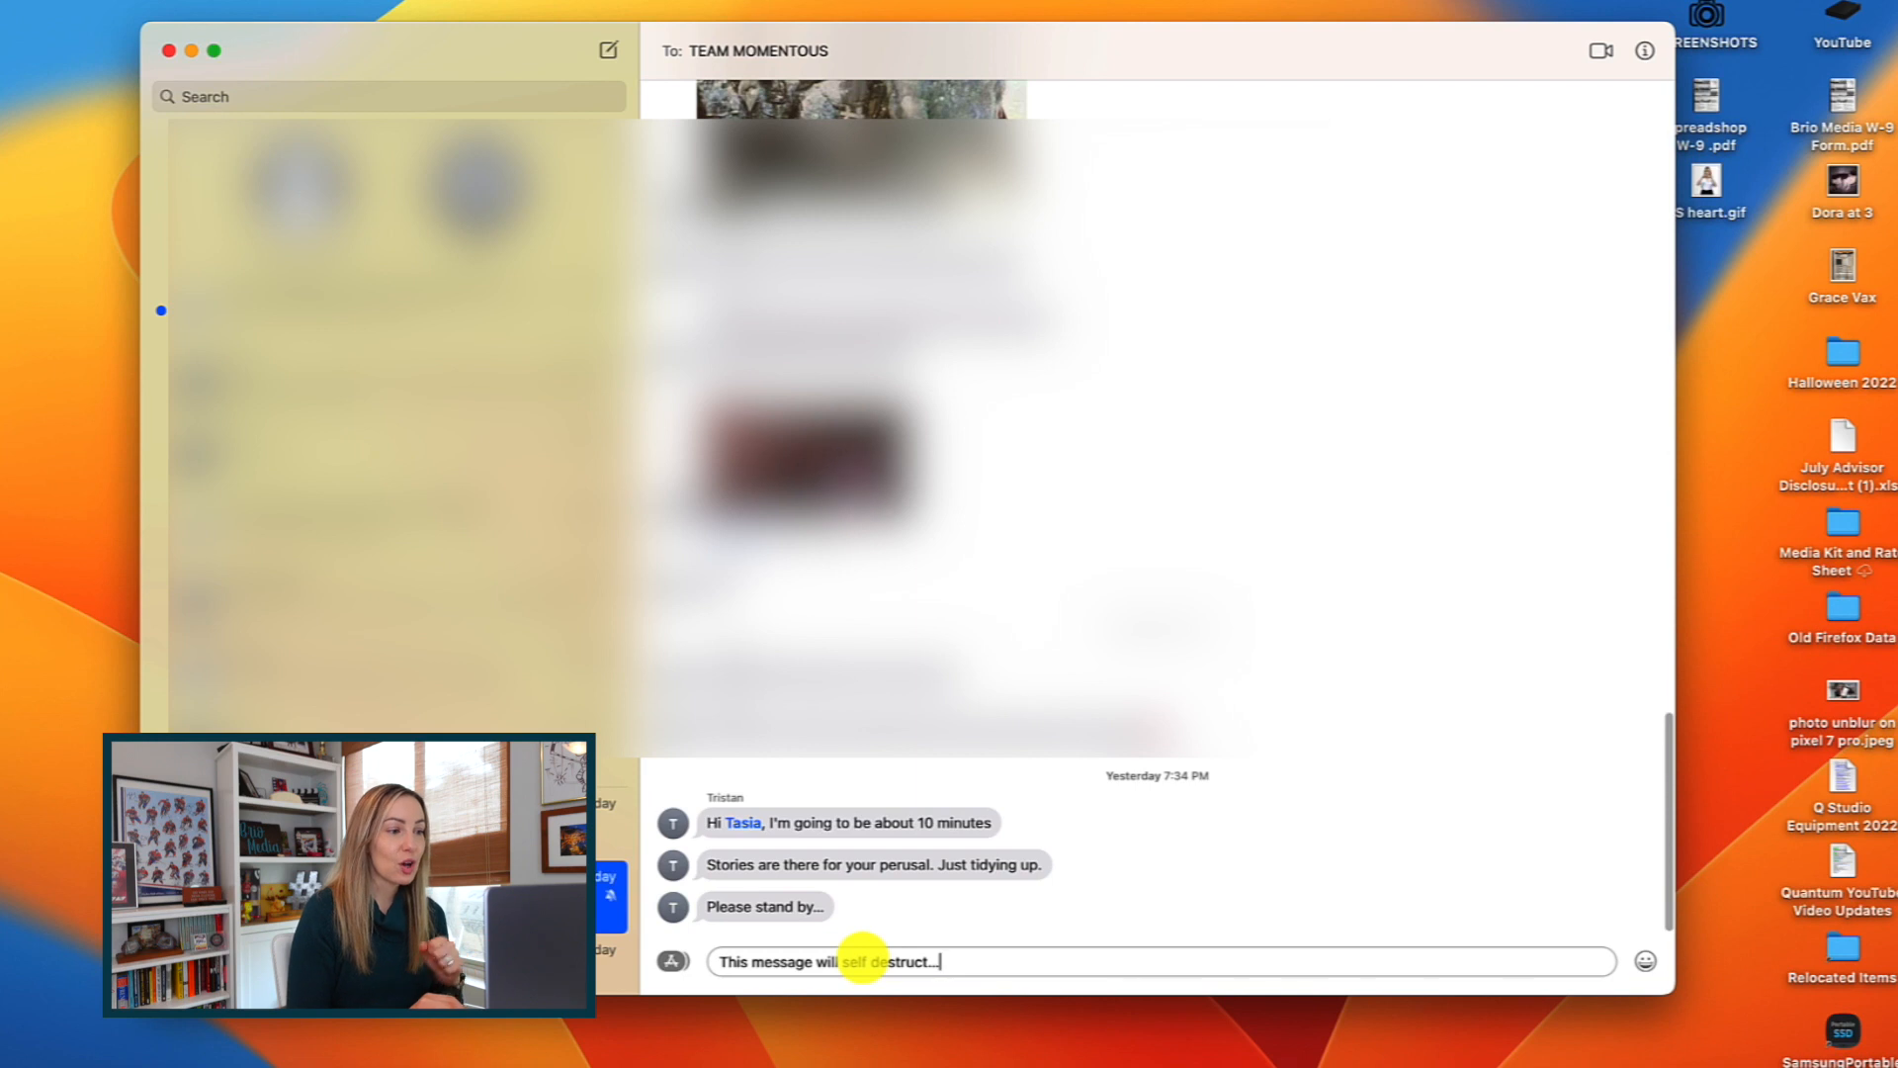
Step: Send 'This message will self destruct', unsend it, then type 'omg reunion time too soon!' in another chat
key(return)
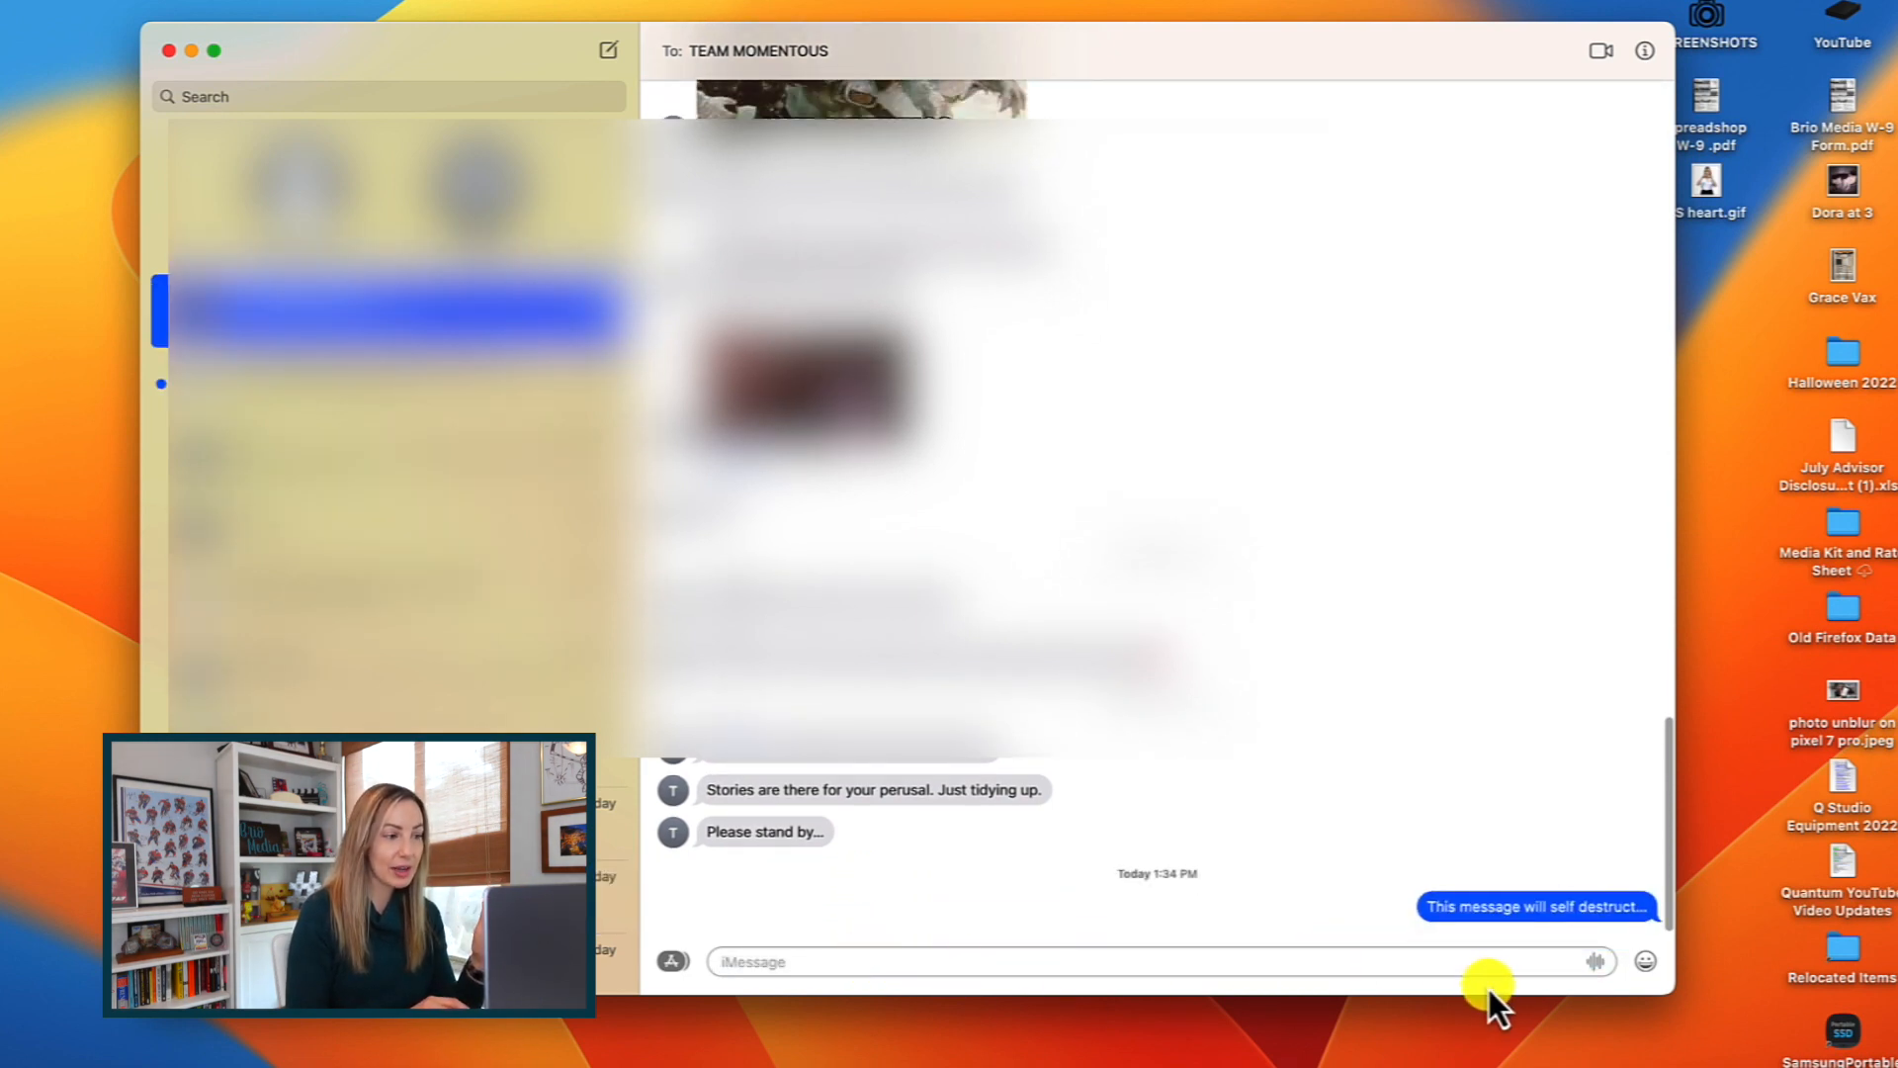
right_click(1534, 906)
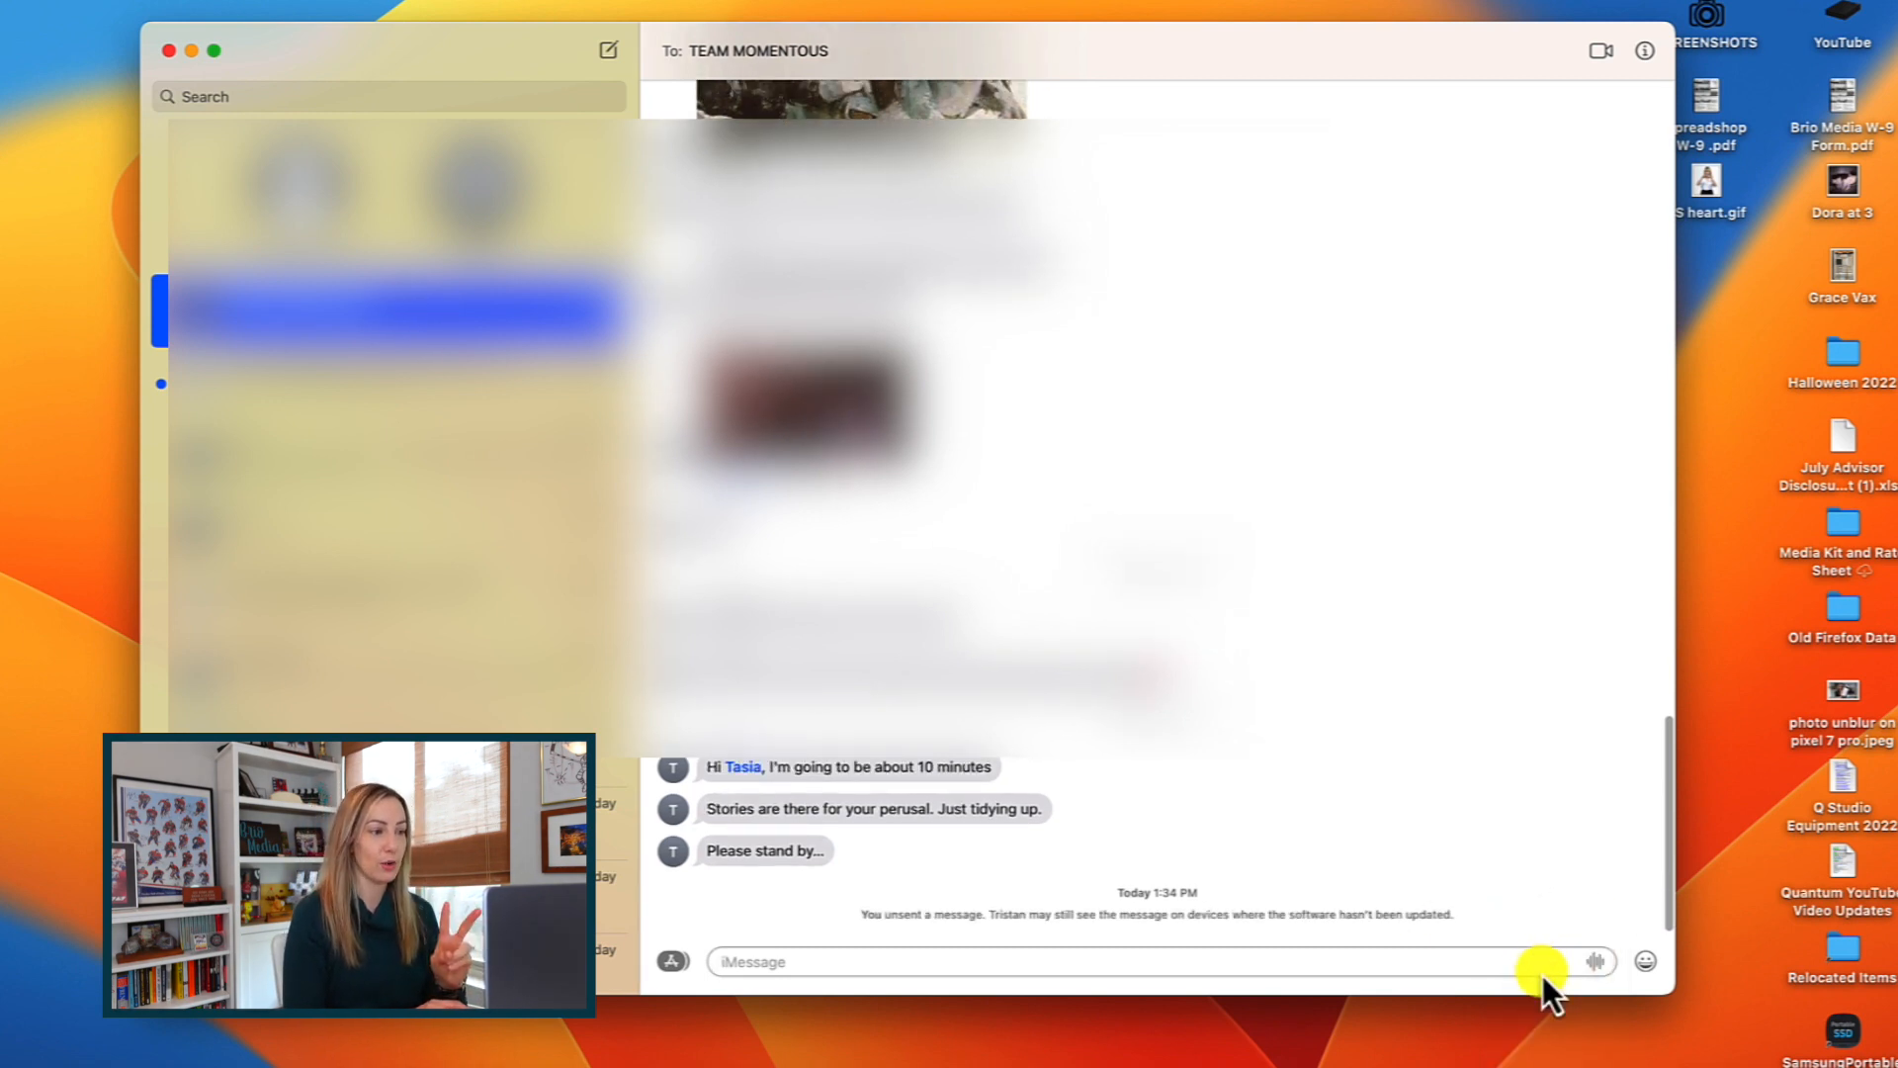
text(omg reunion time too soon!)
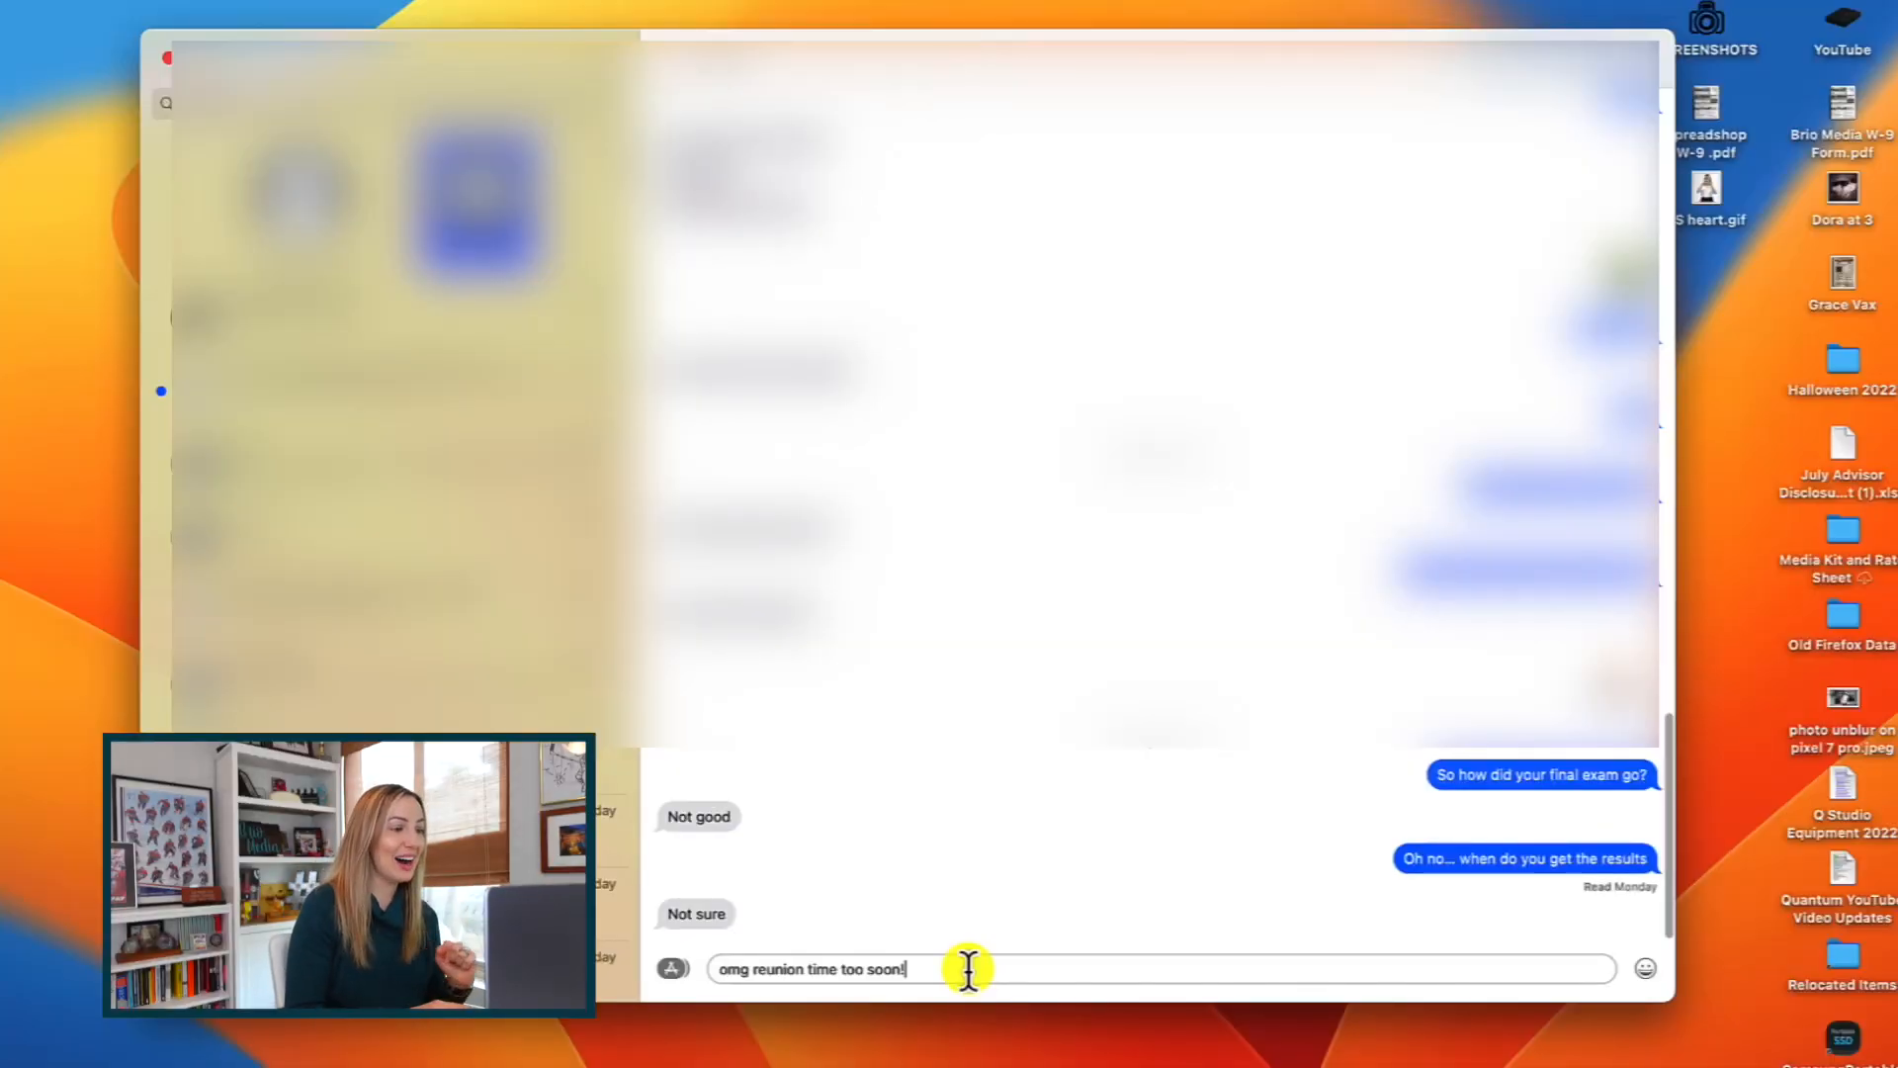
Step: Send 'omg reunion time too soon!' then edit the sent bubble so it reads 'omg reunion time so soon!'
key(return)
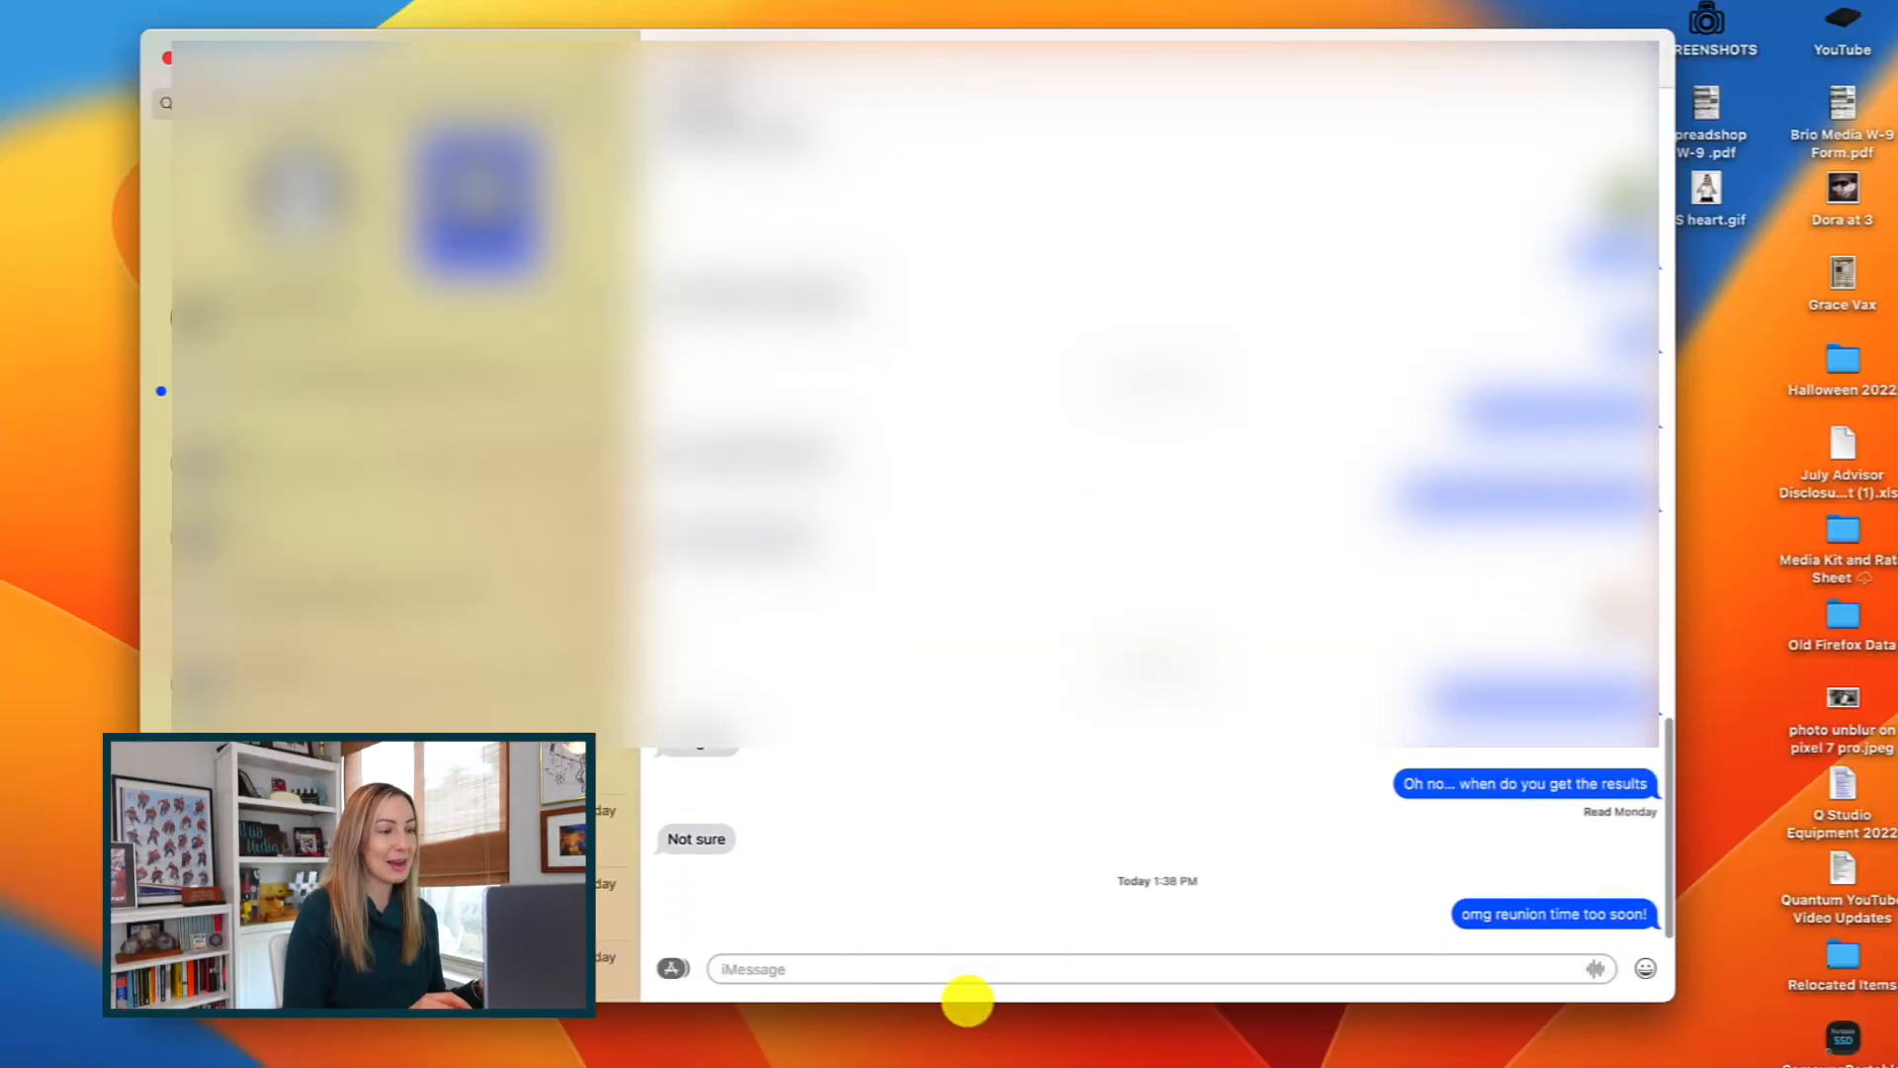
mouse_move(1135, 980)
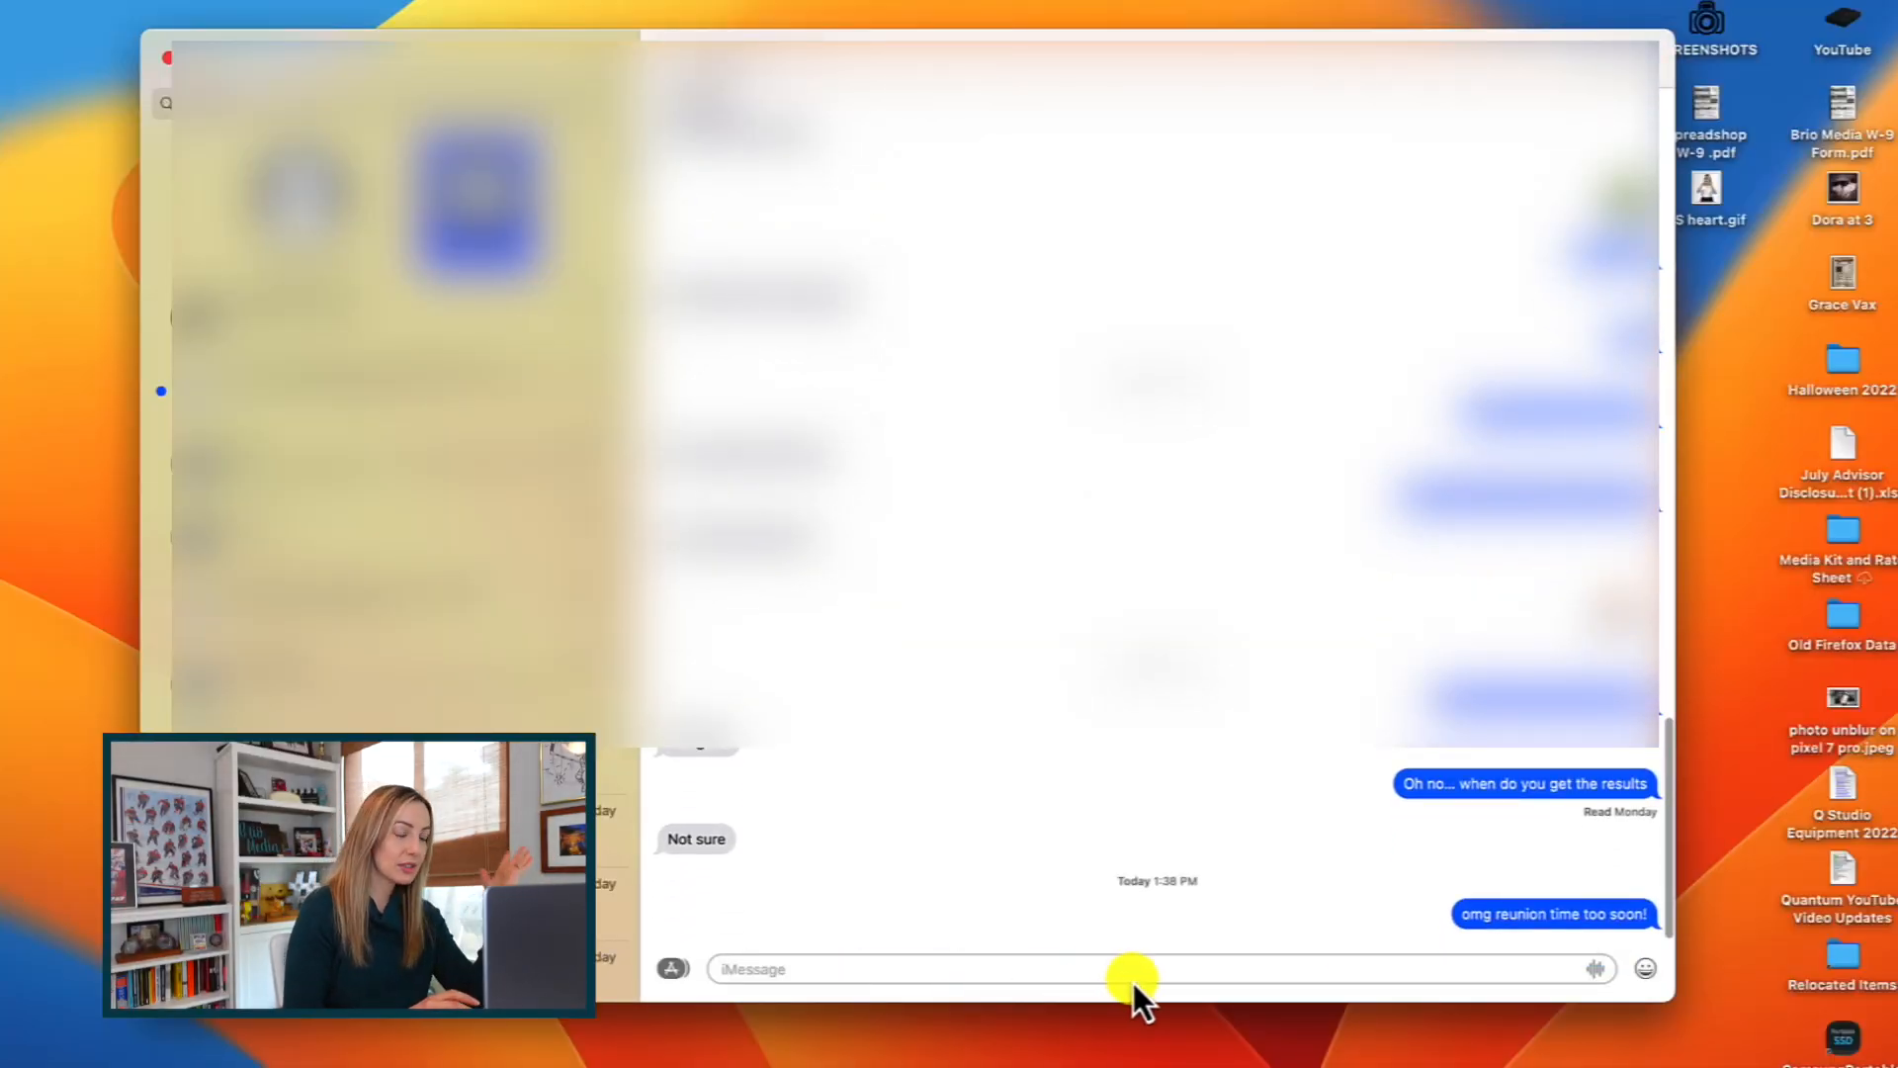
mouse_move(1524, 916)
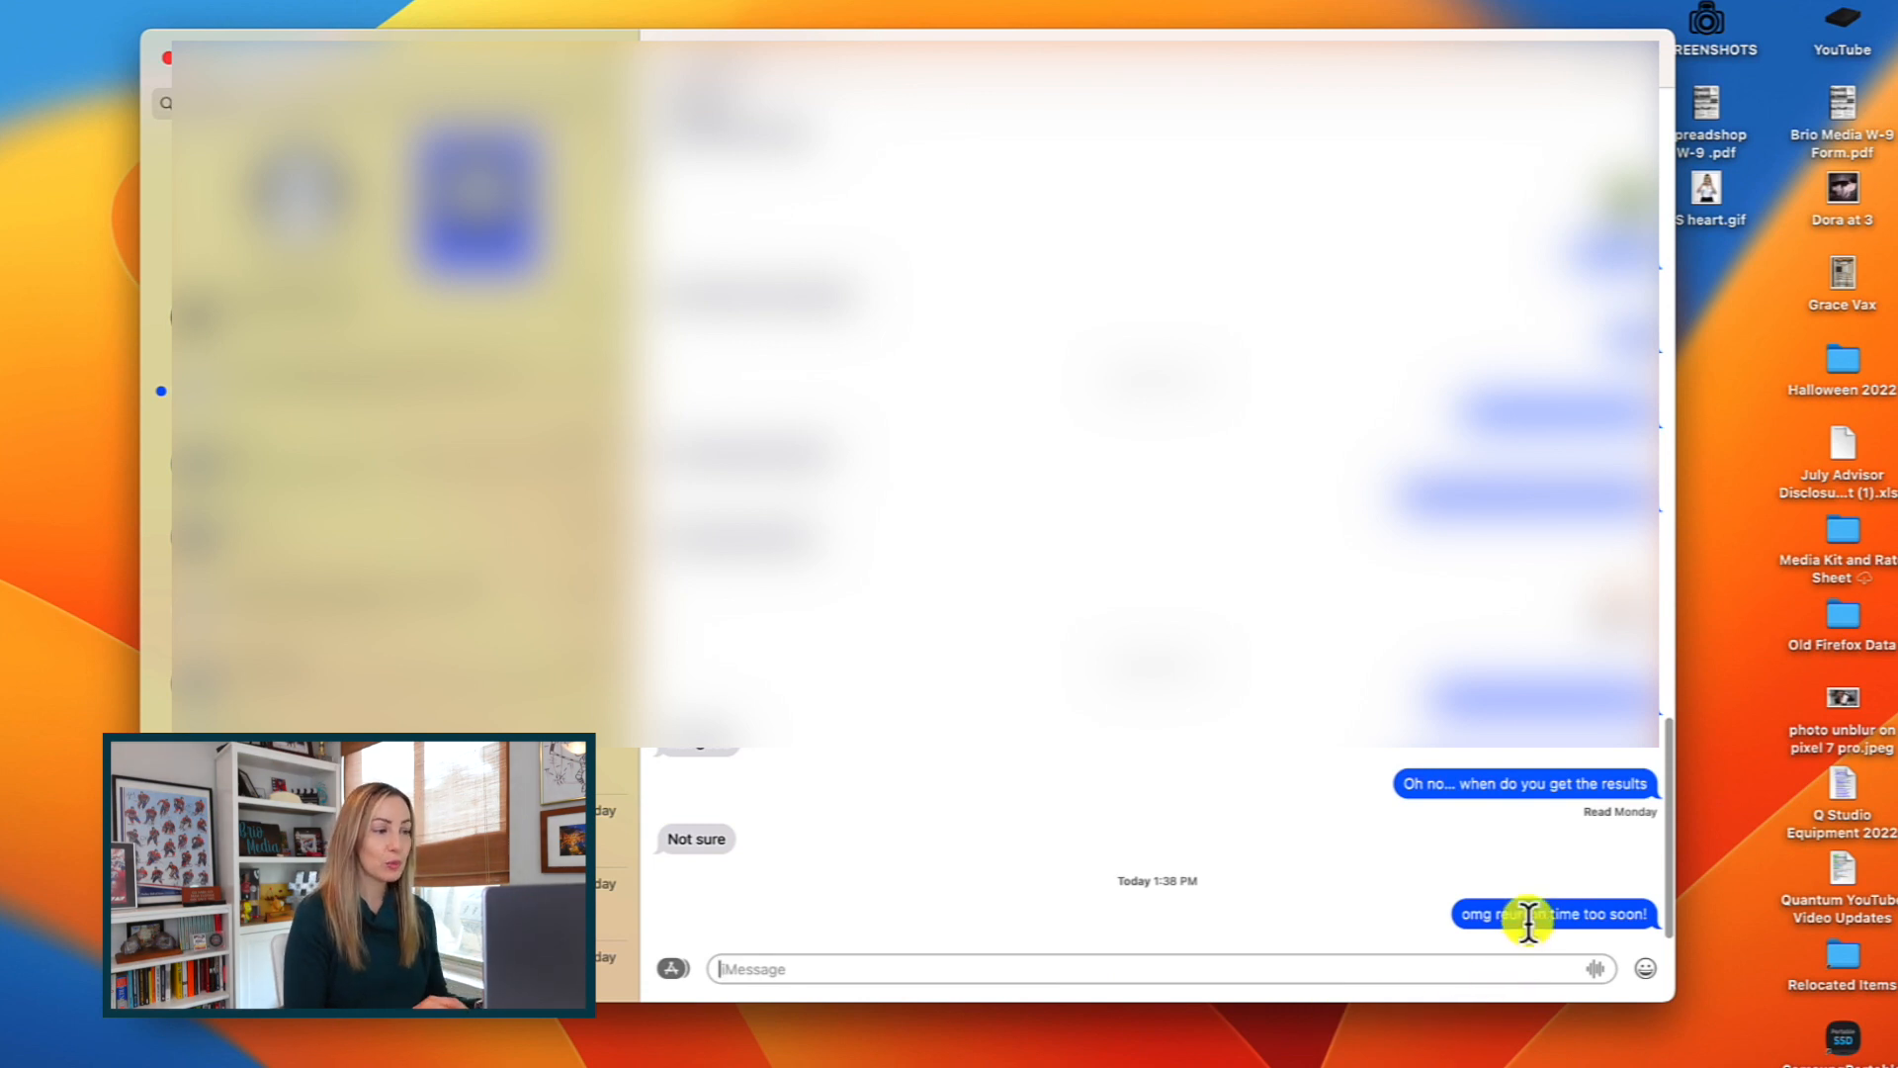
right_click(1550, 914)
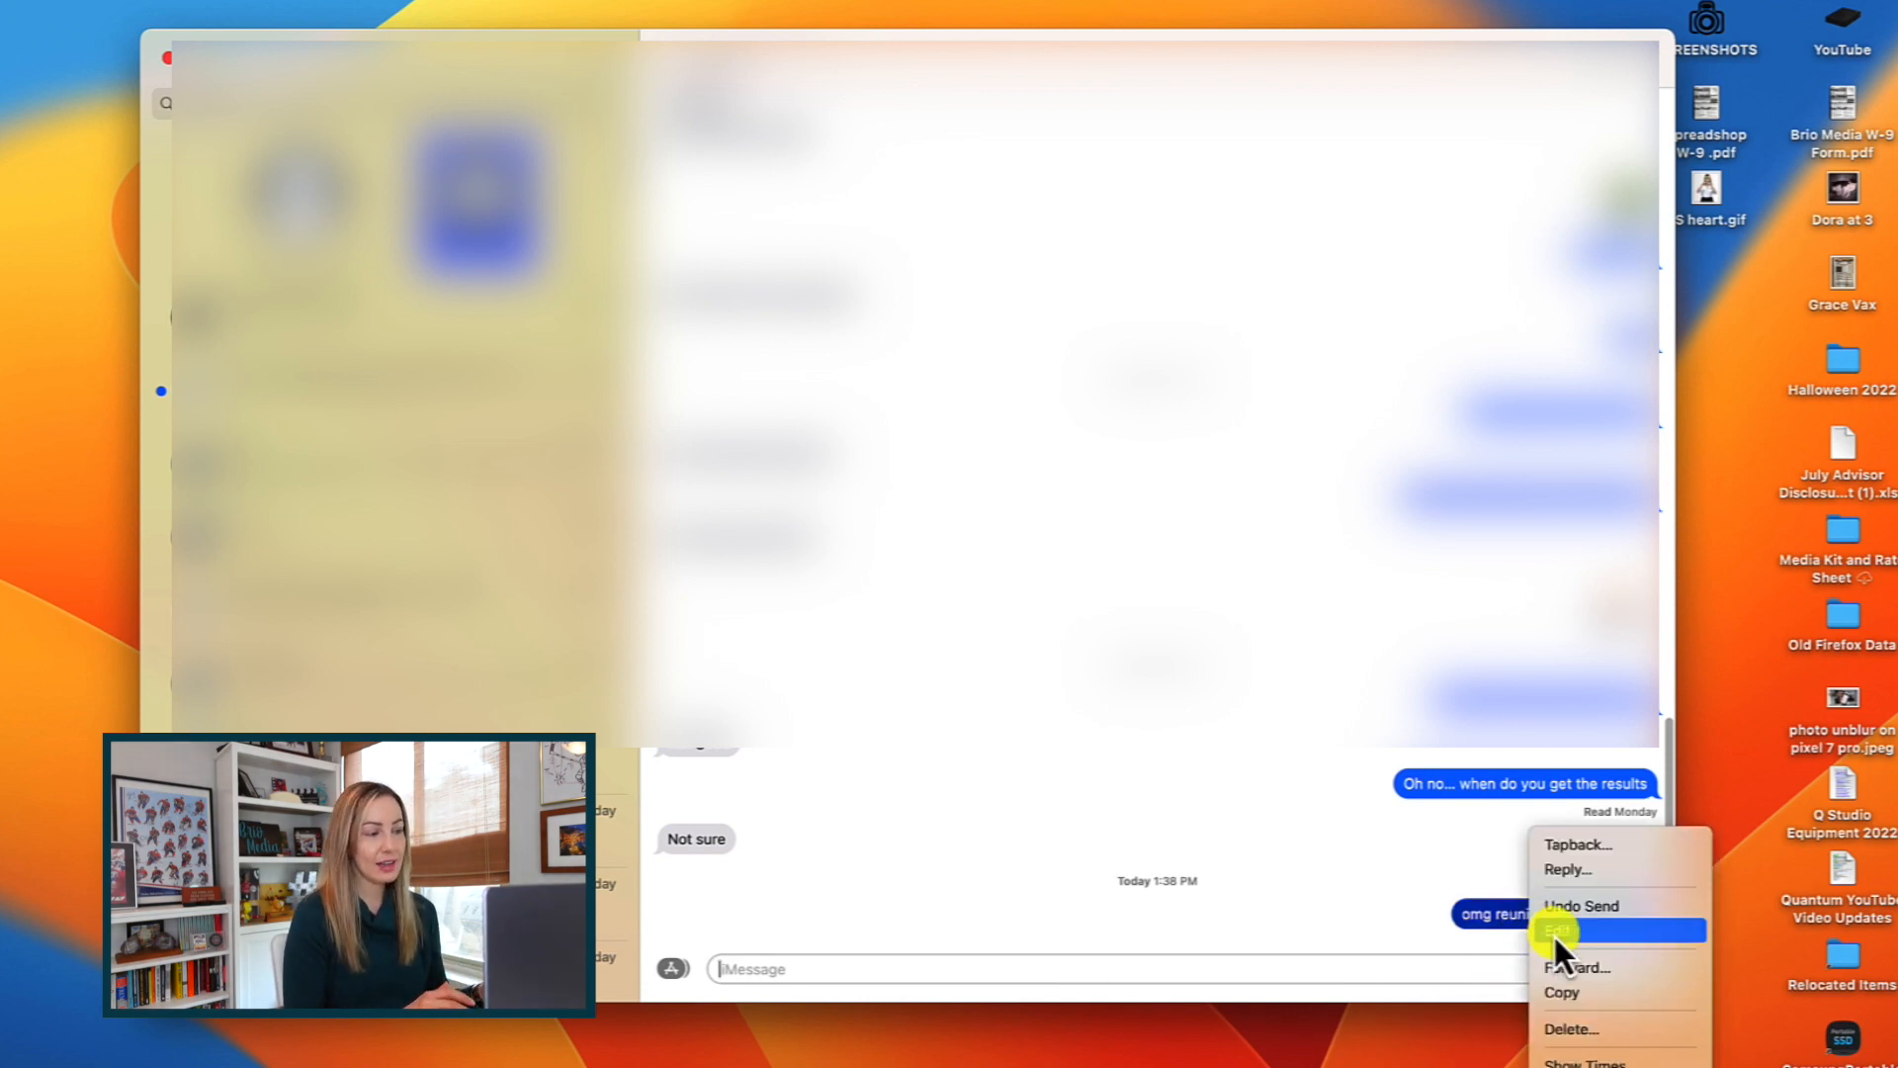
click(1560, 929)
text(on time so soon!)
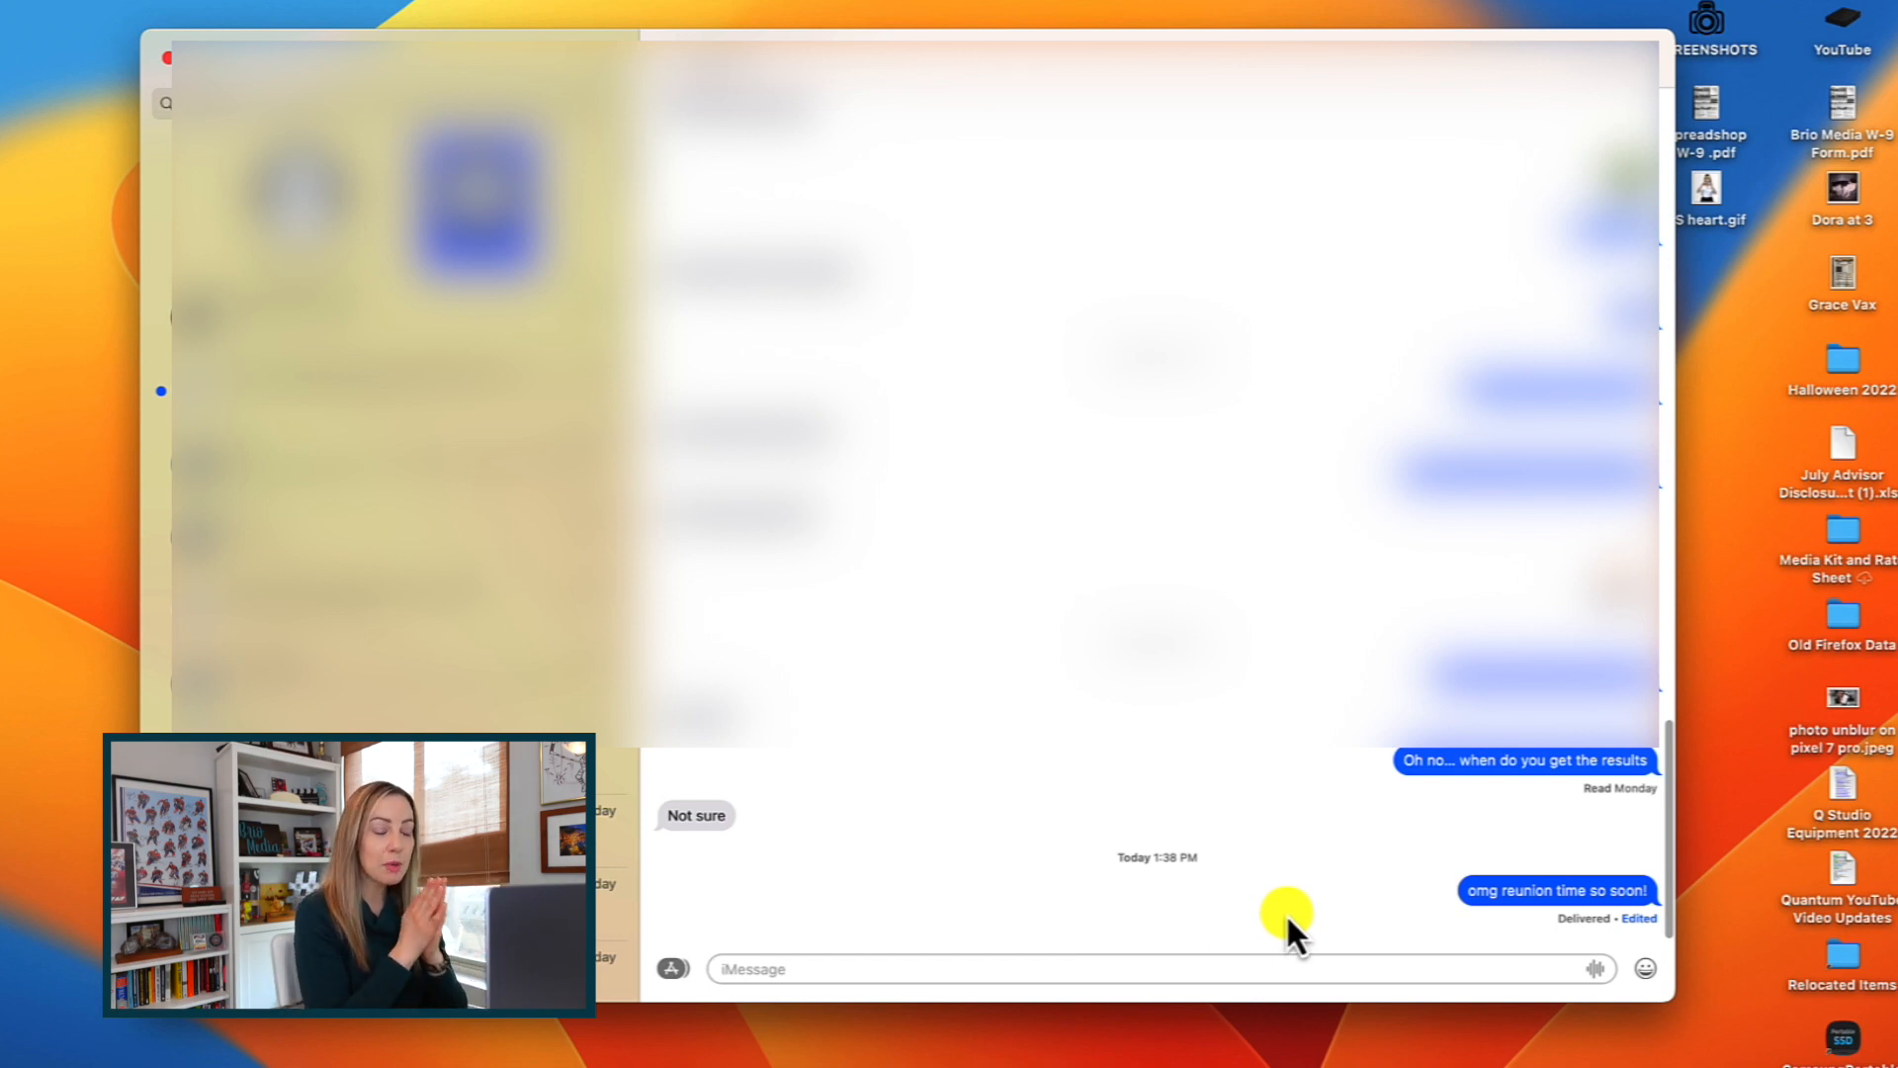
mouse_move(1517, 907)
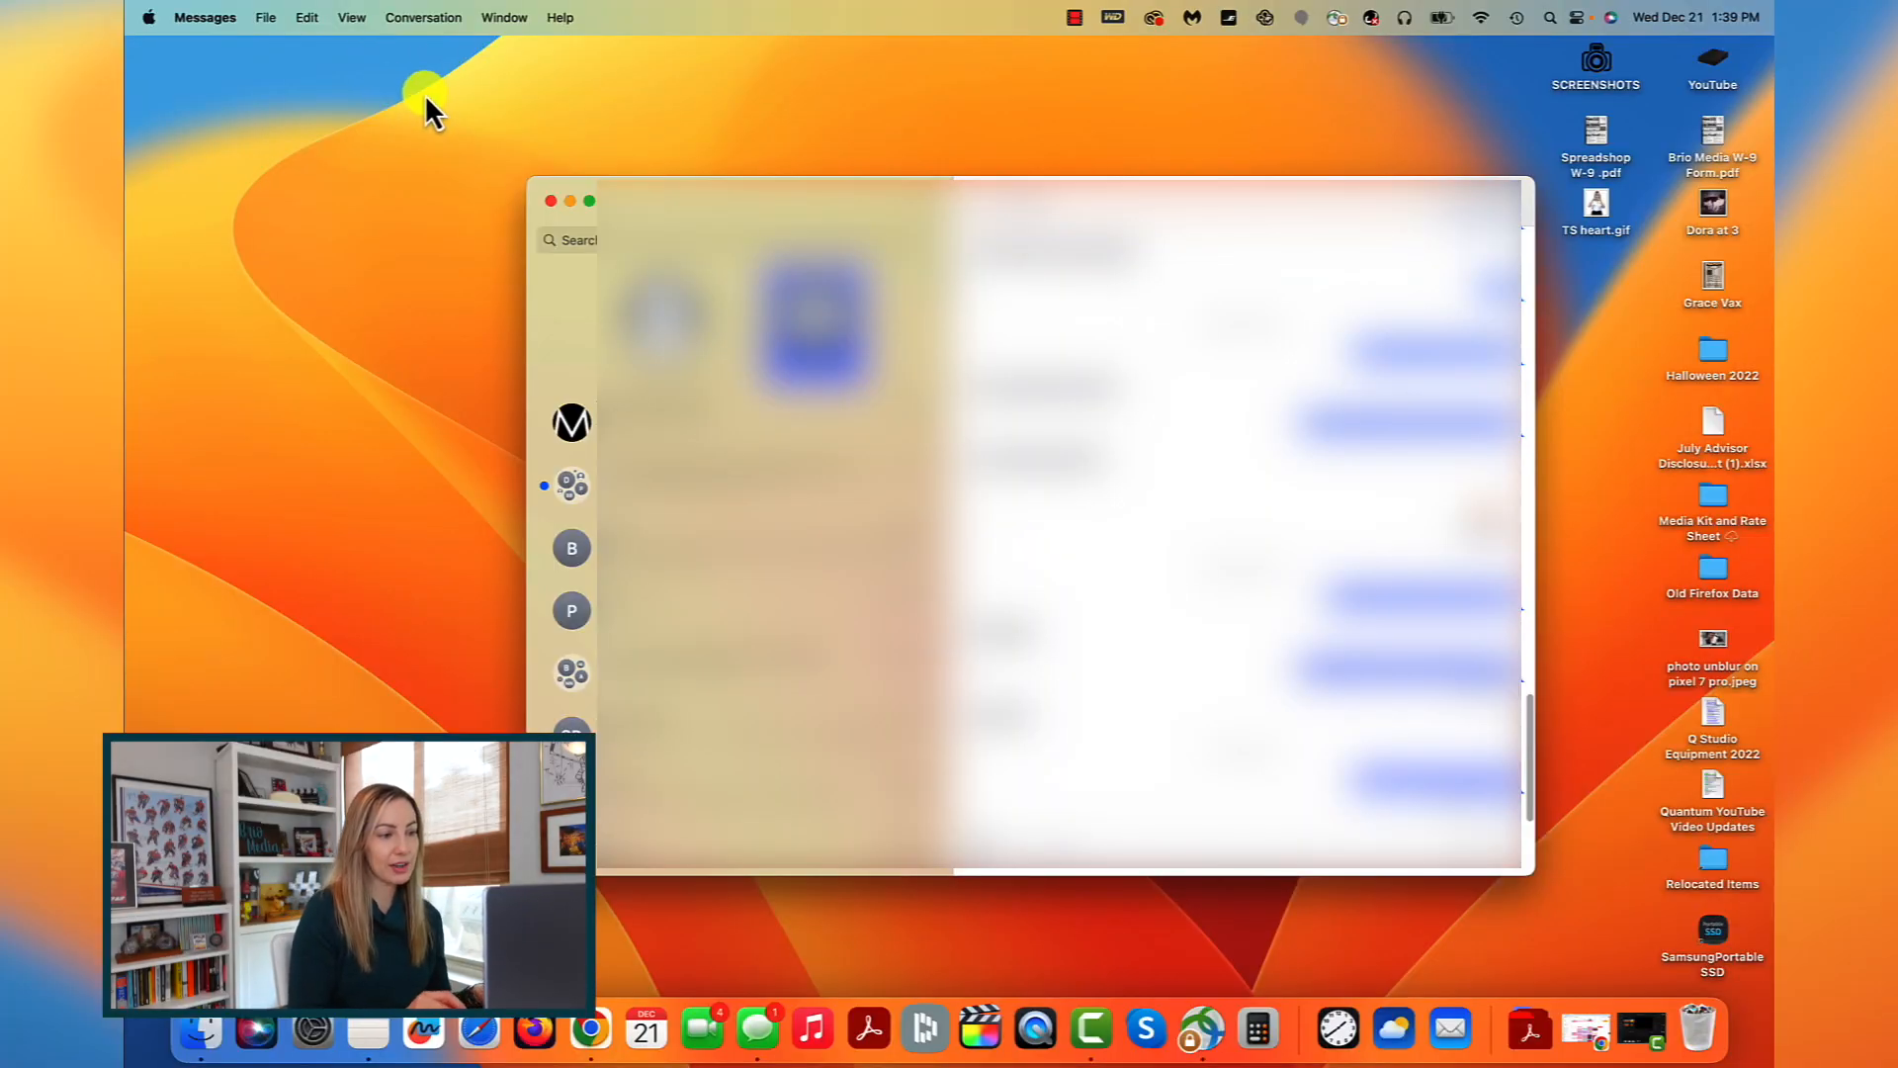
Step: Show the View menu filters: All Messages, Known Senders, Unknown Senders, Unread Messages
click(352, 17)
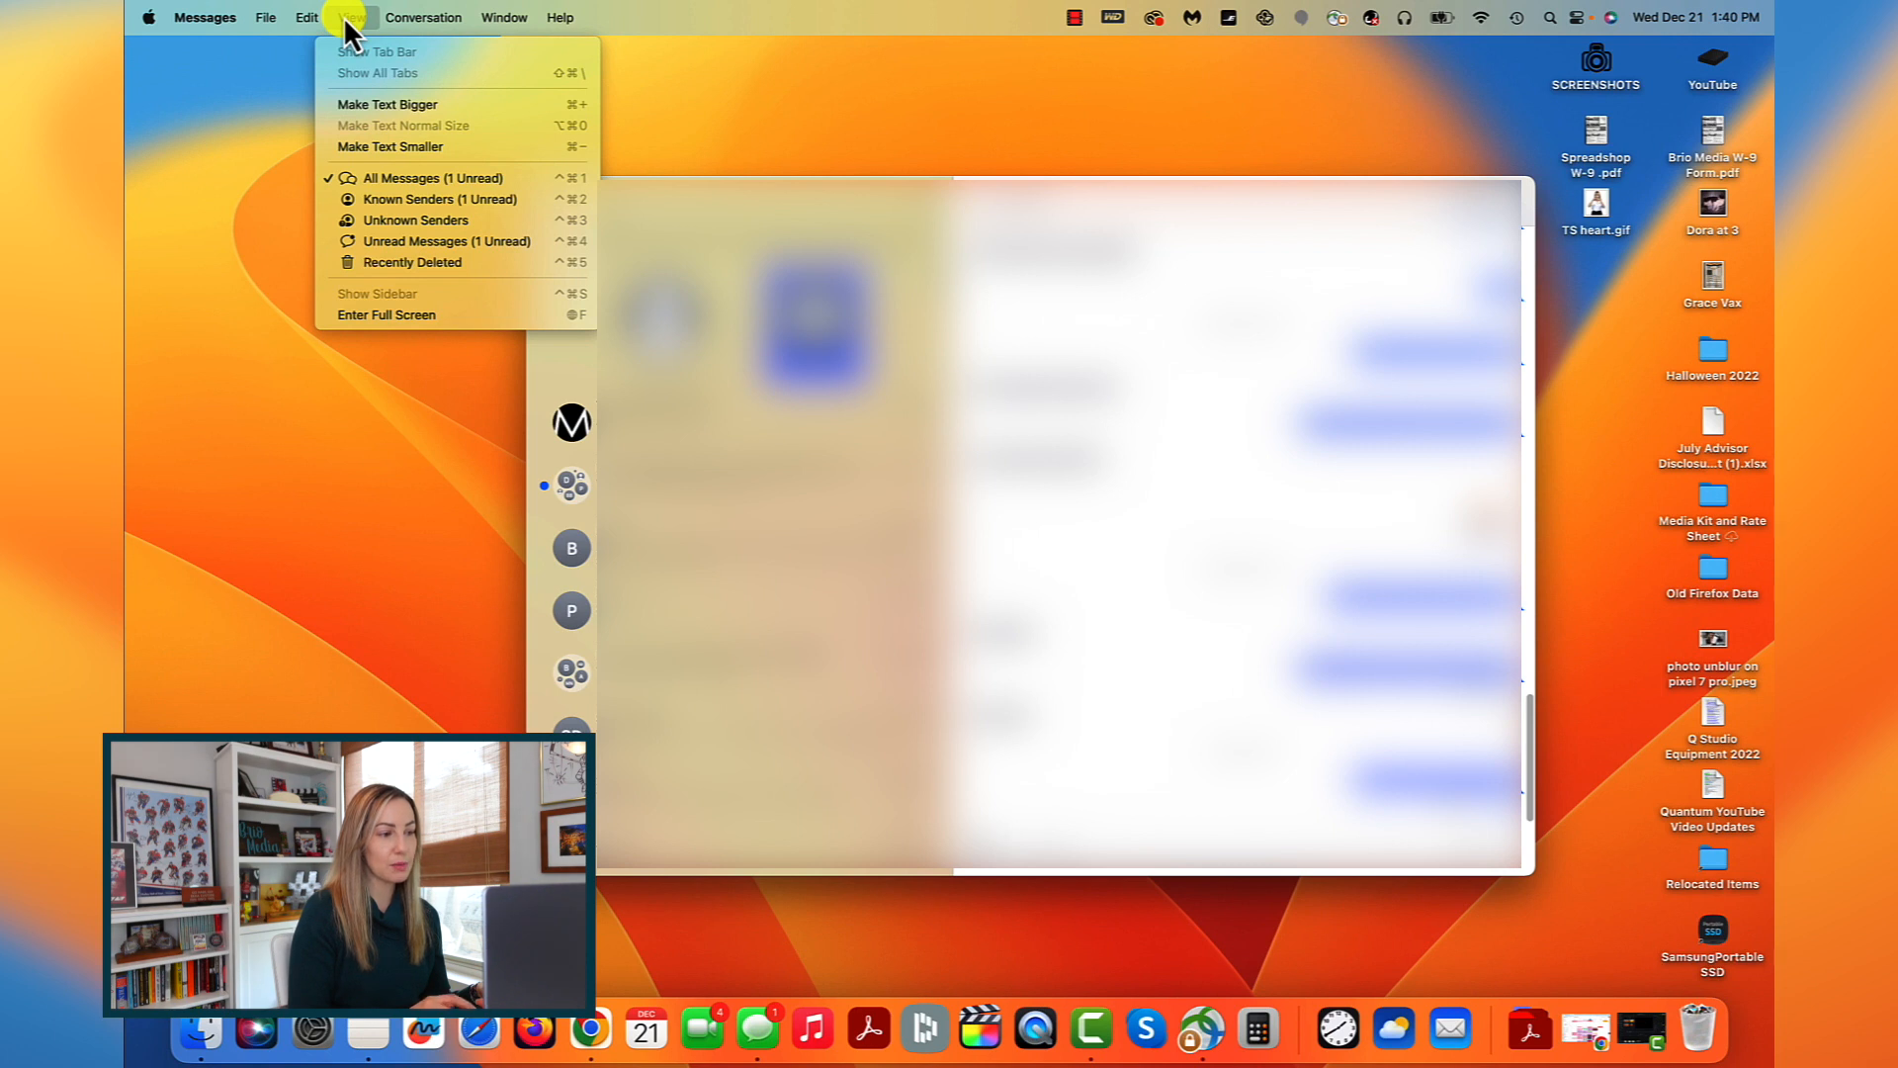
mouse_move(431, 178)
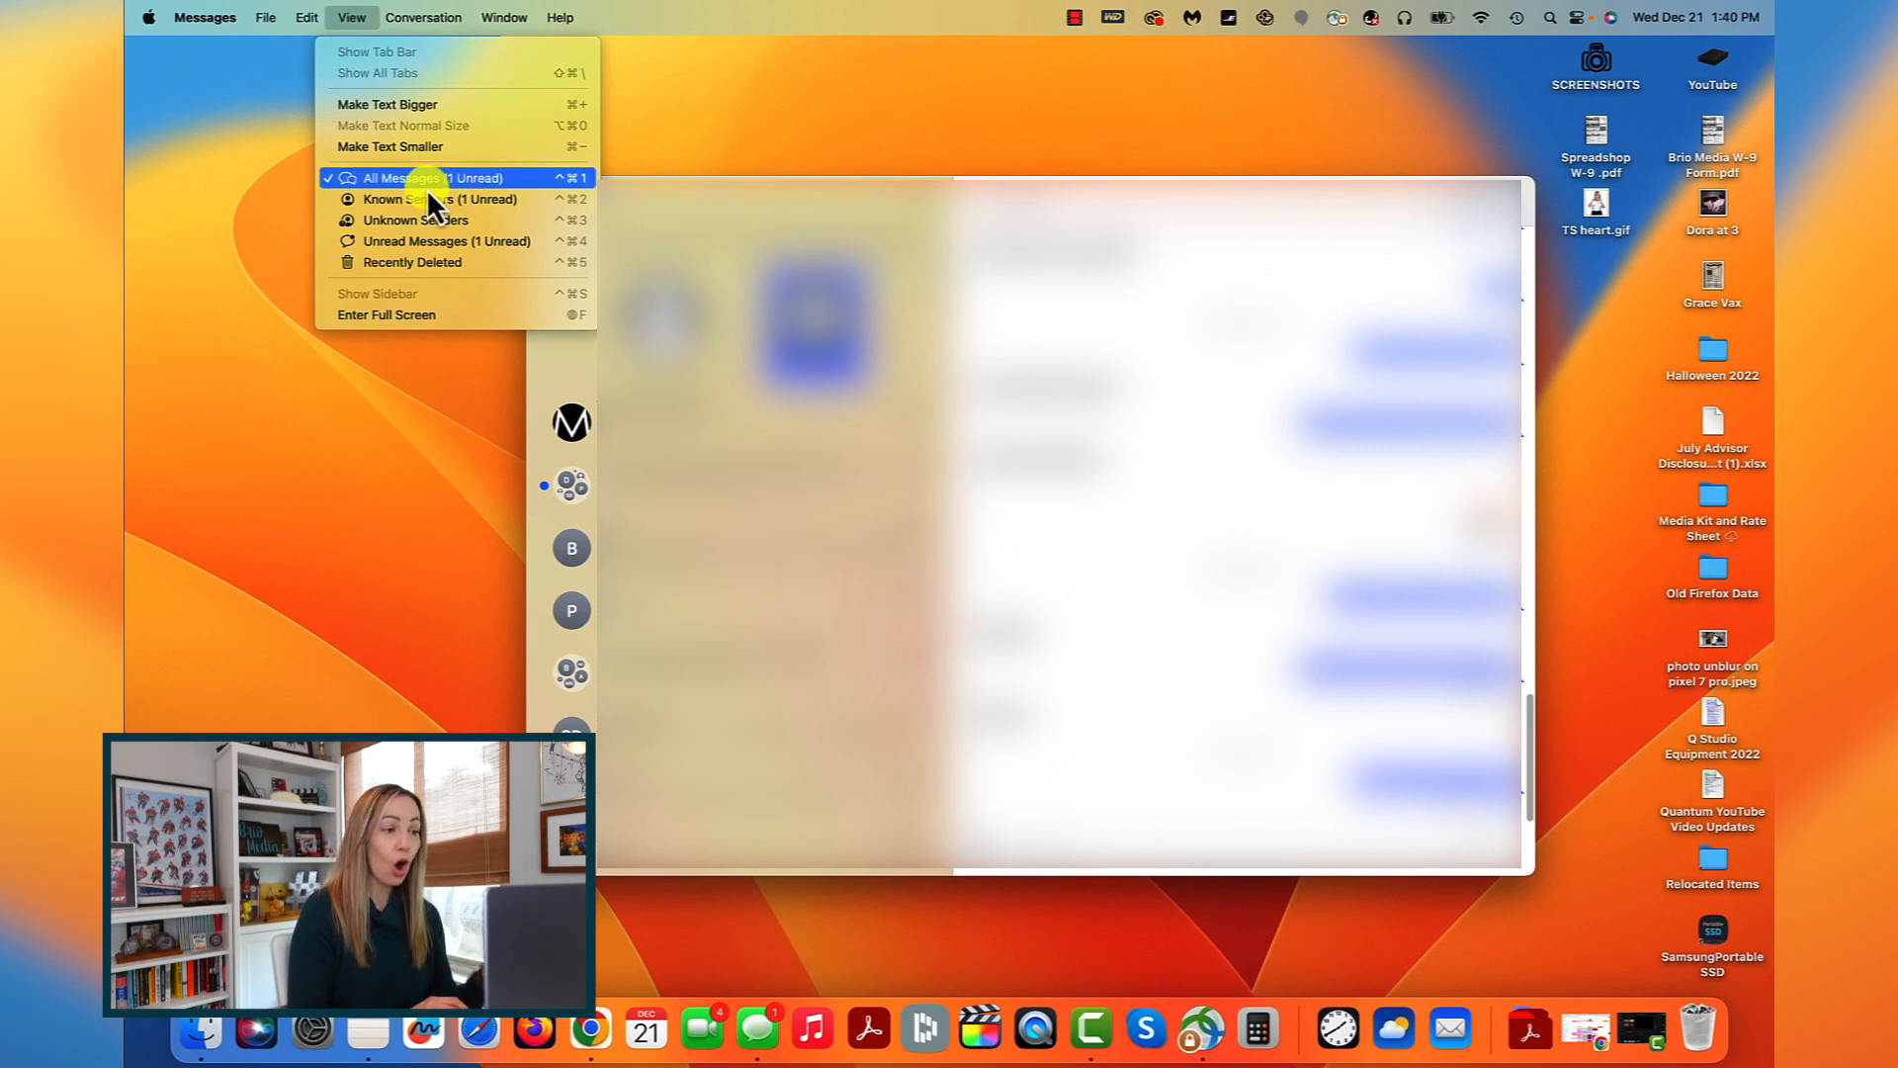
mouse_move(435, 219)
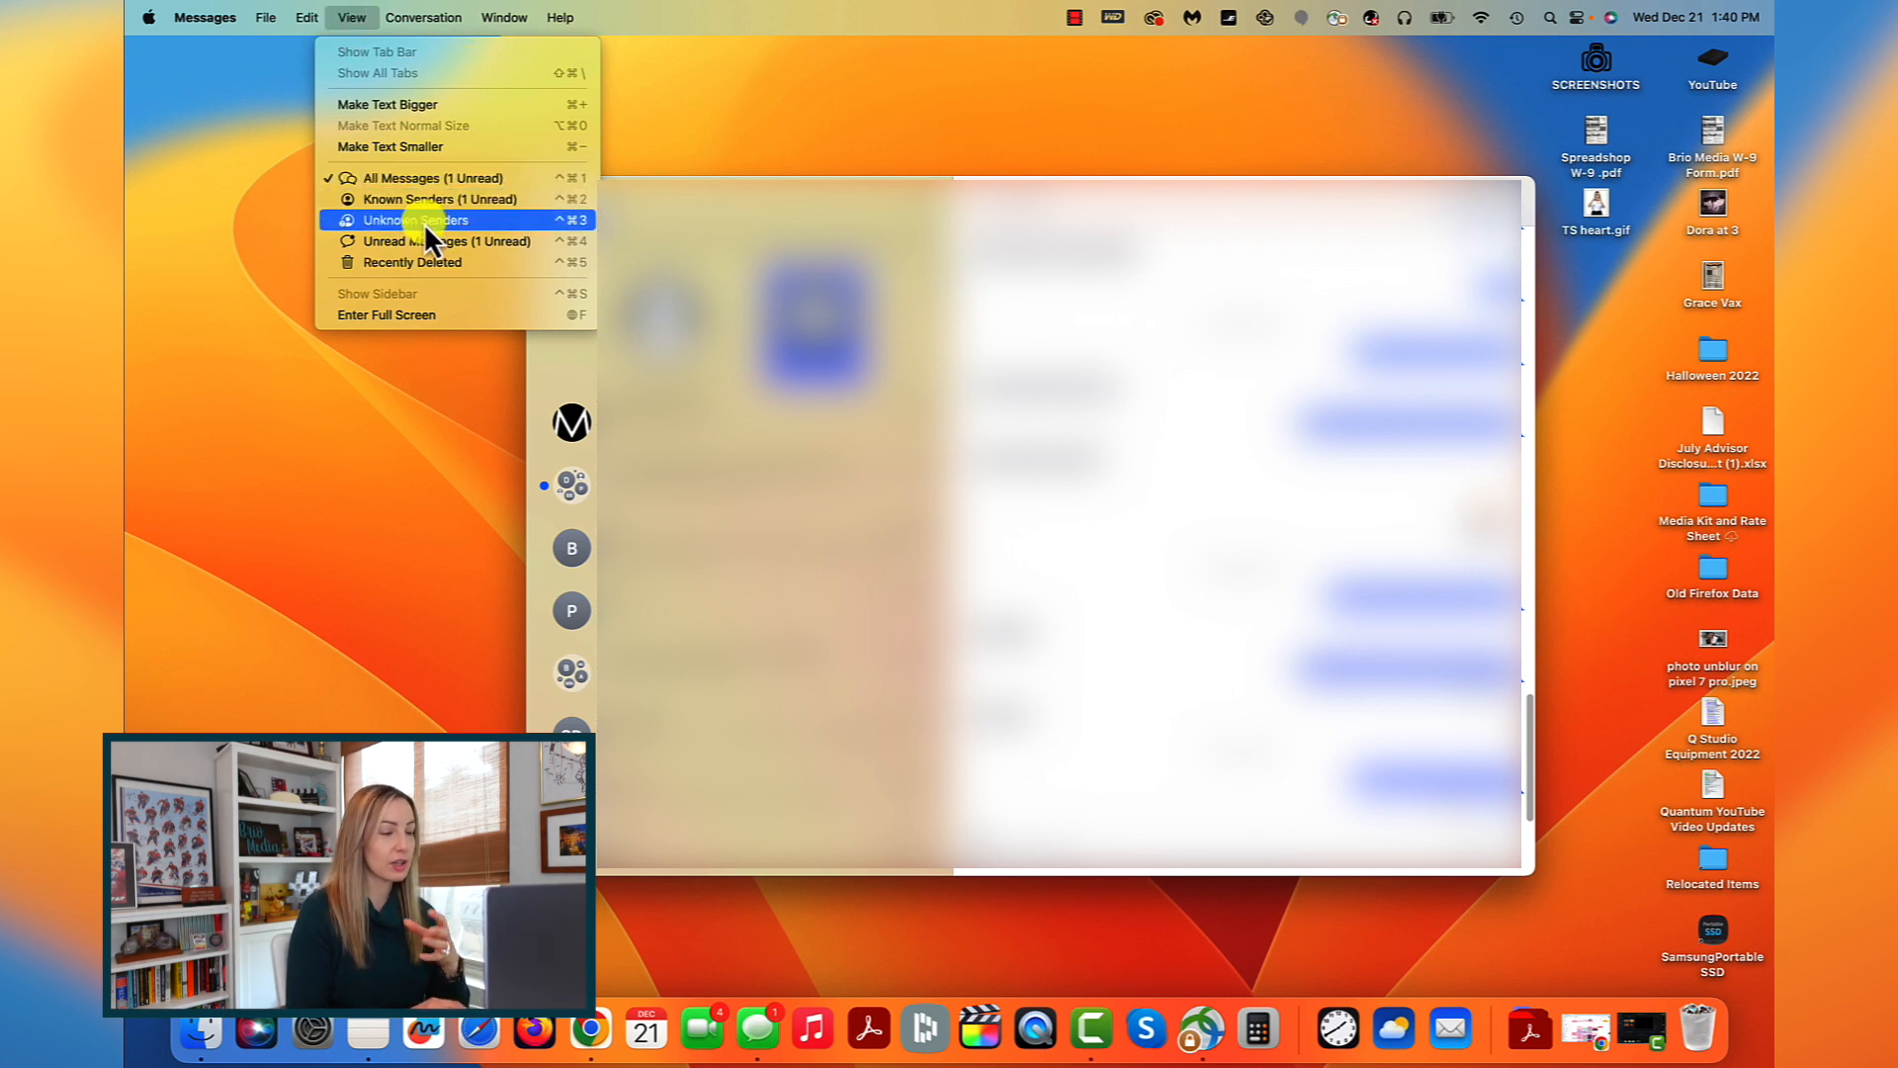
mouse_move(455, 241)
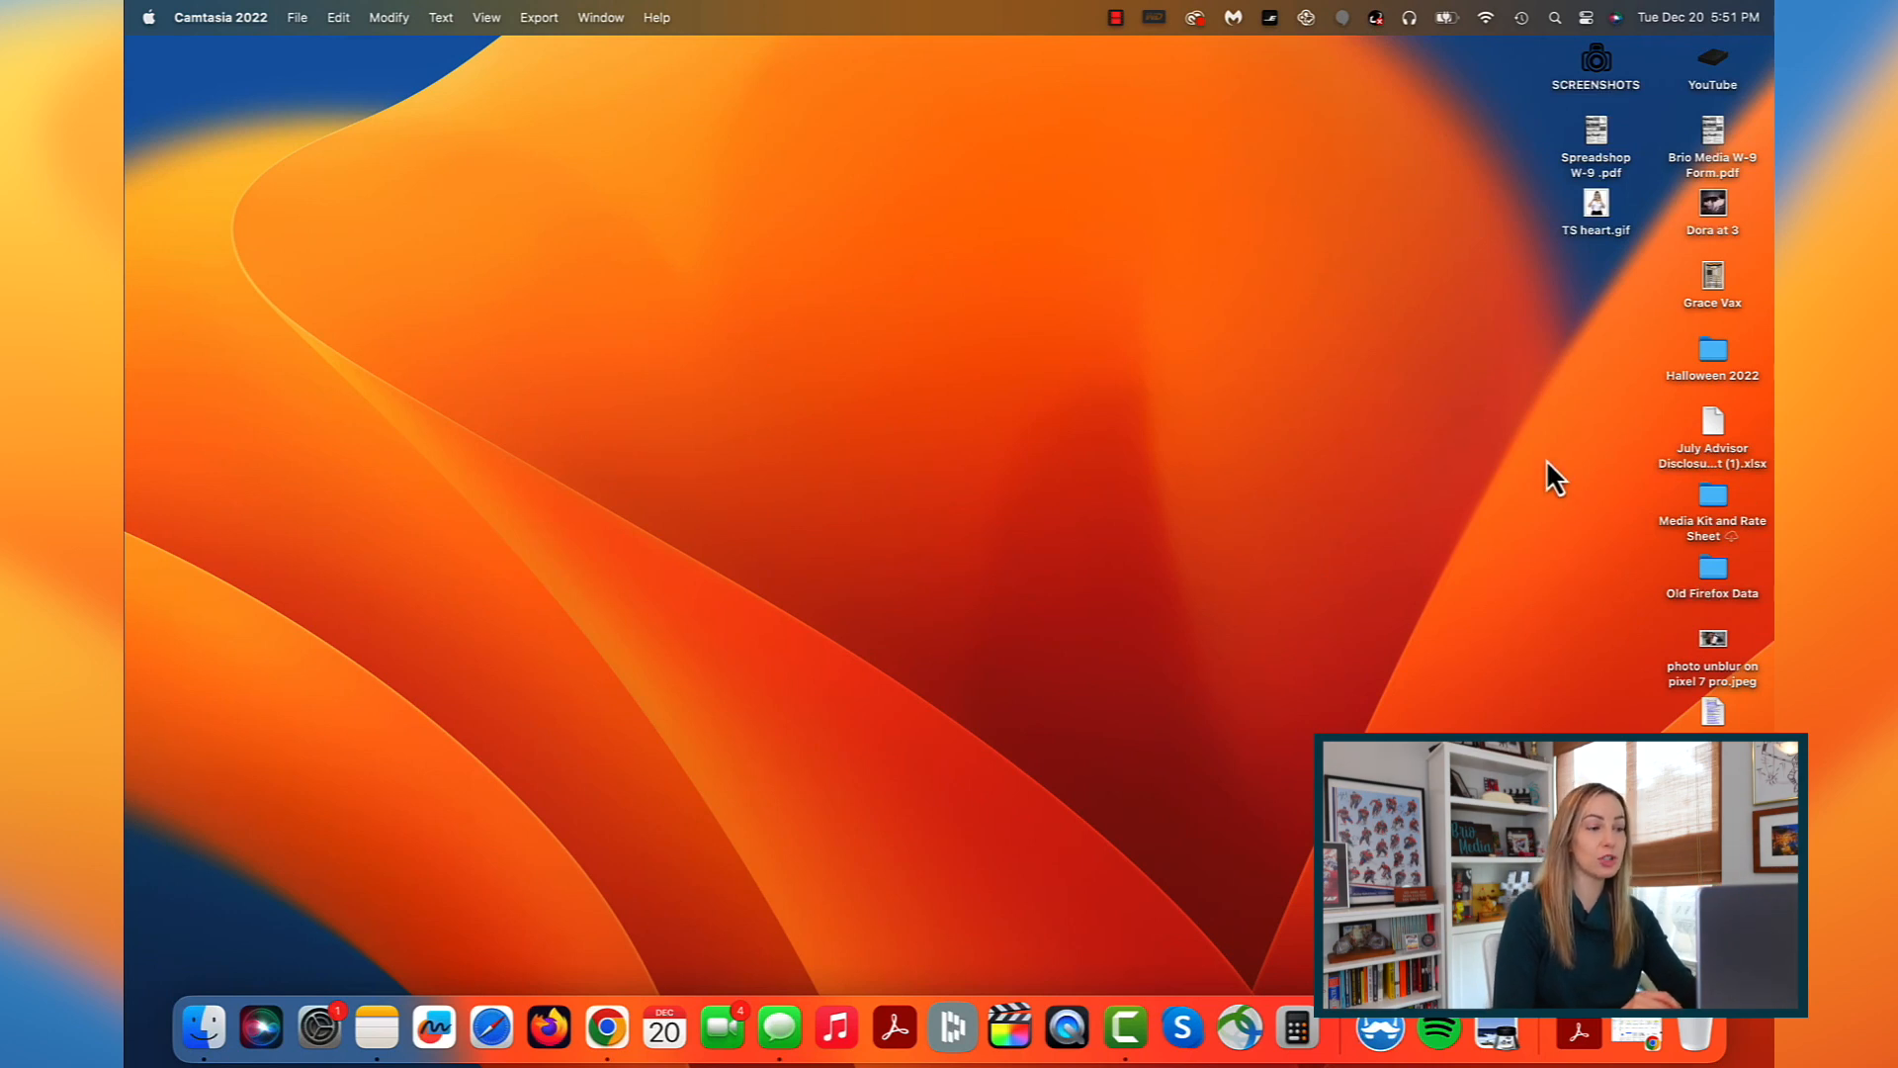
mouse_move(1398, 360)
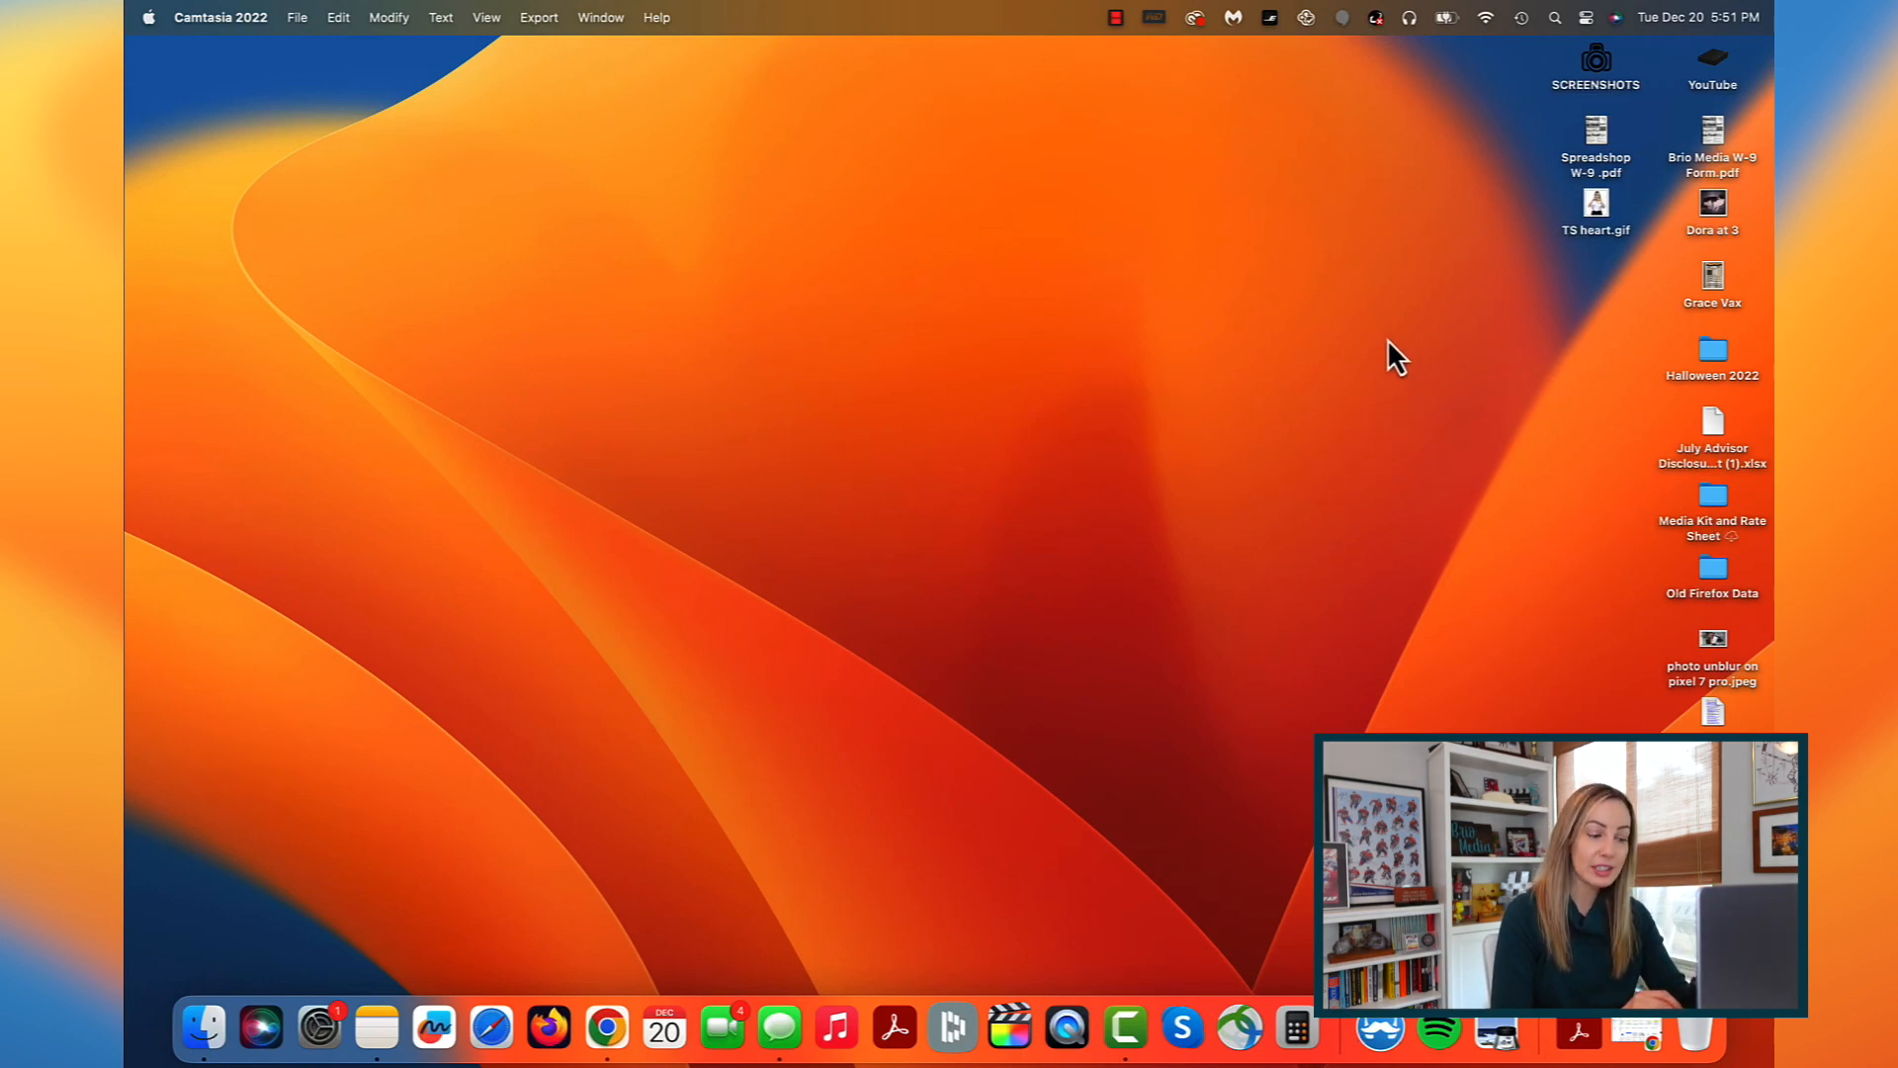
mouse_move(1530, 143)
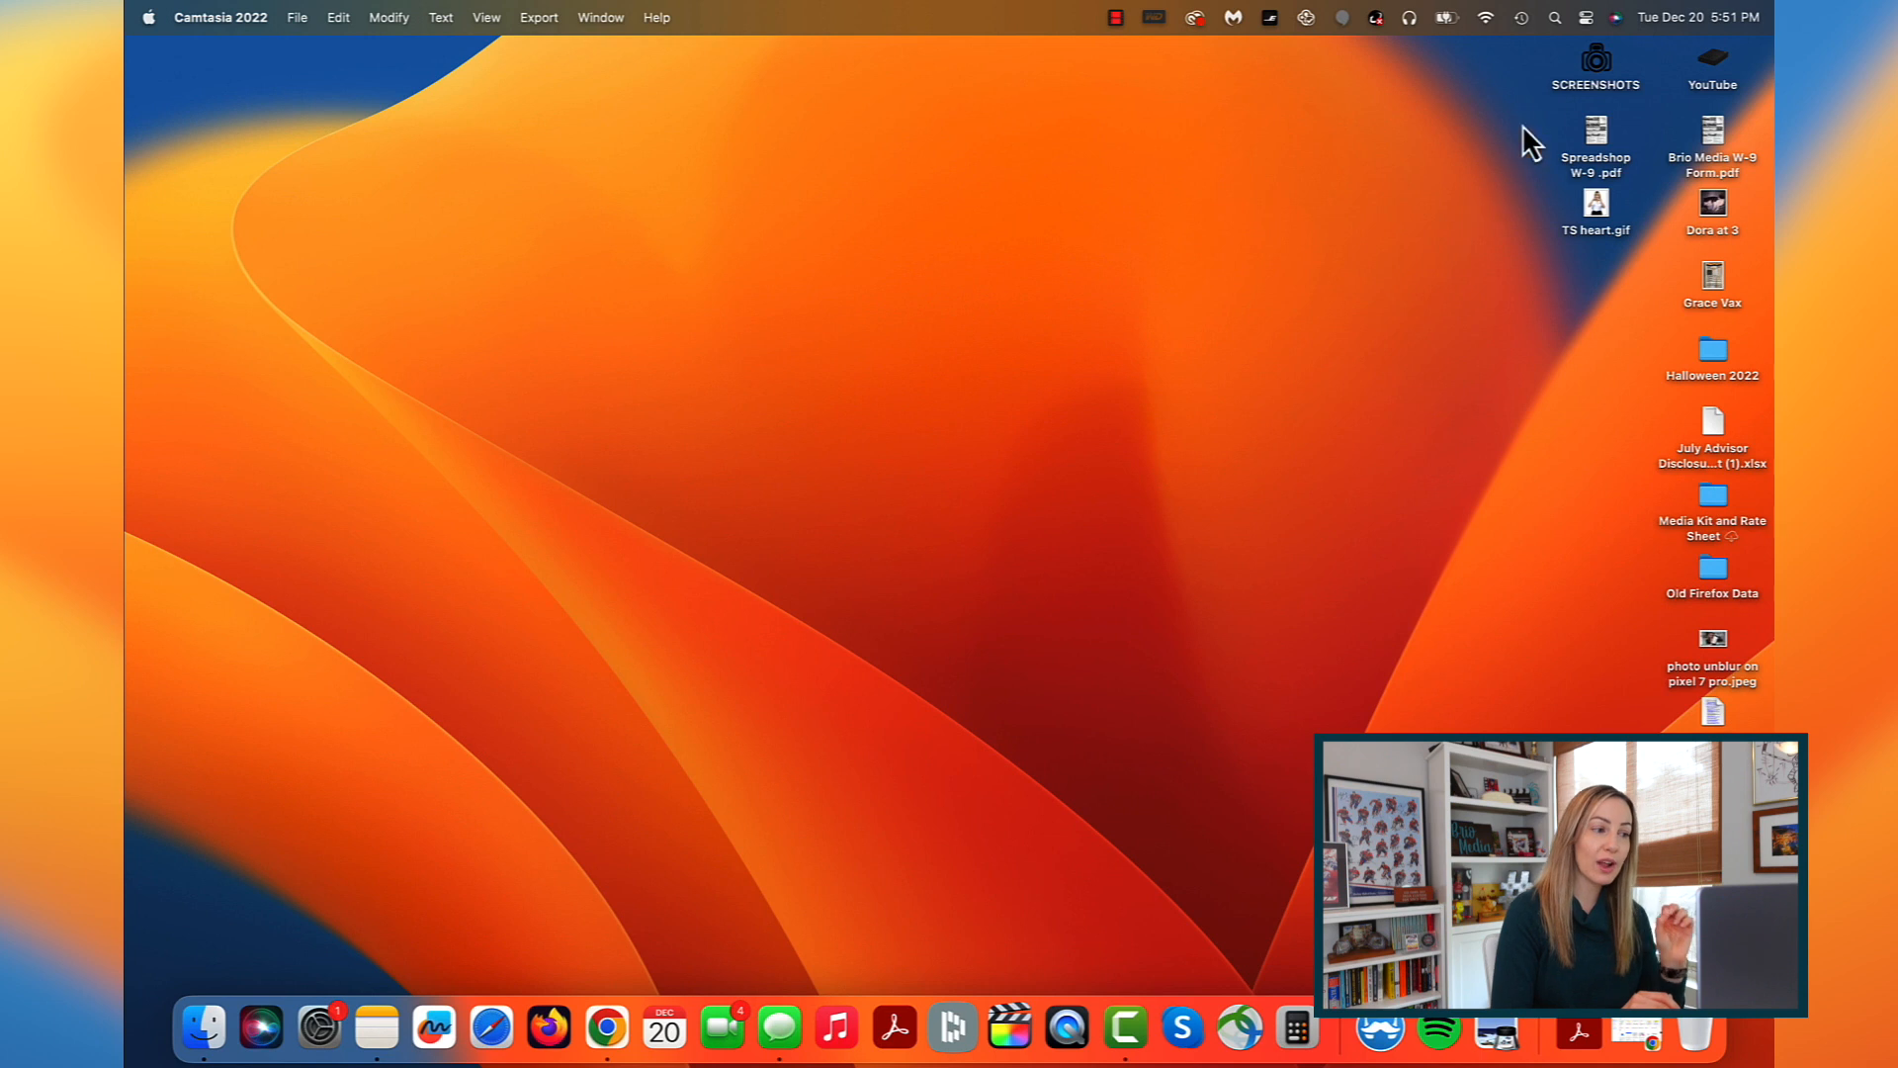
Step: Show the Control Center panel with Wi-Fi, Bluetooth, display and sound controls
click(1584, 18)
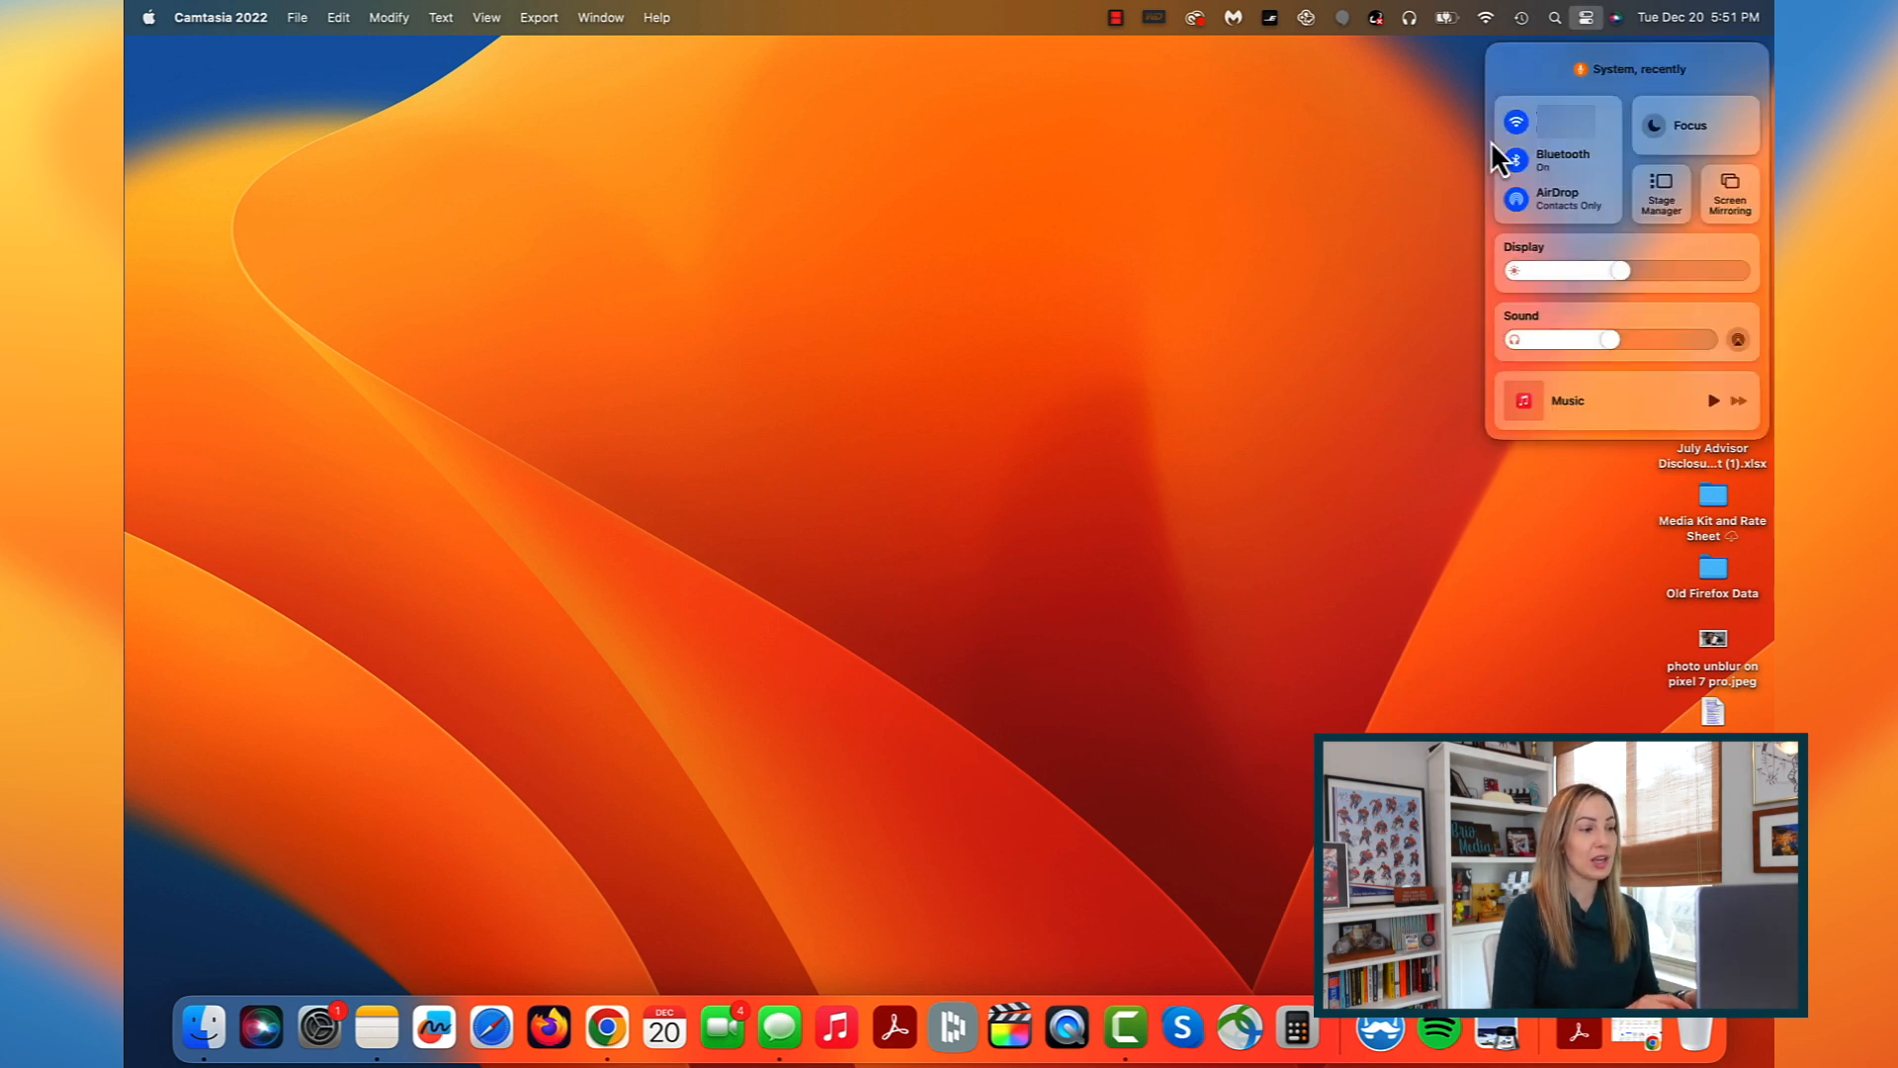
mouse_move(1460, 204)
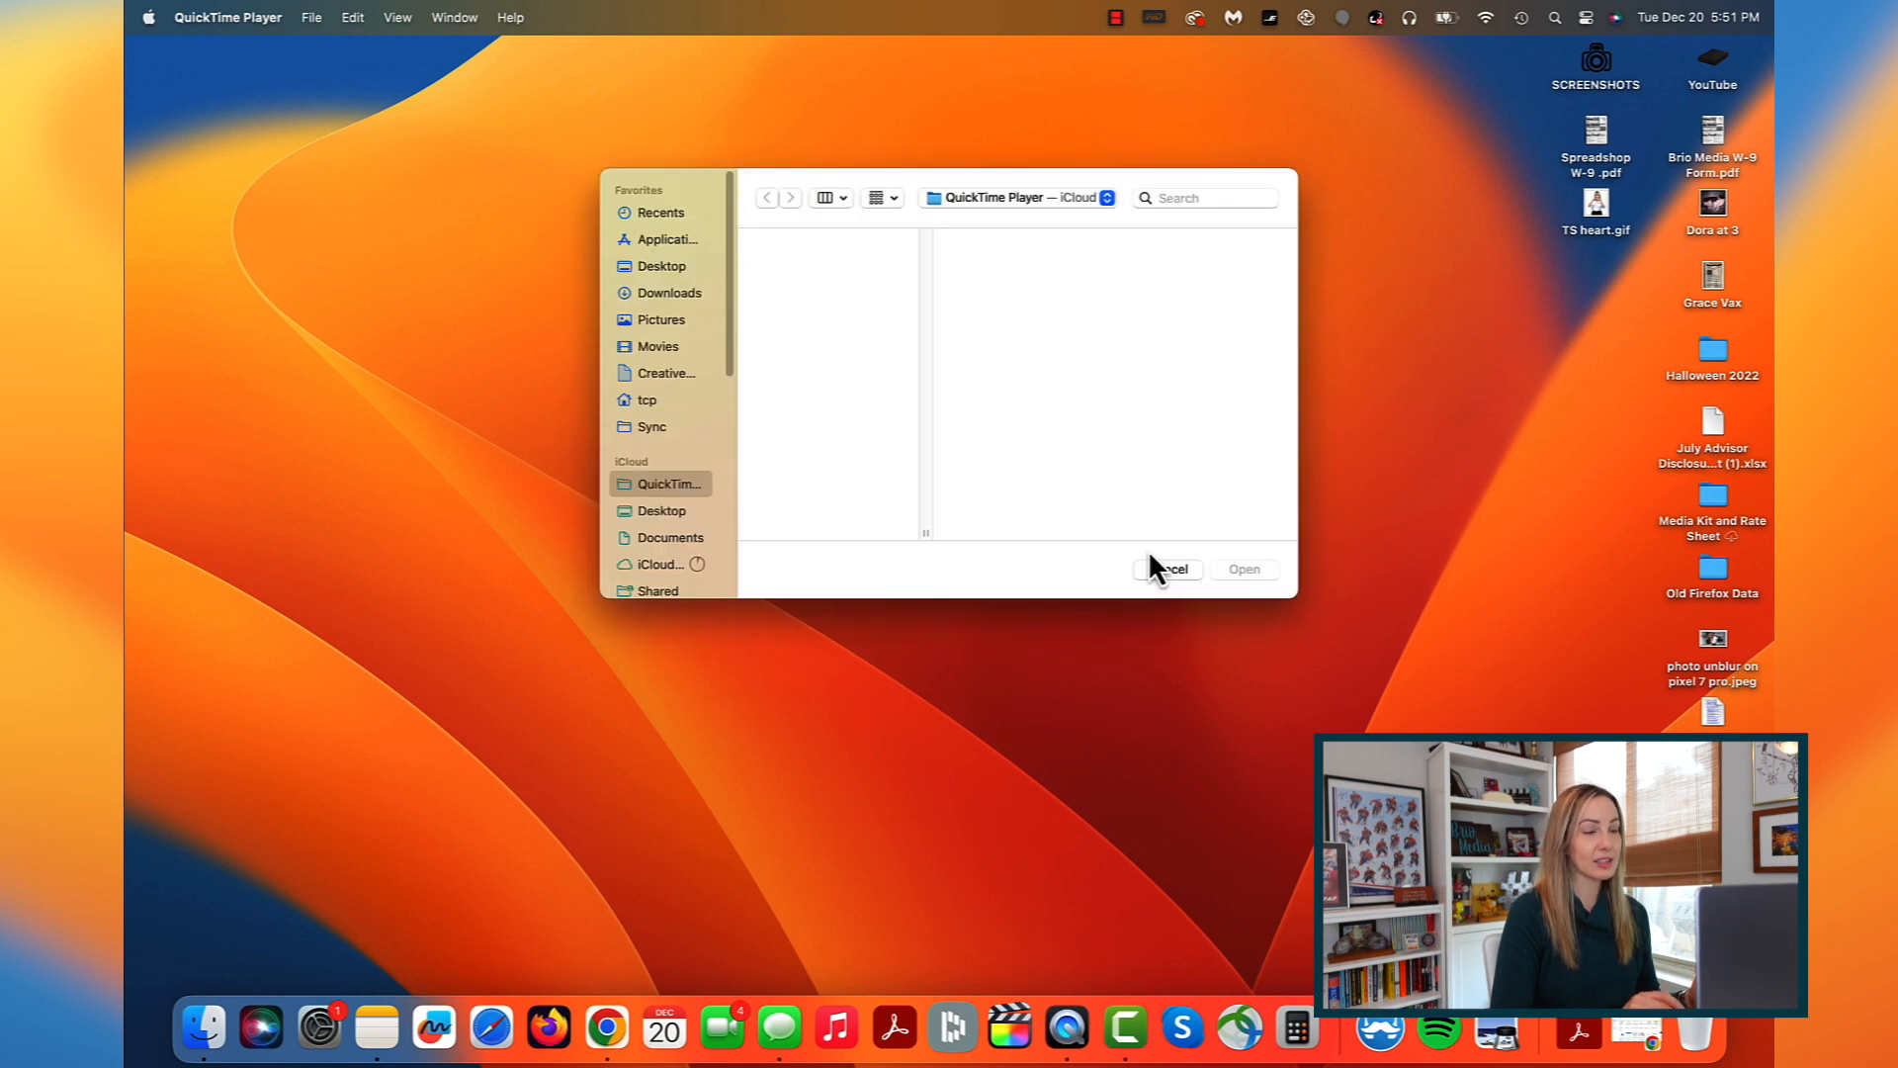
mouse_move(1167, 587)
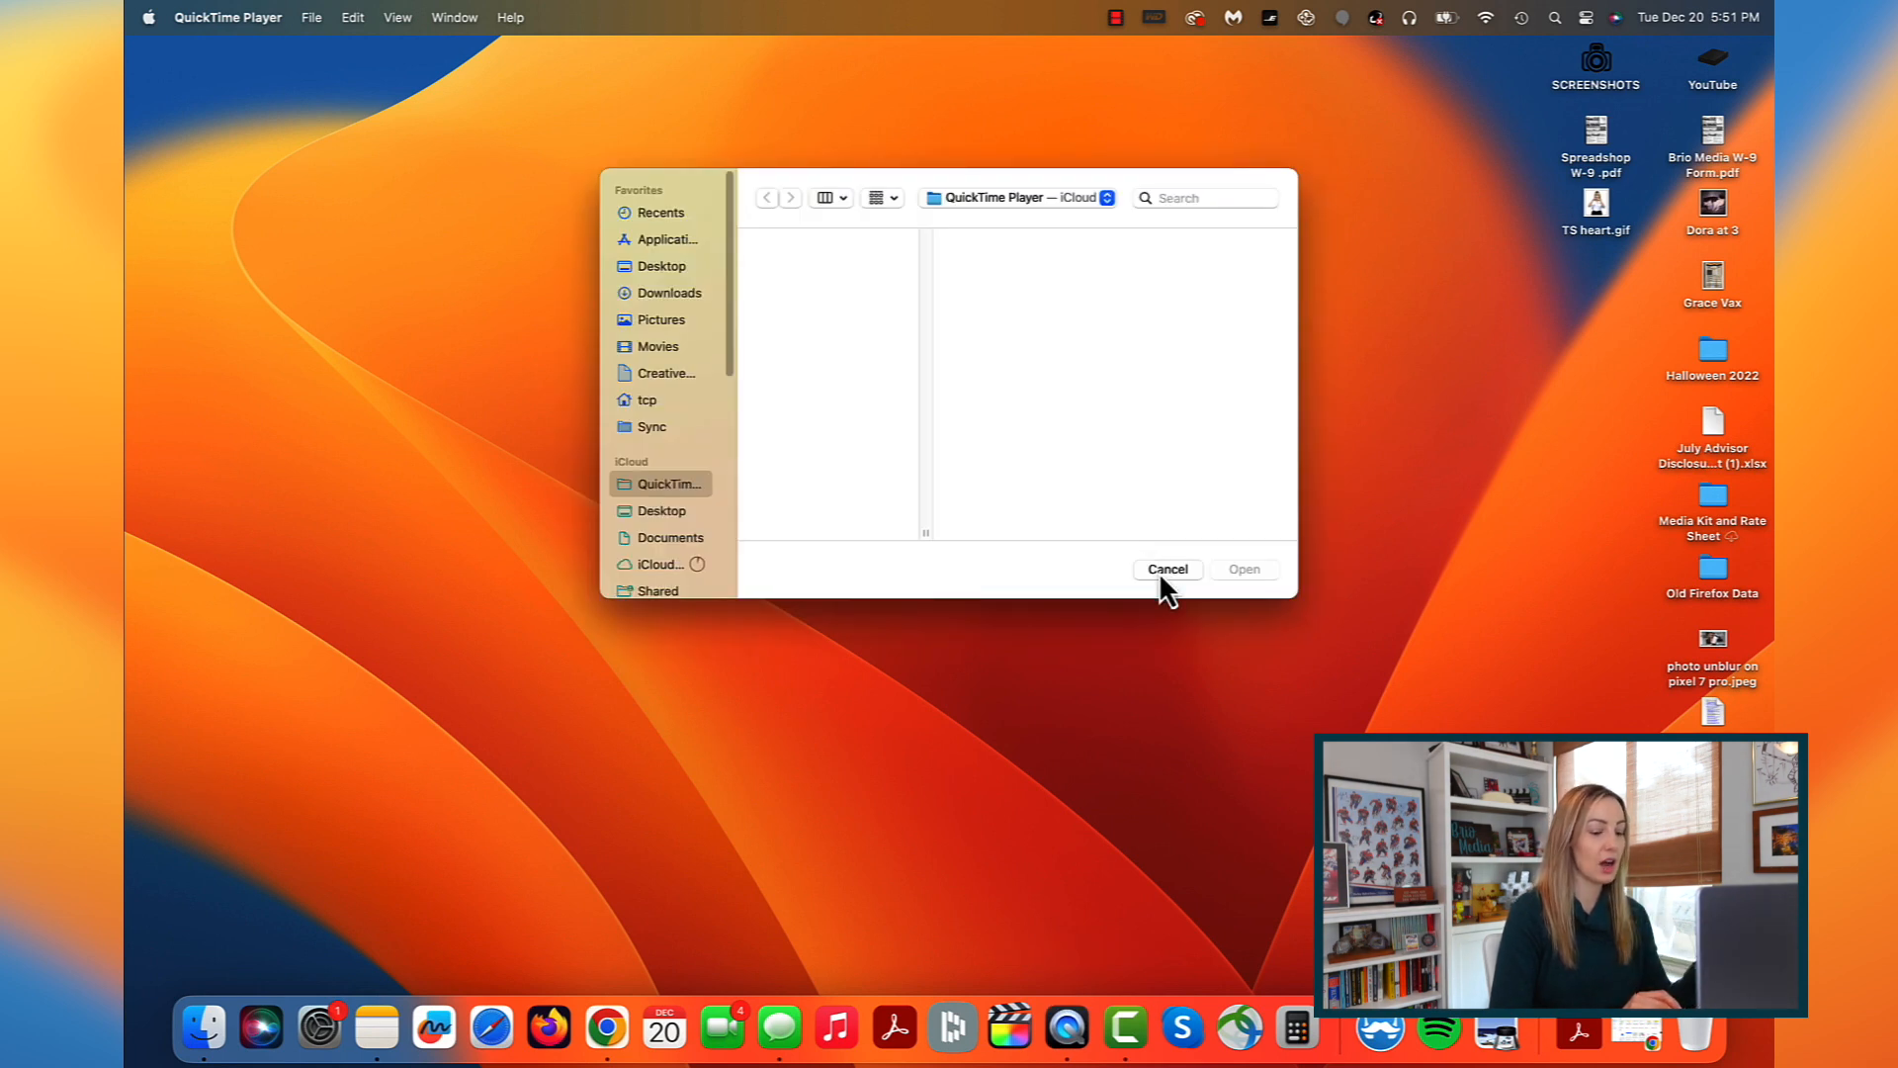
Step: Dismiss the Open dialog and begin a New Movie Recording with iPhone Camera as the source
click(311, 18)
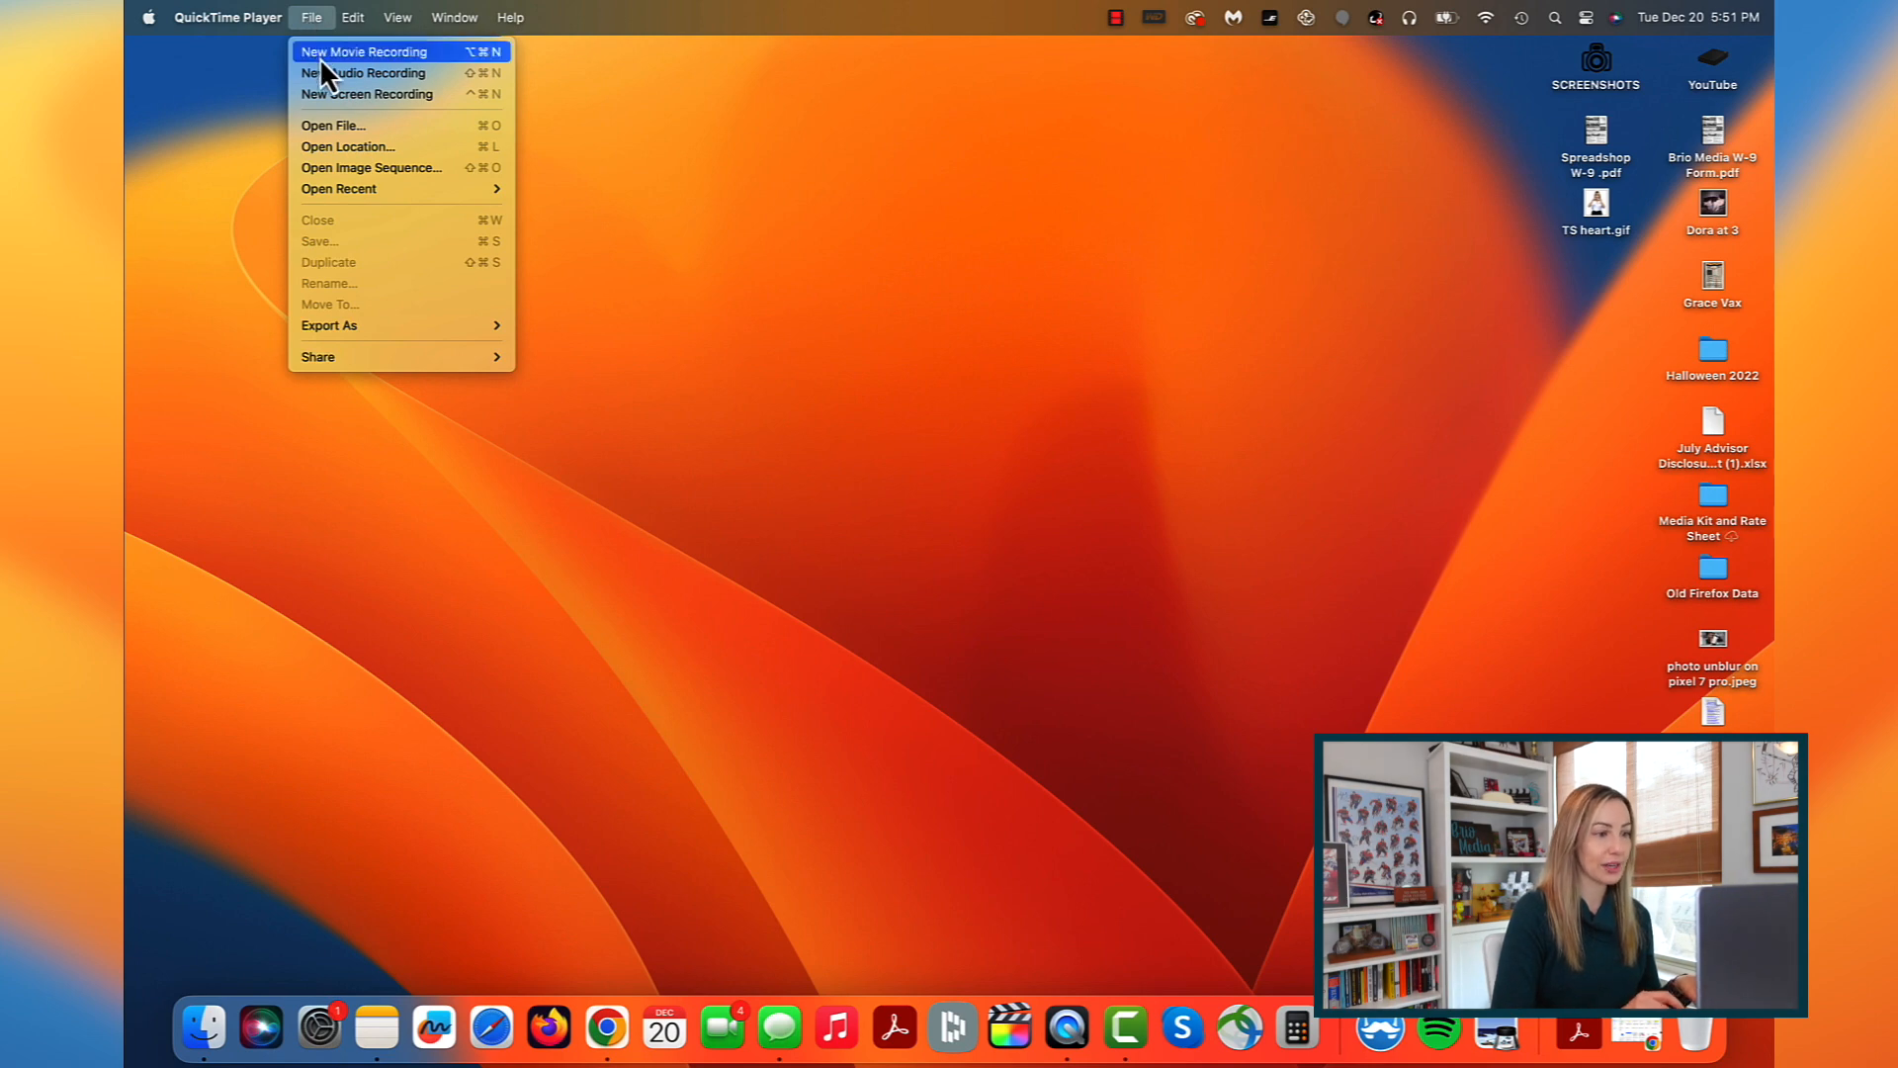
click(363, 52)
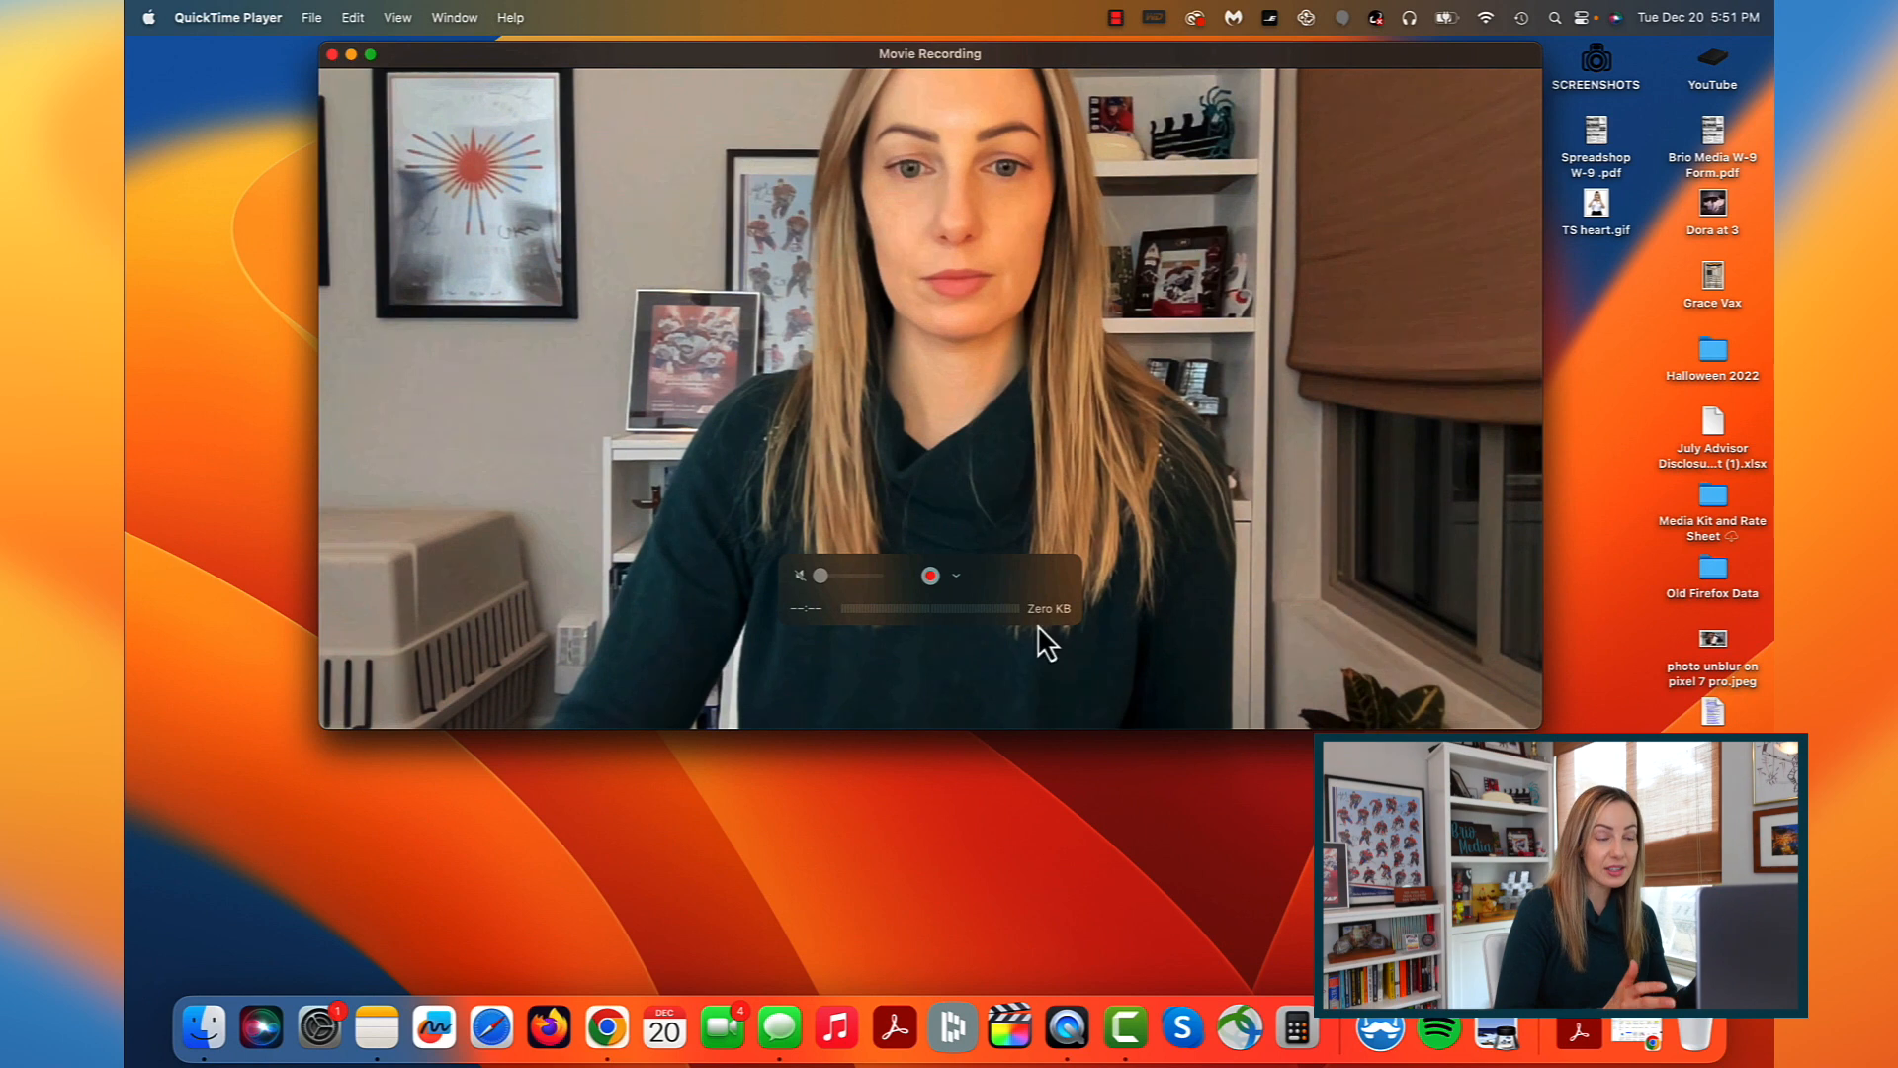
click(955, 575)
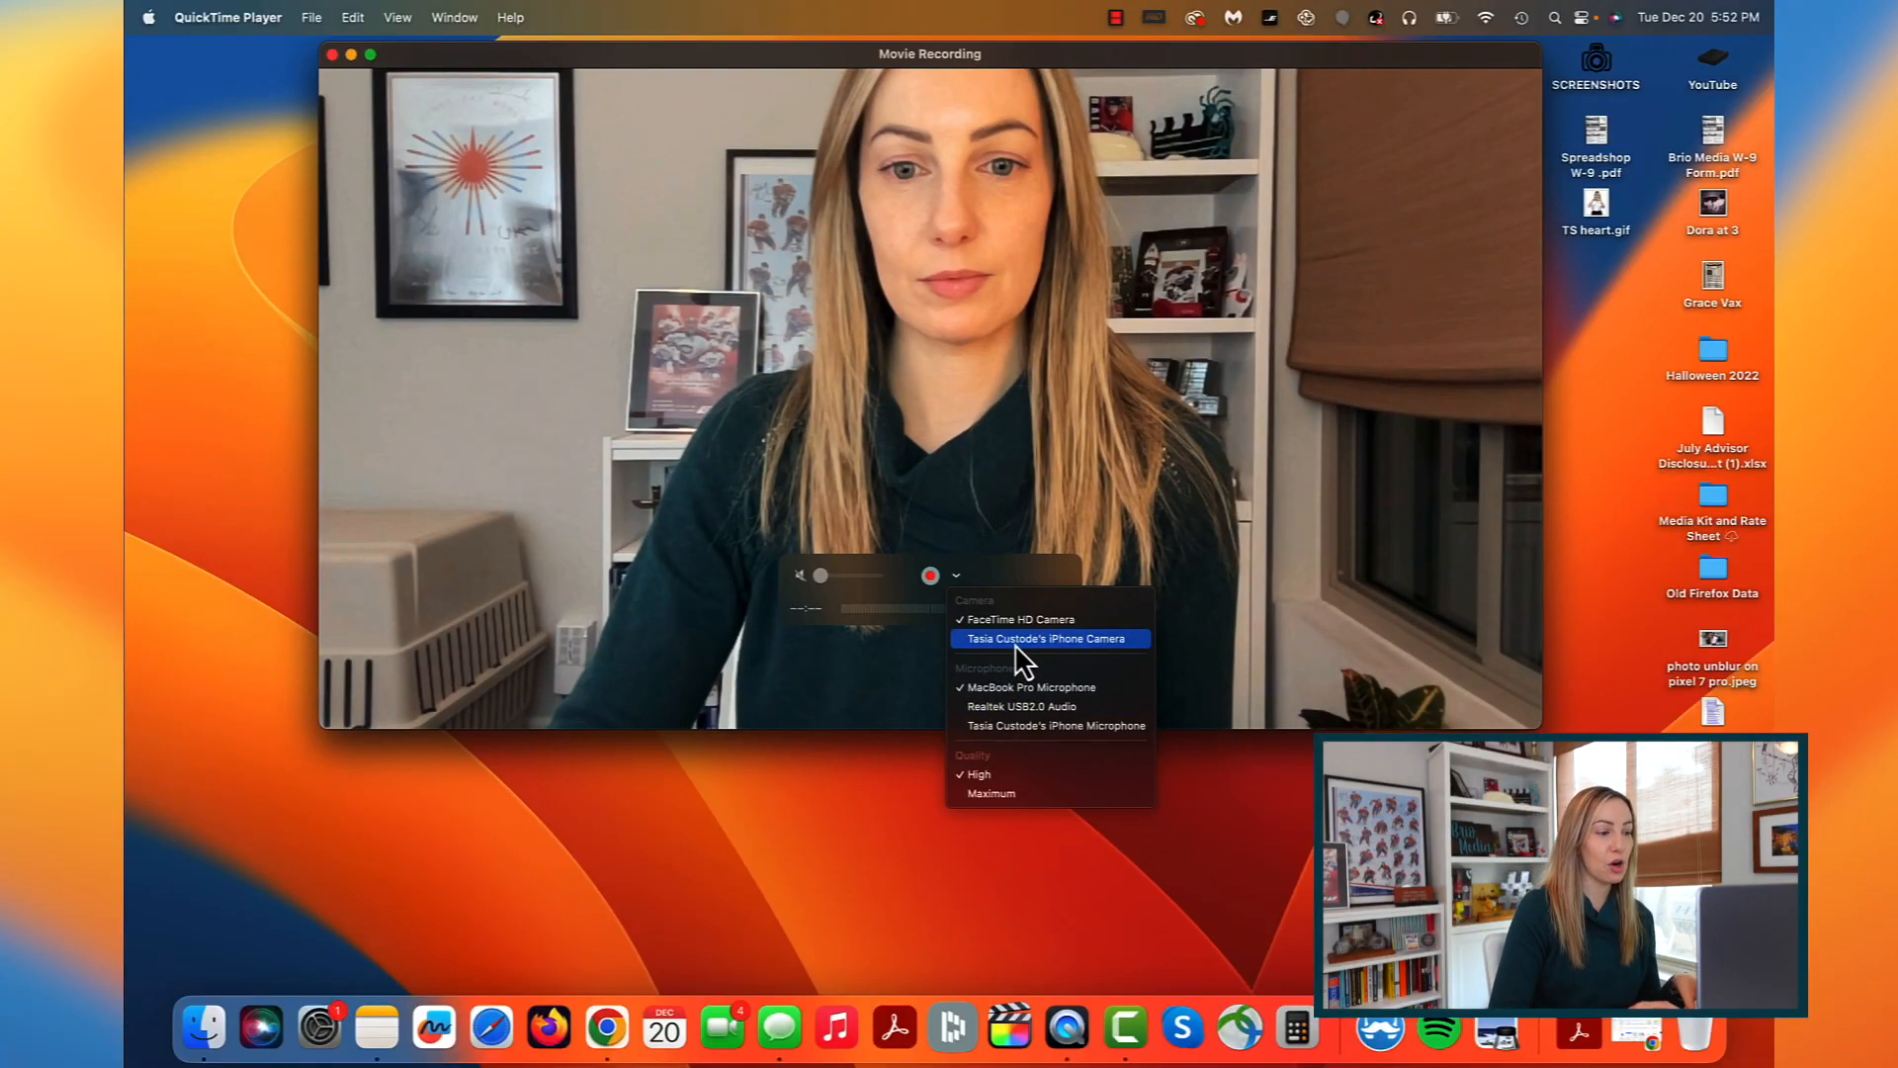
click(1048, 639)
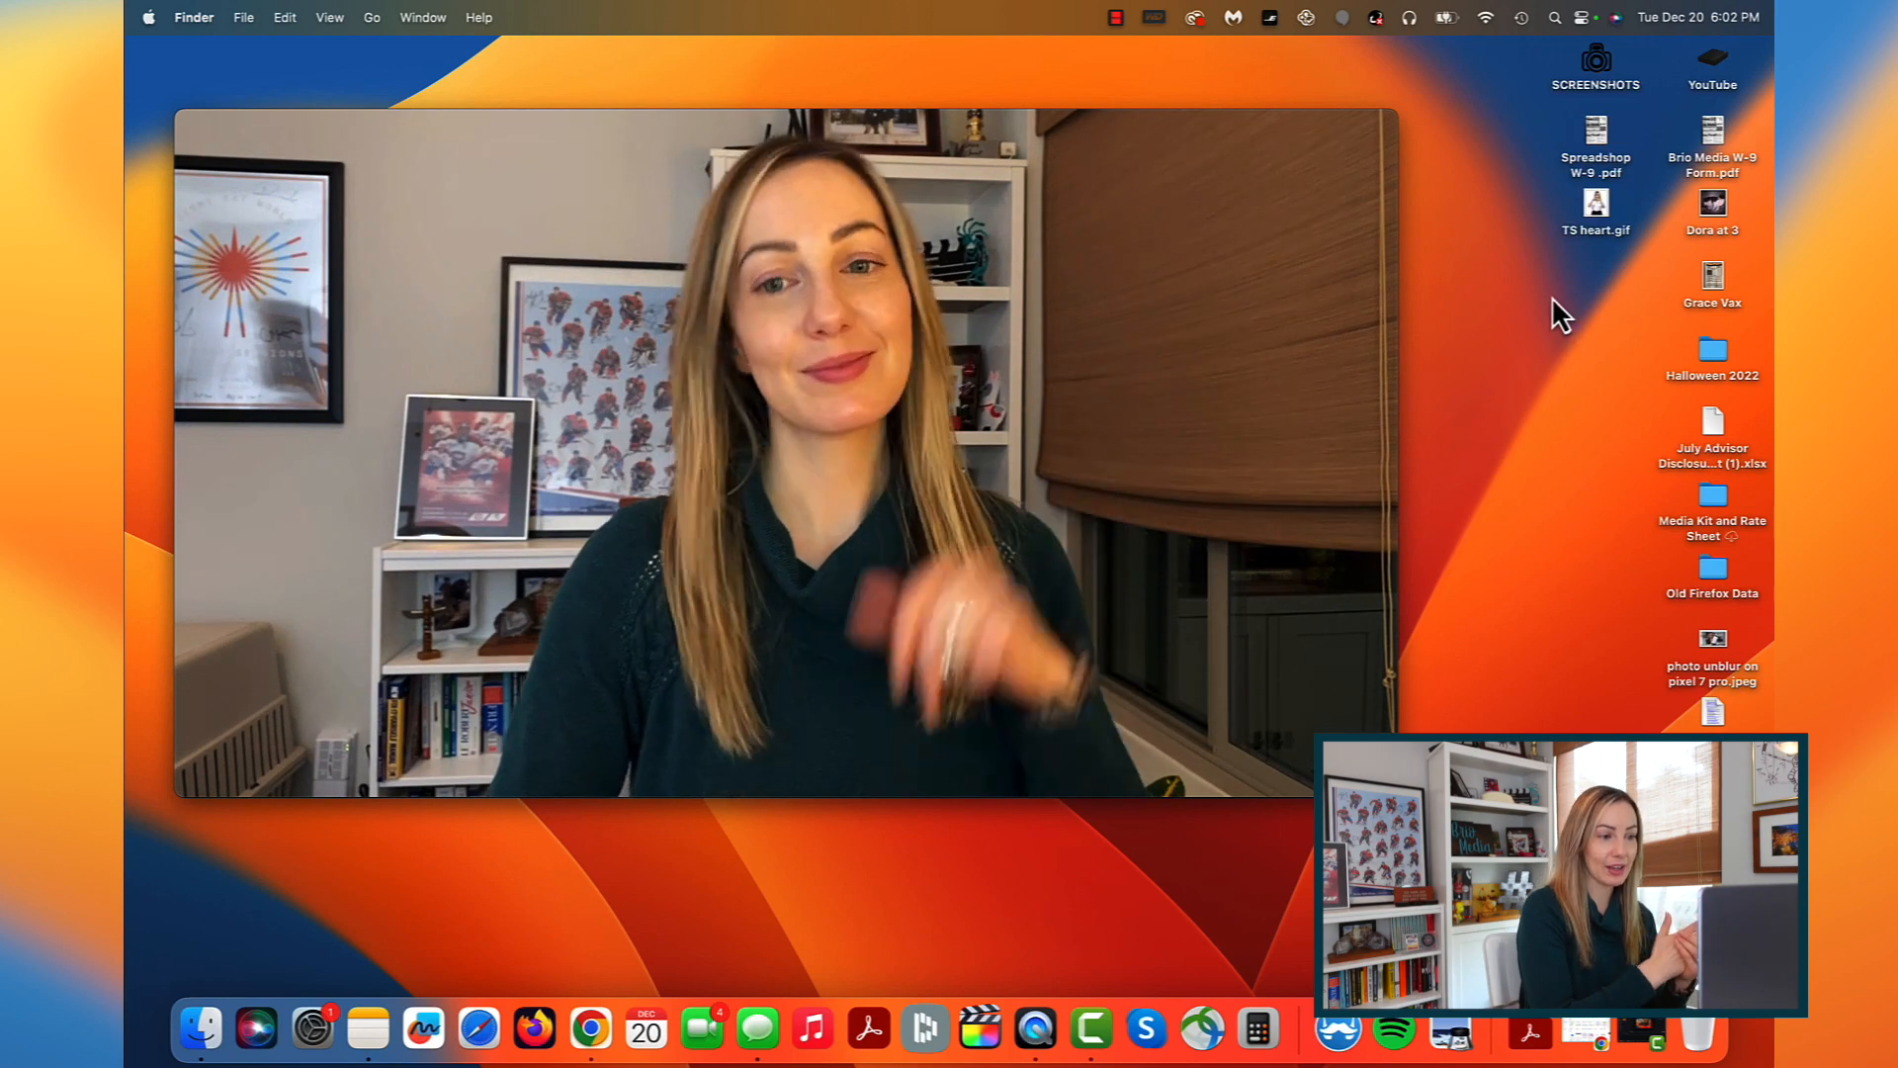
Step: Enable Center Stage and Portrait in Video Effects, then choose Desk View
click(1581, 17)
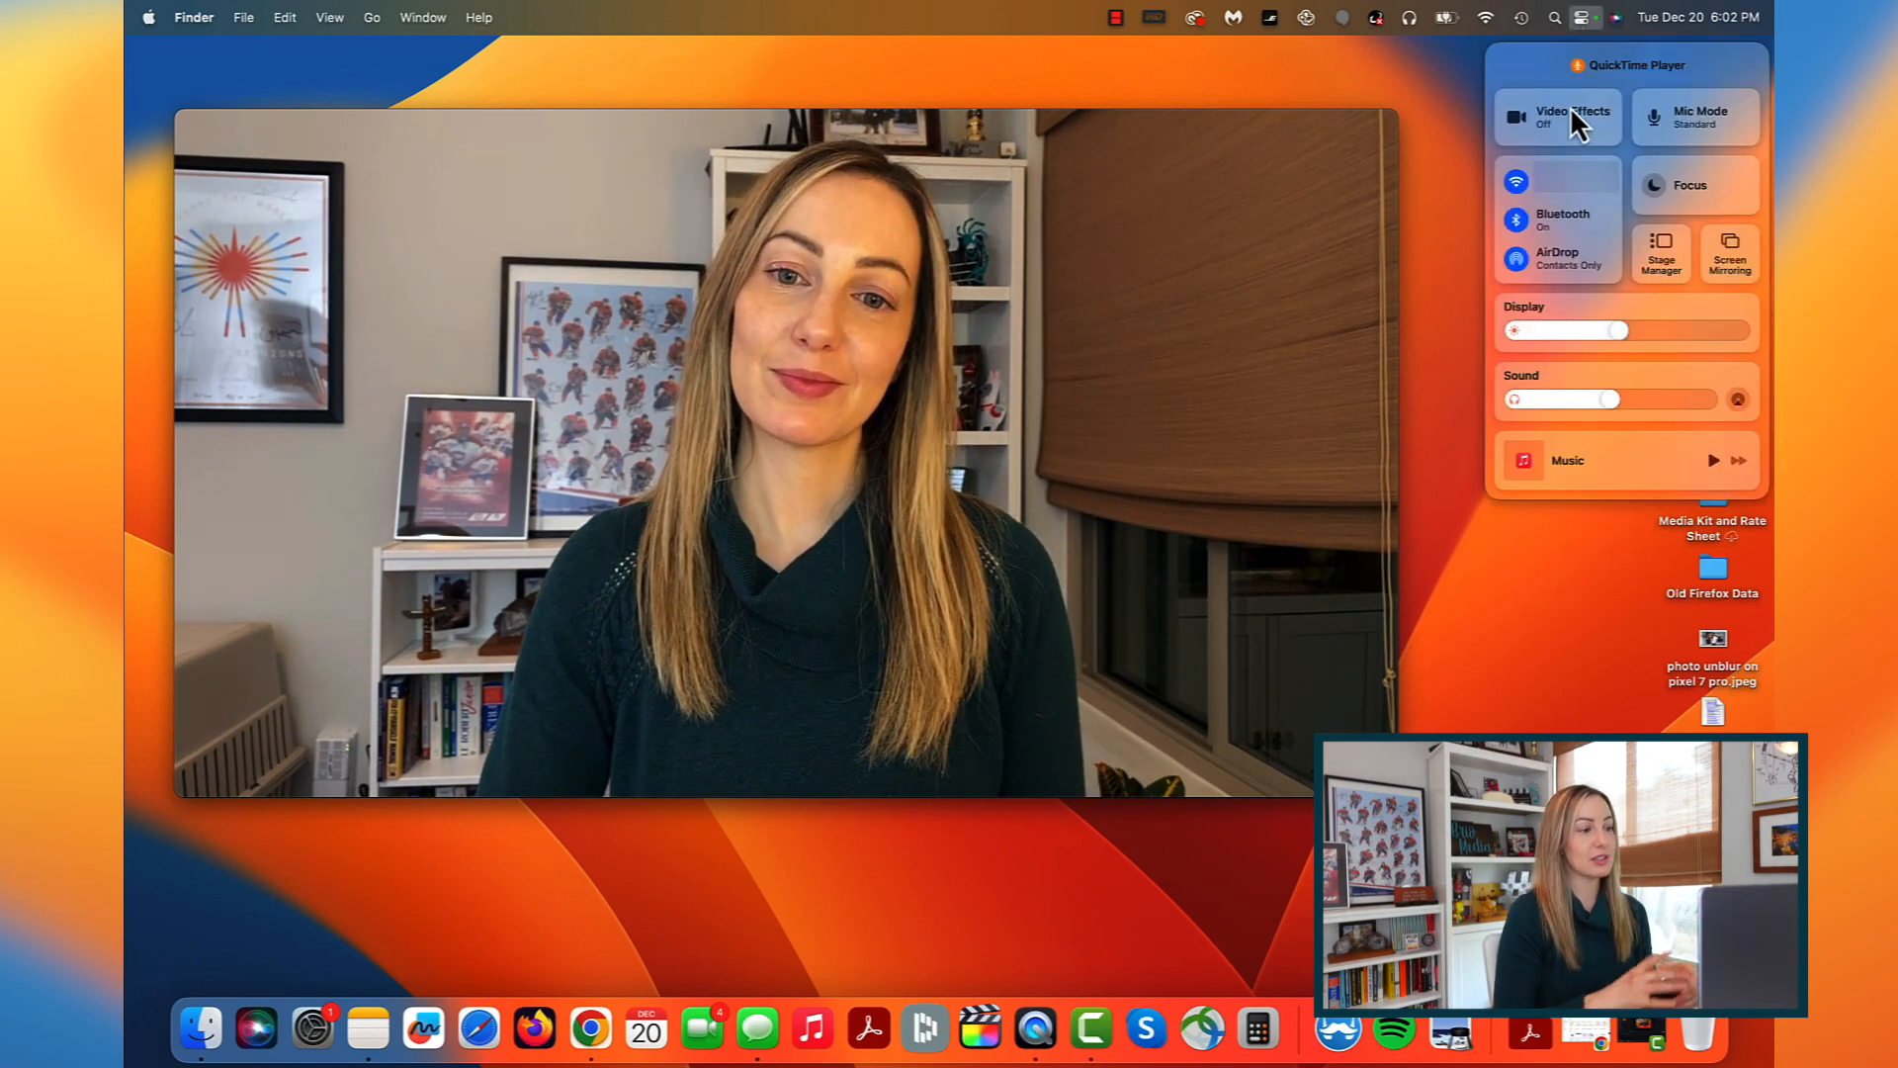
click(1556, 117)
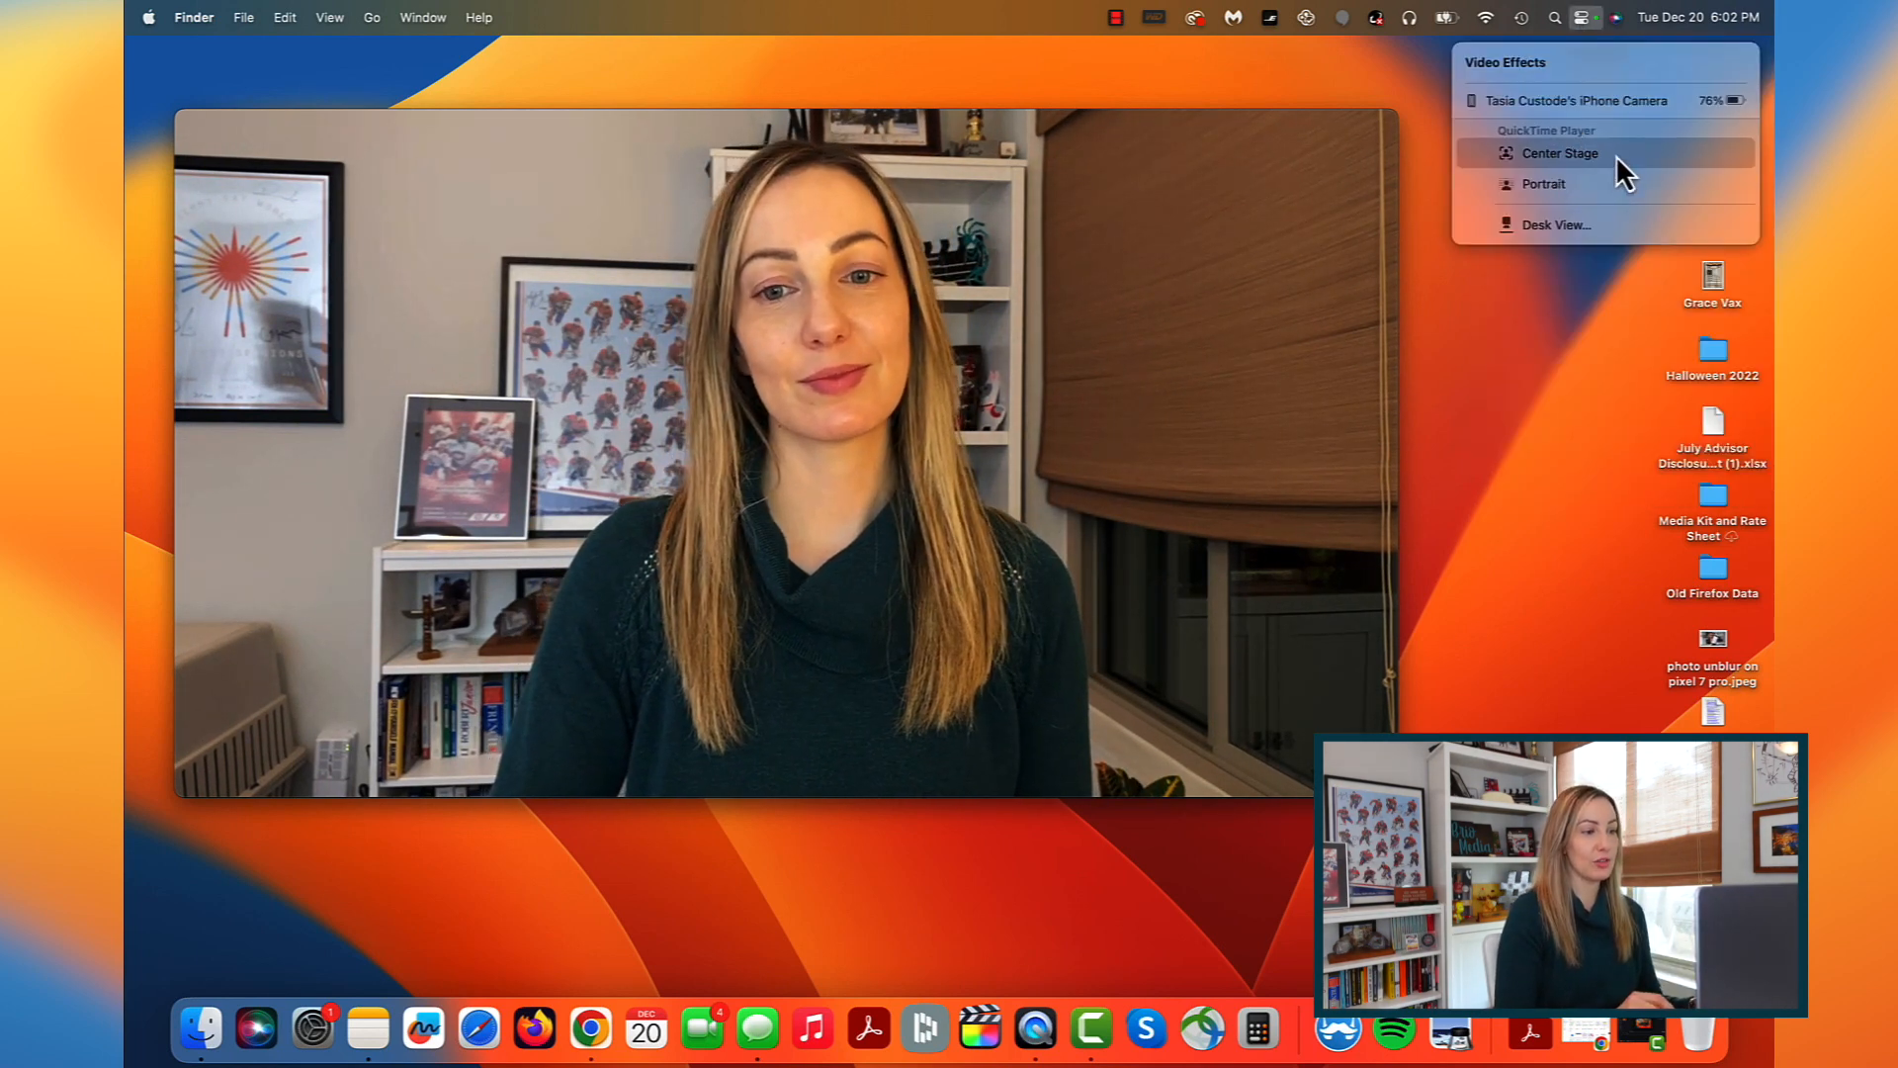
click(1560, 152)
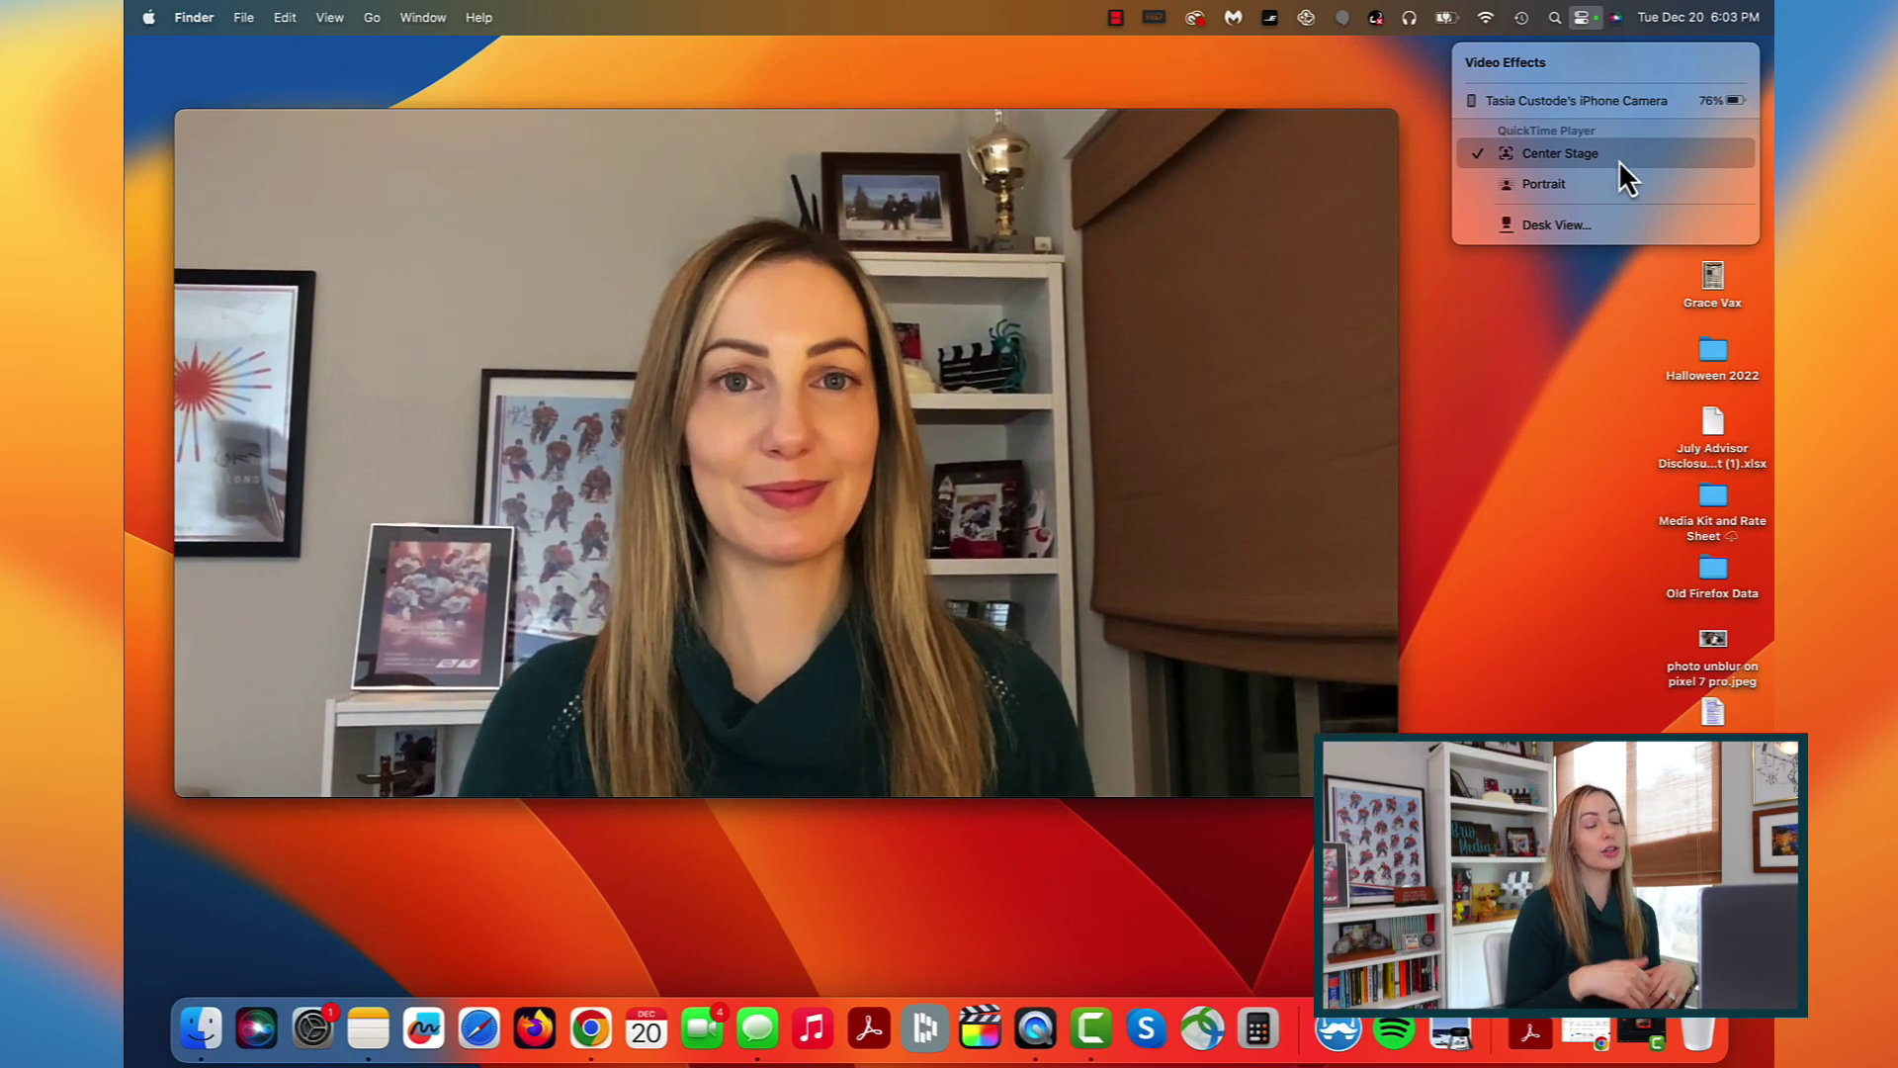
mouse_move(1544, 184)
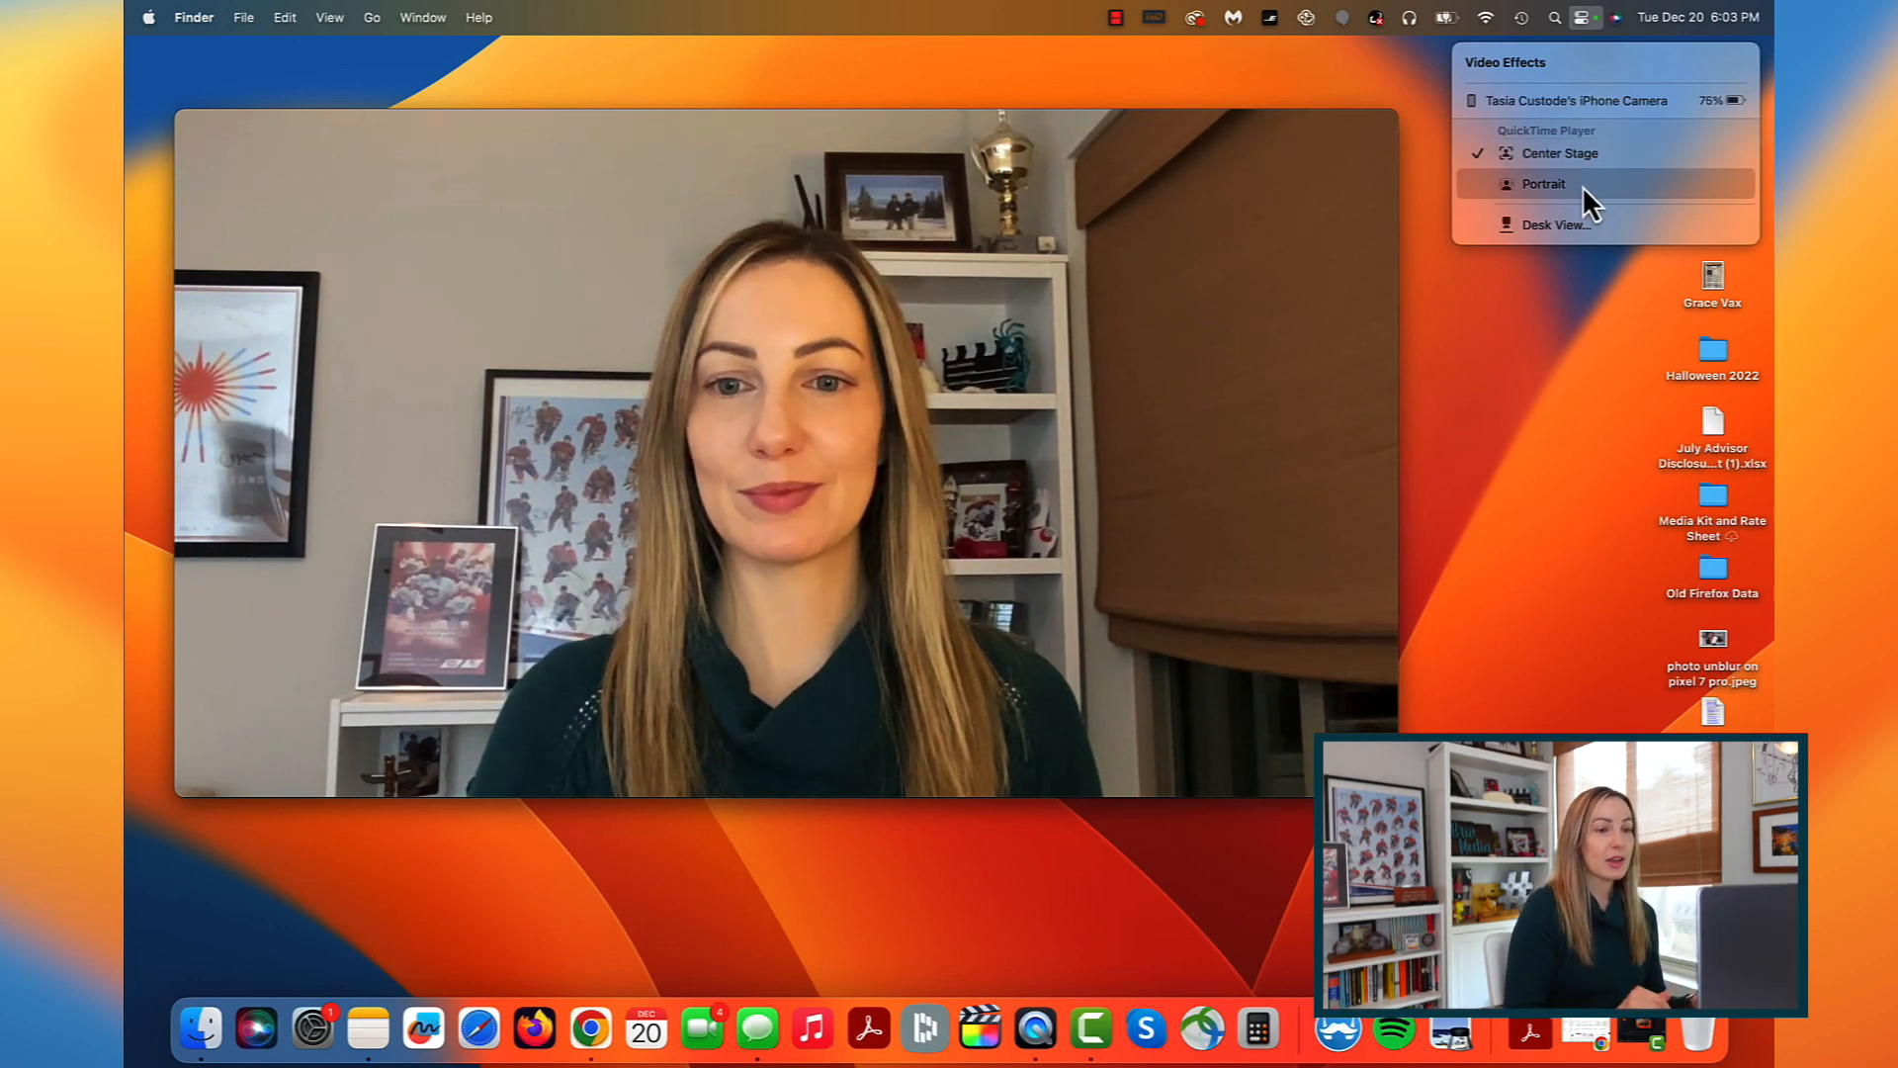
click(1545, 182)
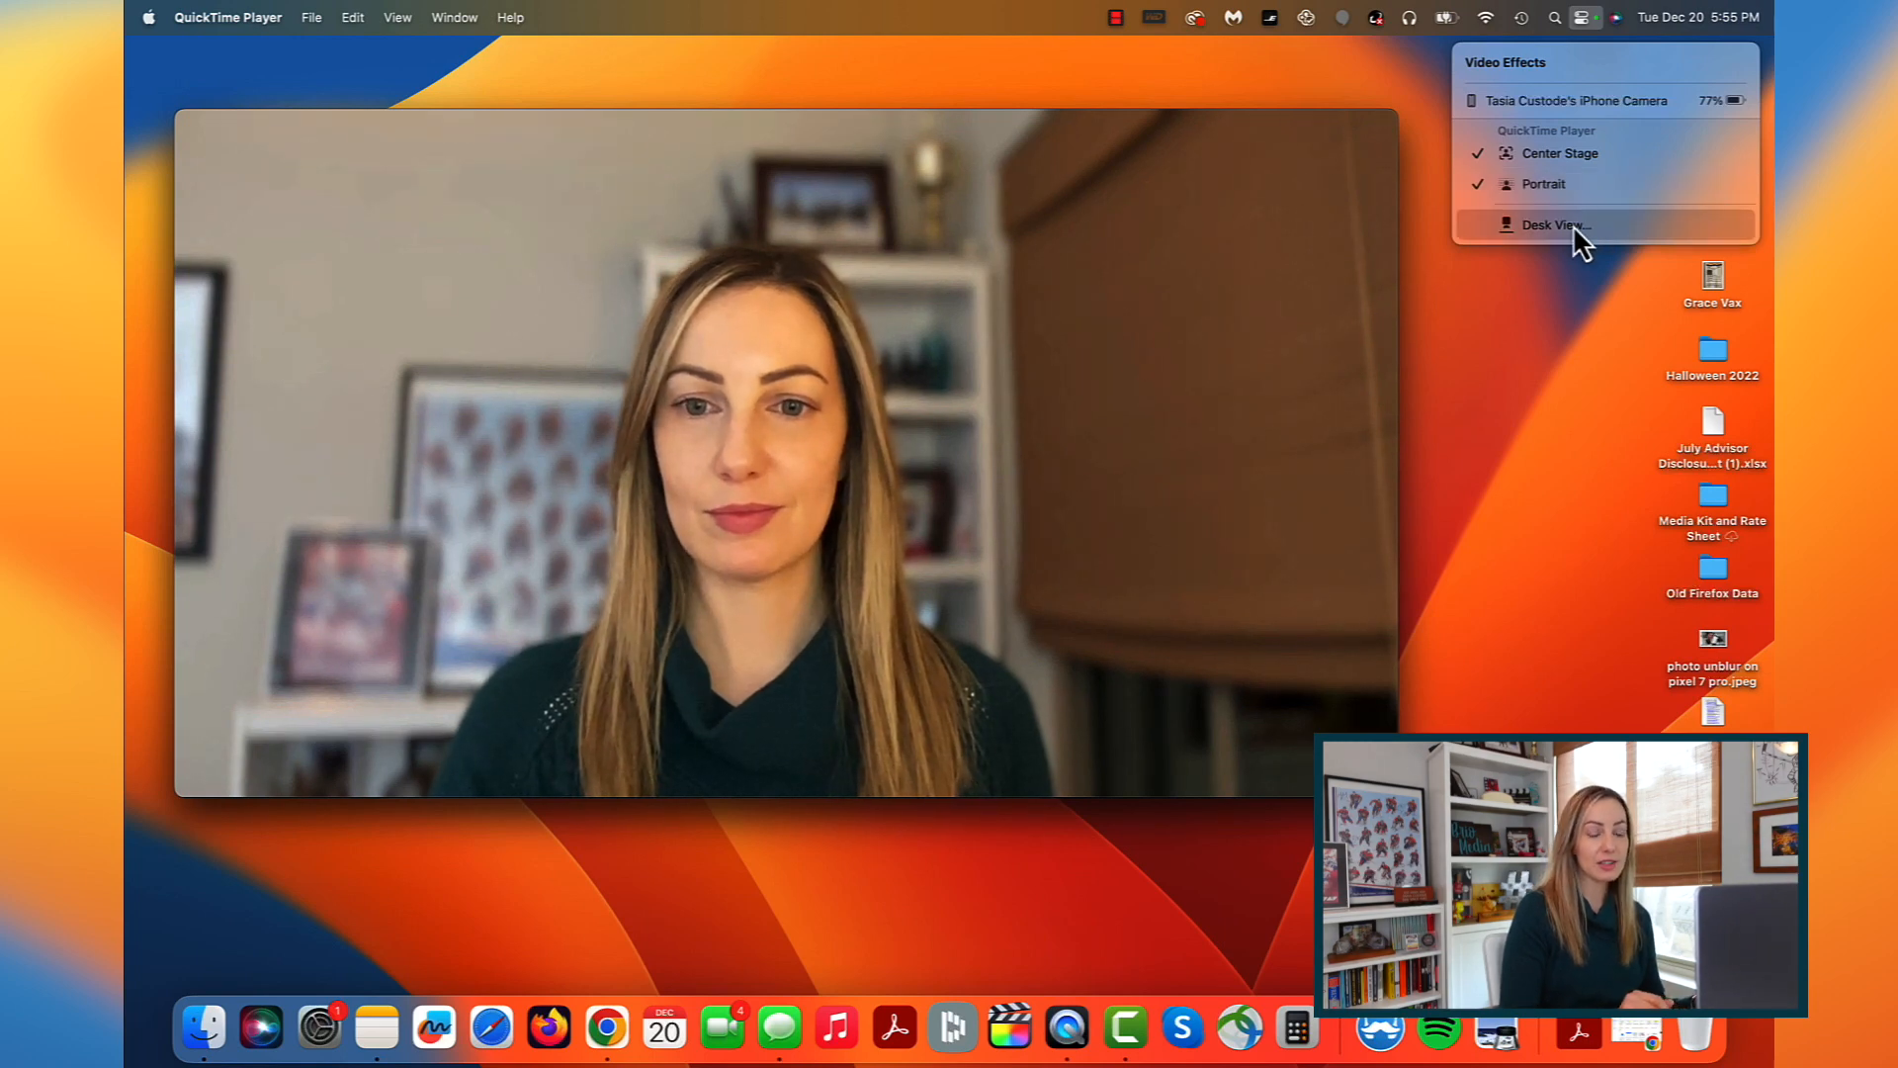
click(1550, 224)
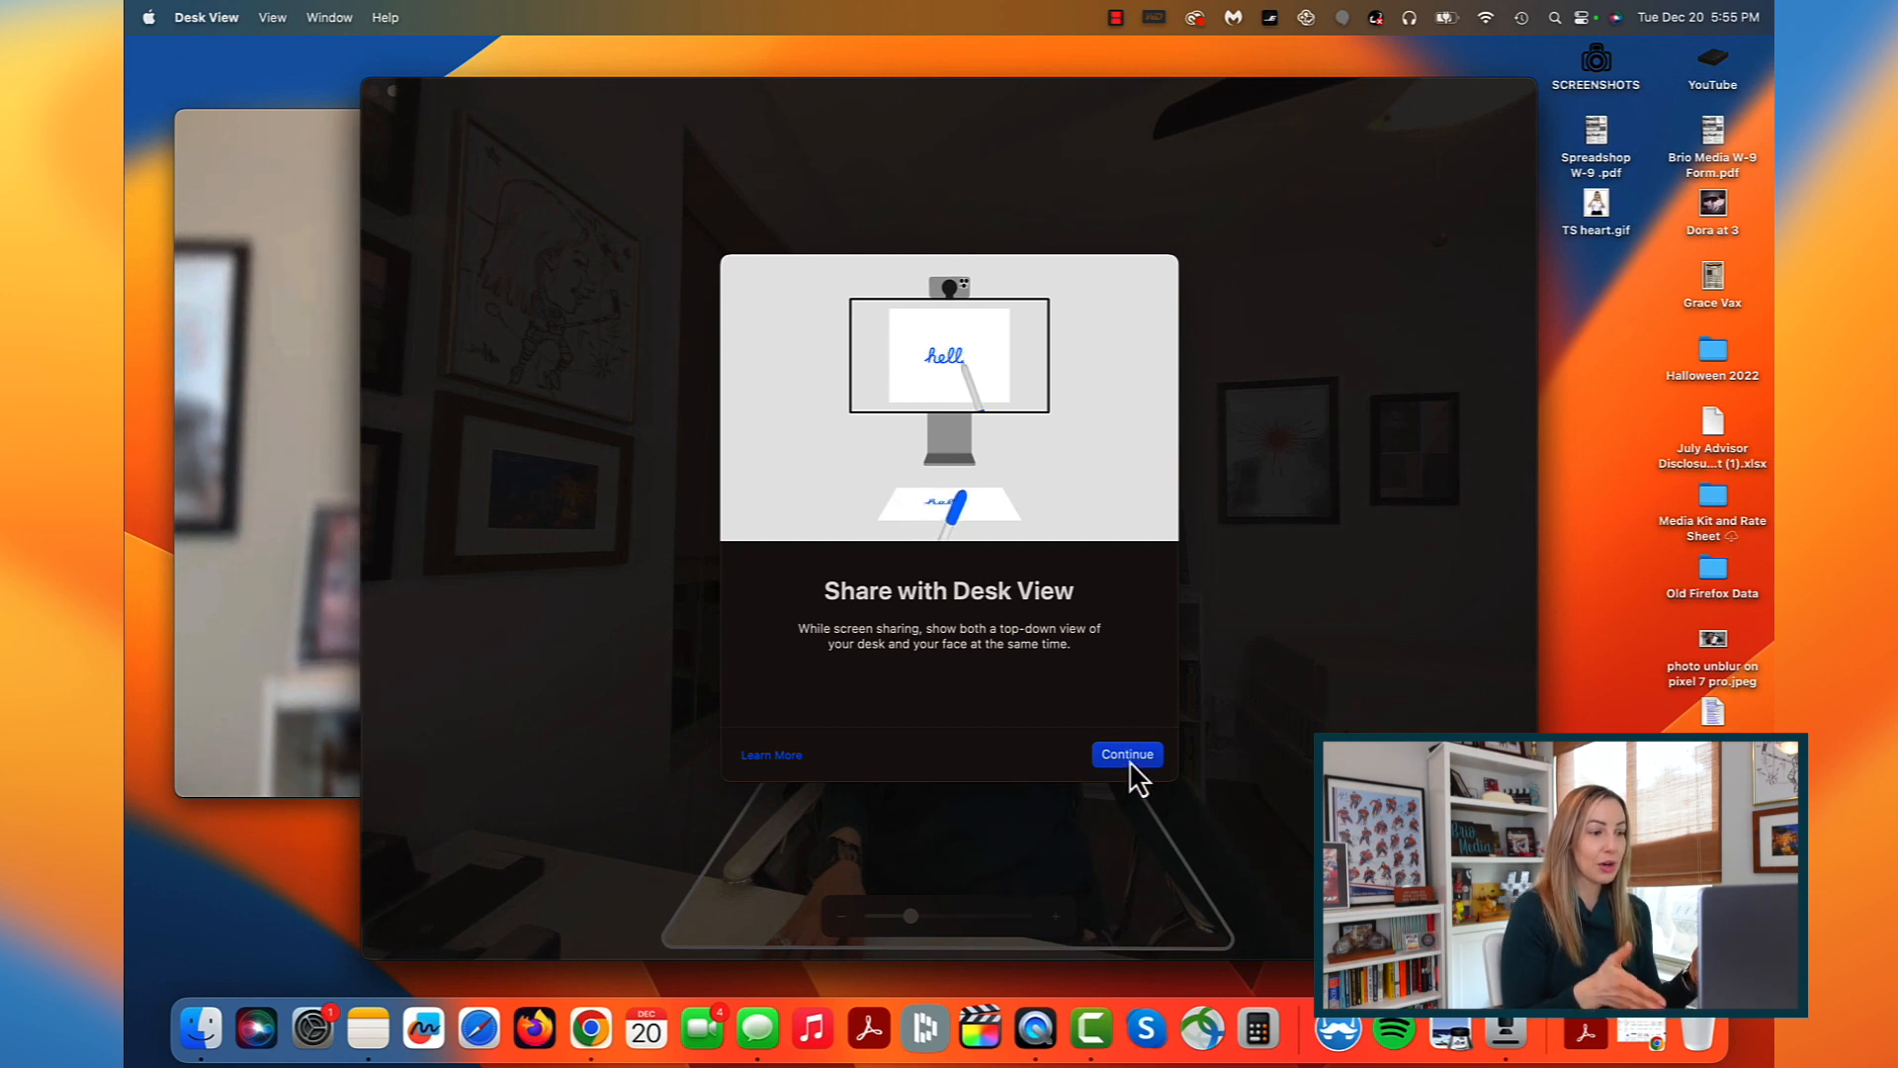
Step: Continue past the introduction and start Desk View to show the live top-down desk feed
click(1123, 753)
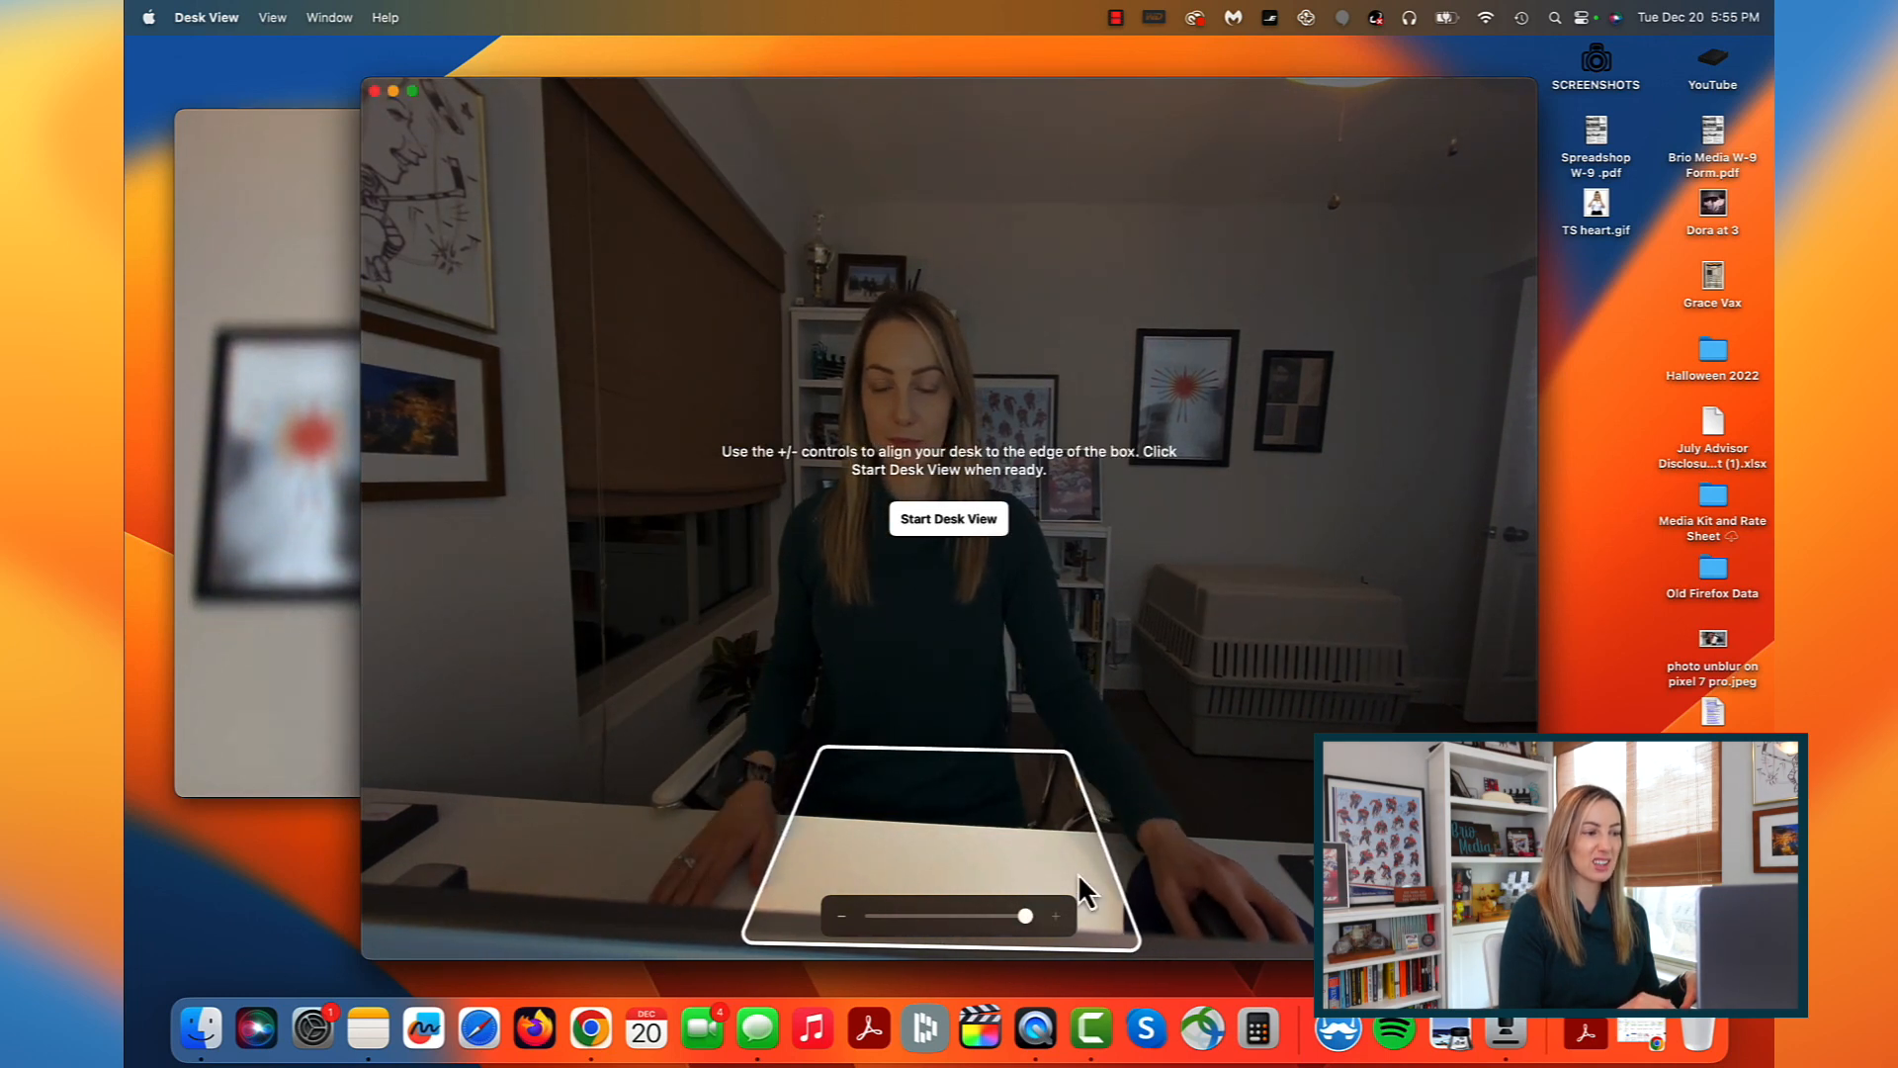
mouse_move(967, 641)
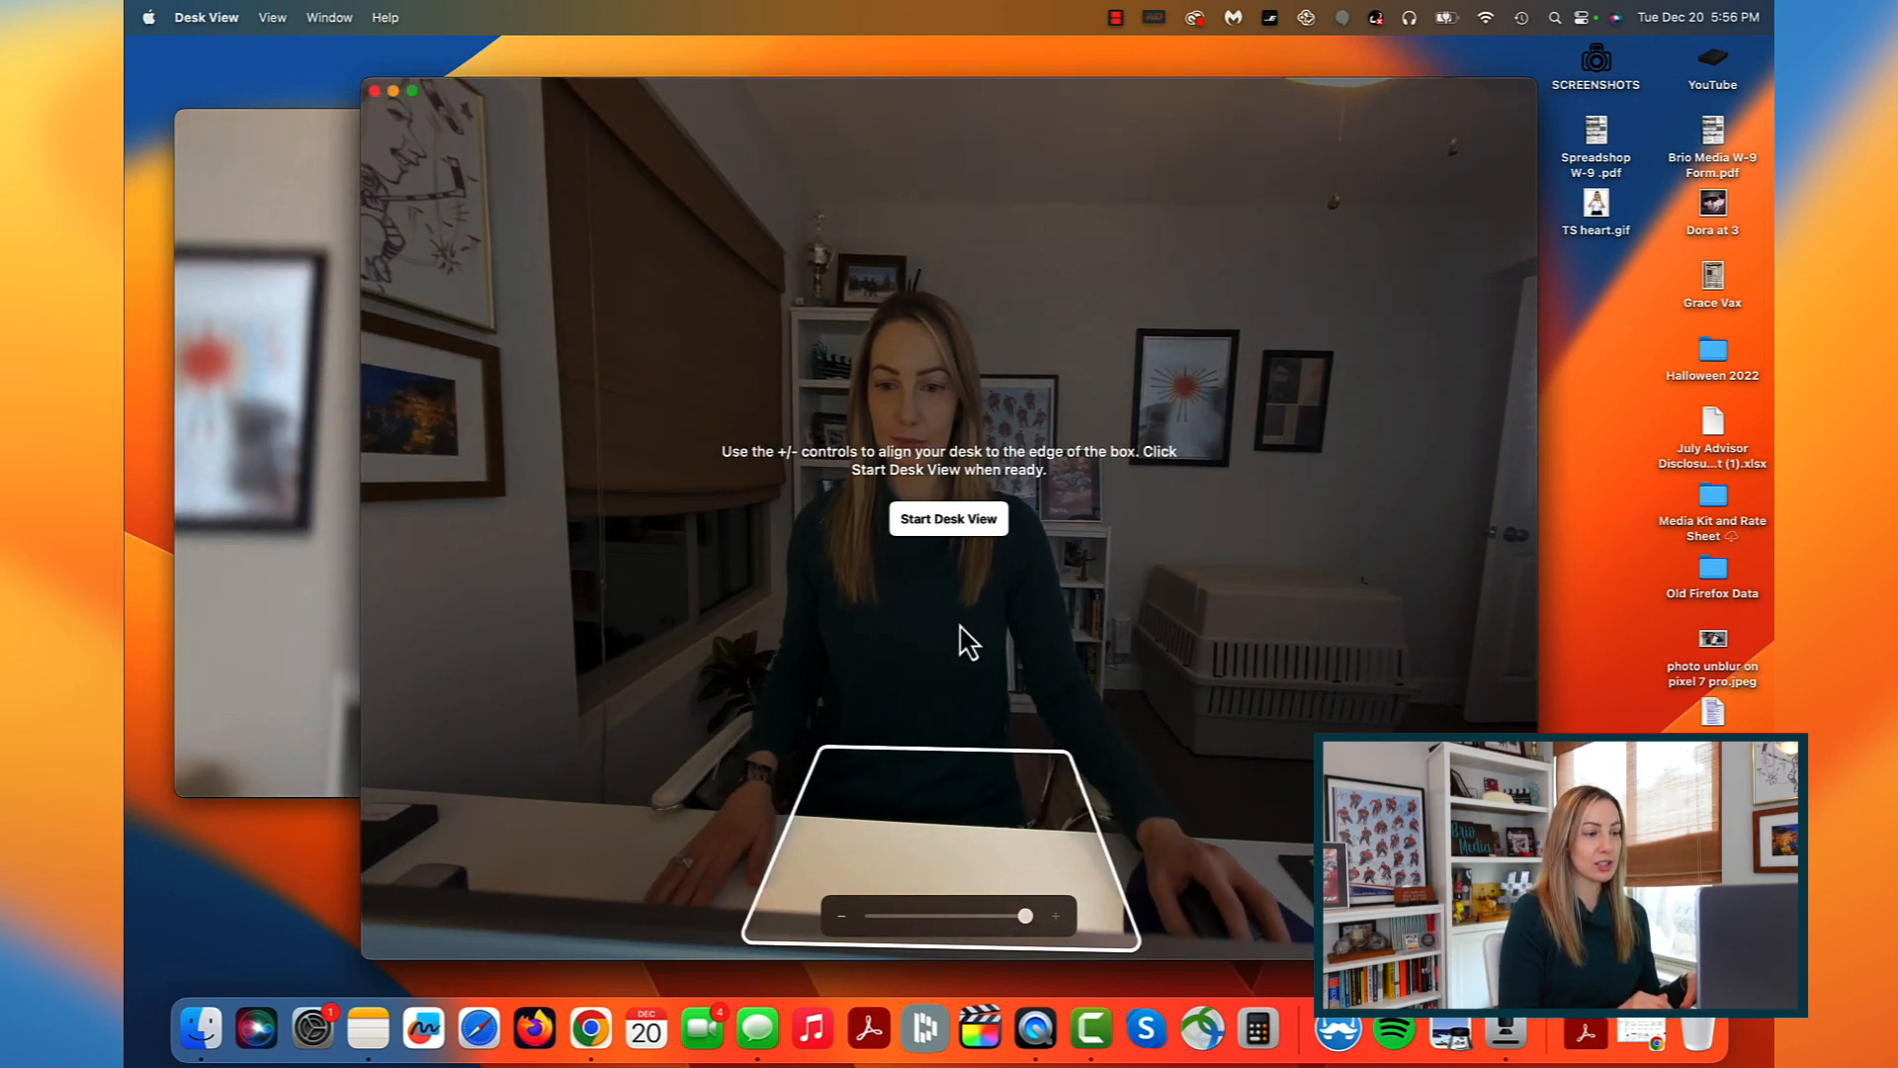
click(947, 518)
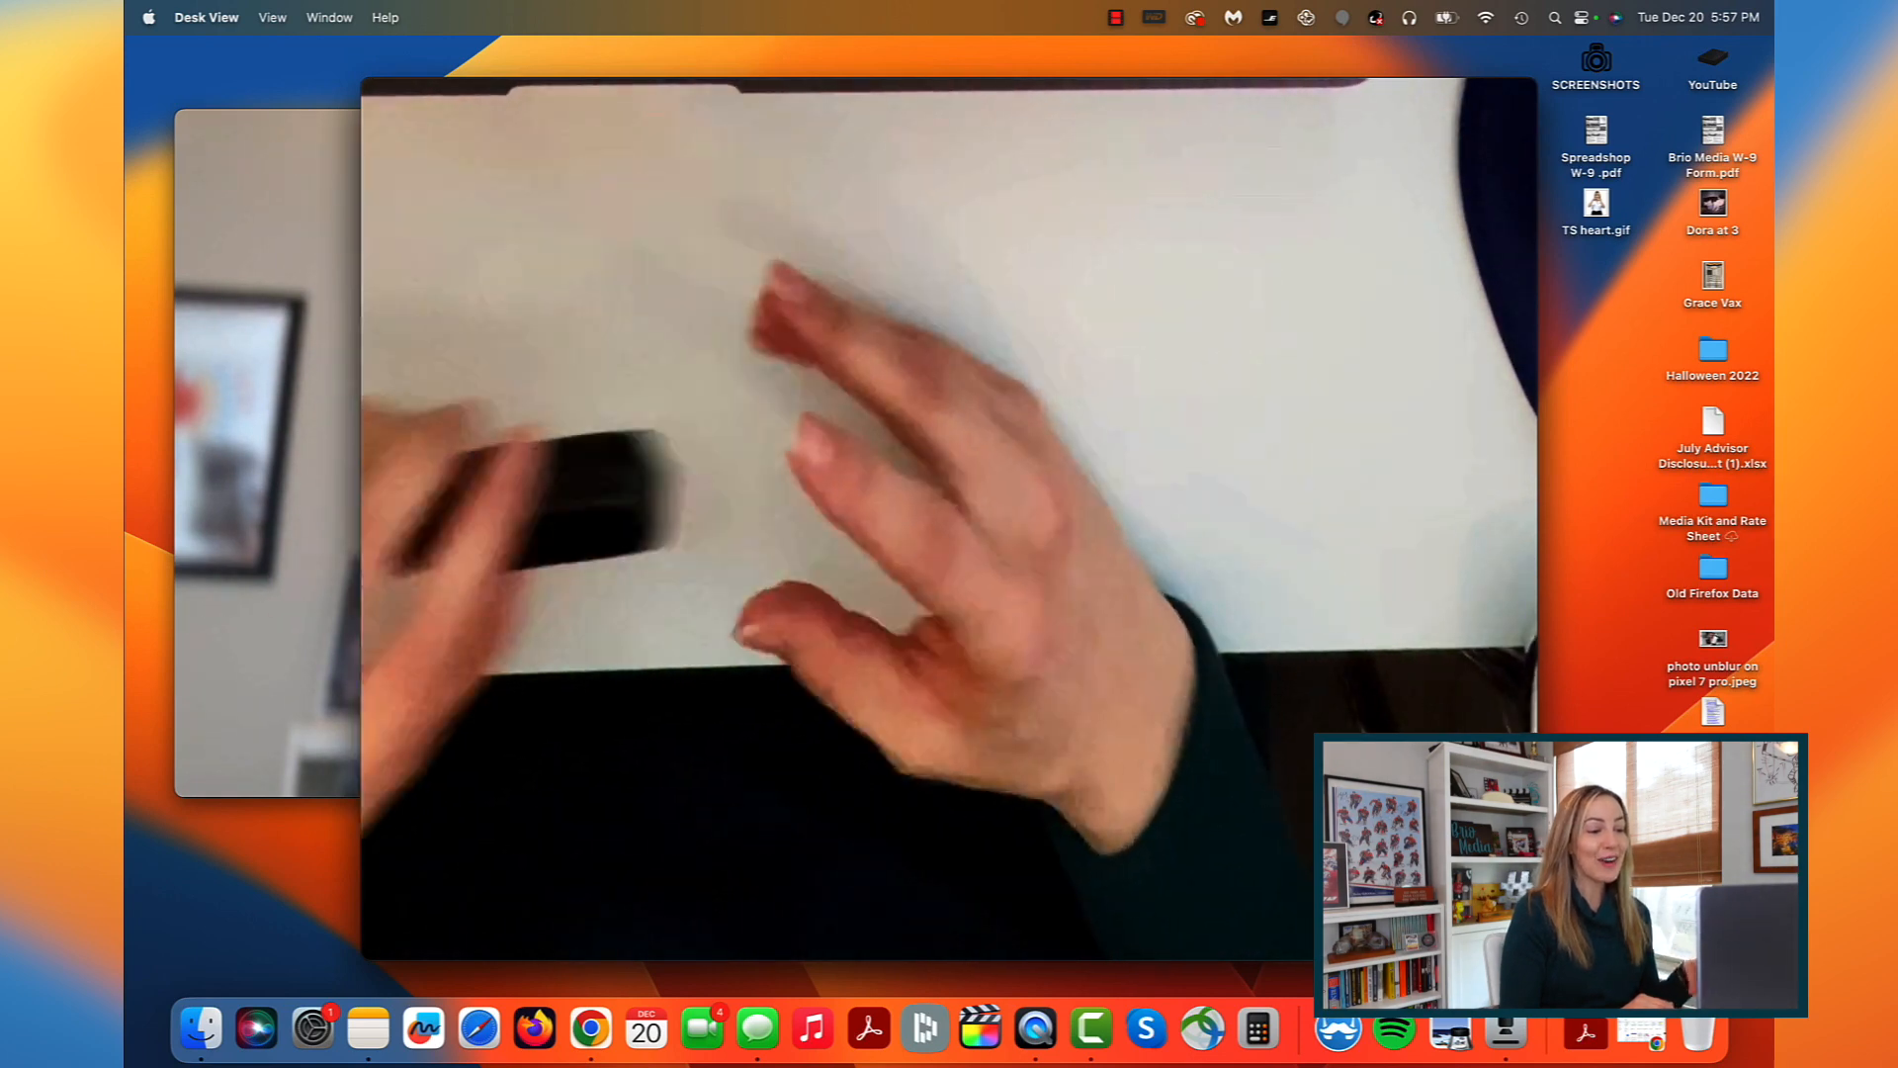